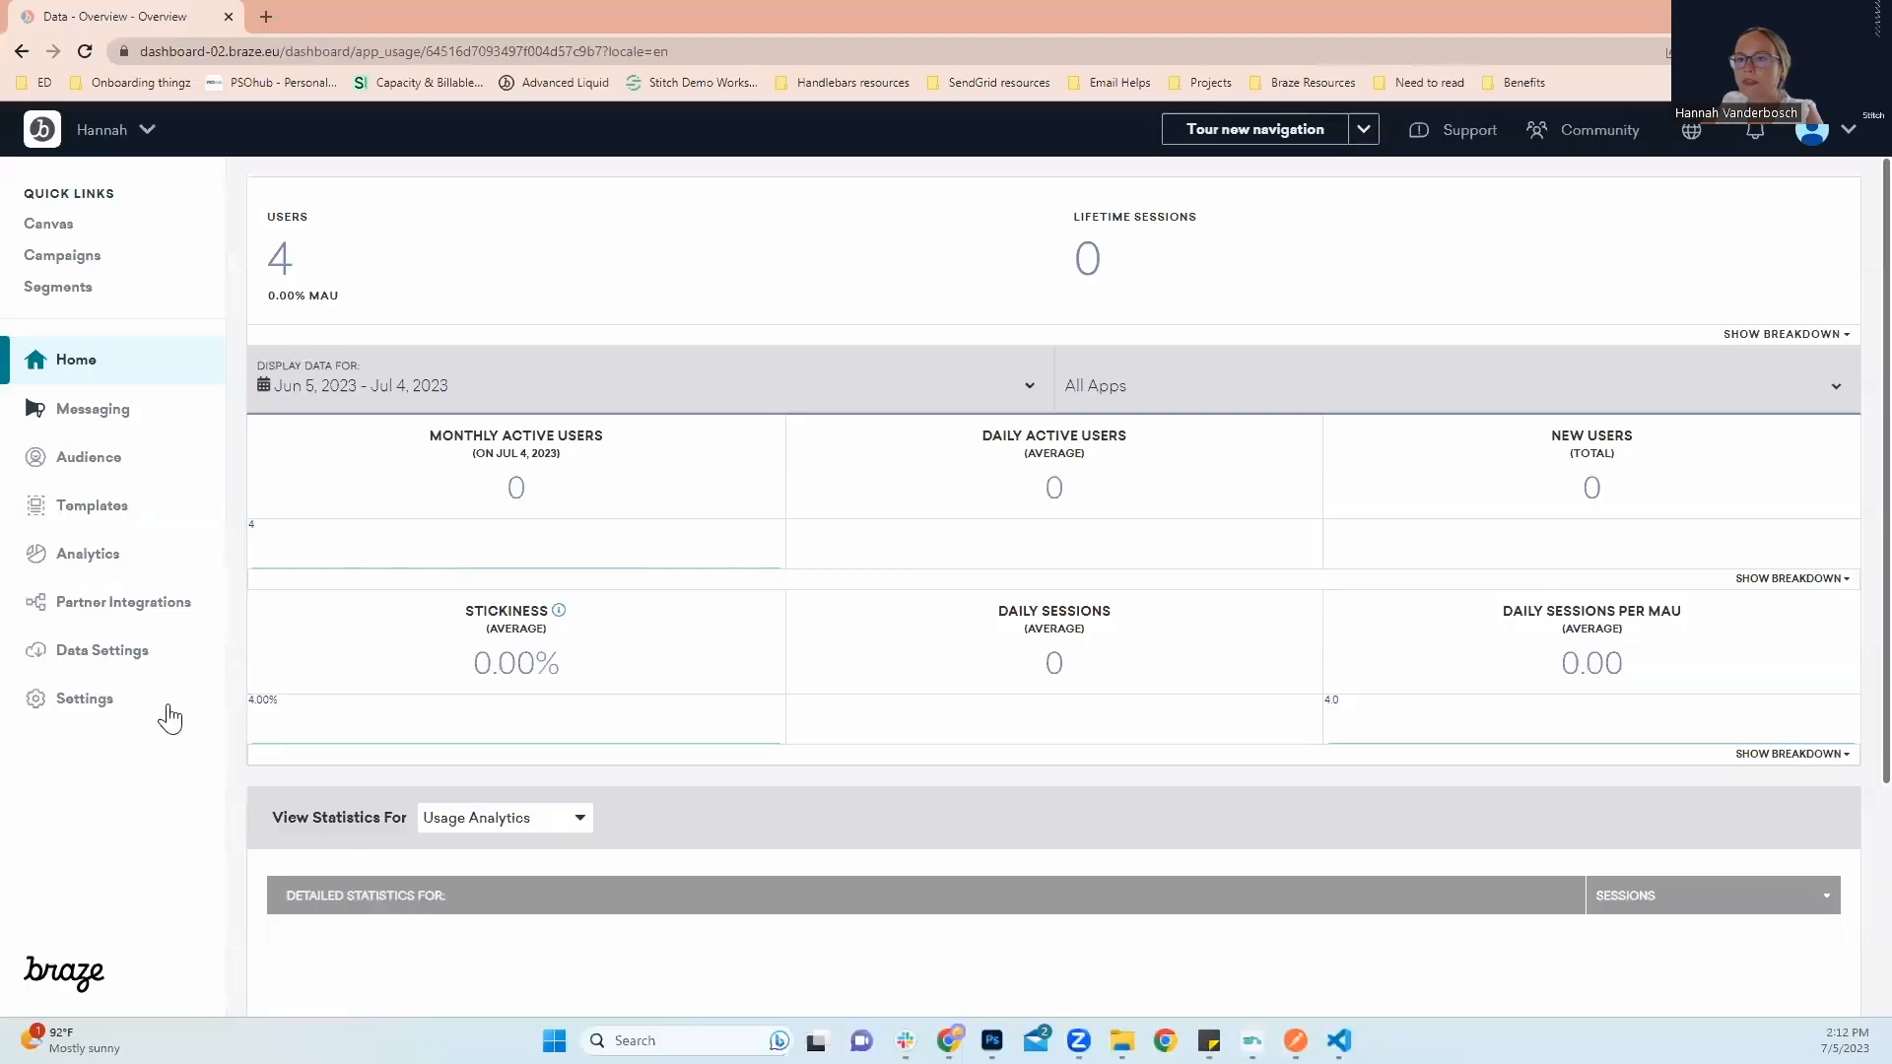
mouse_move(195, 840)
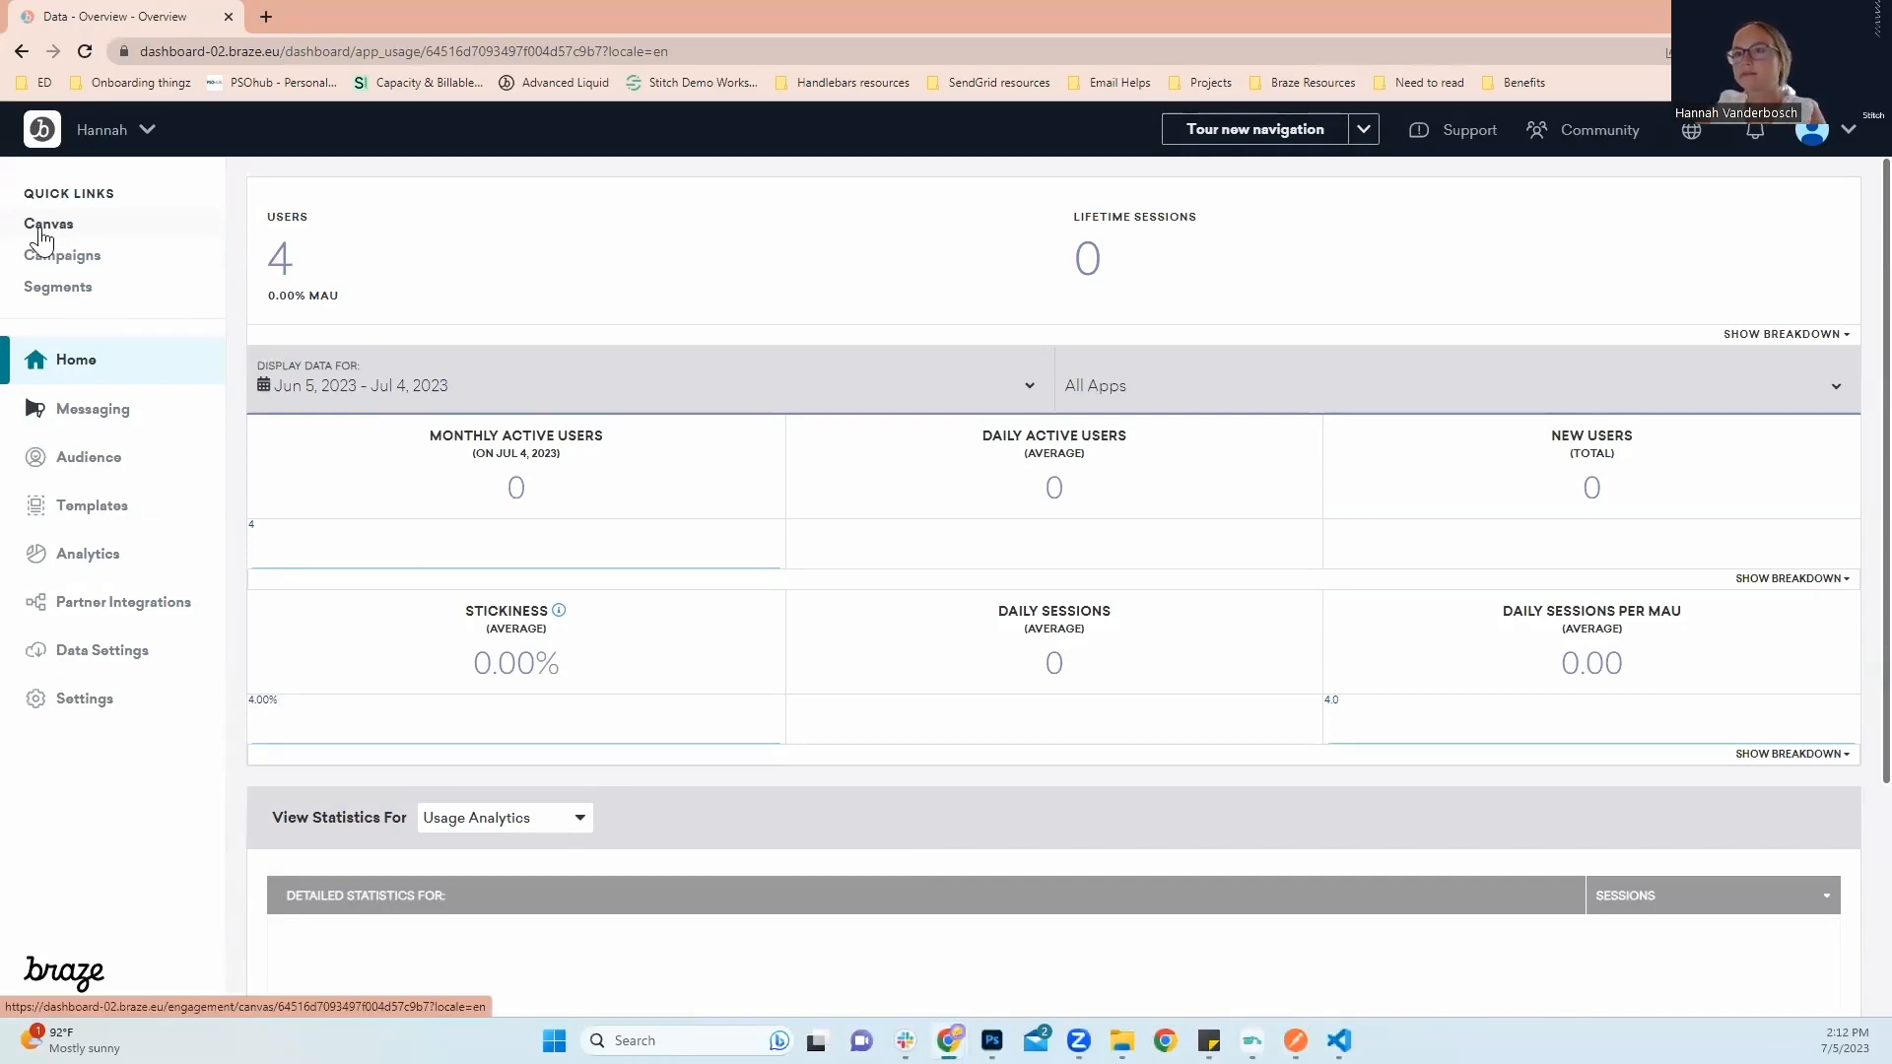
Create a new Canvas from Quick Links and name it 'Braze the Bar'
click(48, 223)
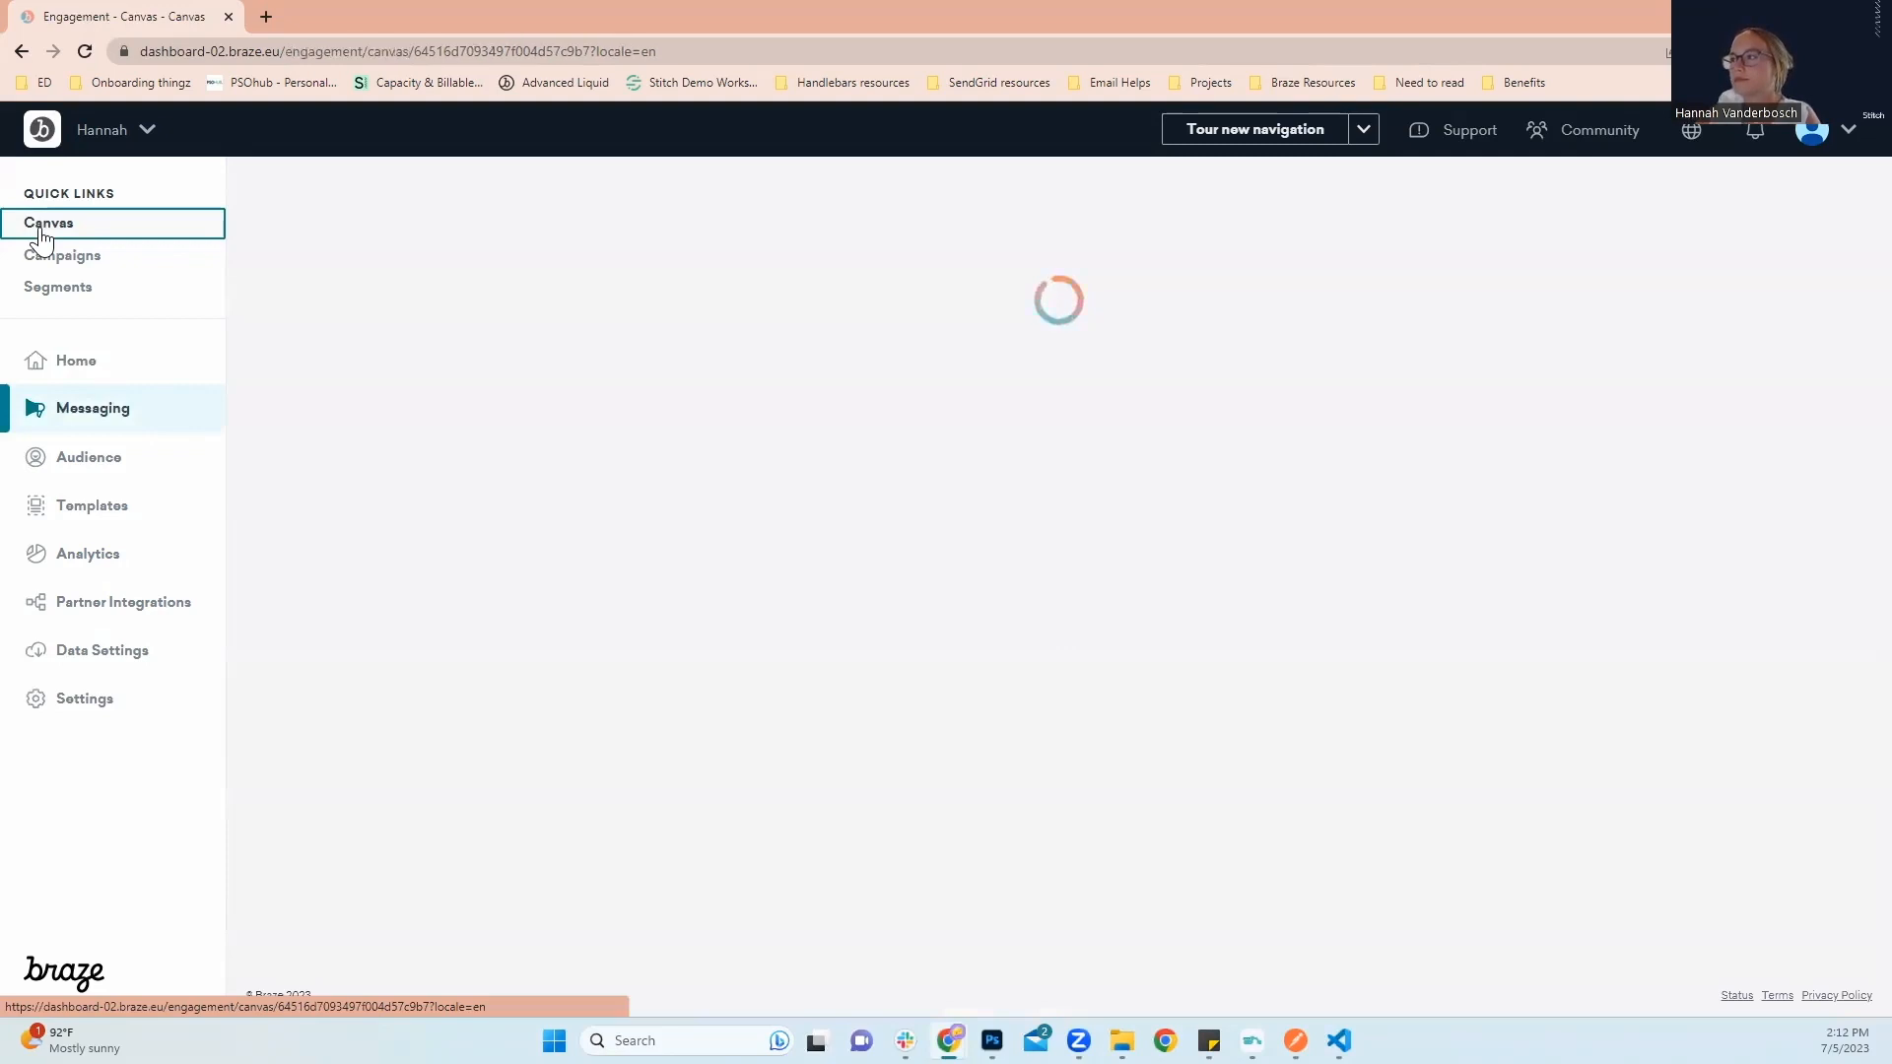
click(48, 221)
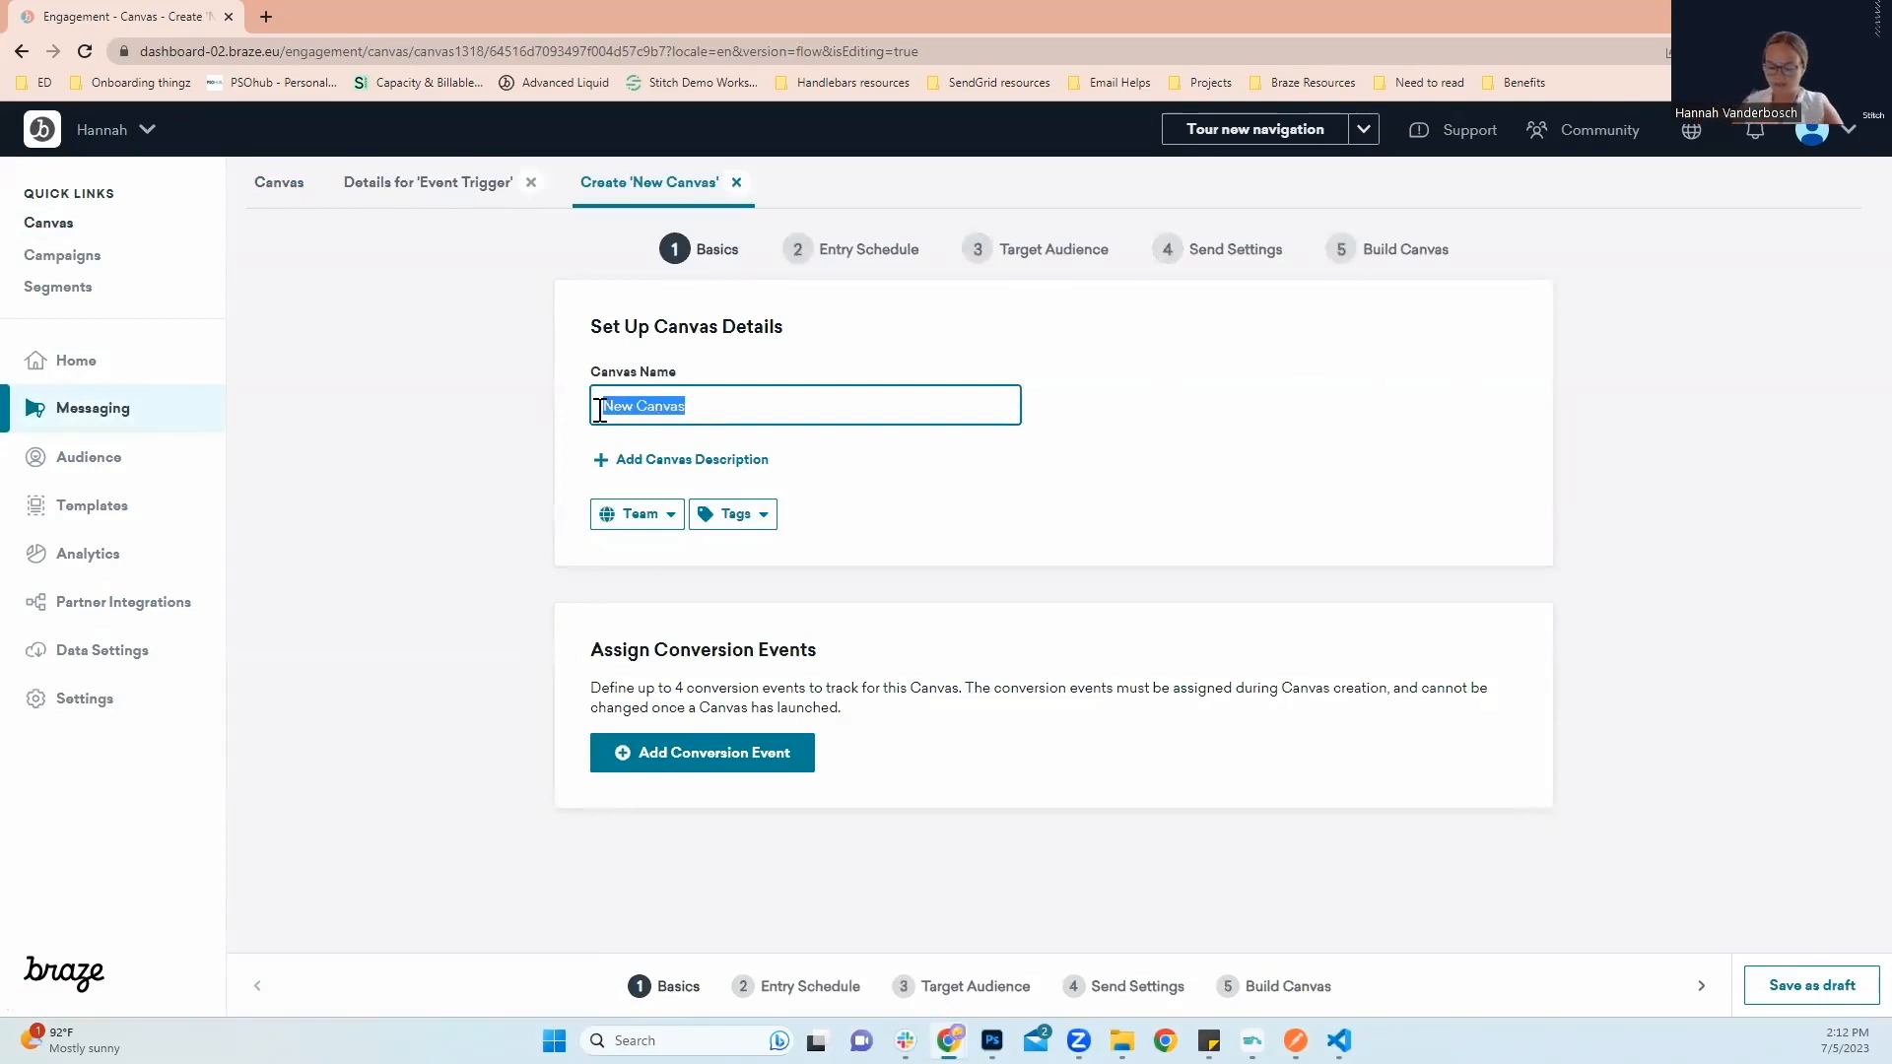
text(Braze t)
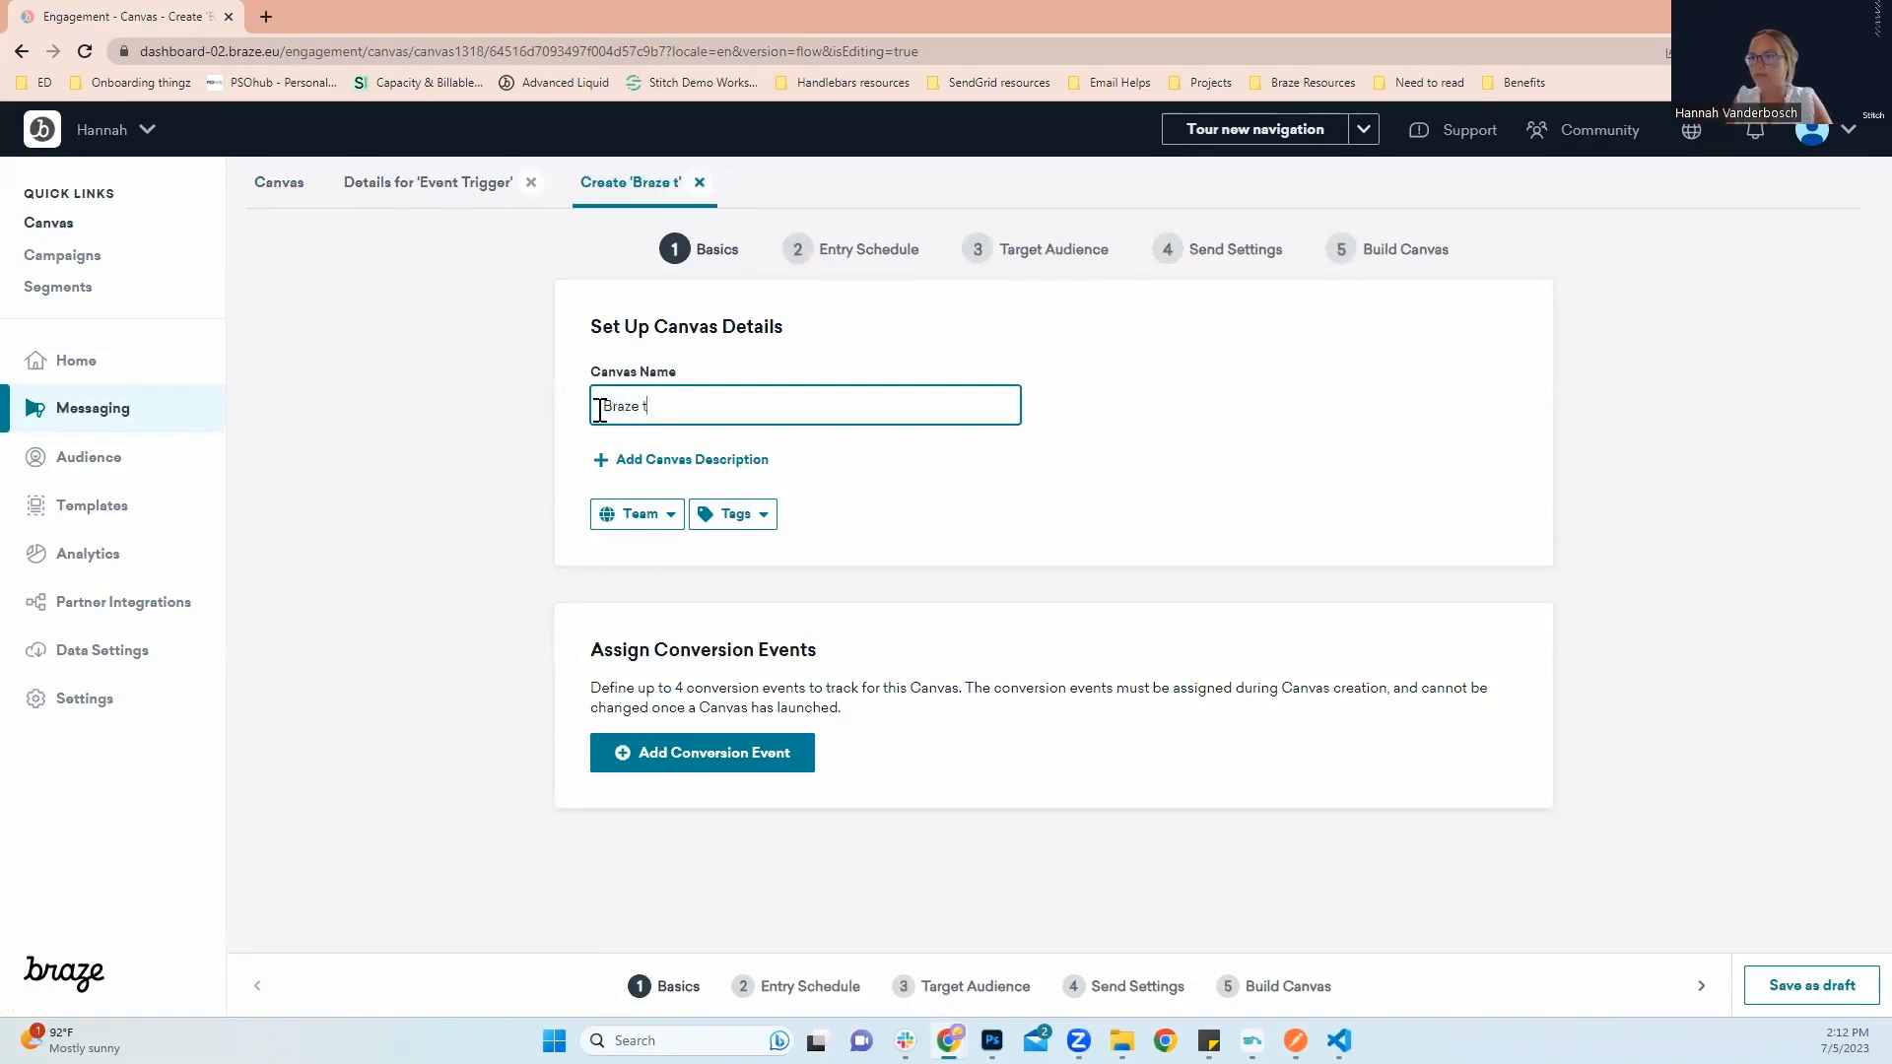
text(he Bar)
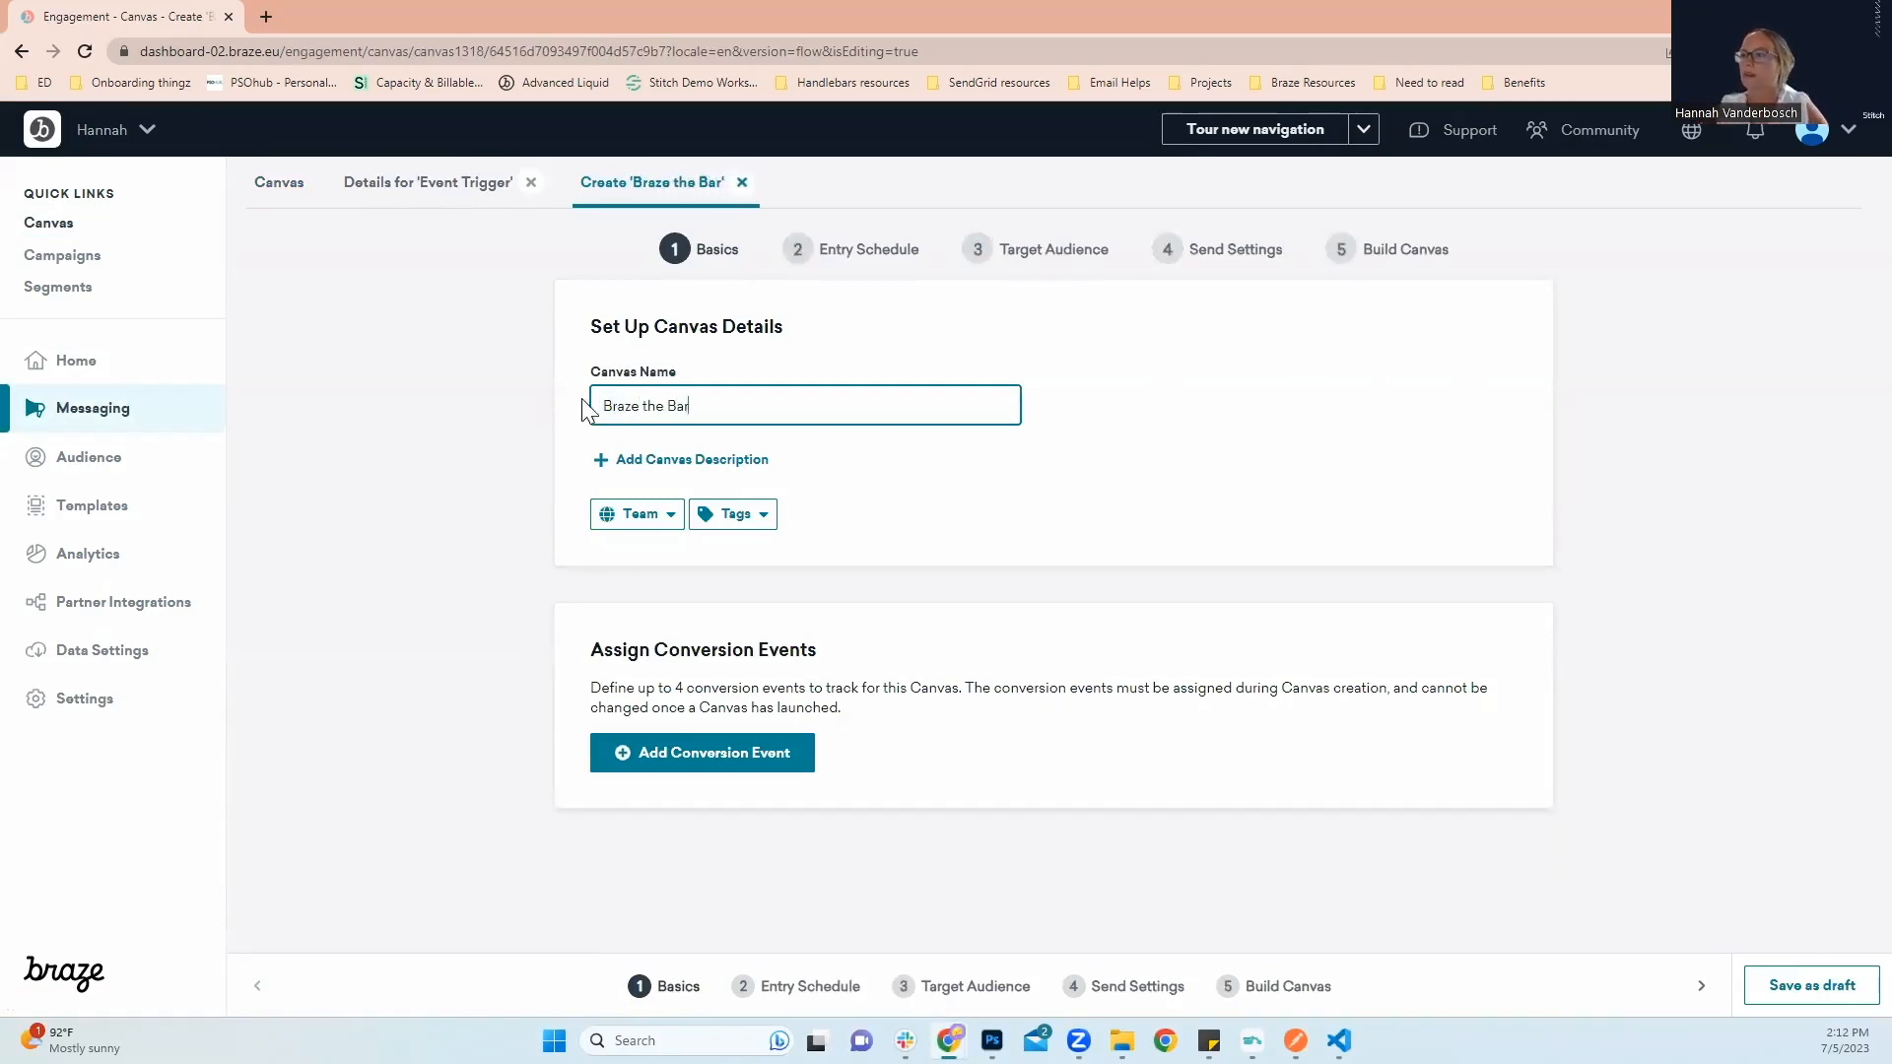
mouse_move(531, 497)
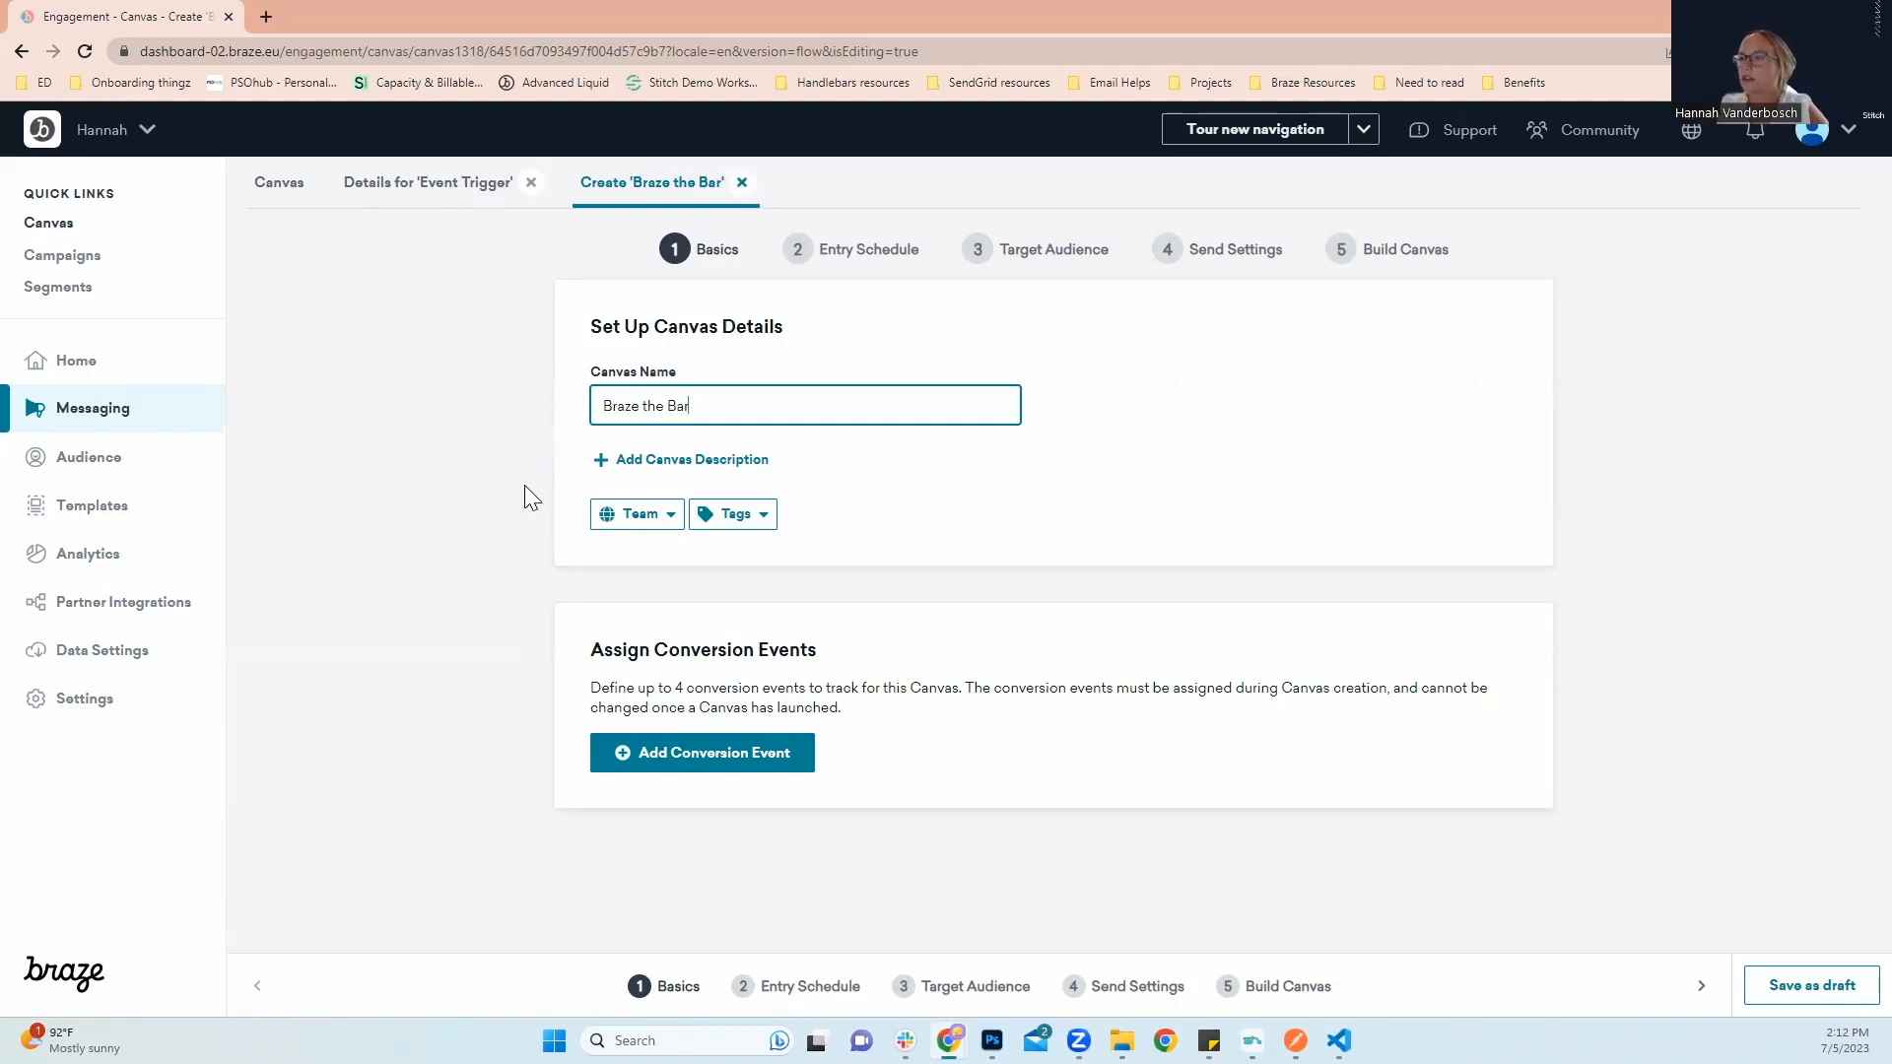
mouse_move(429, 494)
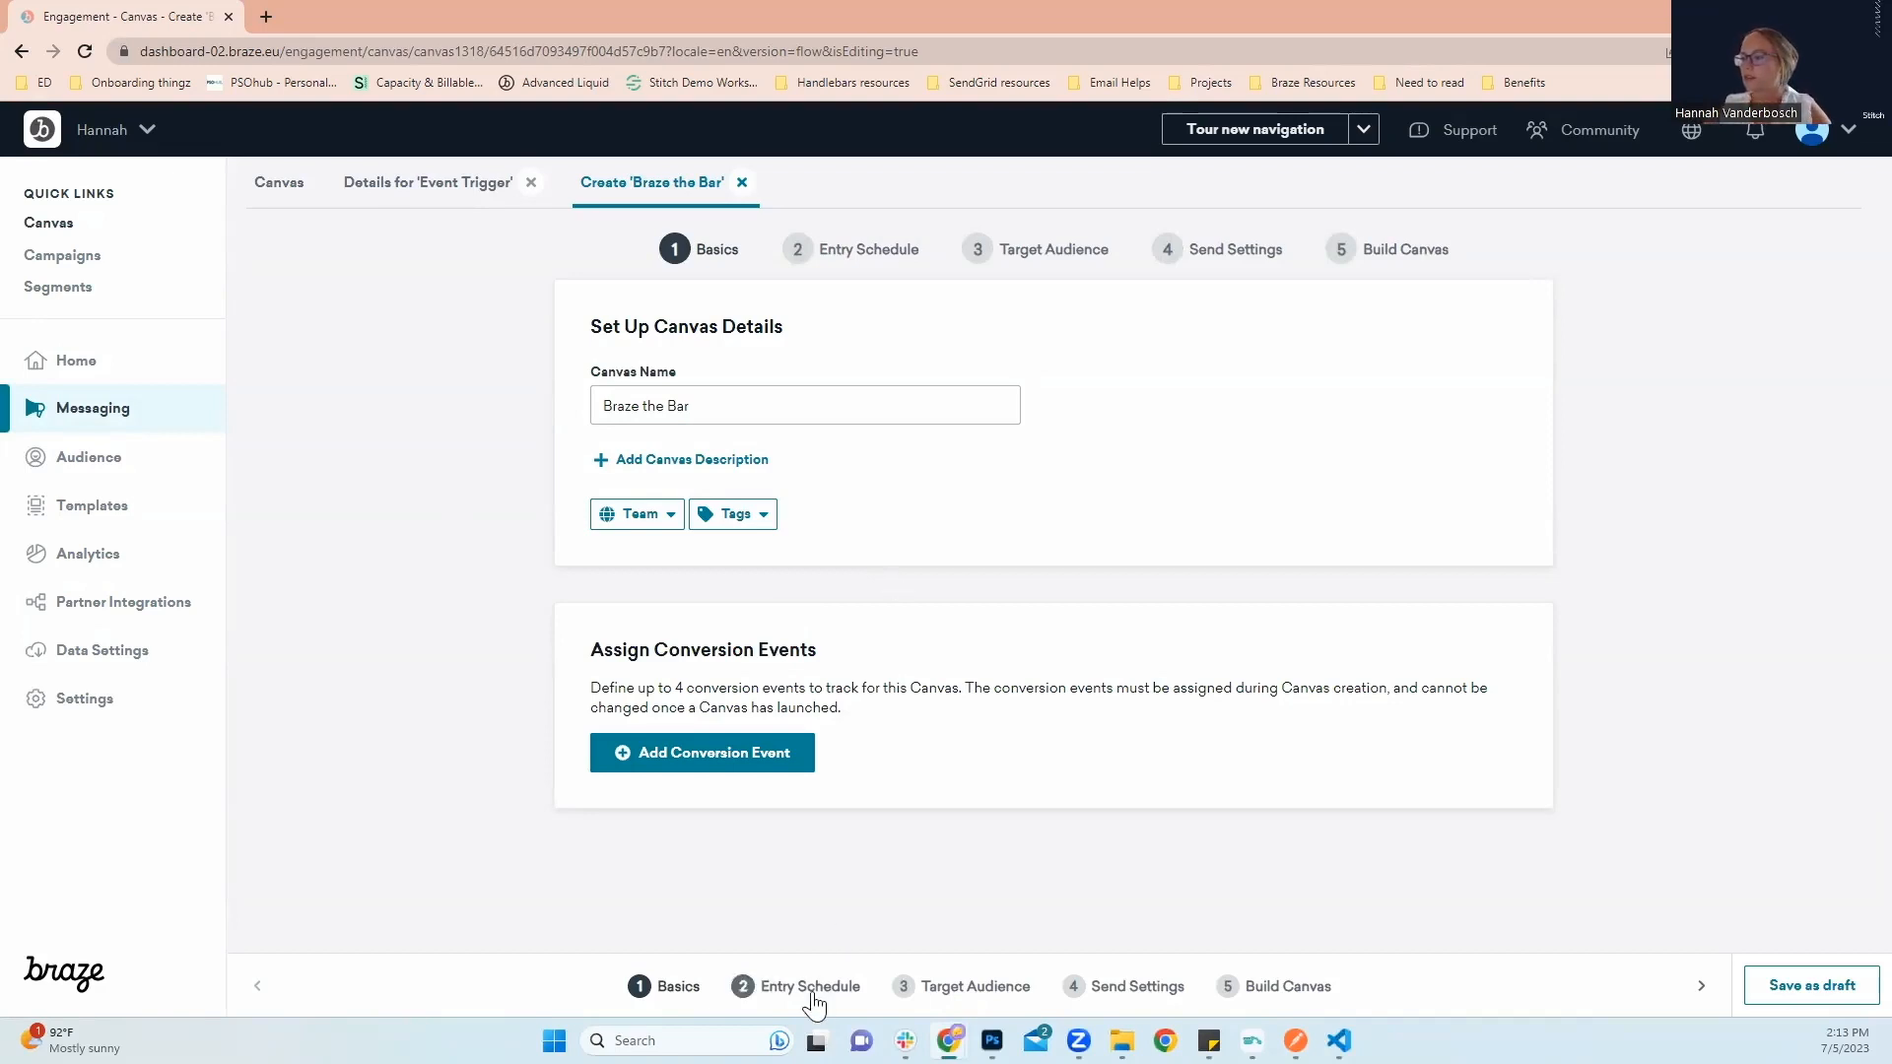
Set the entry schedule to Action-Based with Make Purchase as the entry trigger
click(810, 985)
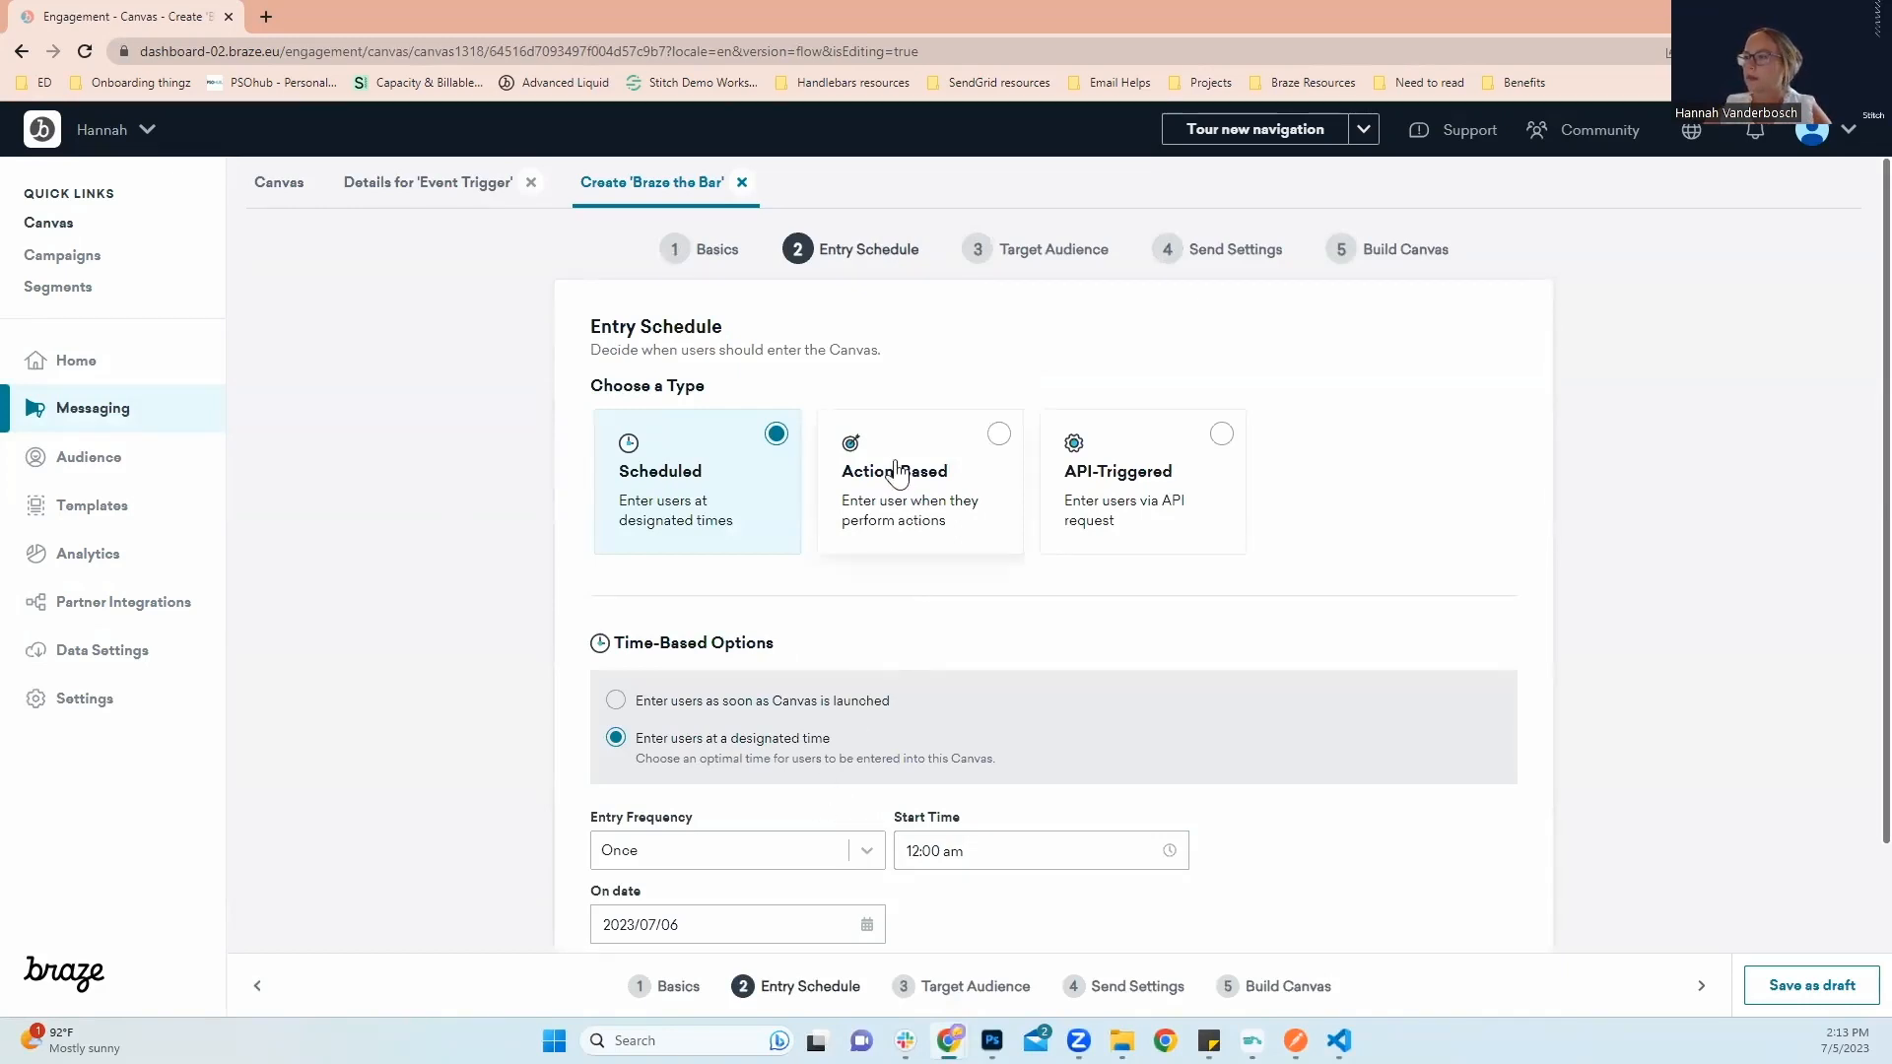
click(919, 480)
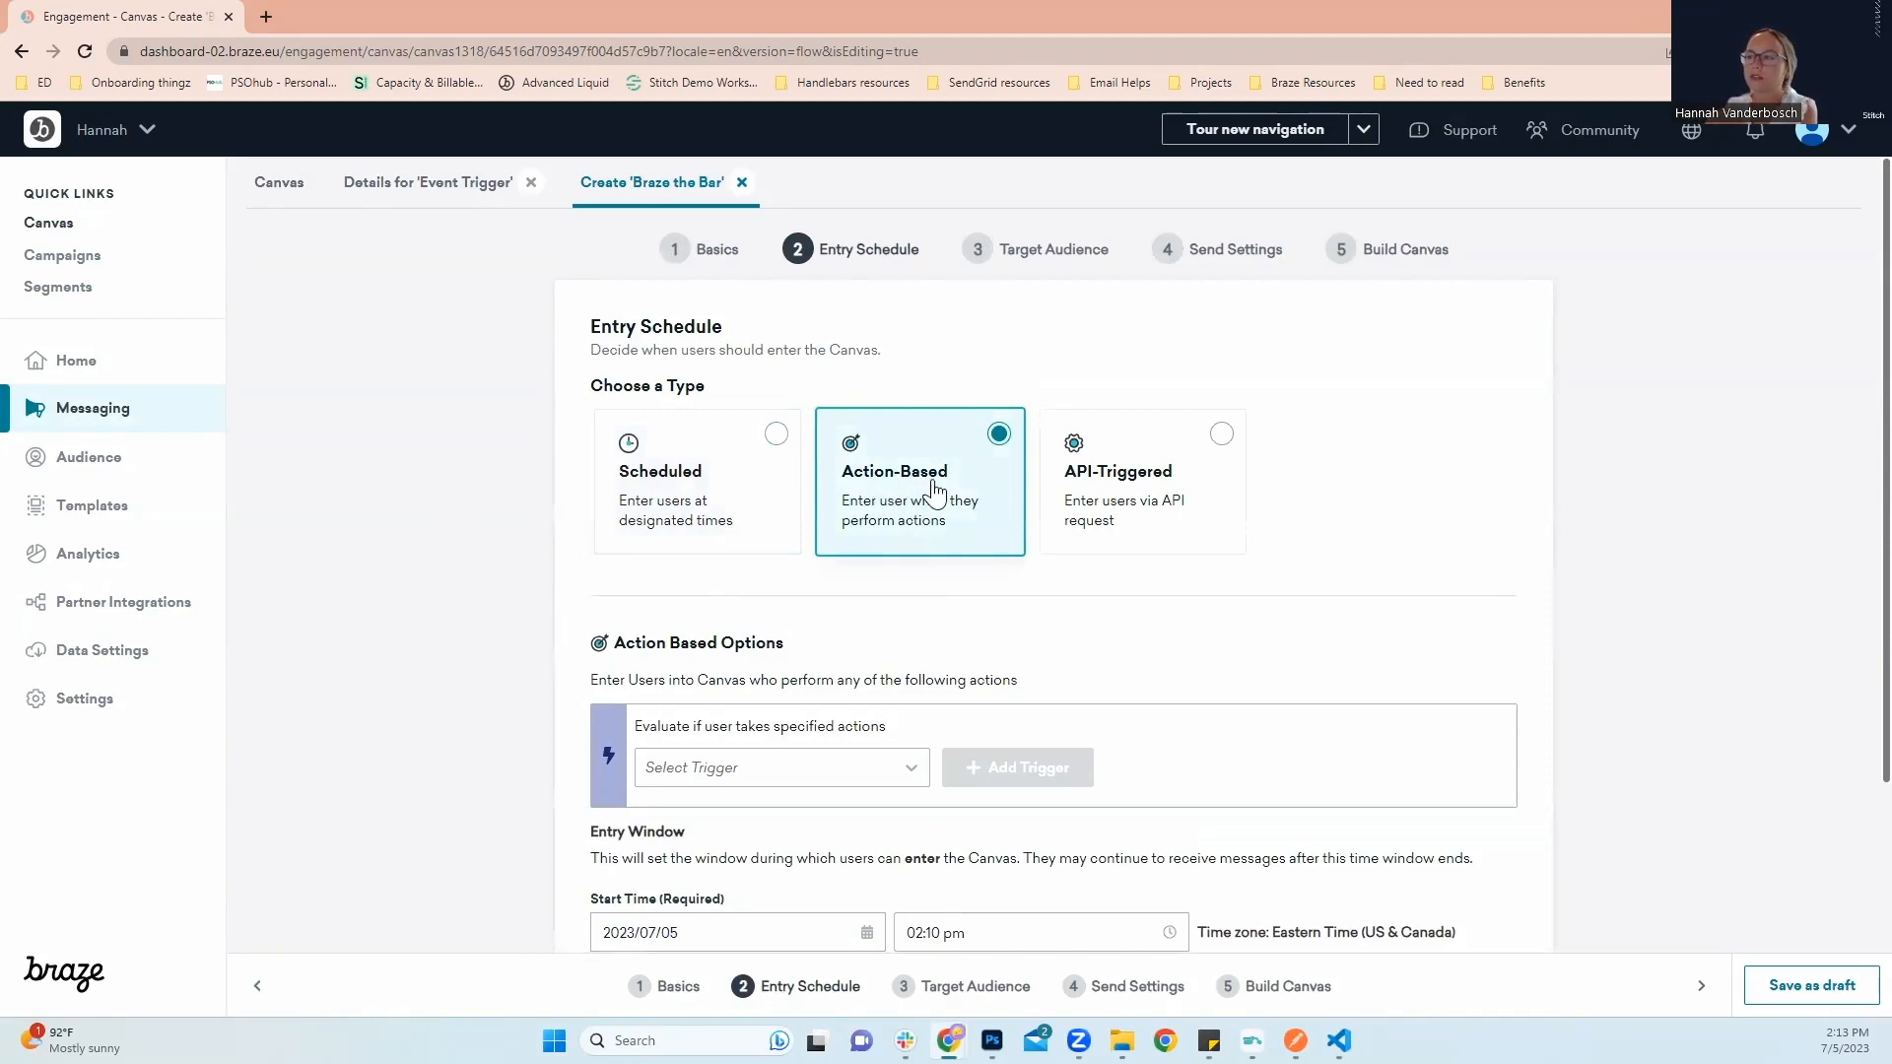
mouse_move(952, 482)
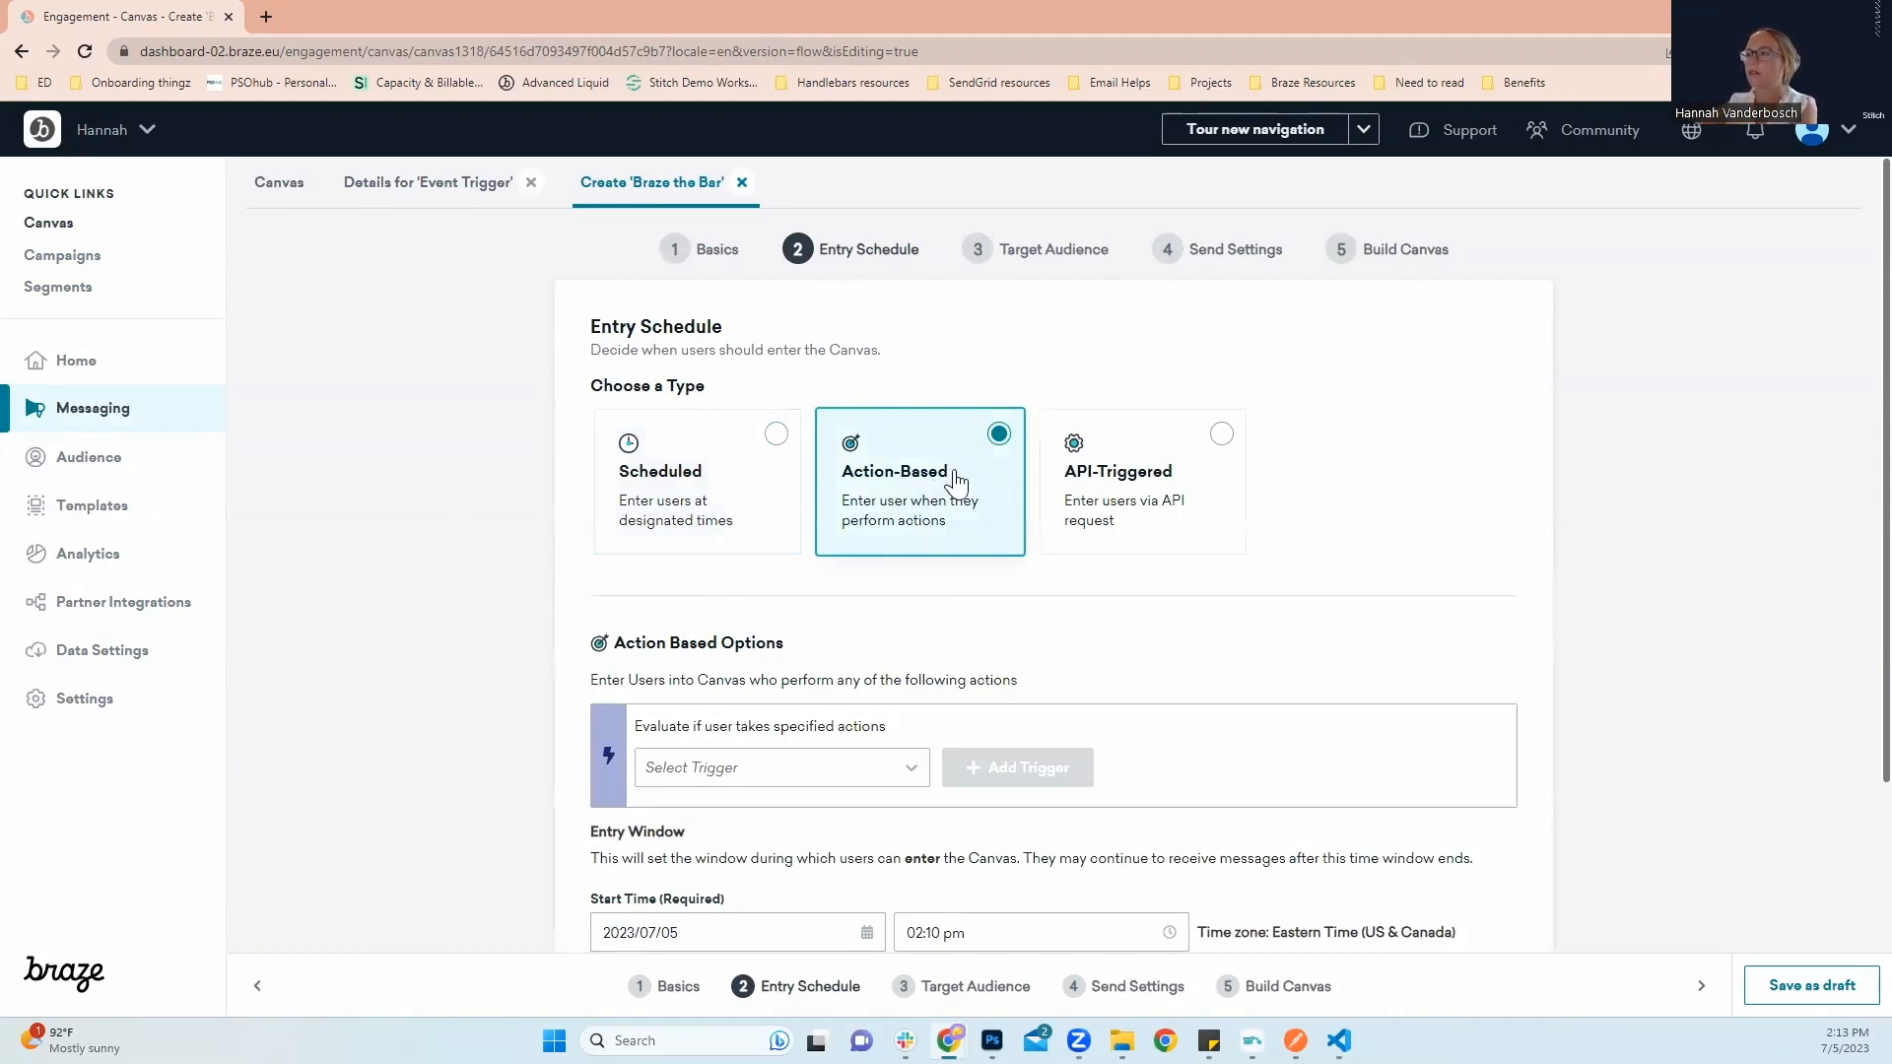
mouse_move(829, 579)
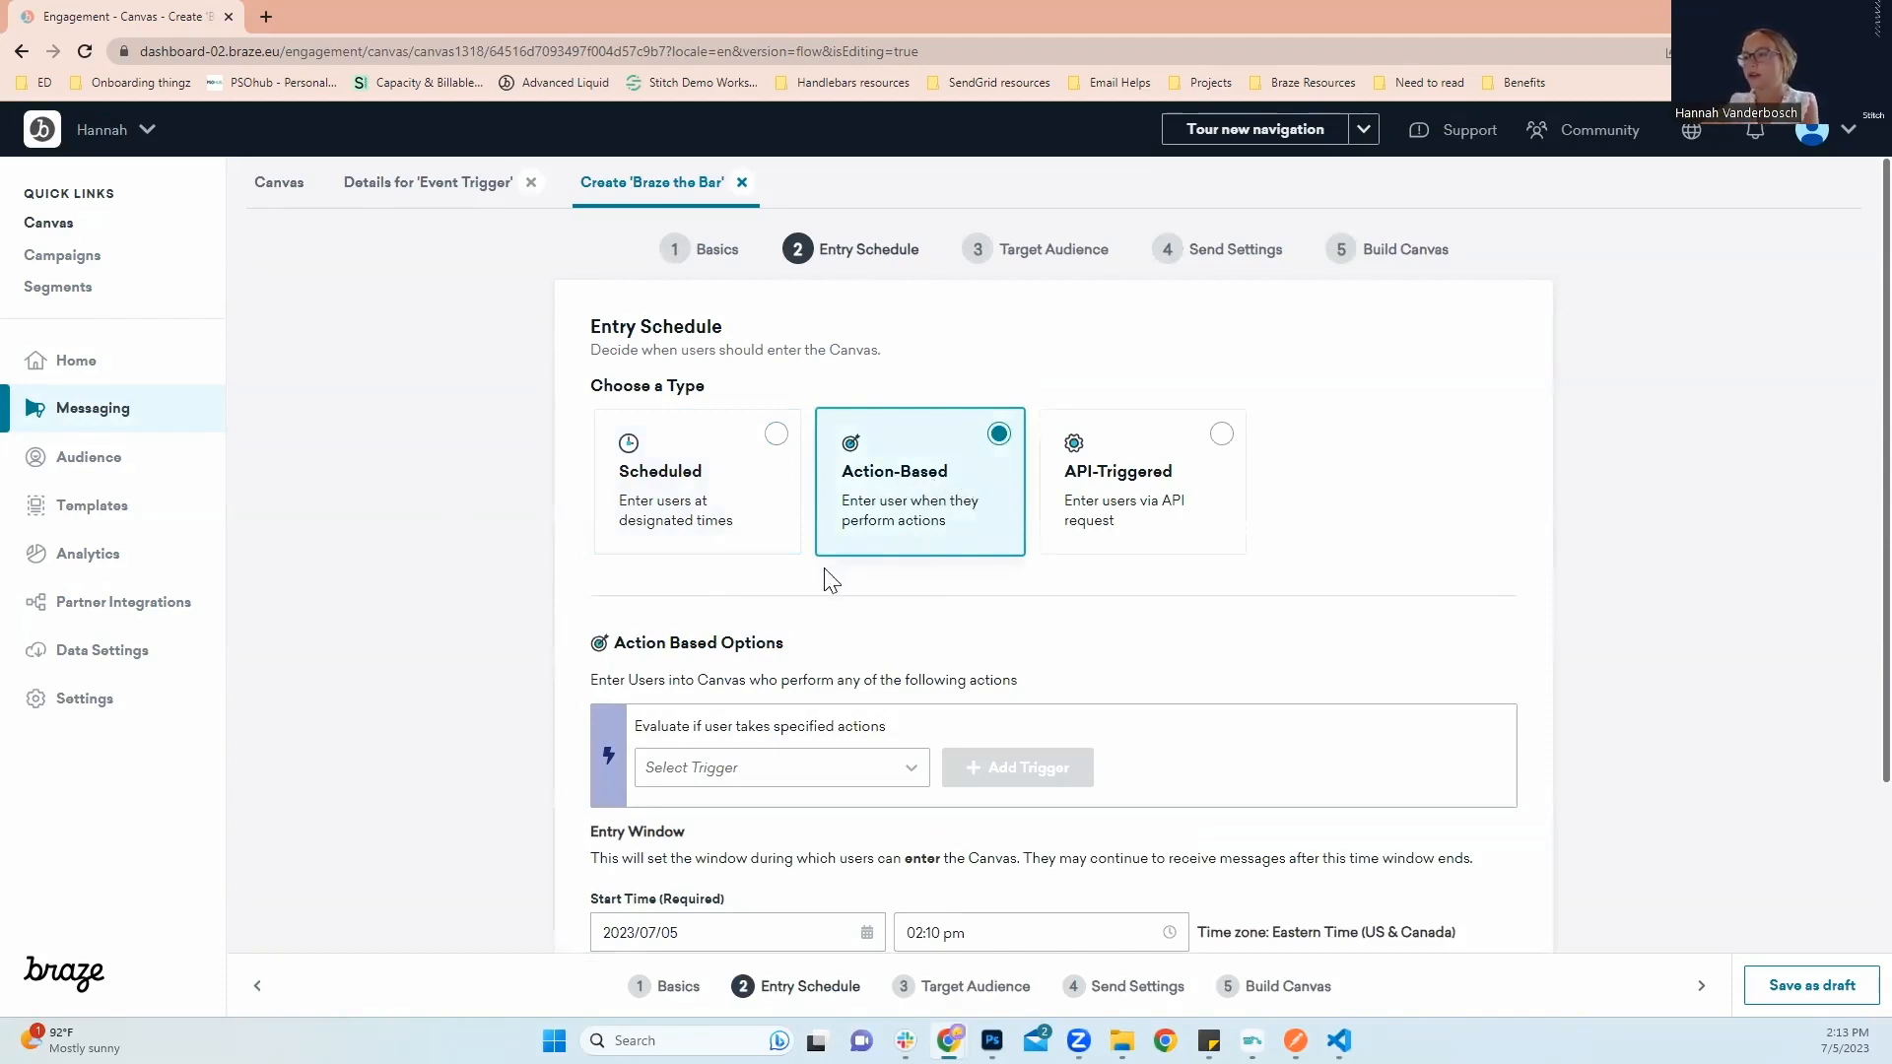
scroll(down, 3)
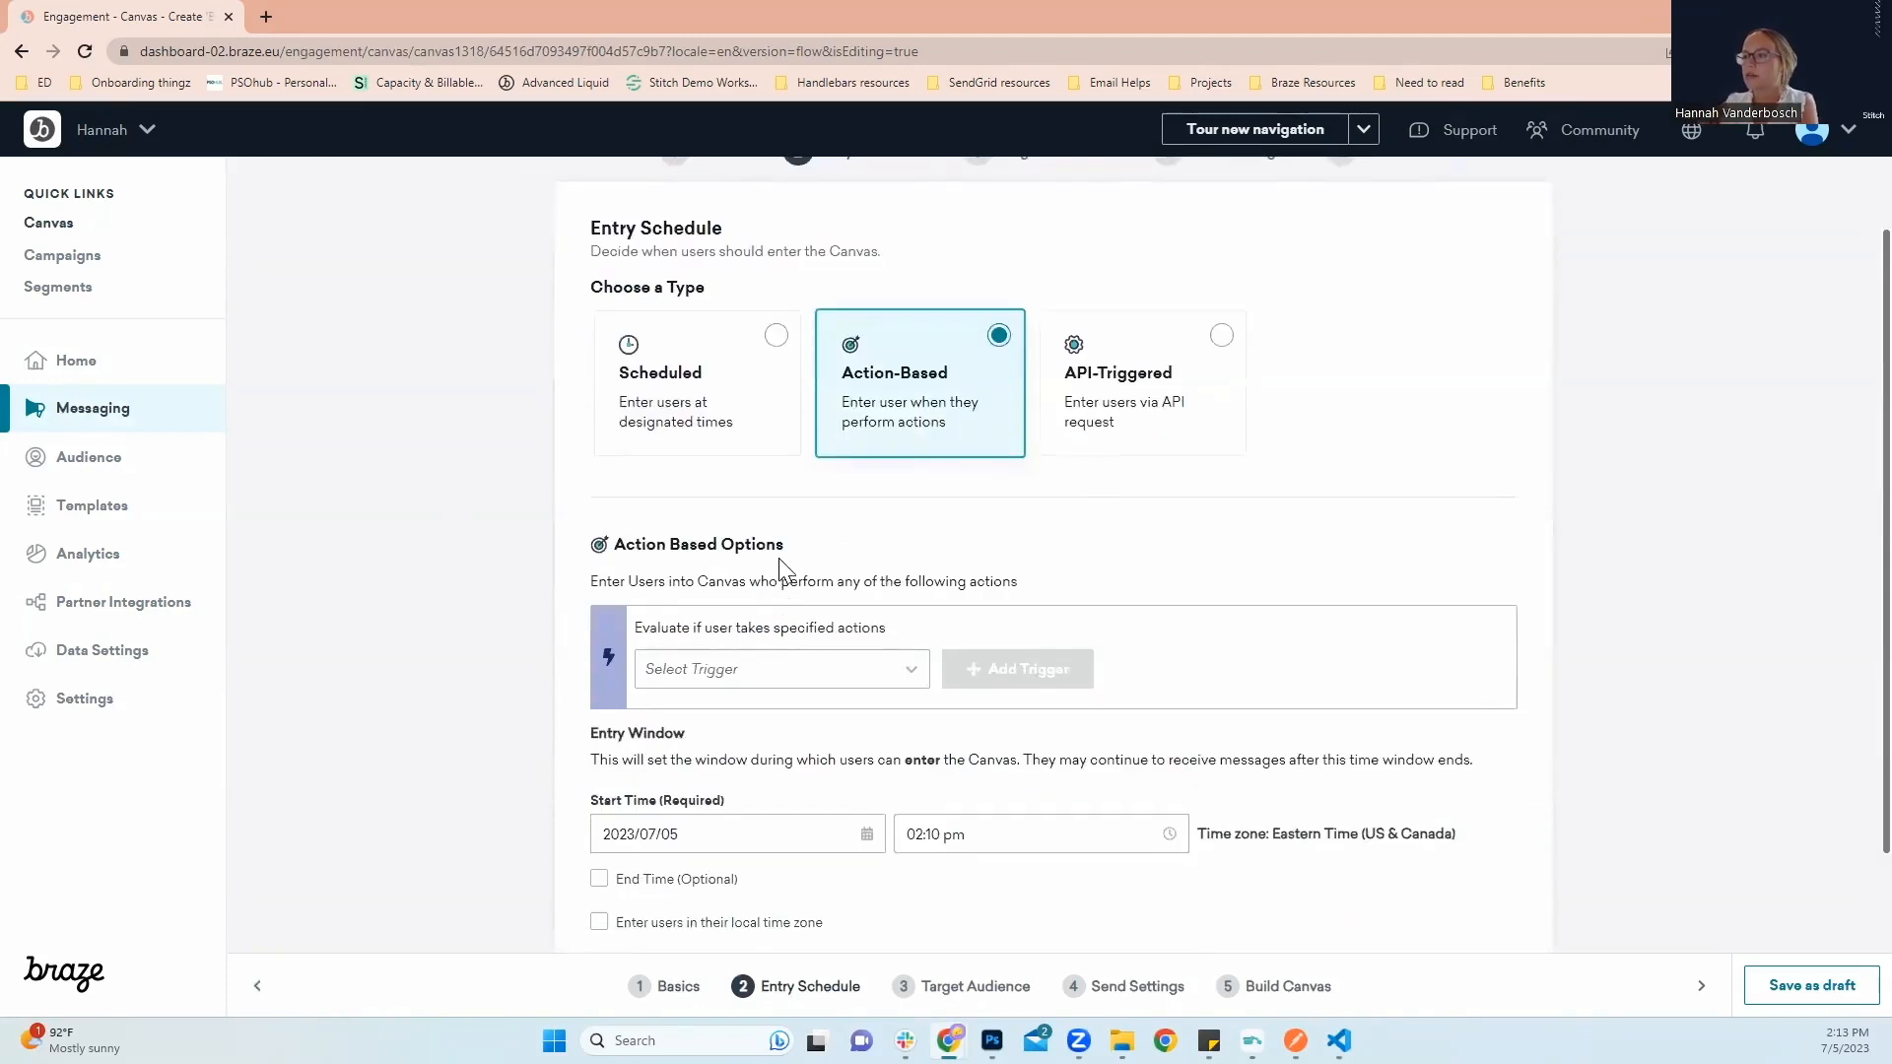
mouse_move(711, 576)
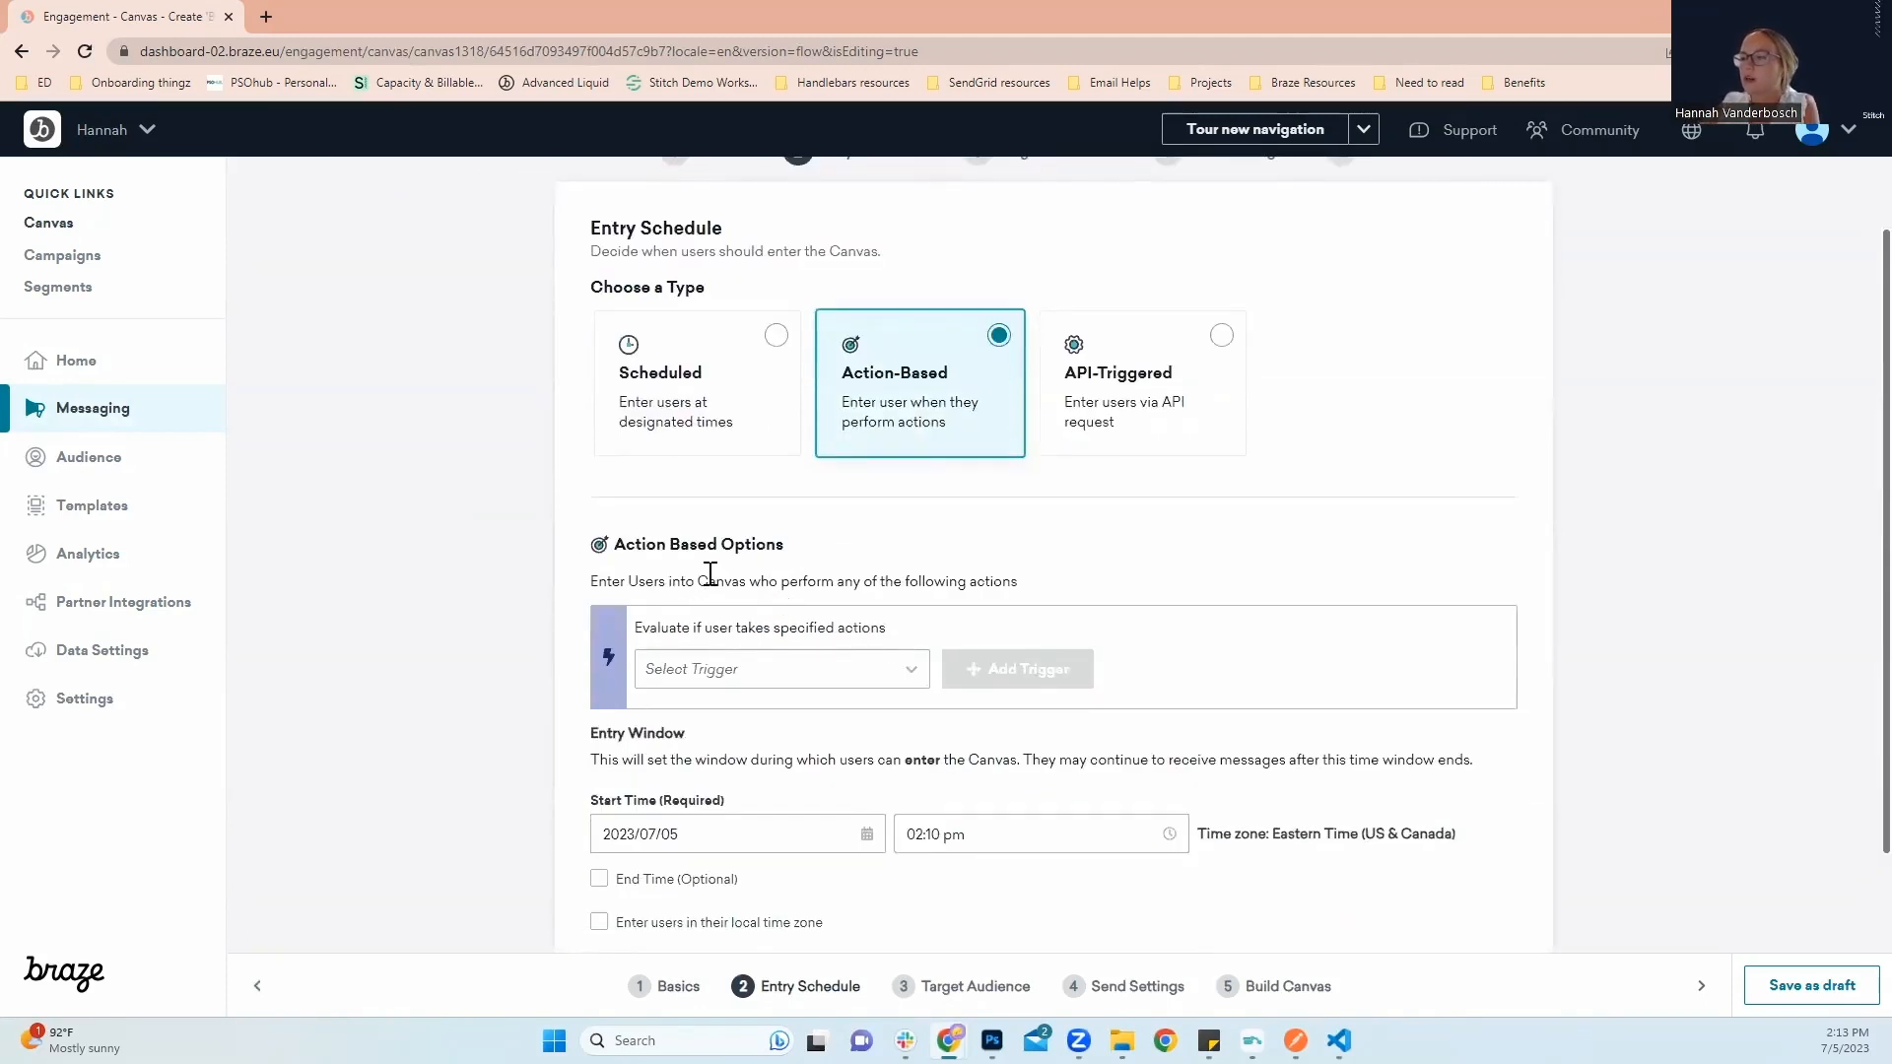
click(780, 668)
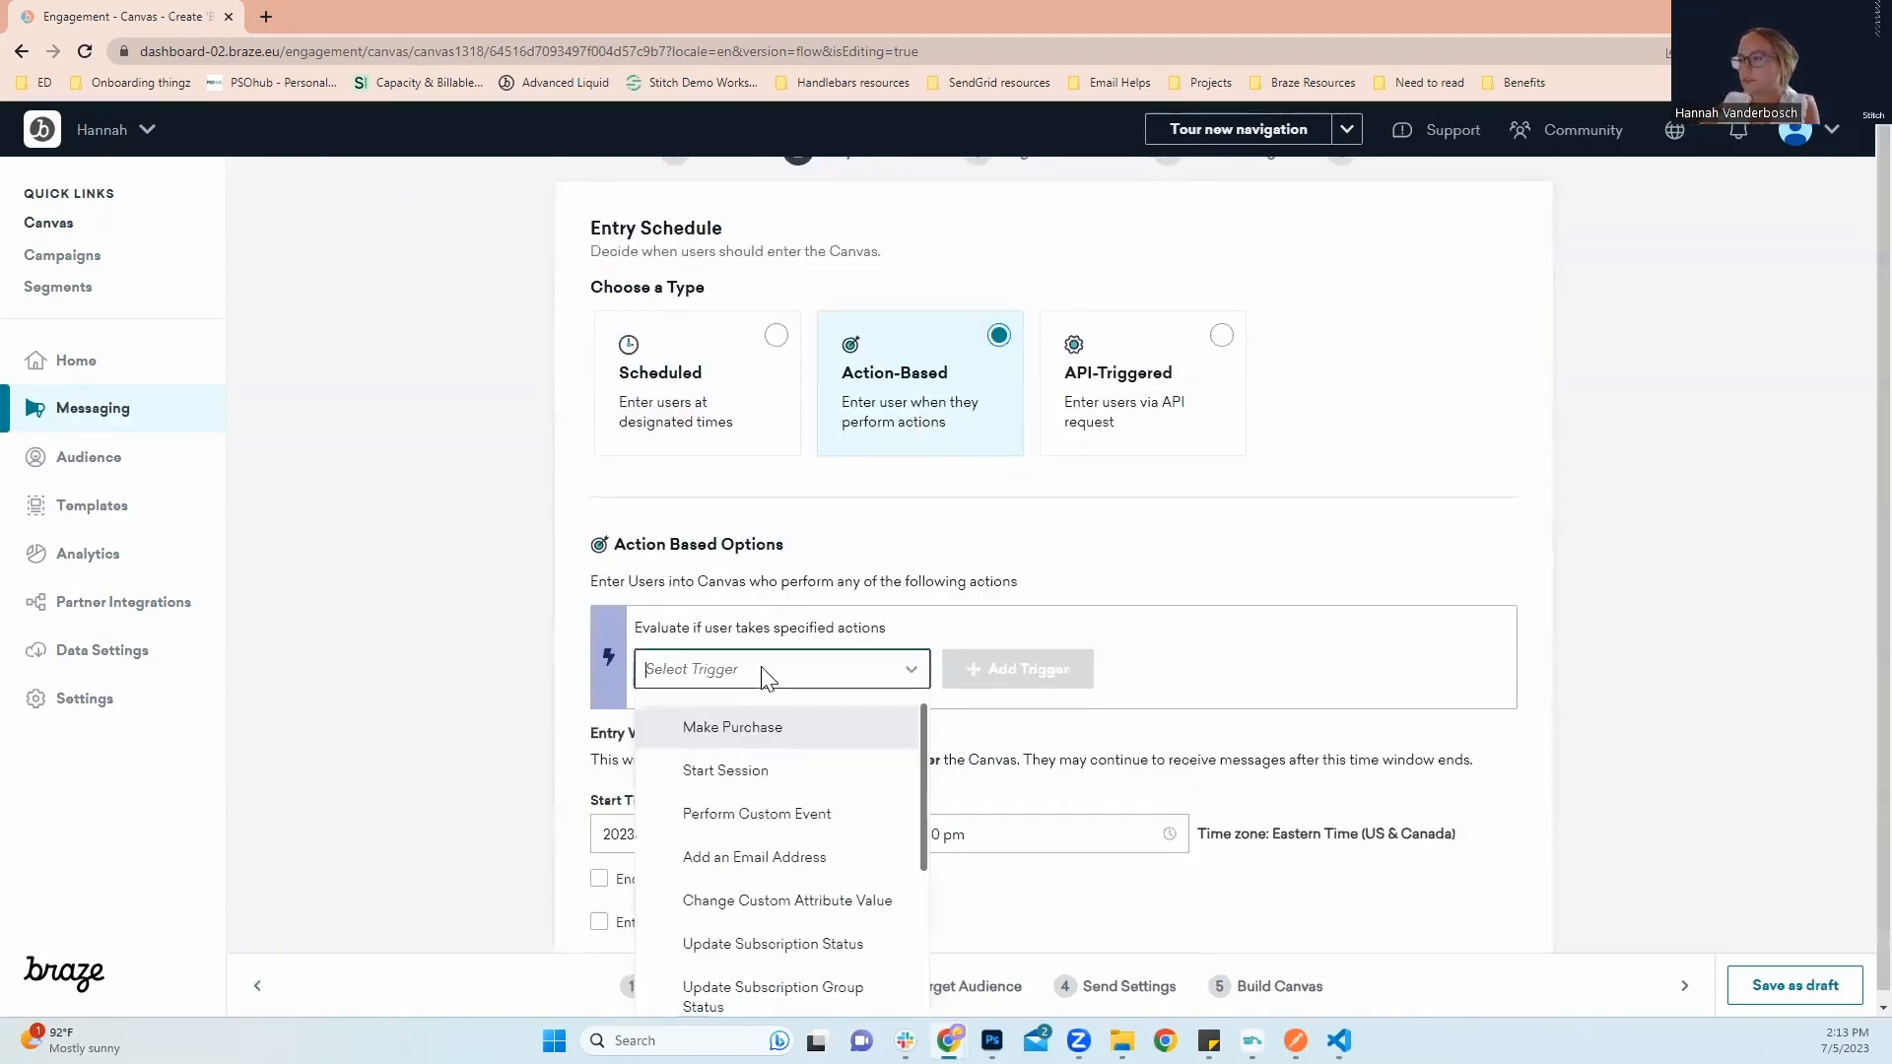
scroll(down, 3)
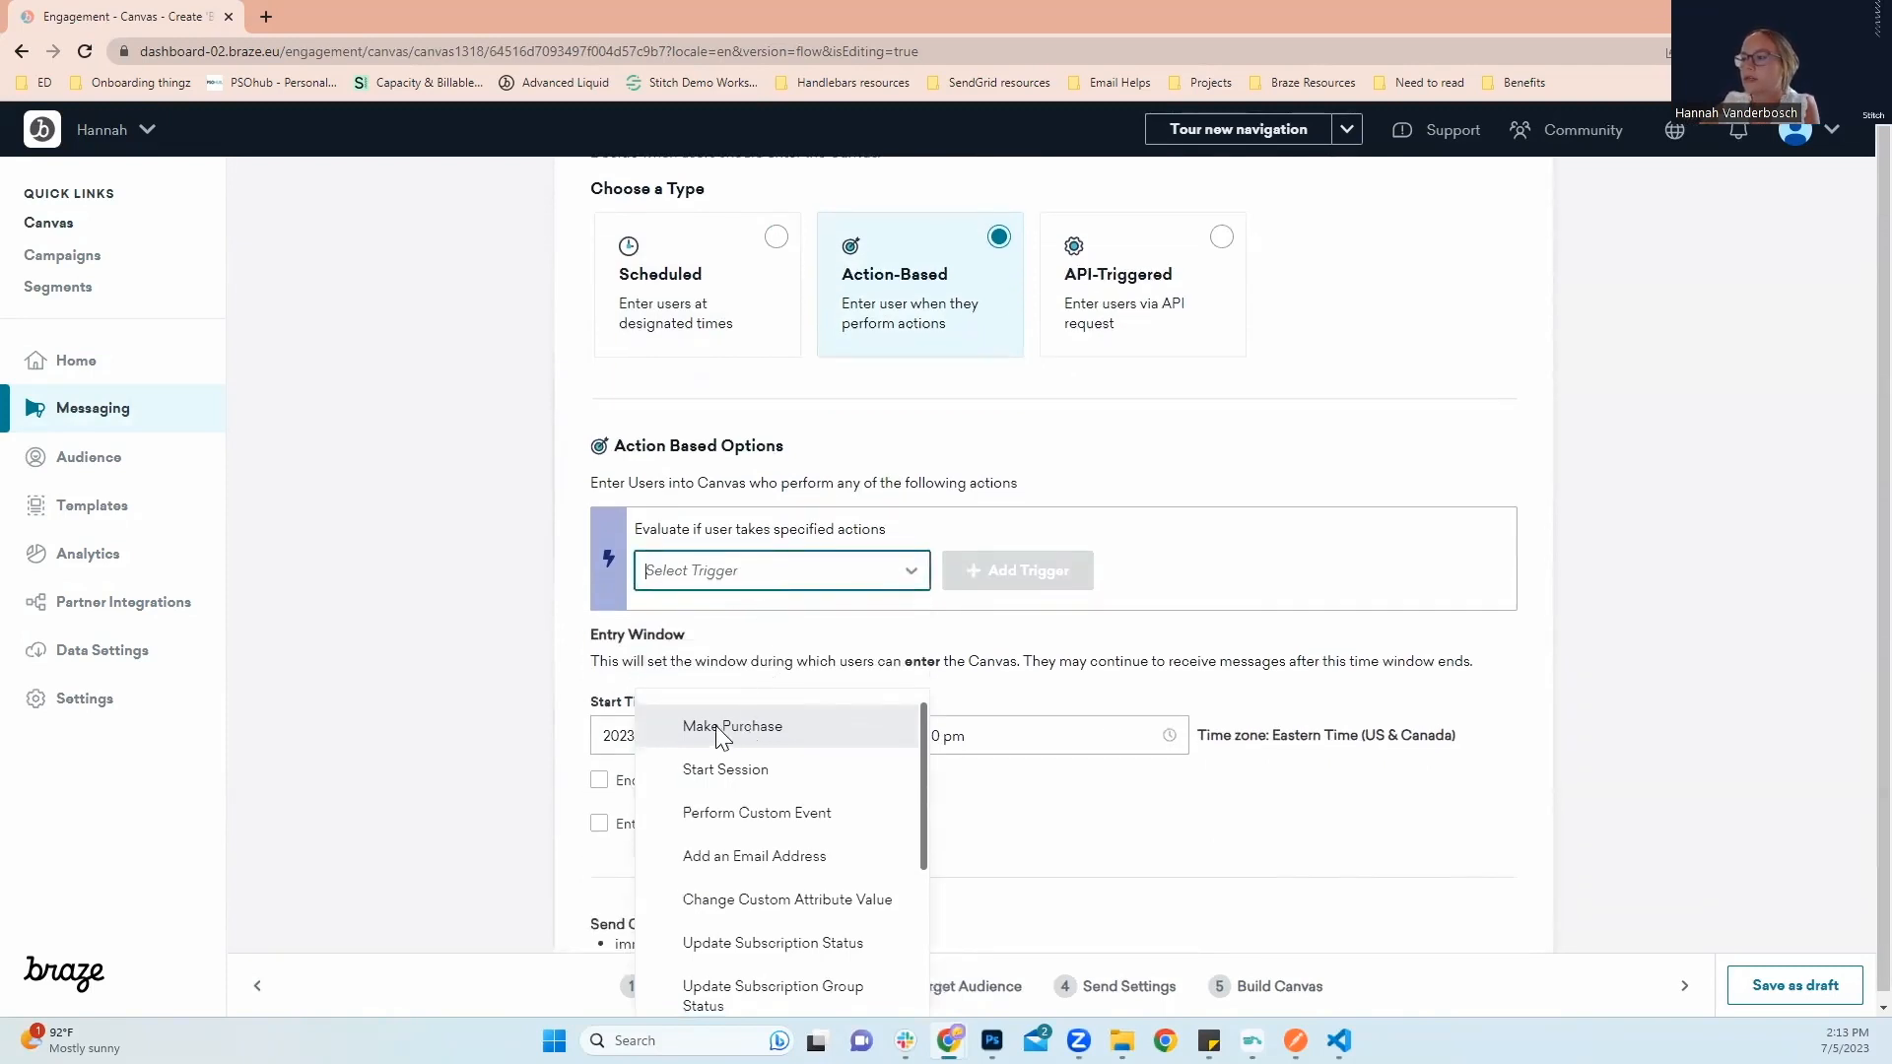
click(731, 725)
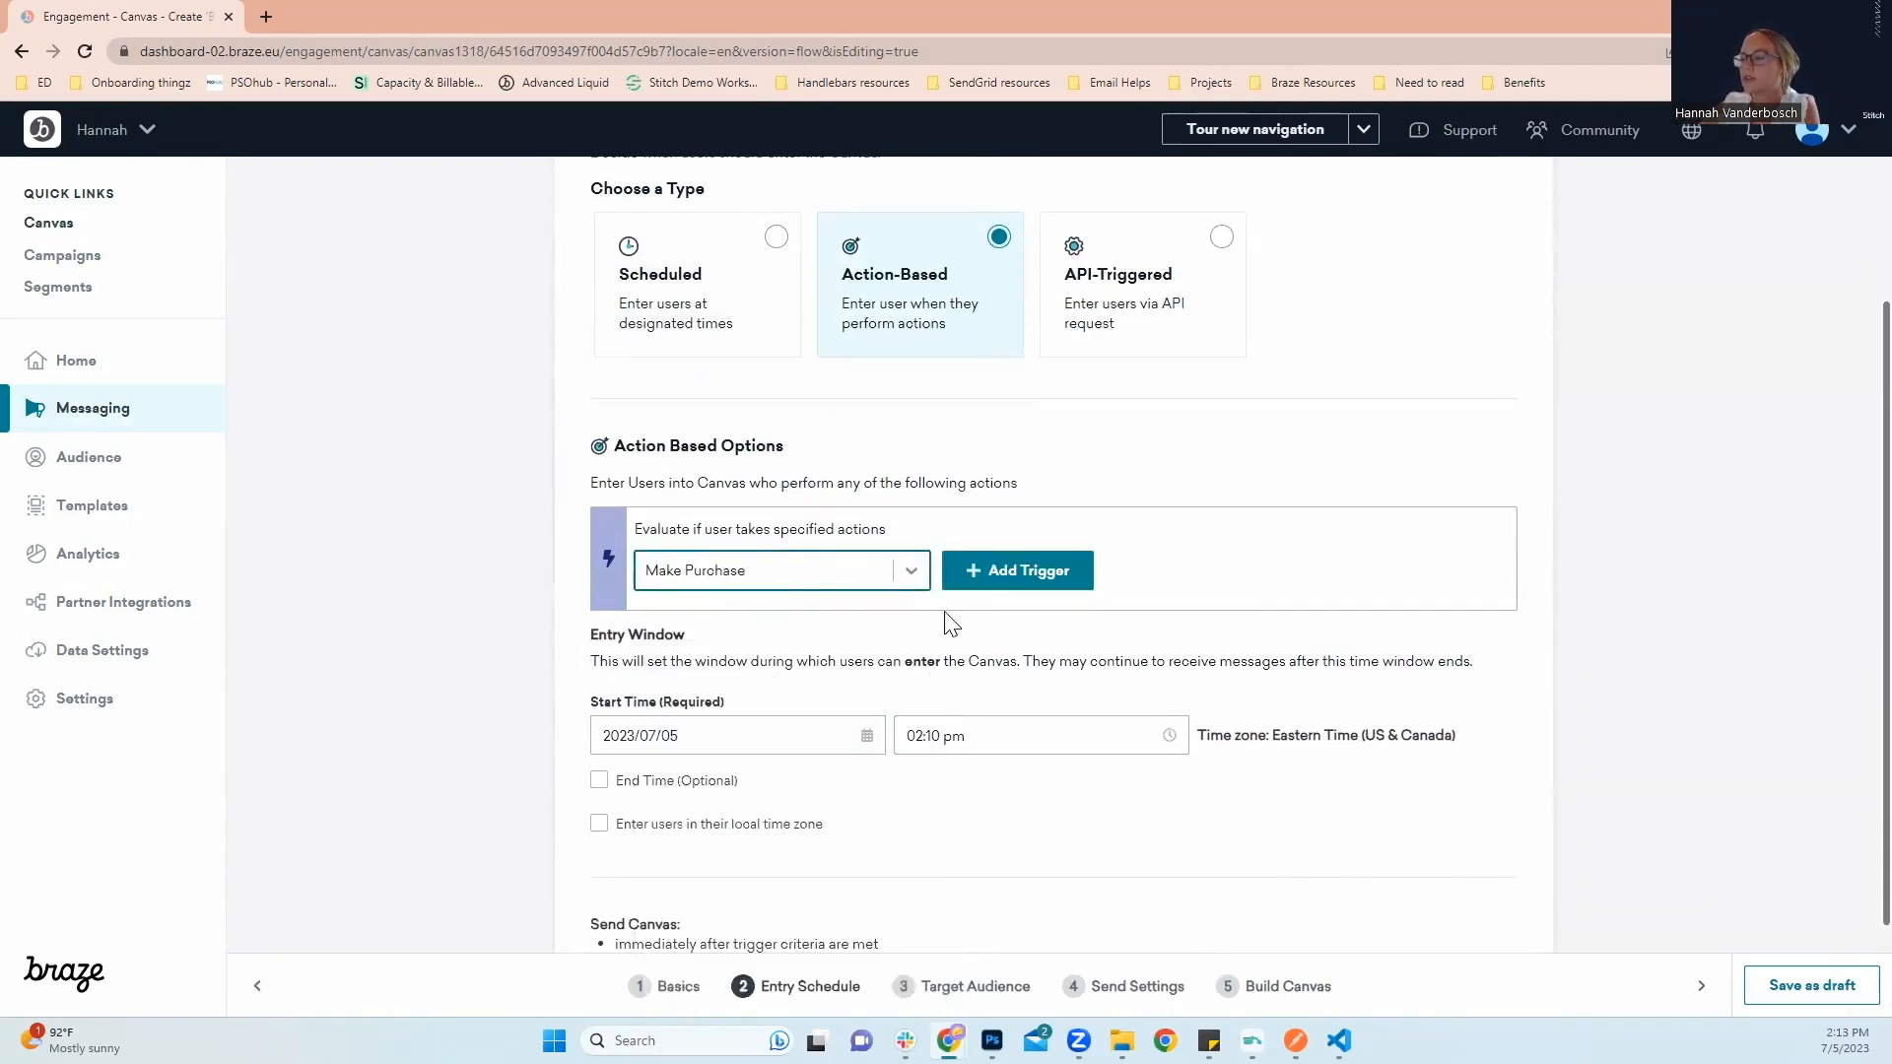
Add the Make Purchase trigger, set it to any purchase, and pick Make Purchase again
click(1016, 569)
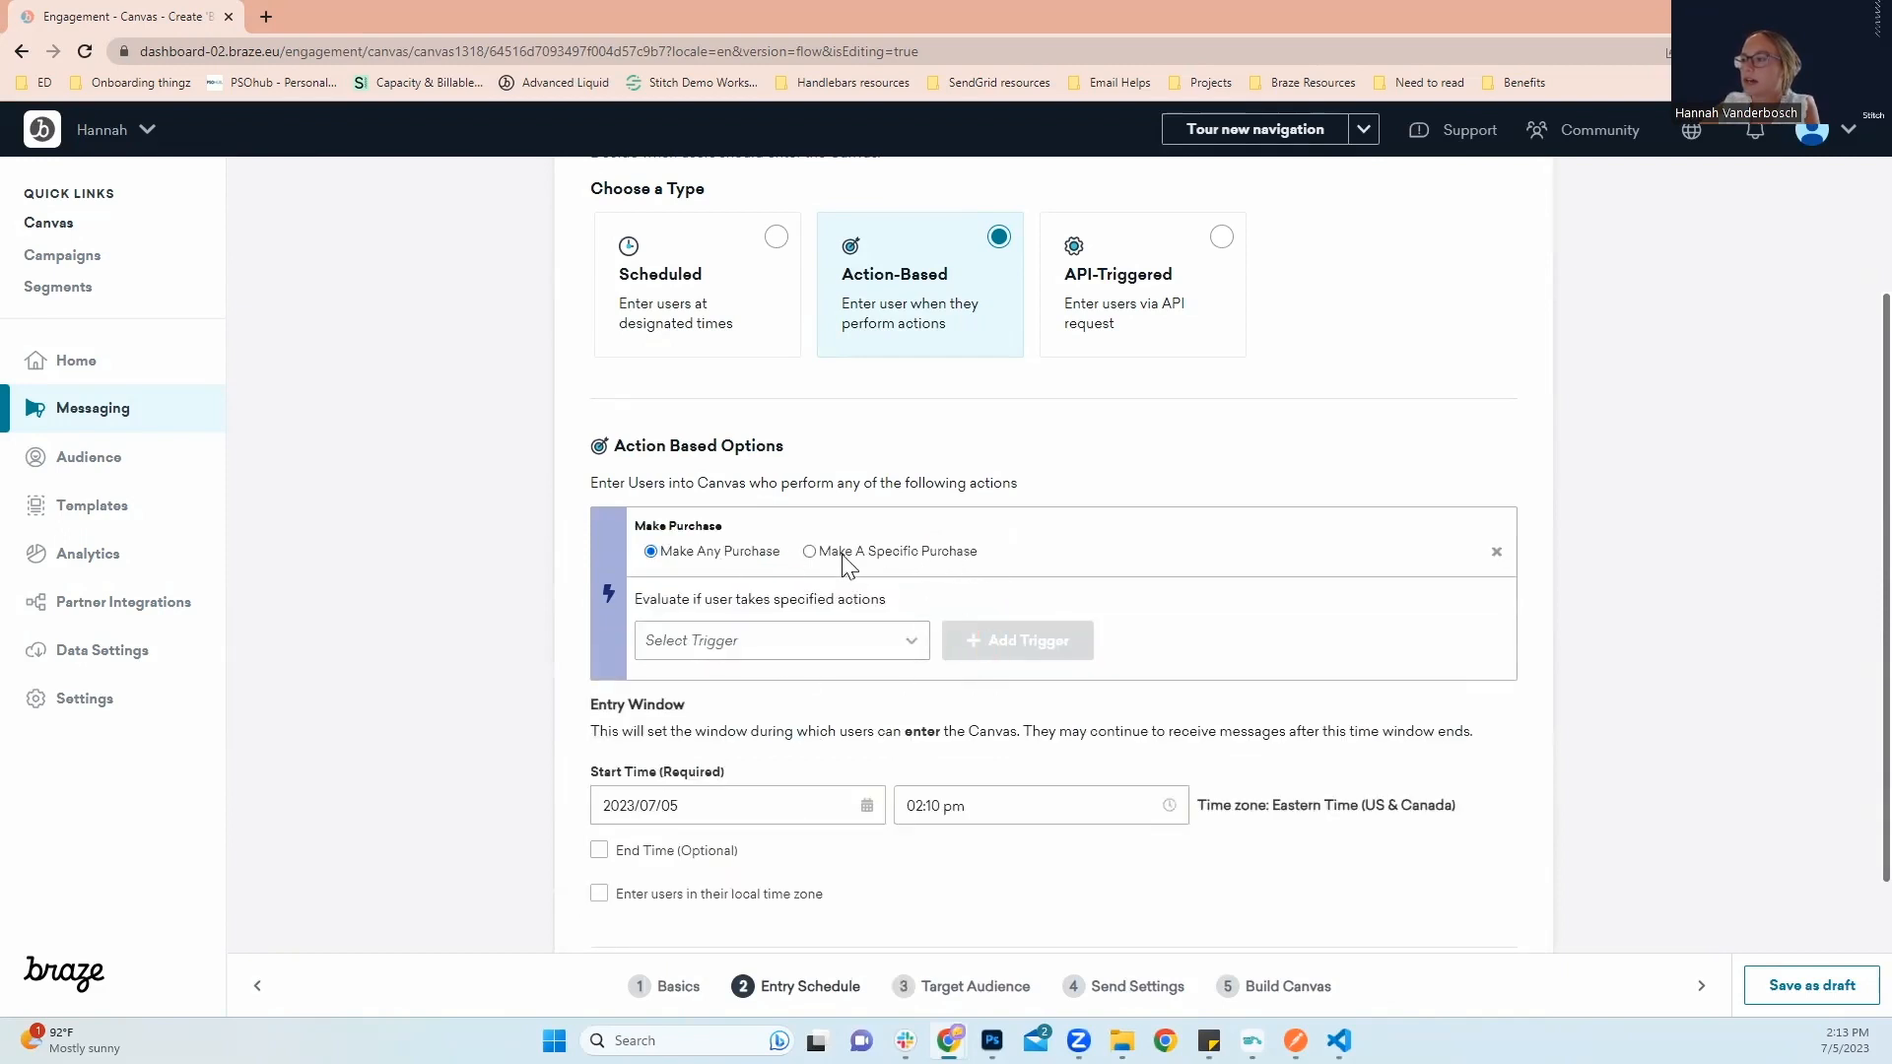
click(808, 552)
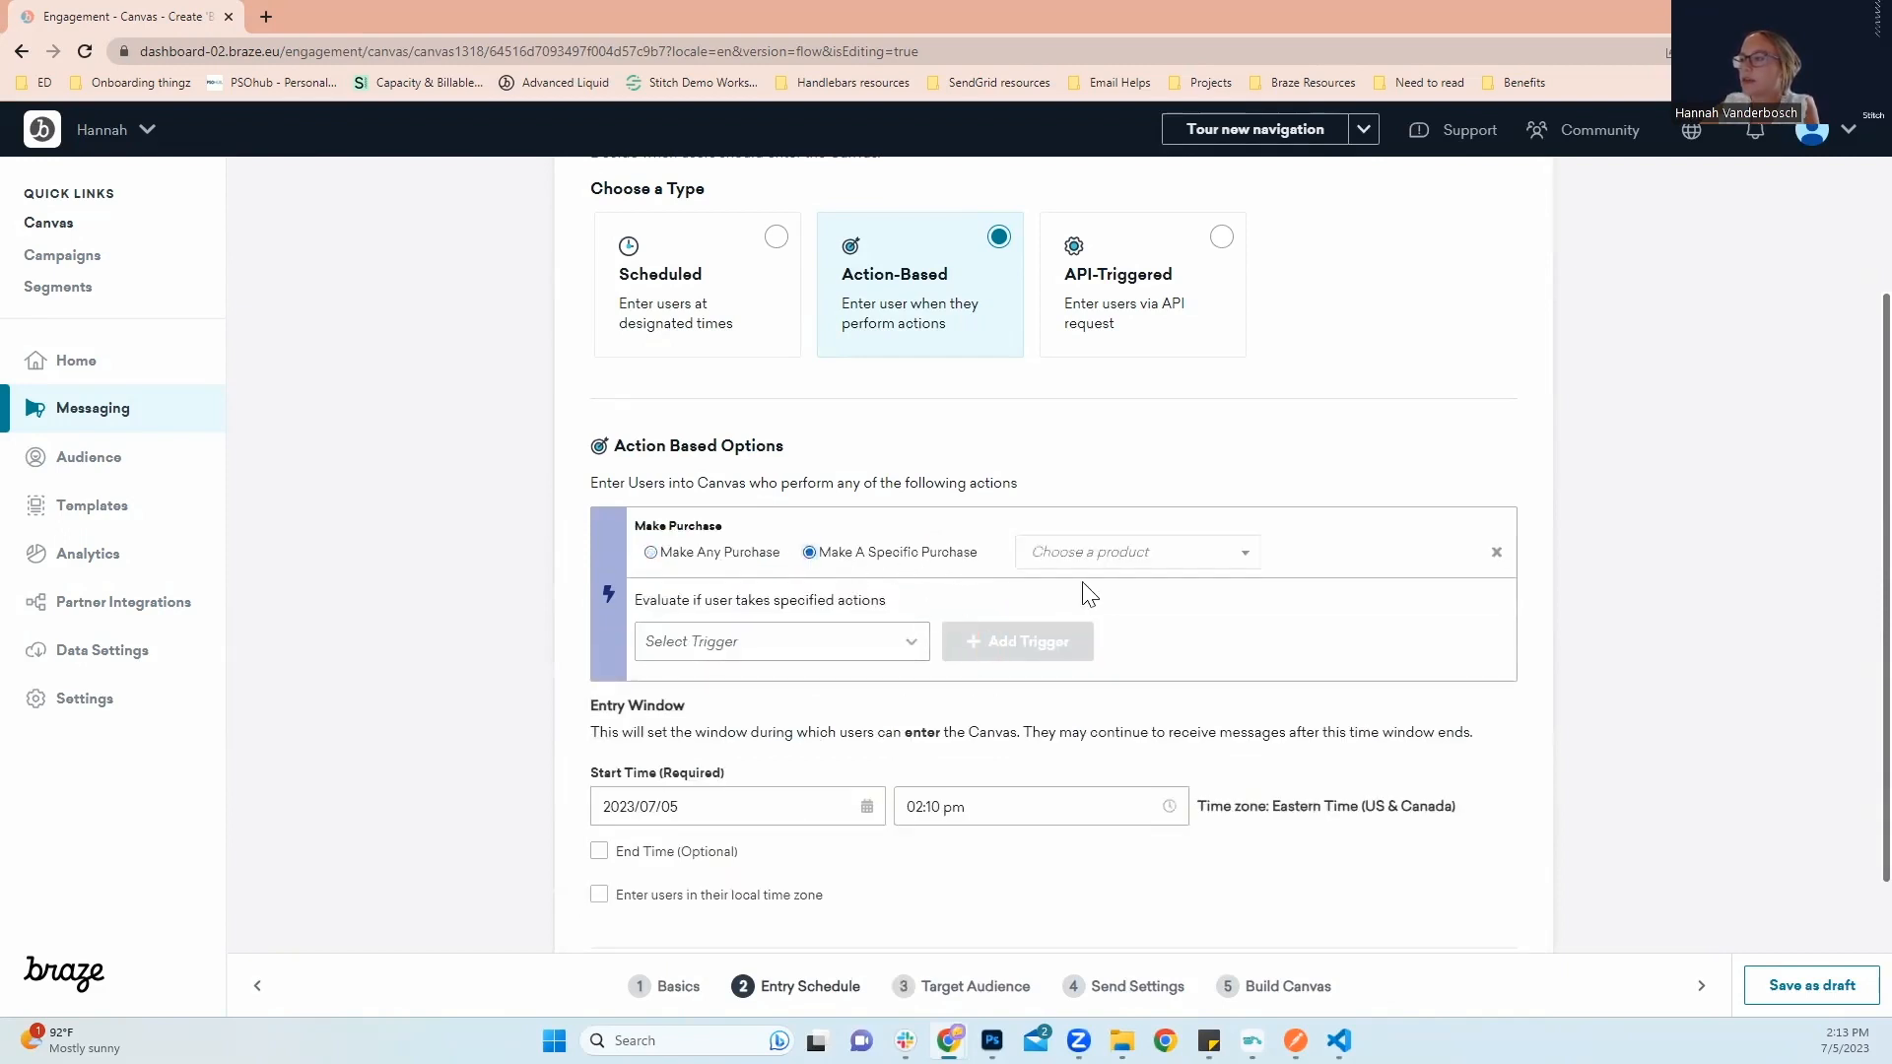
click(1134, 552)
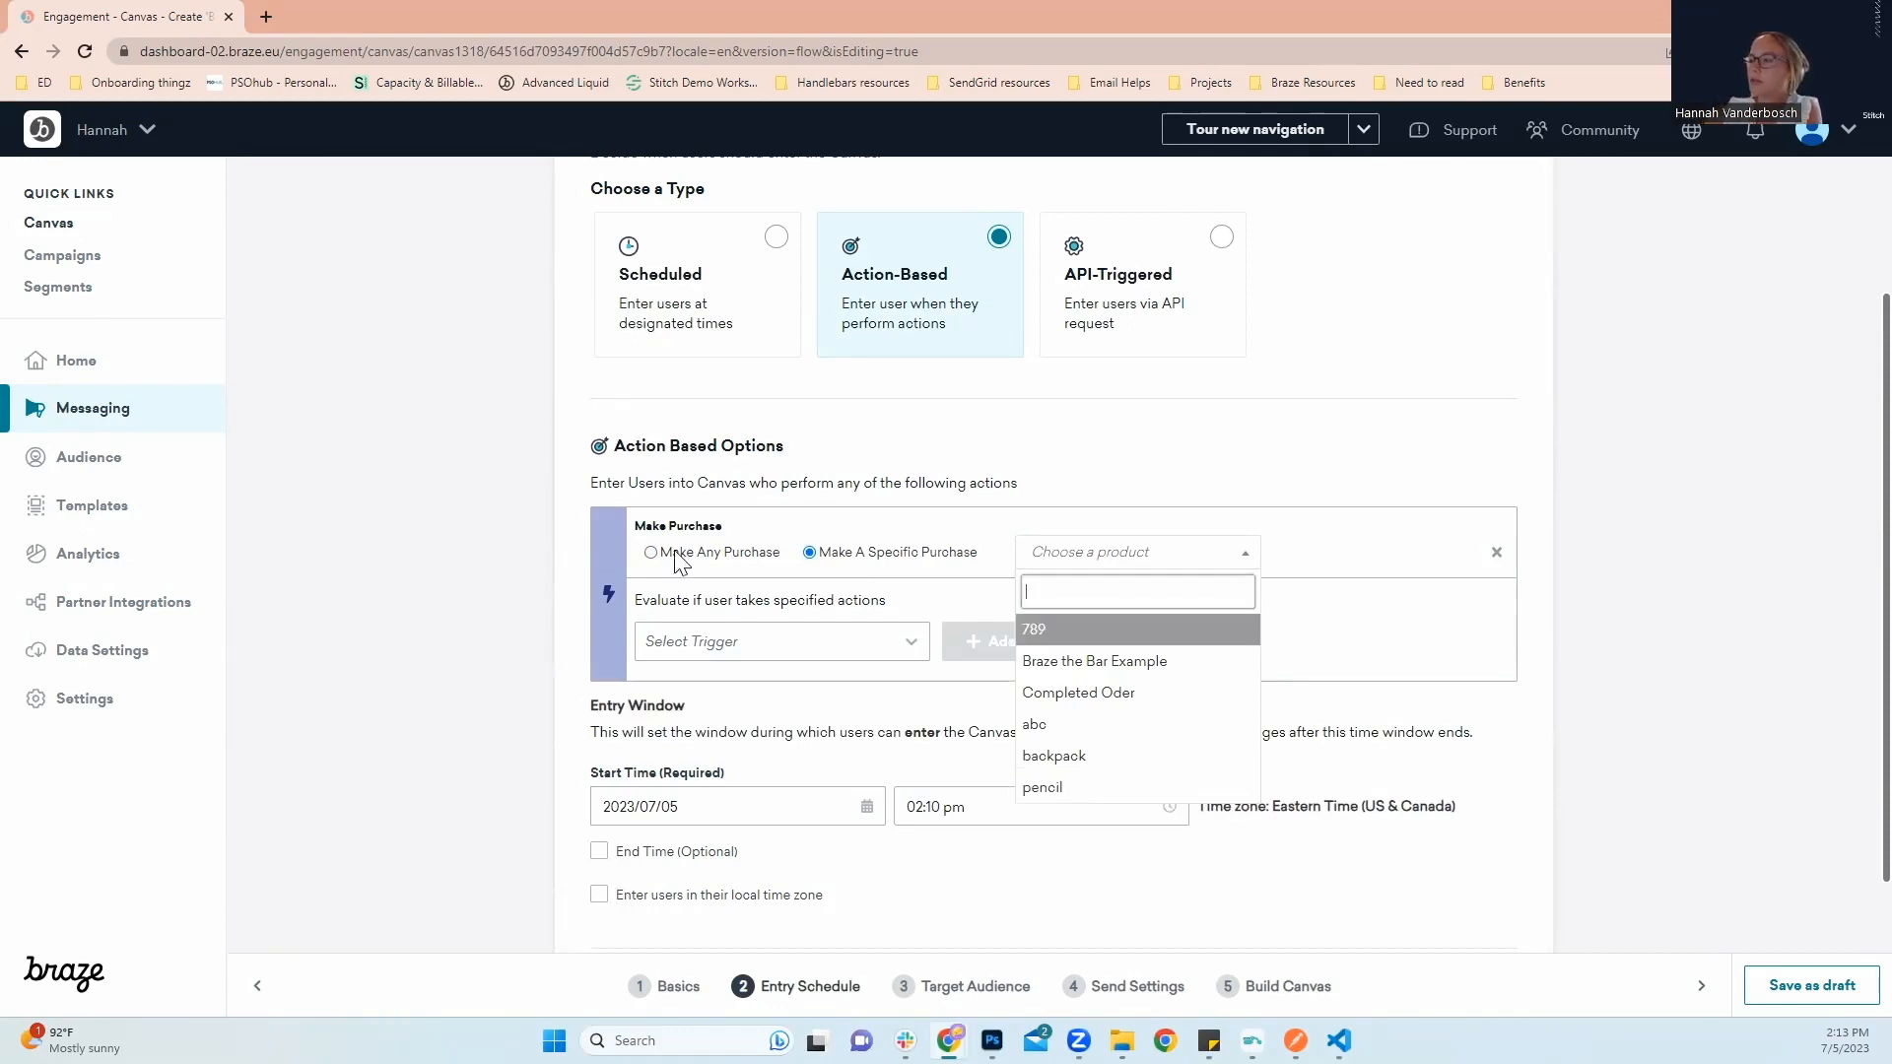
click(650, 552)
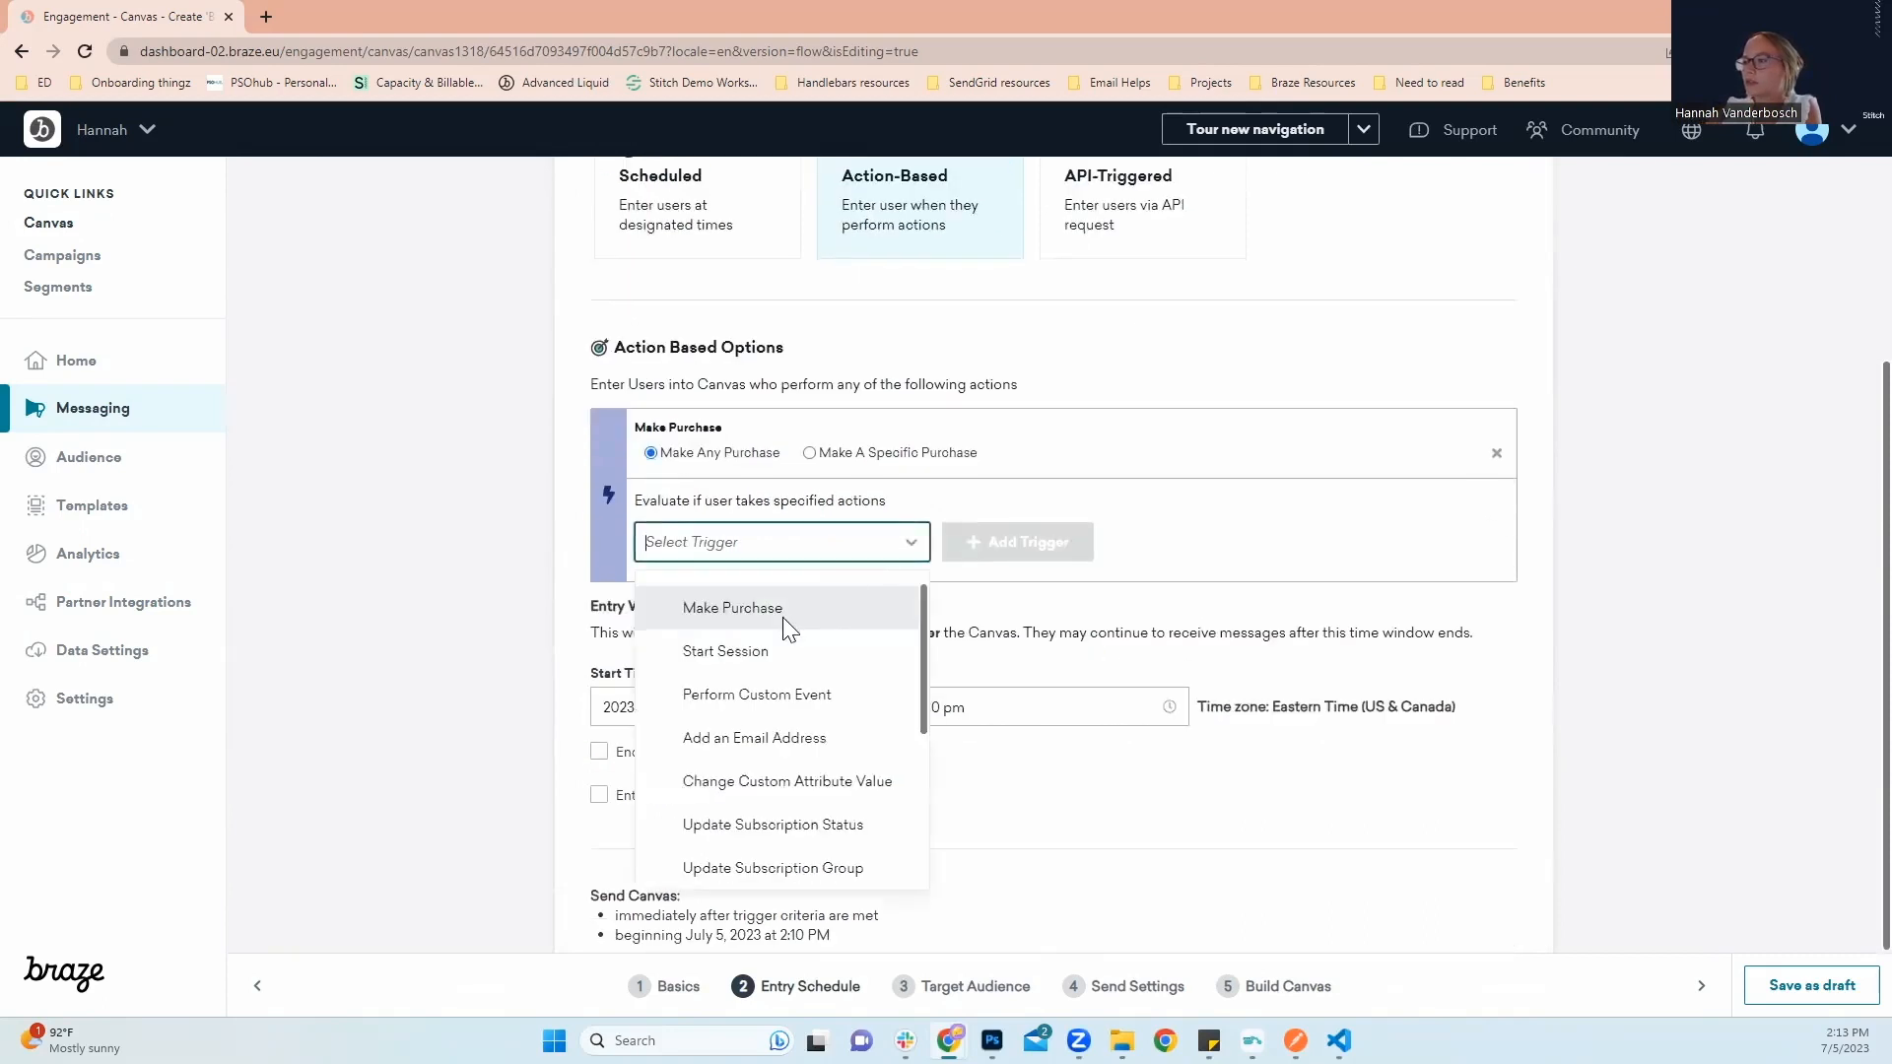
click(731, 606)
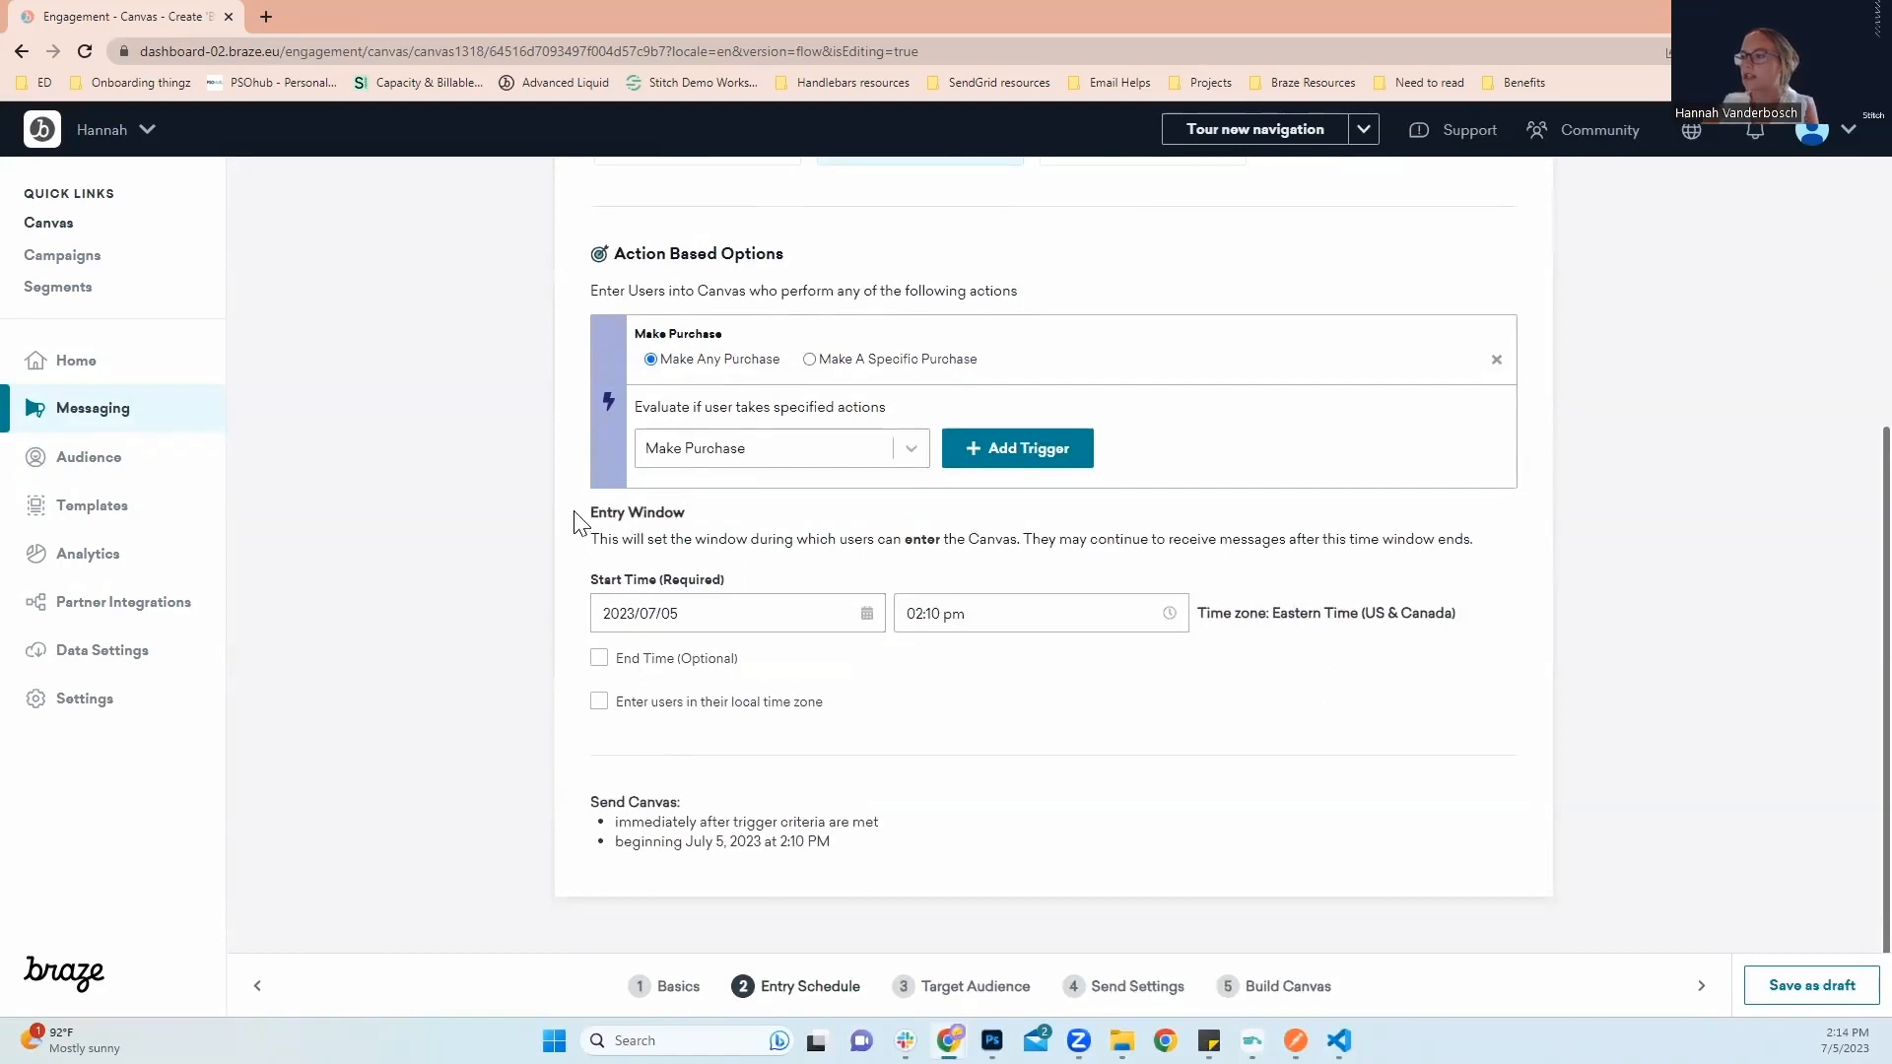
mouse_move(609, 545)
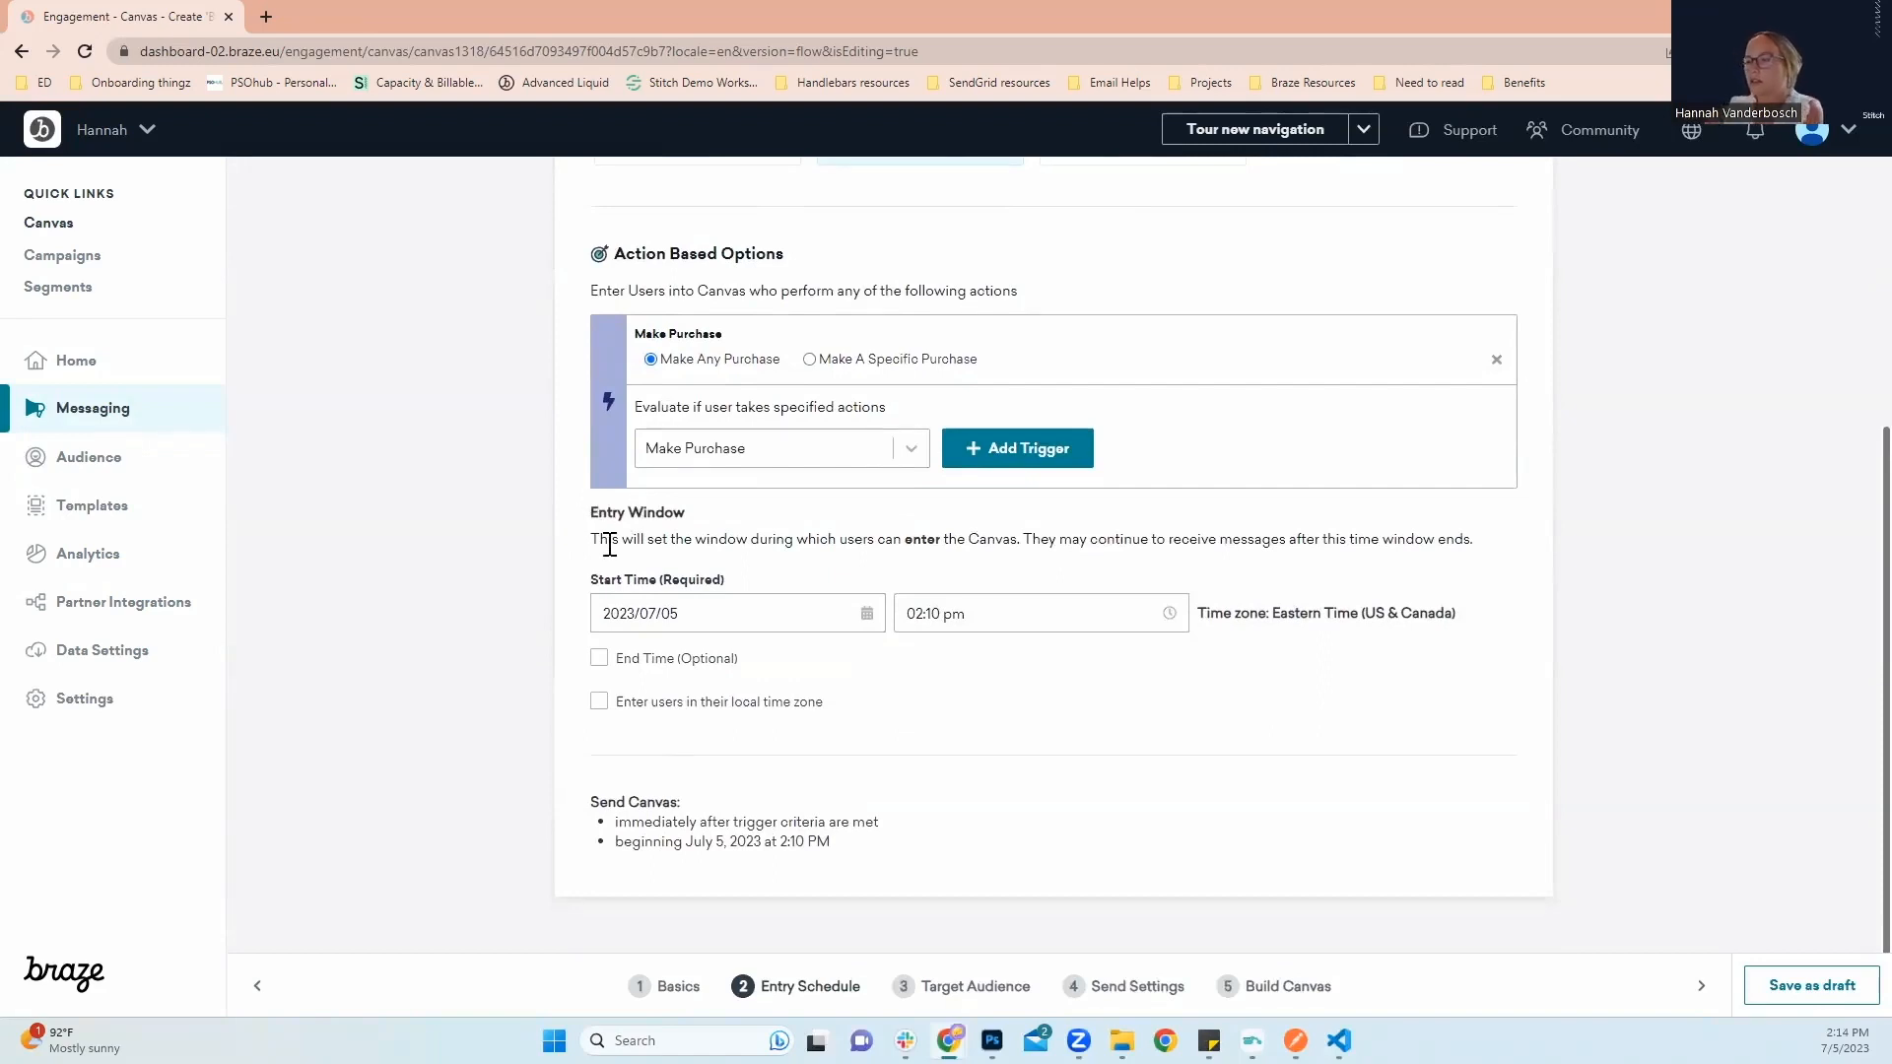
mouse_move(582, 601)
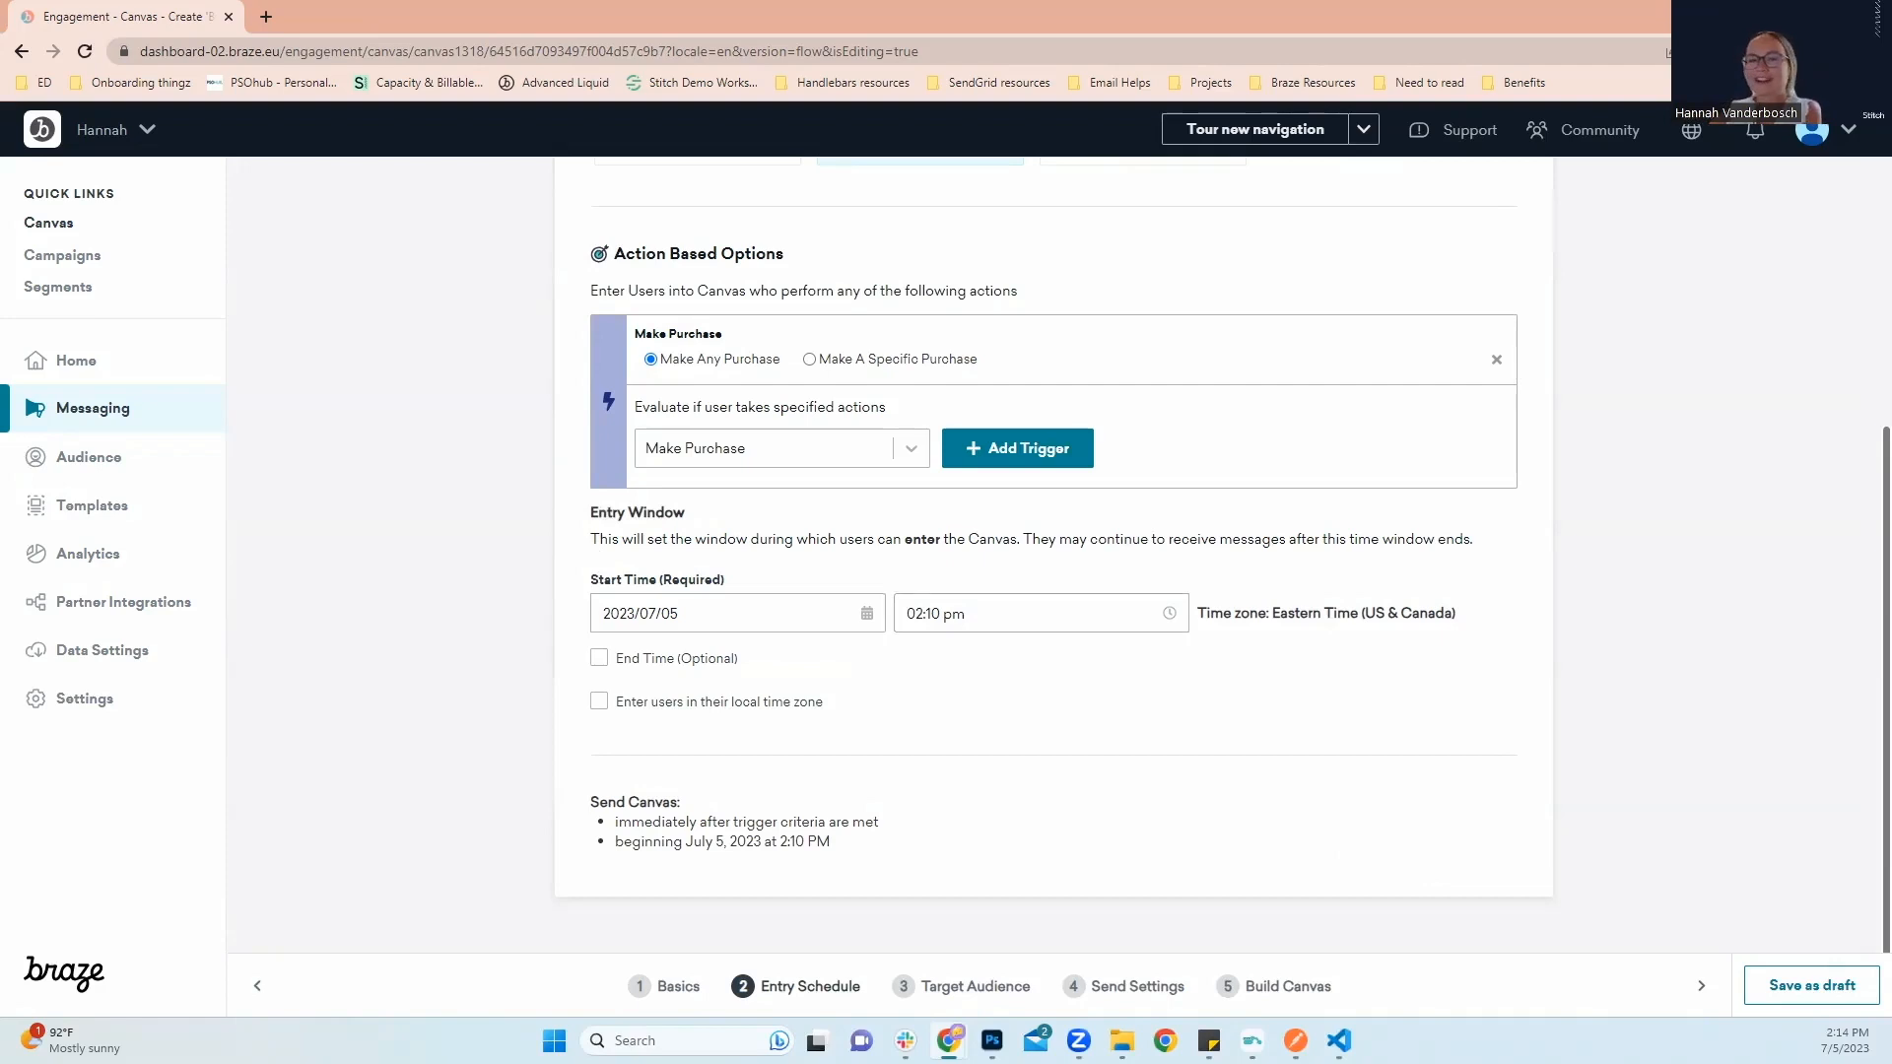
mouse_move(923, 678)
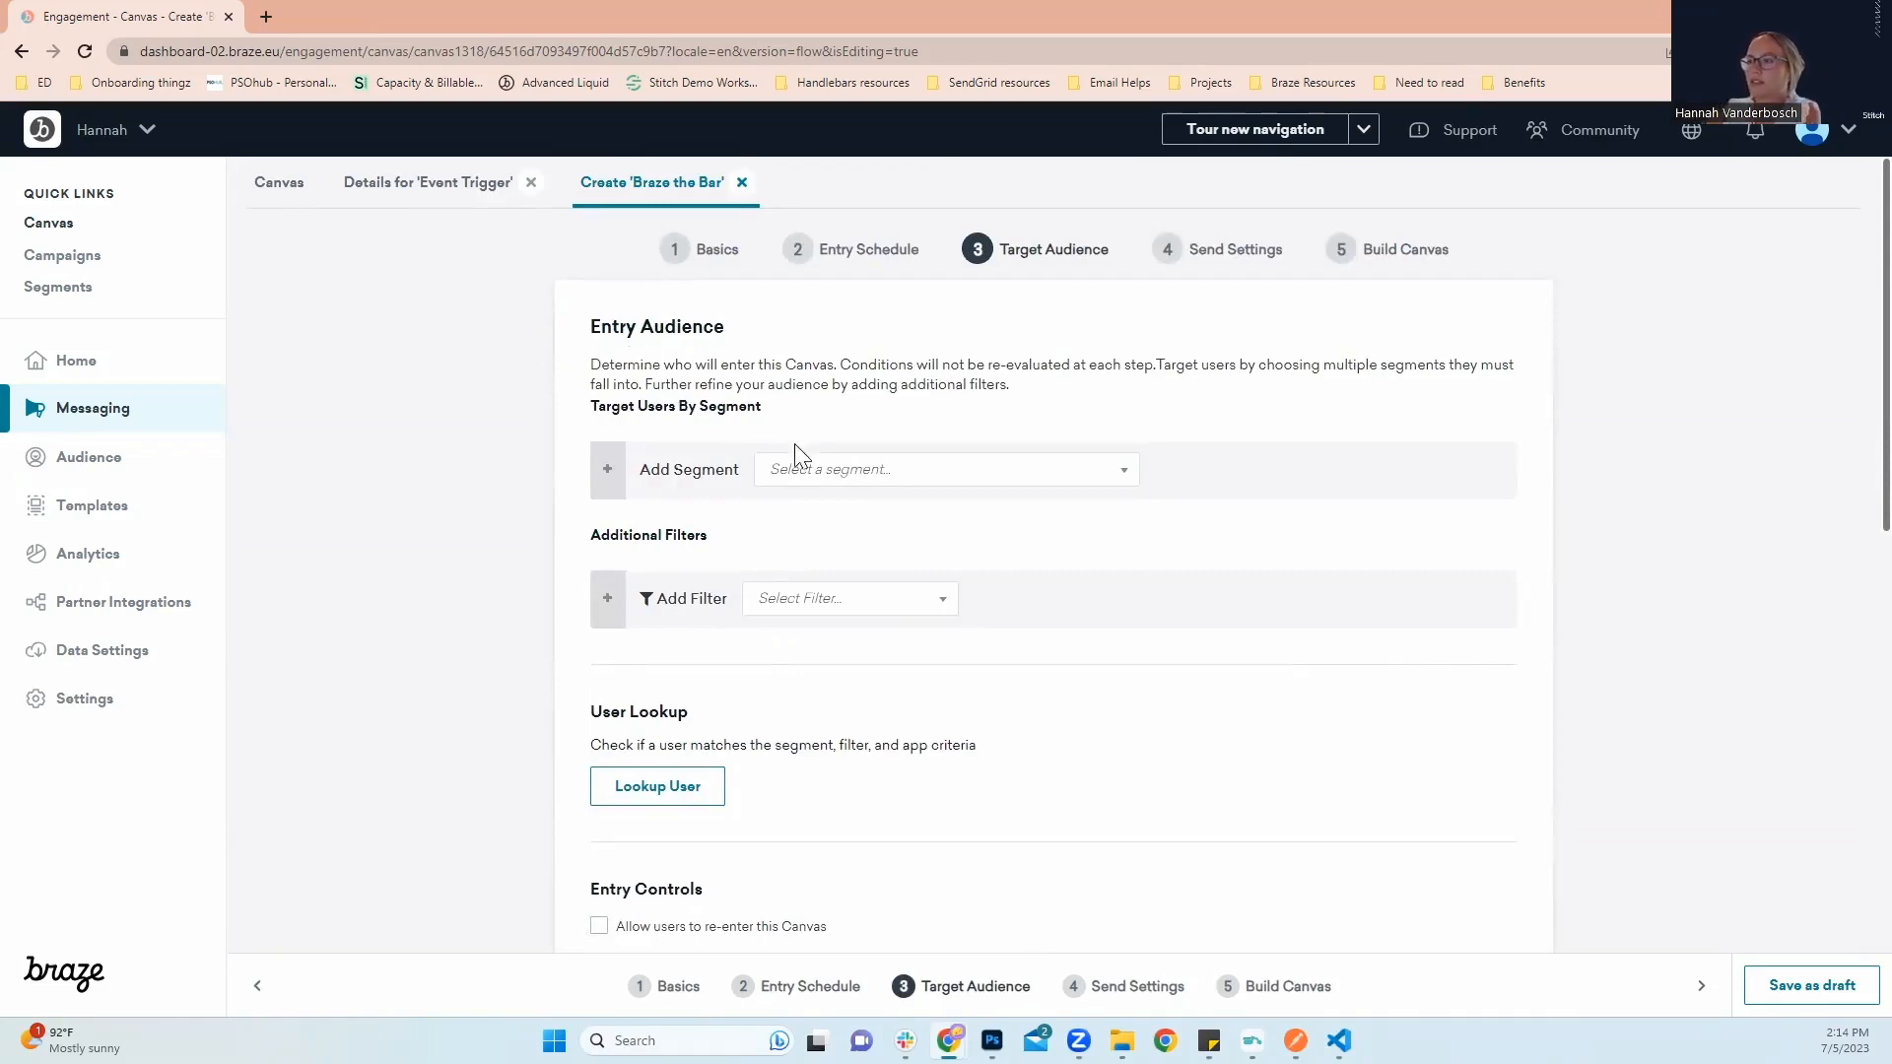
Target the All Users (hv test - Web) segment and look up user 1 to confirm a match
click(944, 469)
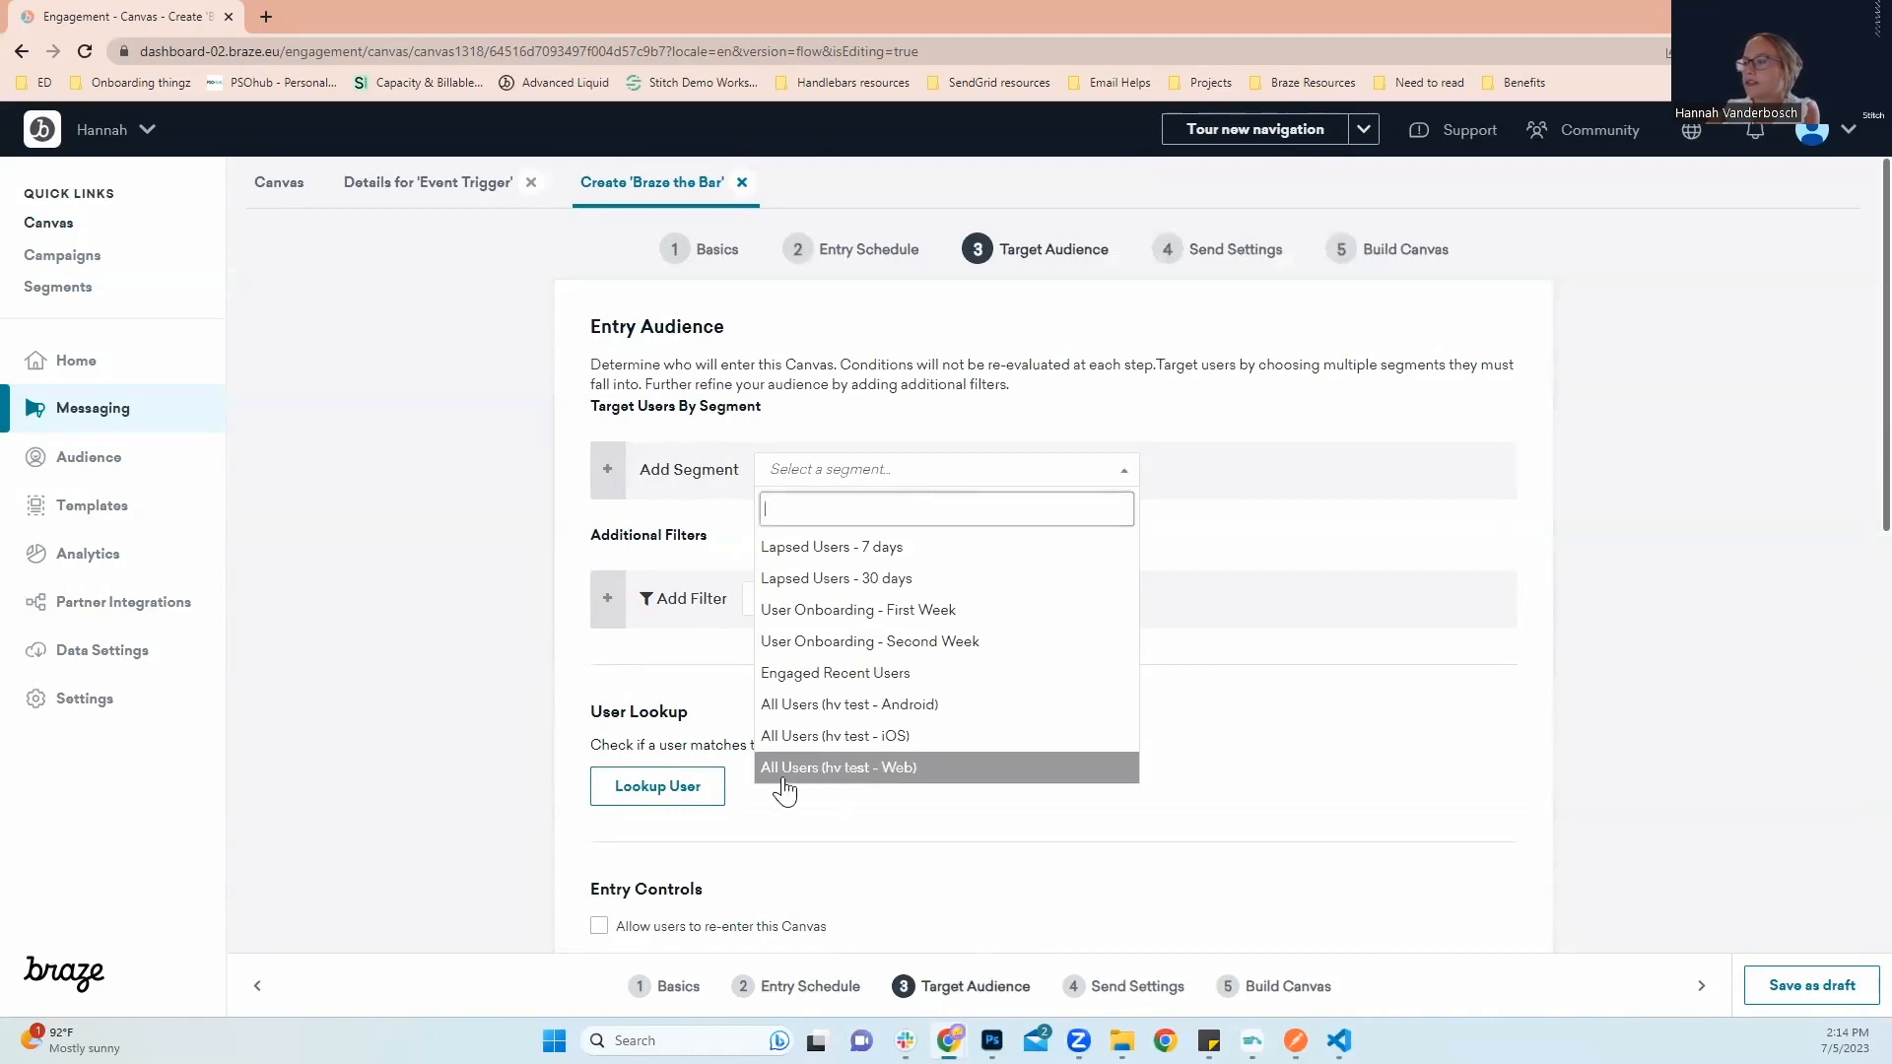
mouse_move(799, 781)
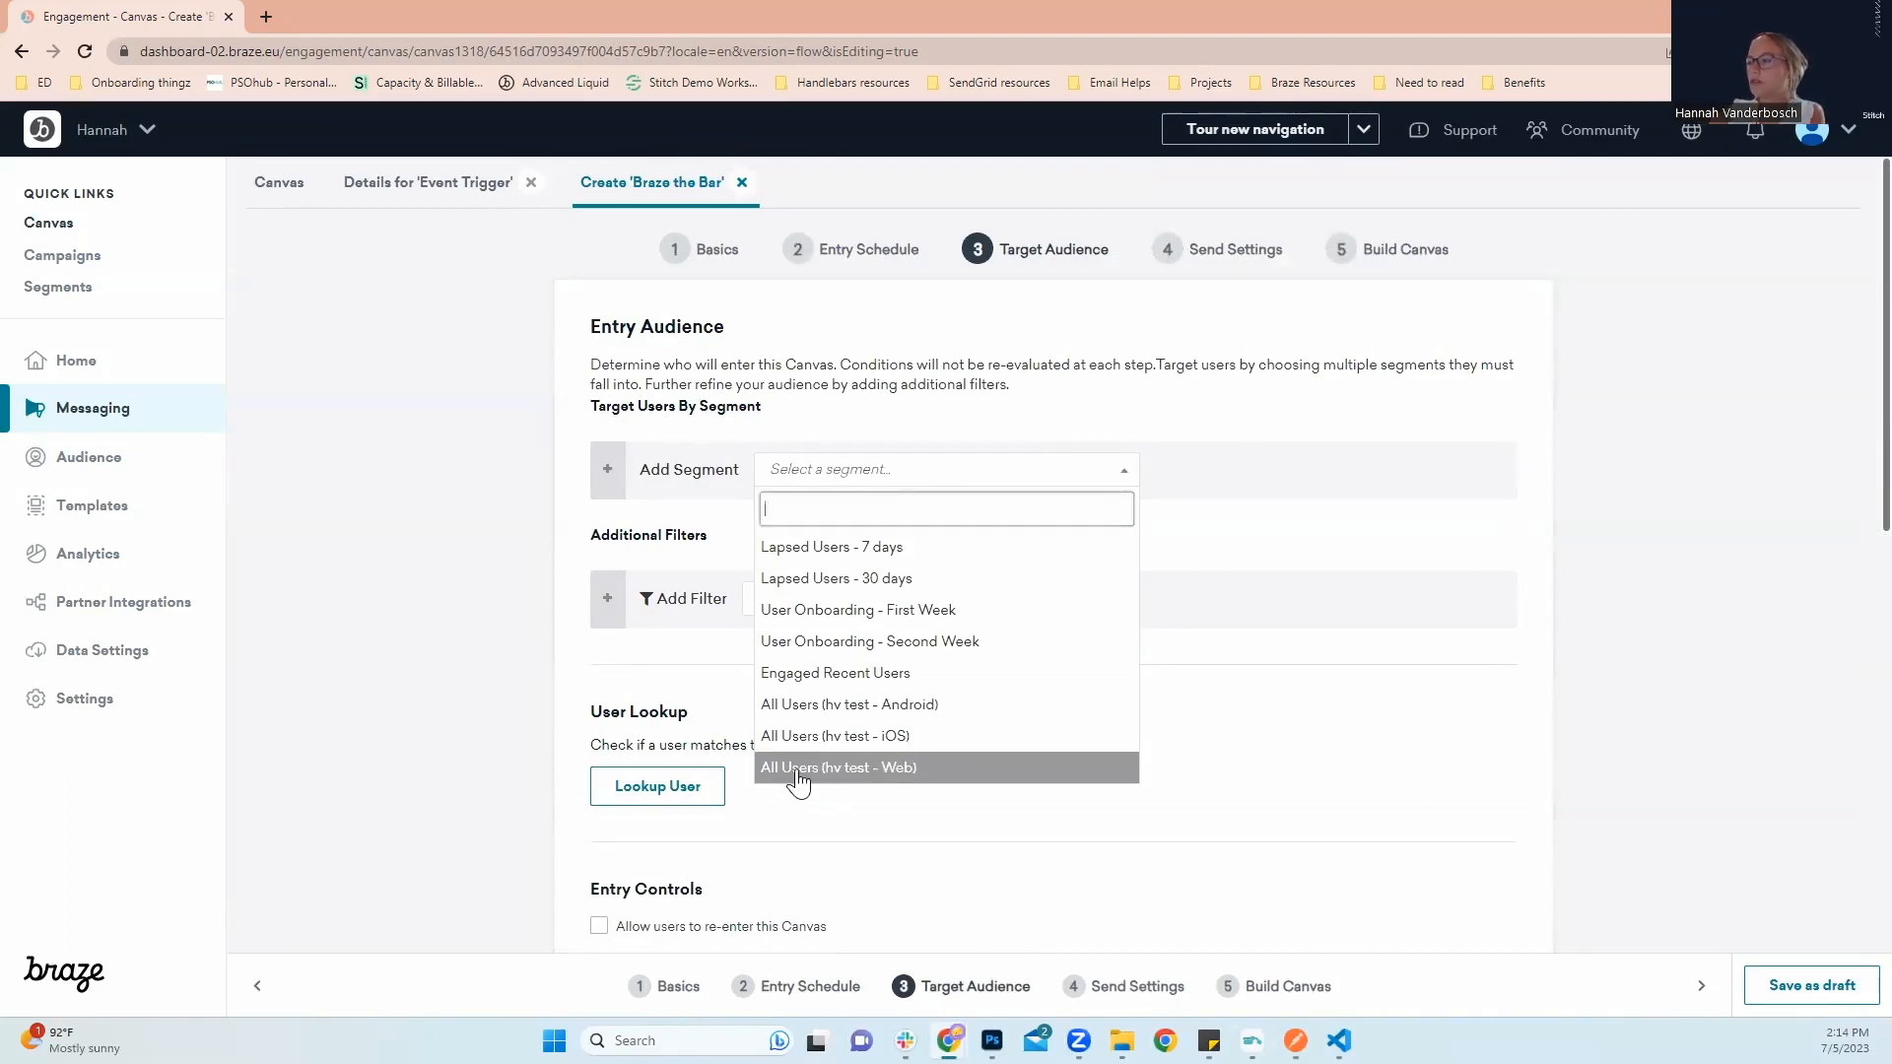
click(839, 767)
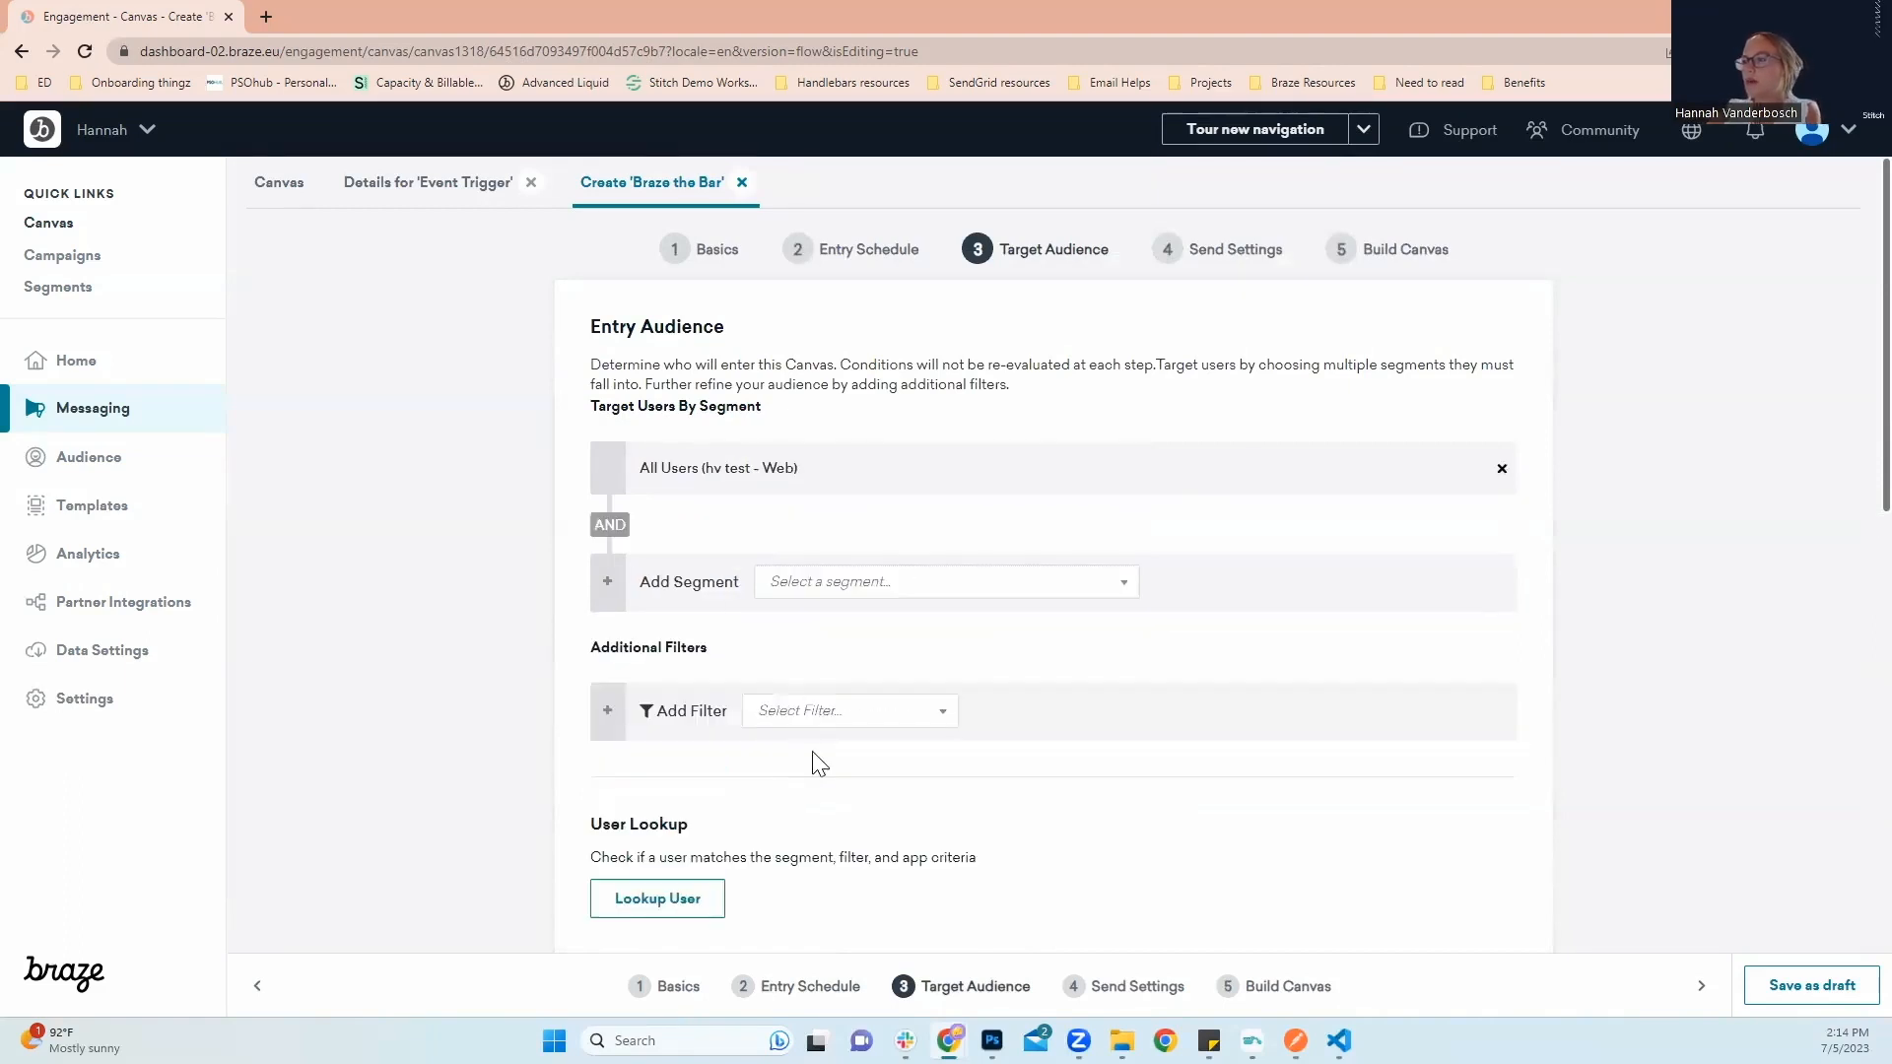
mouse_move(747, 665)
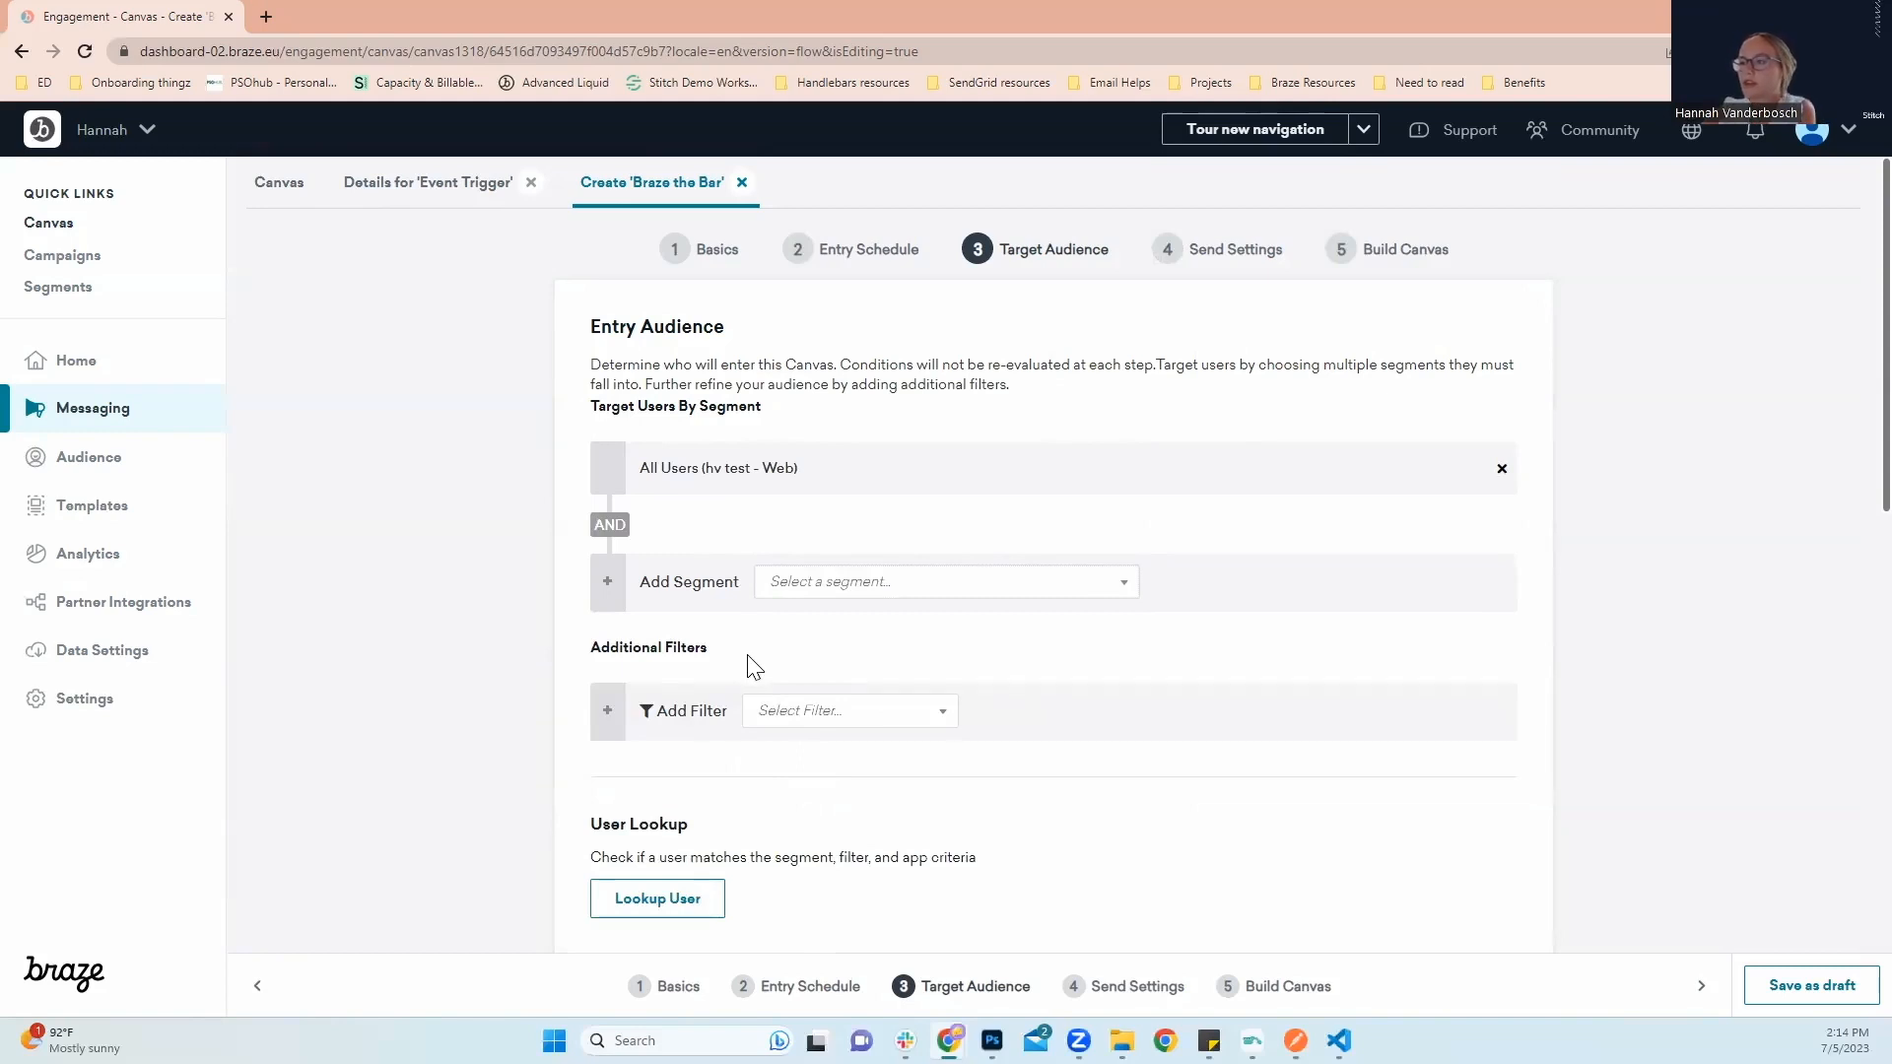
scroll(down, 3)
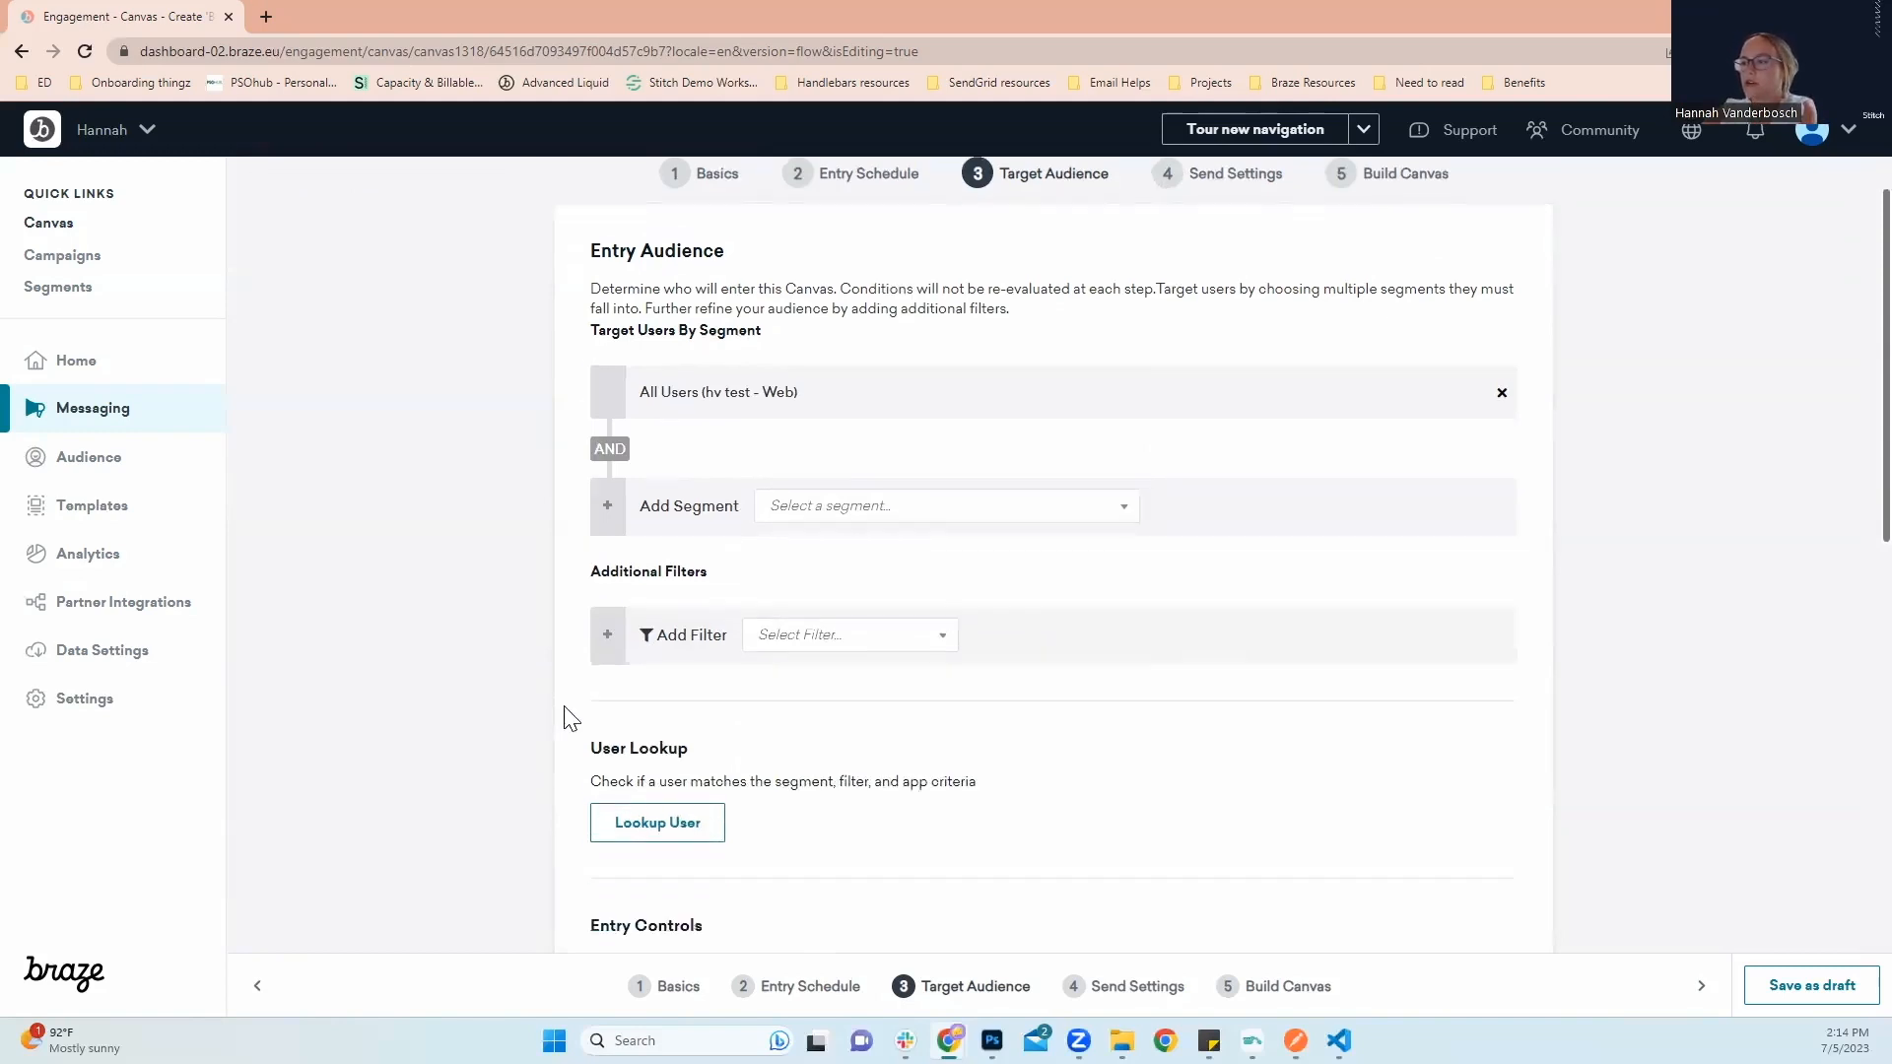
click(657, 822)
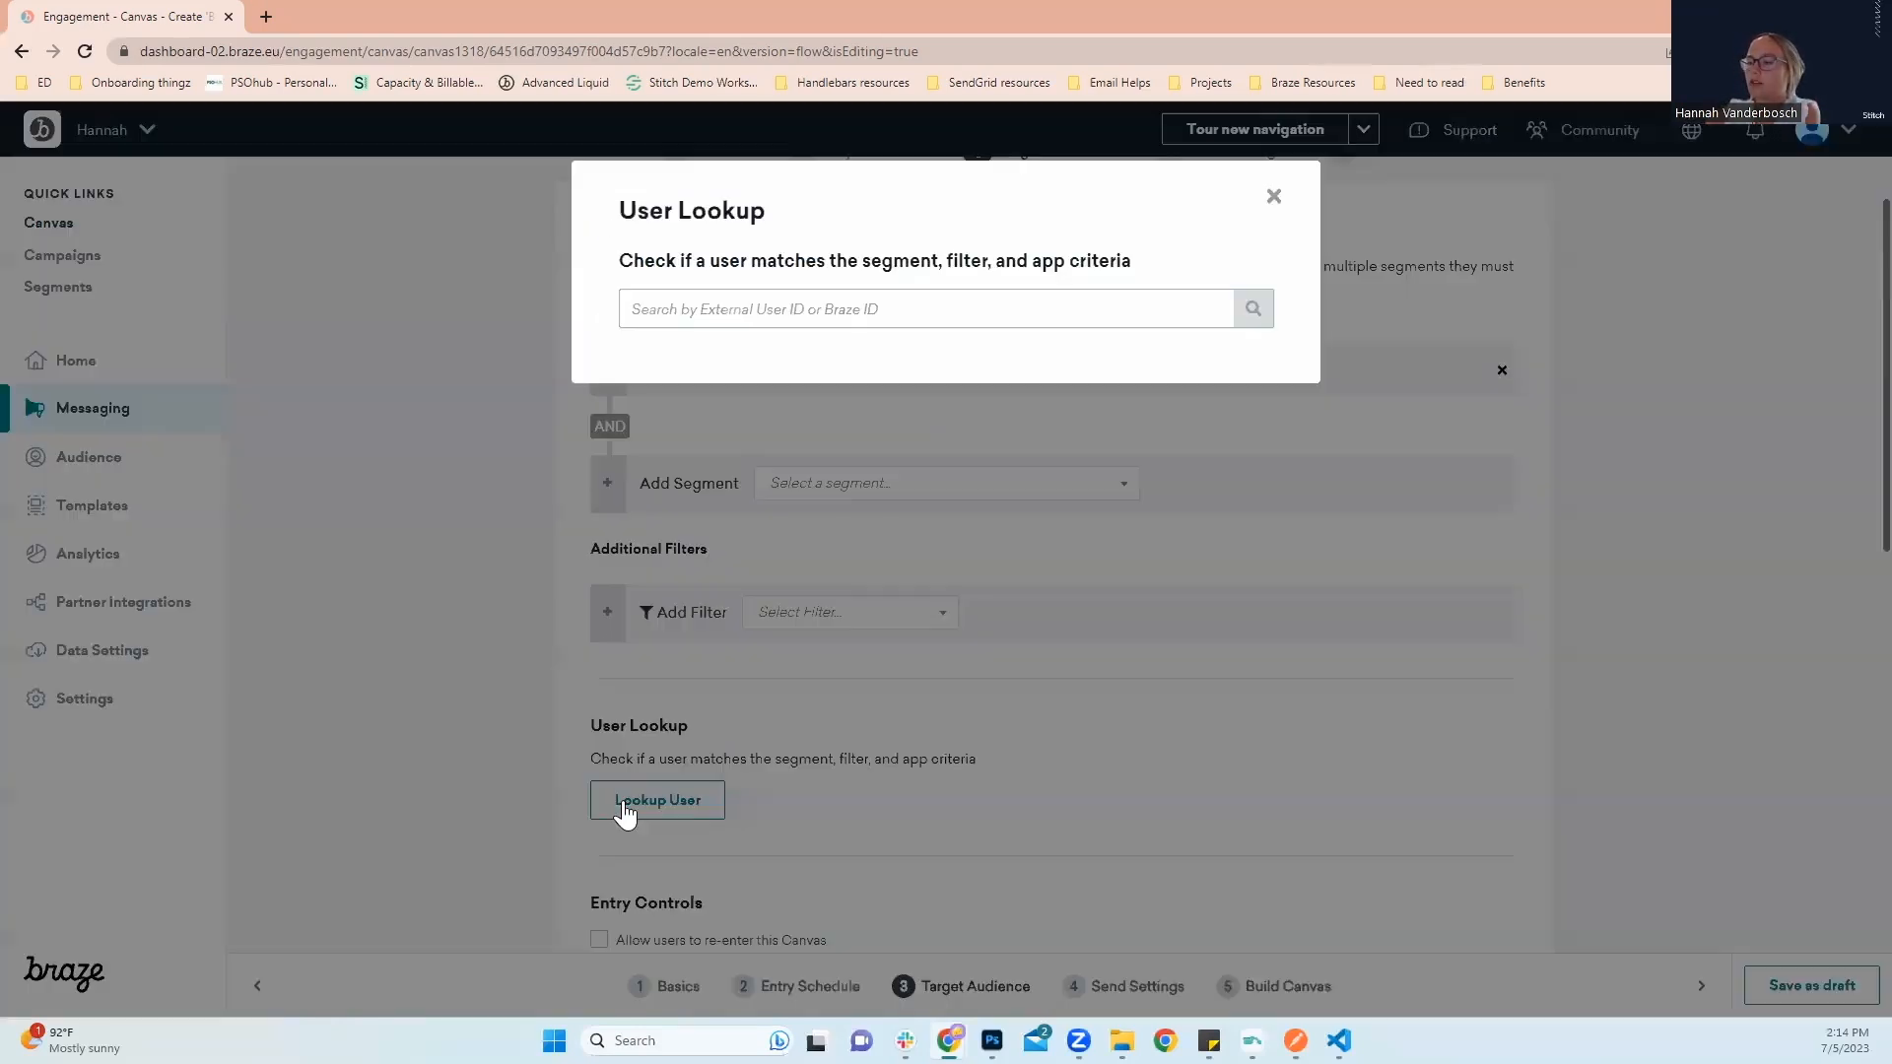
click(929, 309)
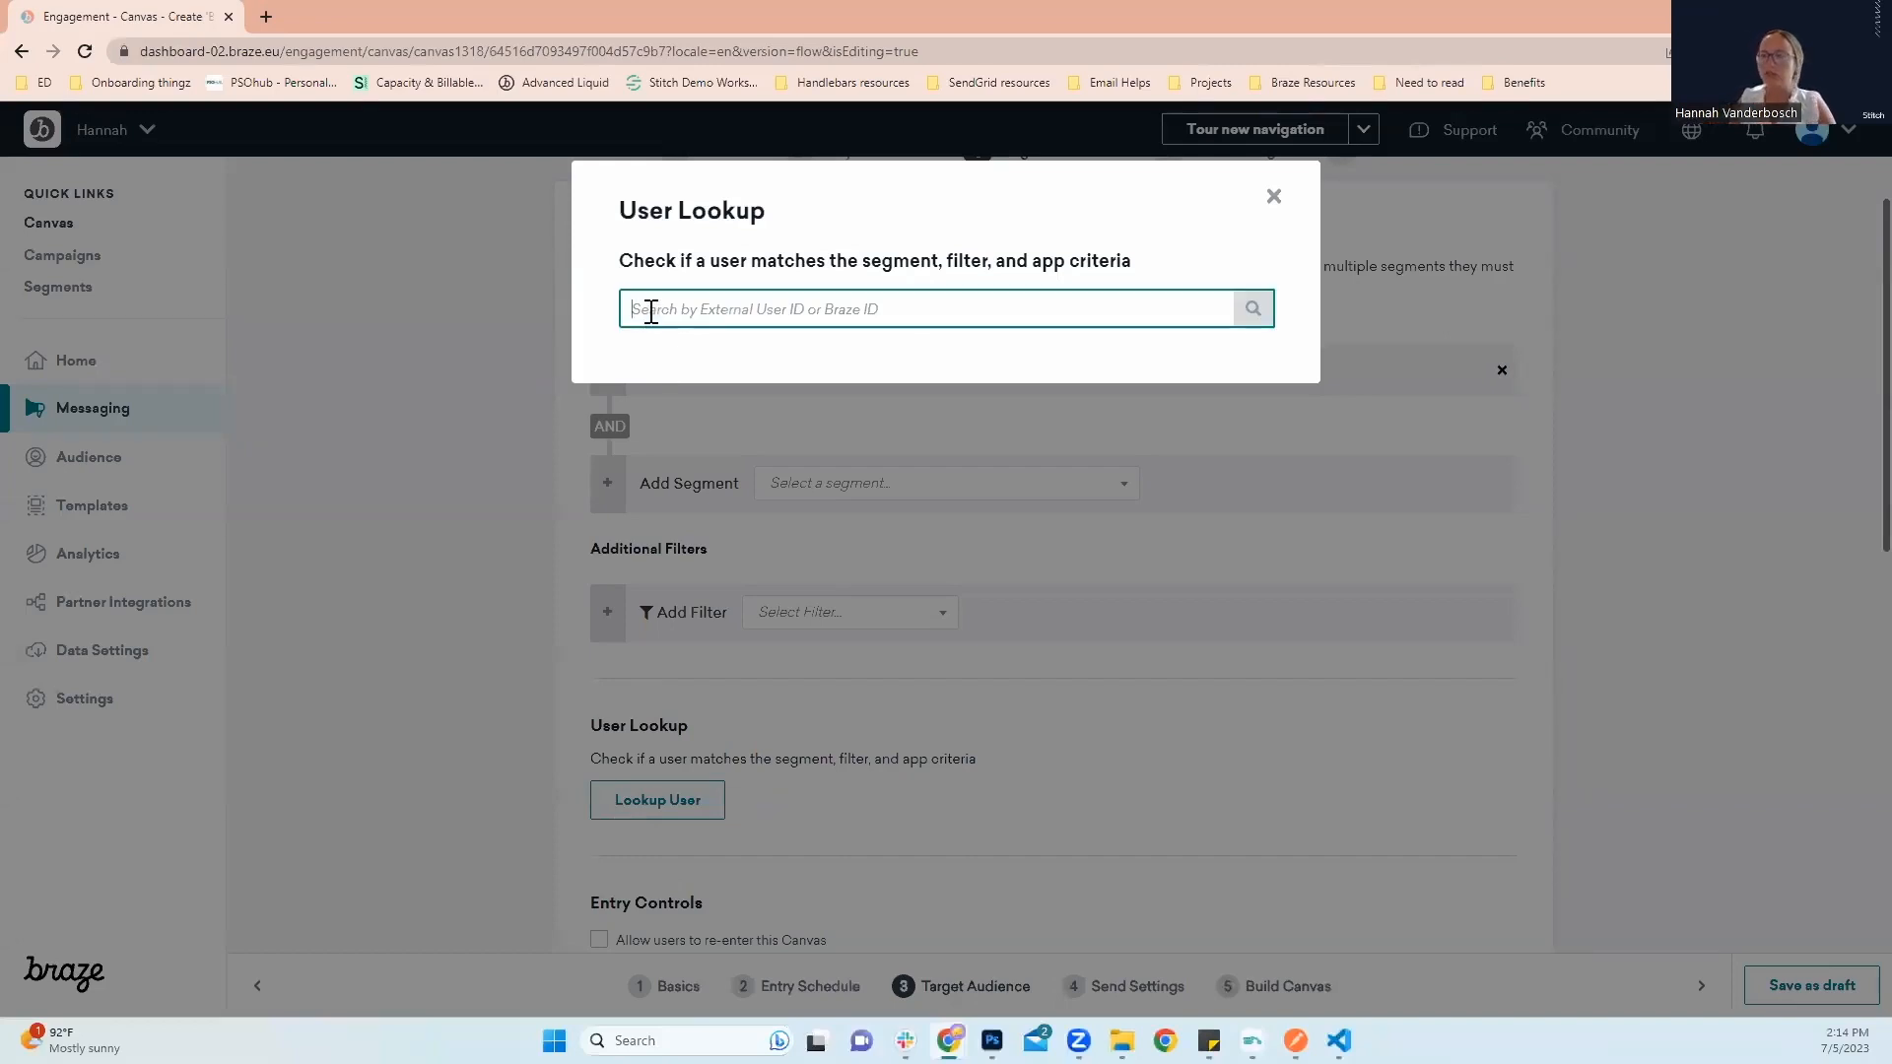
text(1)
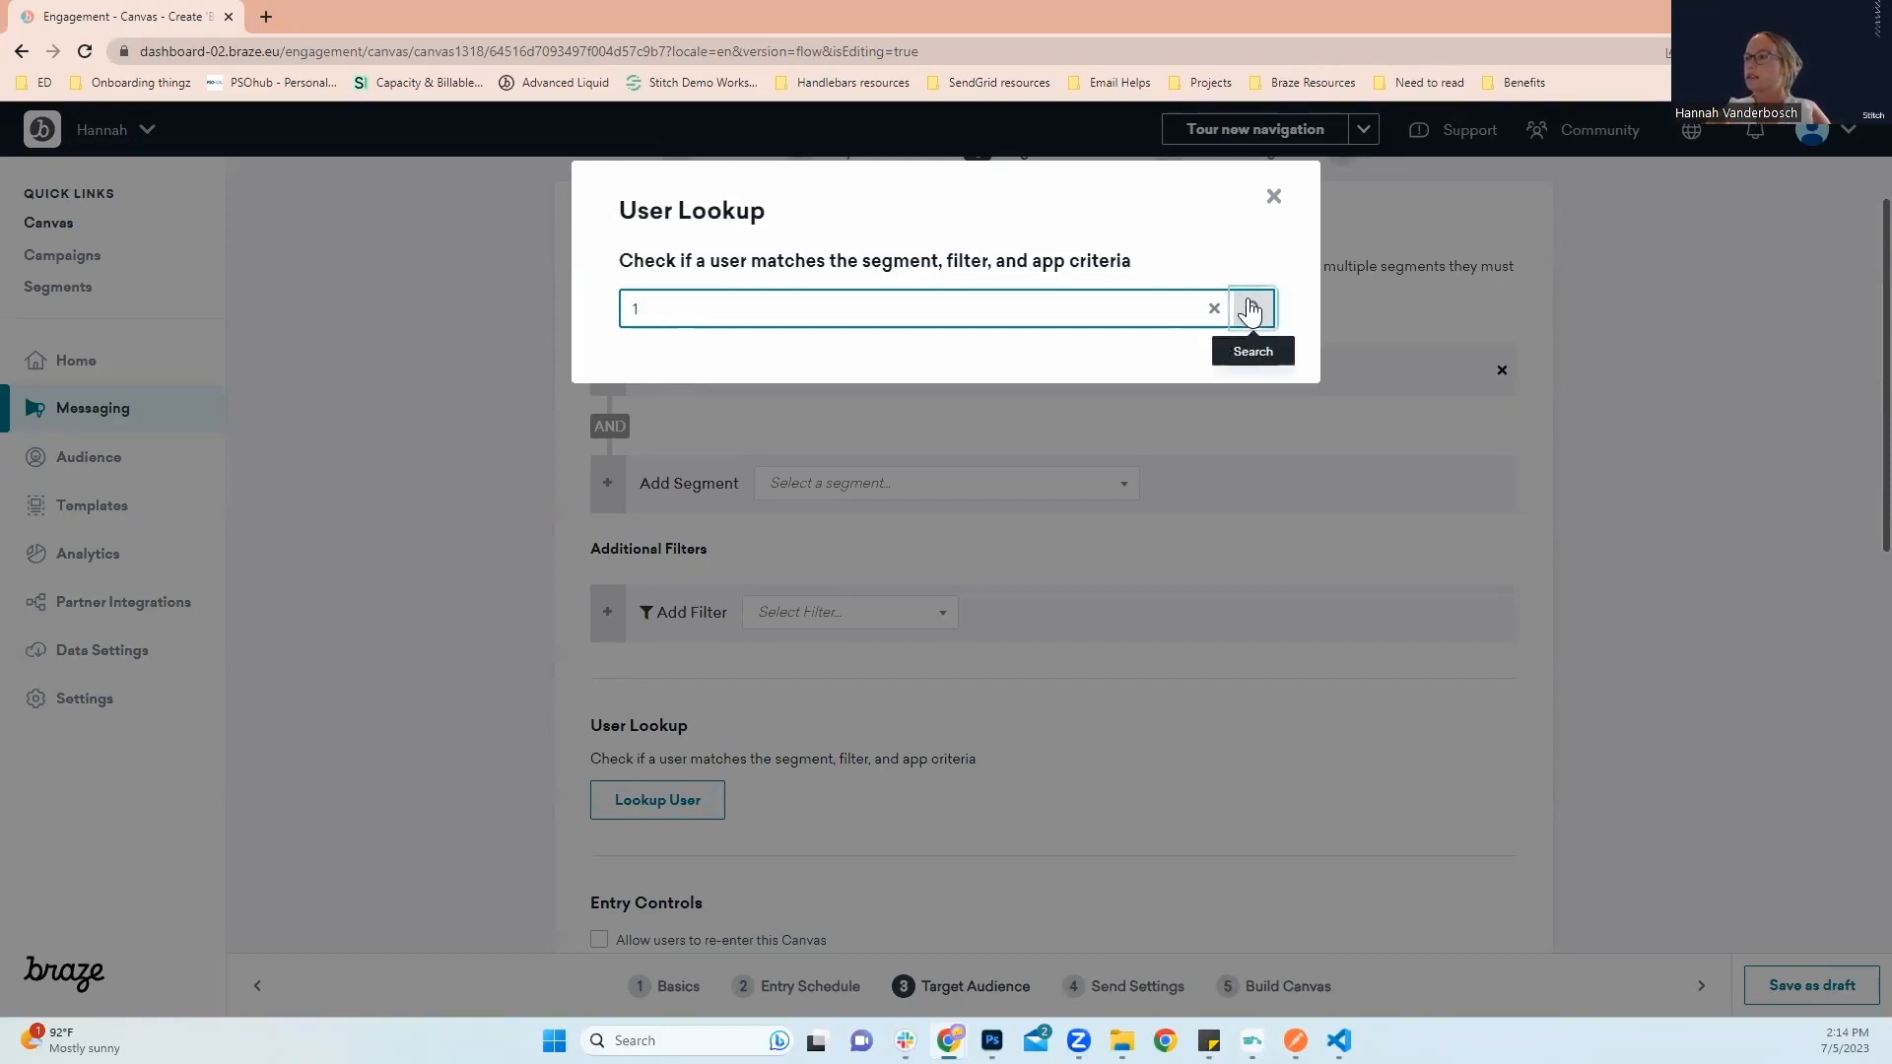
click(1251, 307)
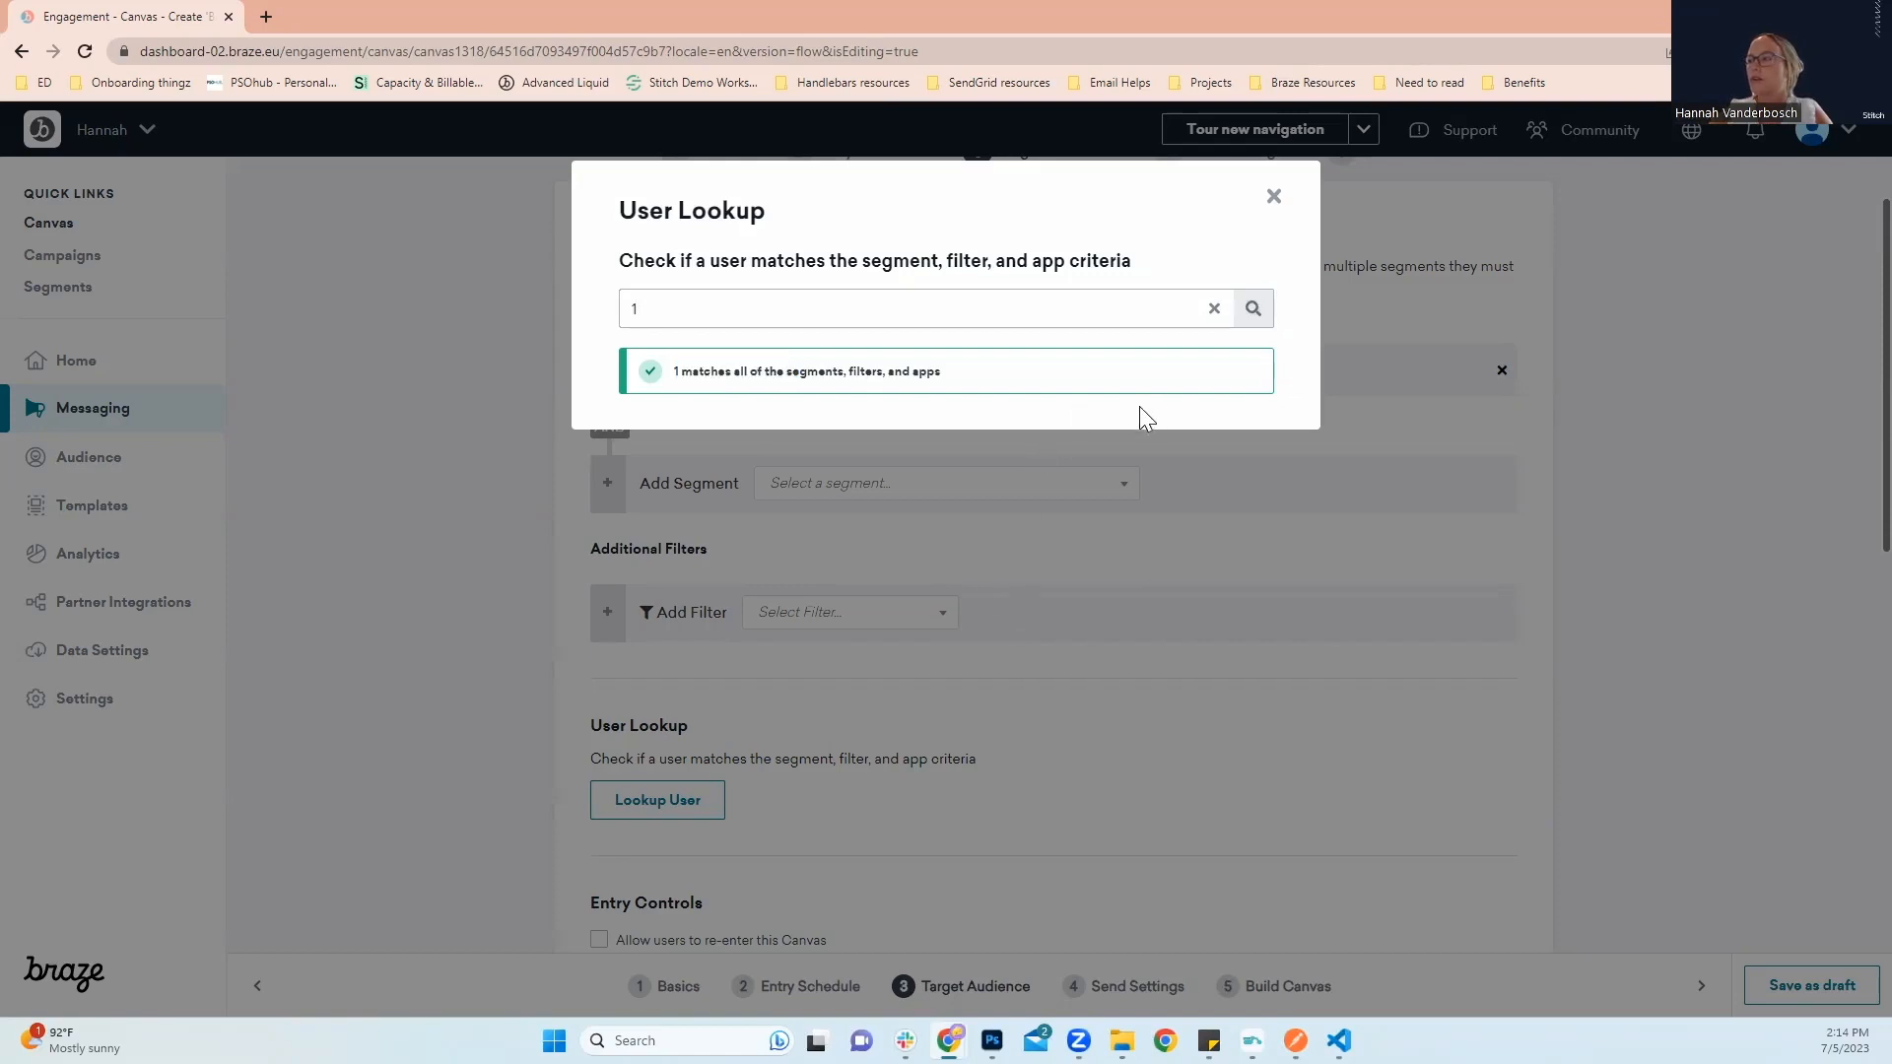
mouse_move(1203, 220)
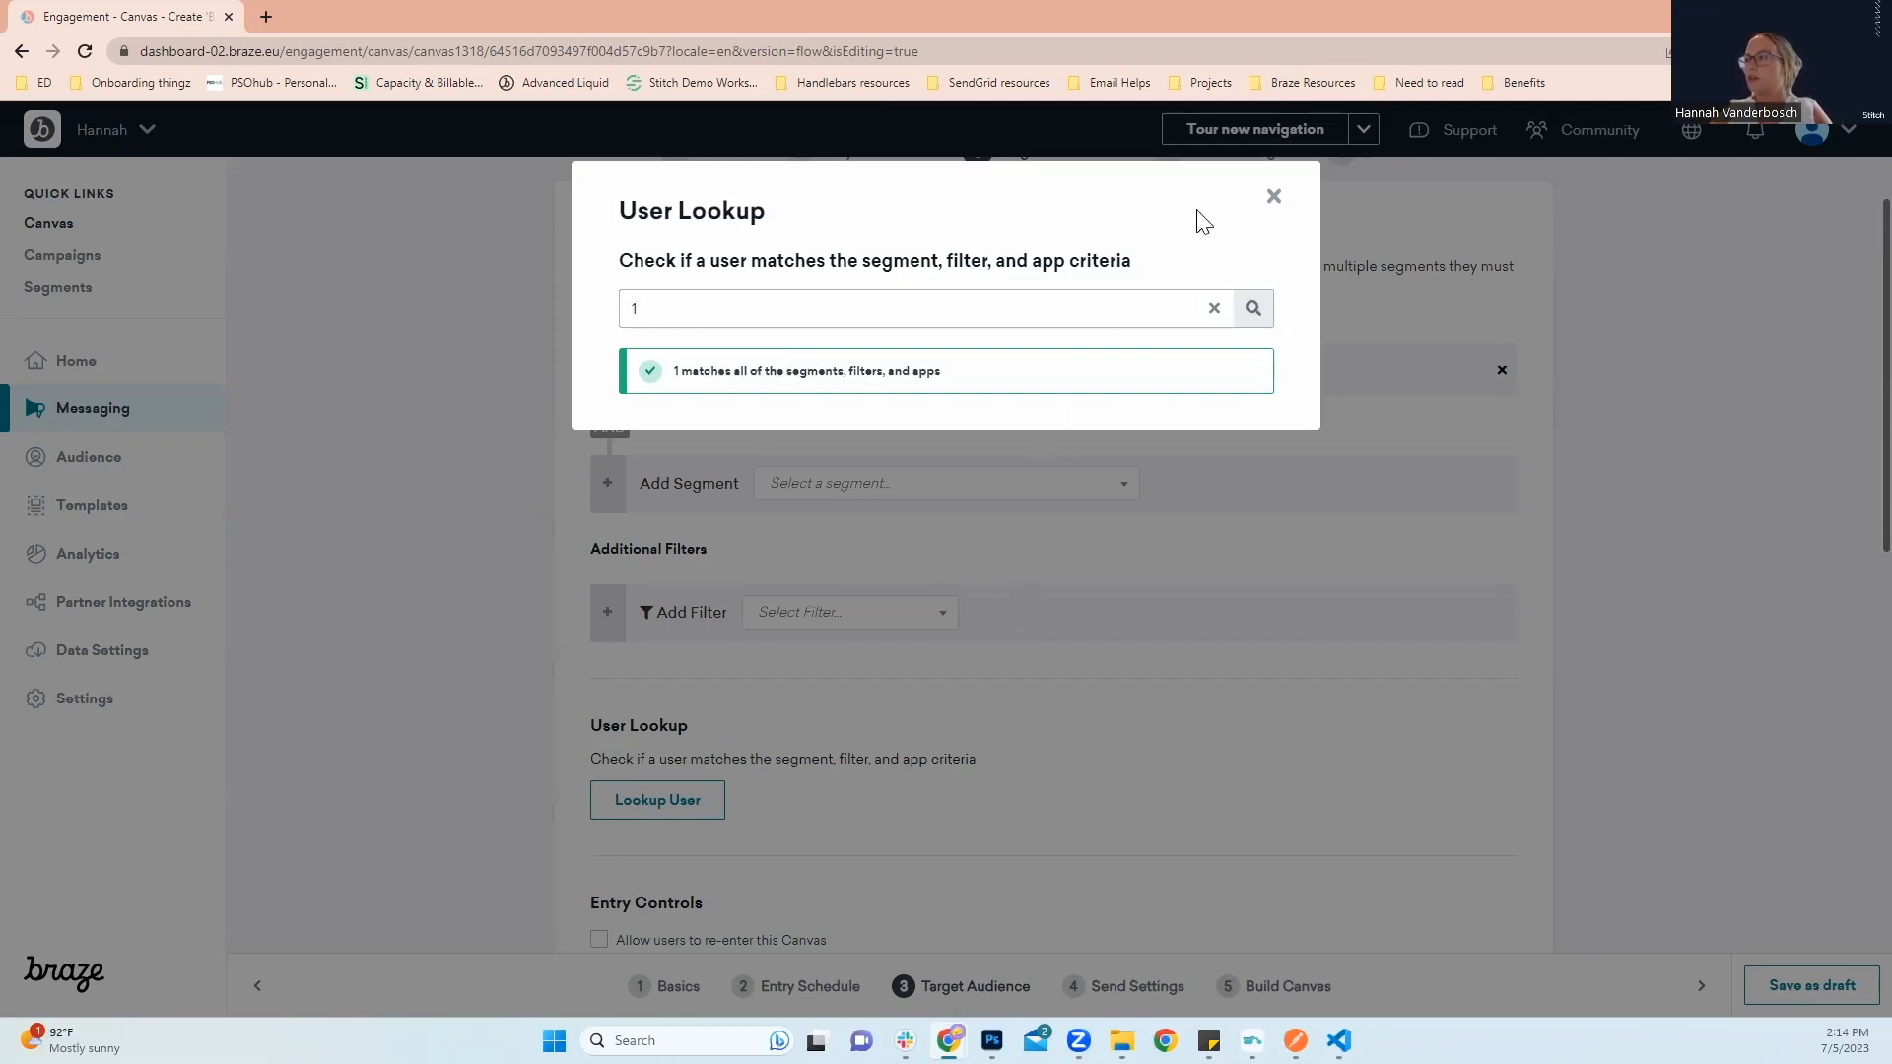
mouse_move(1272, 198)
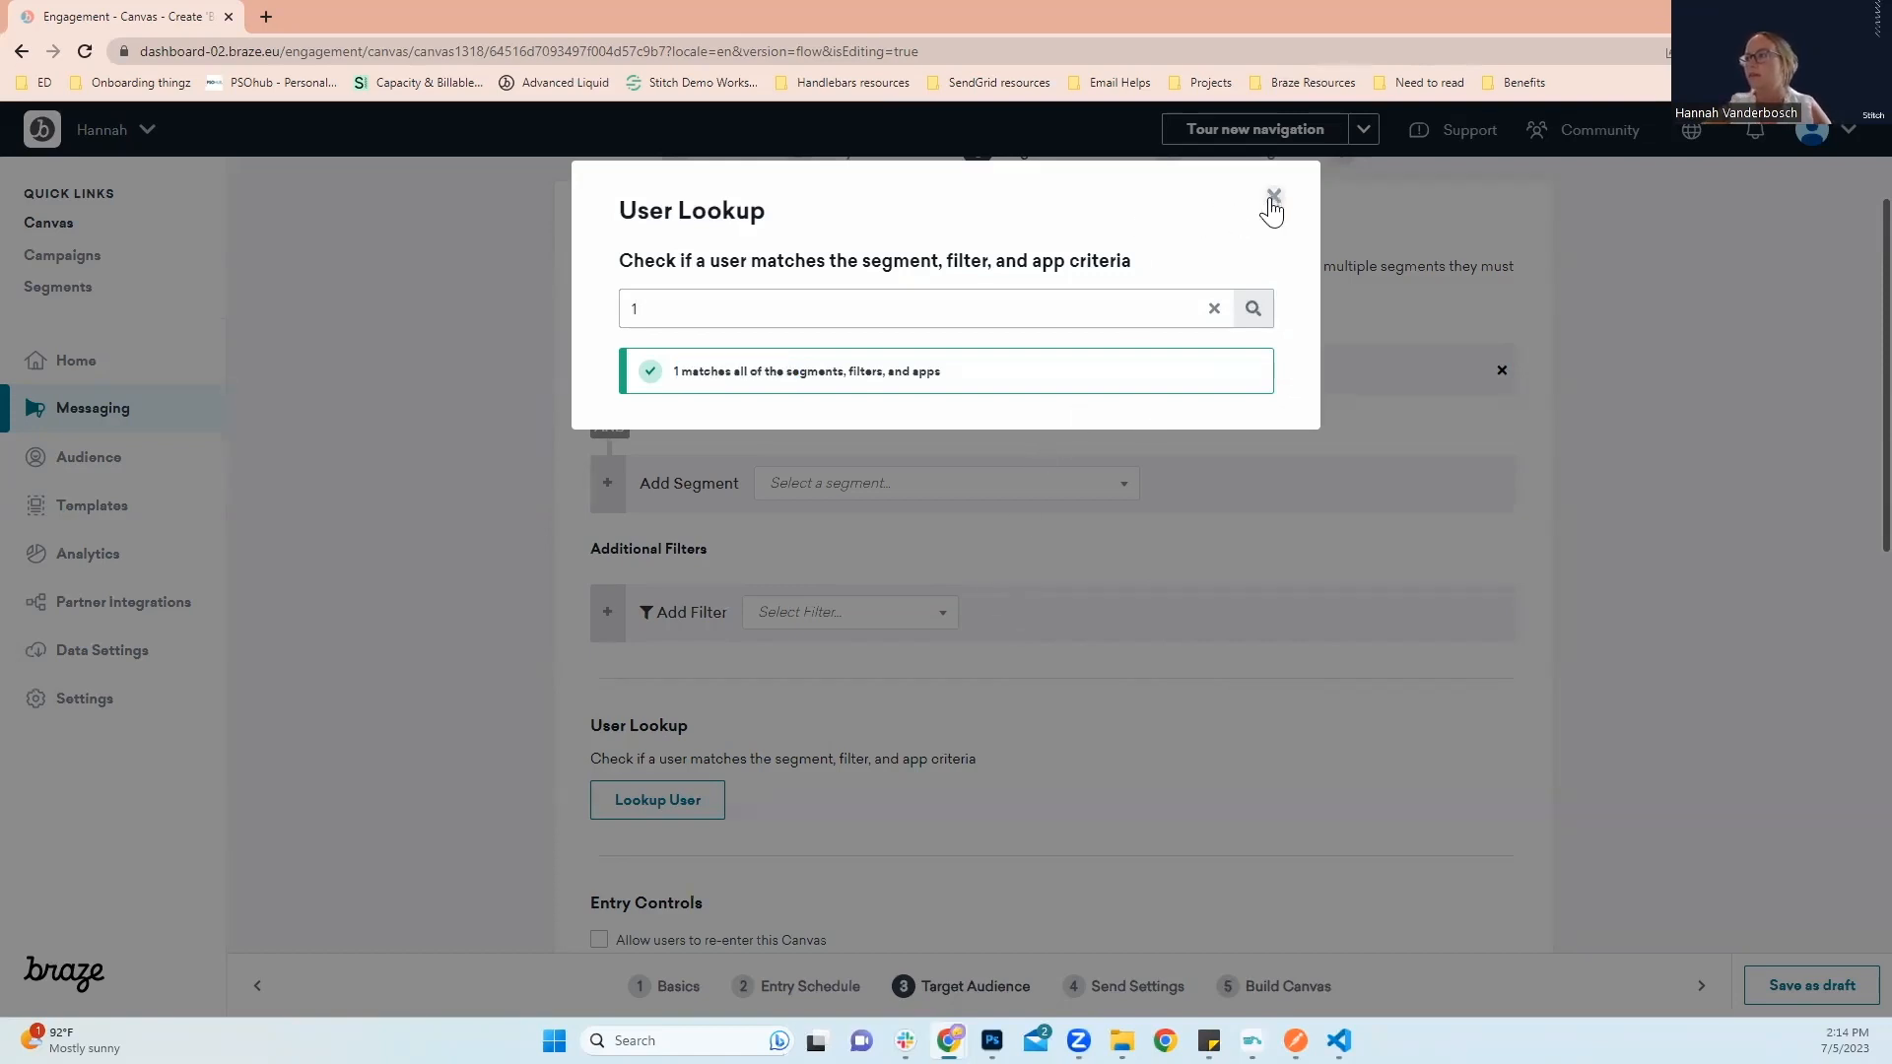
Close User Lookup and tick 'Allow users to re-enter this Canvas'
click(1270, 199)
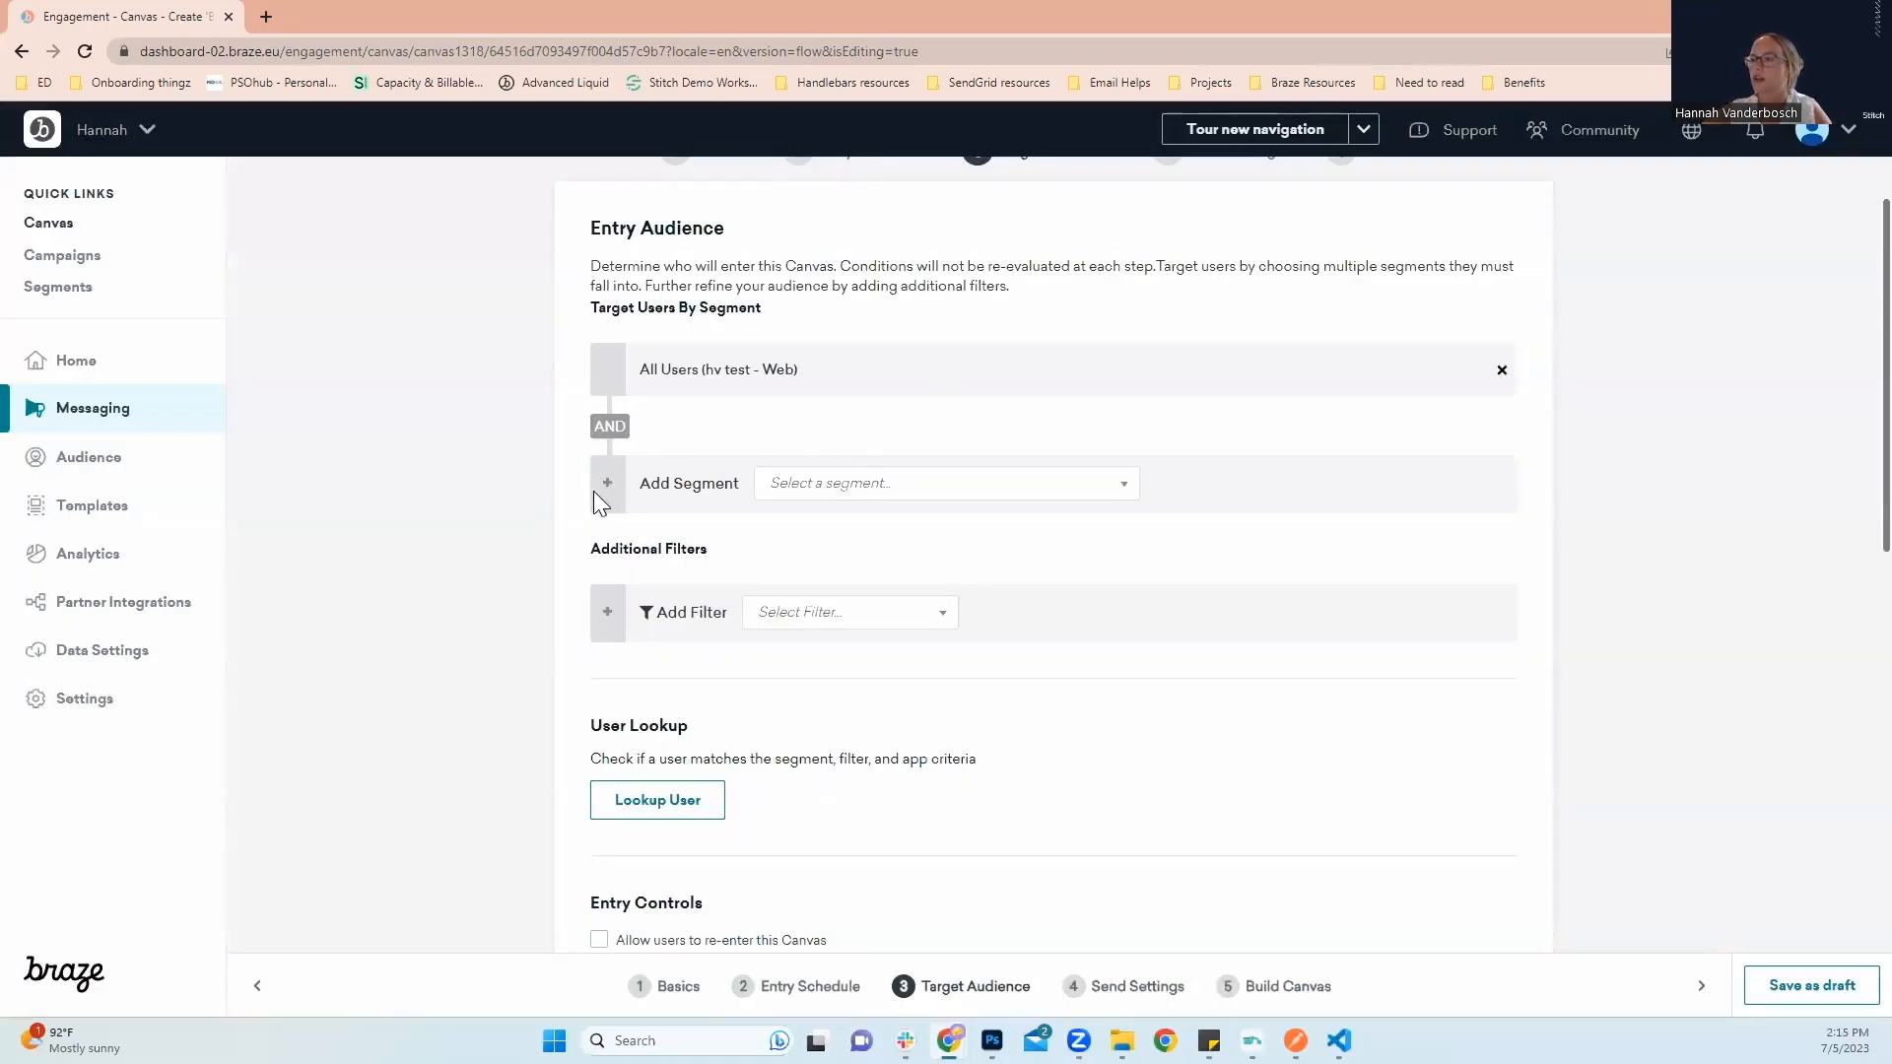
scroll(down, 3)
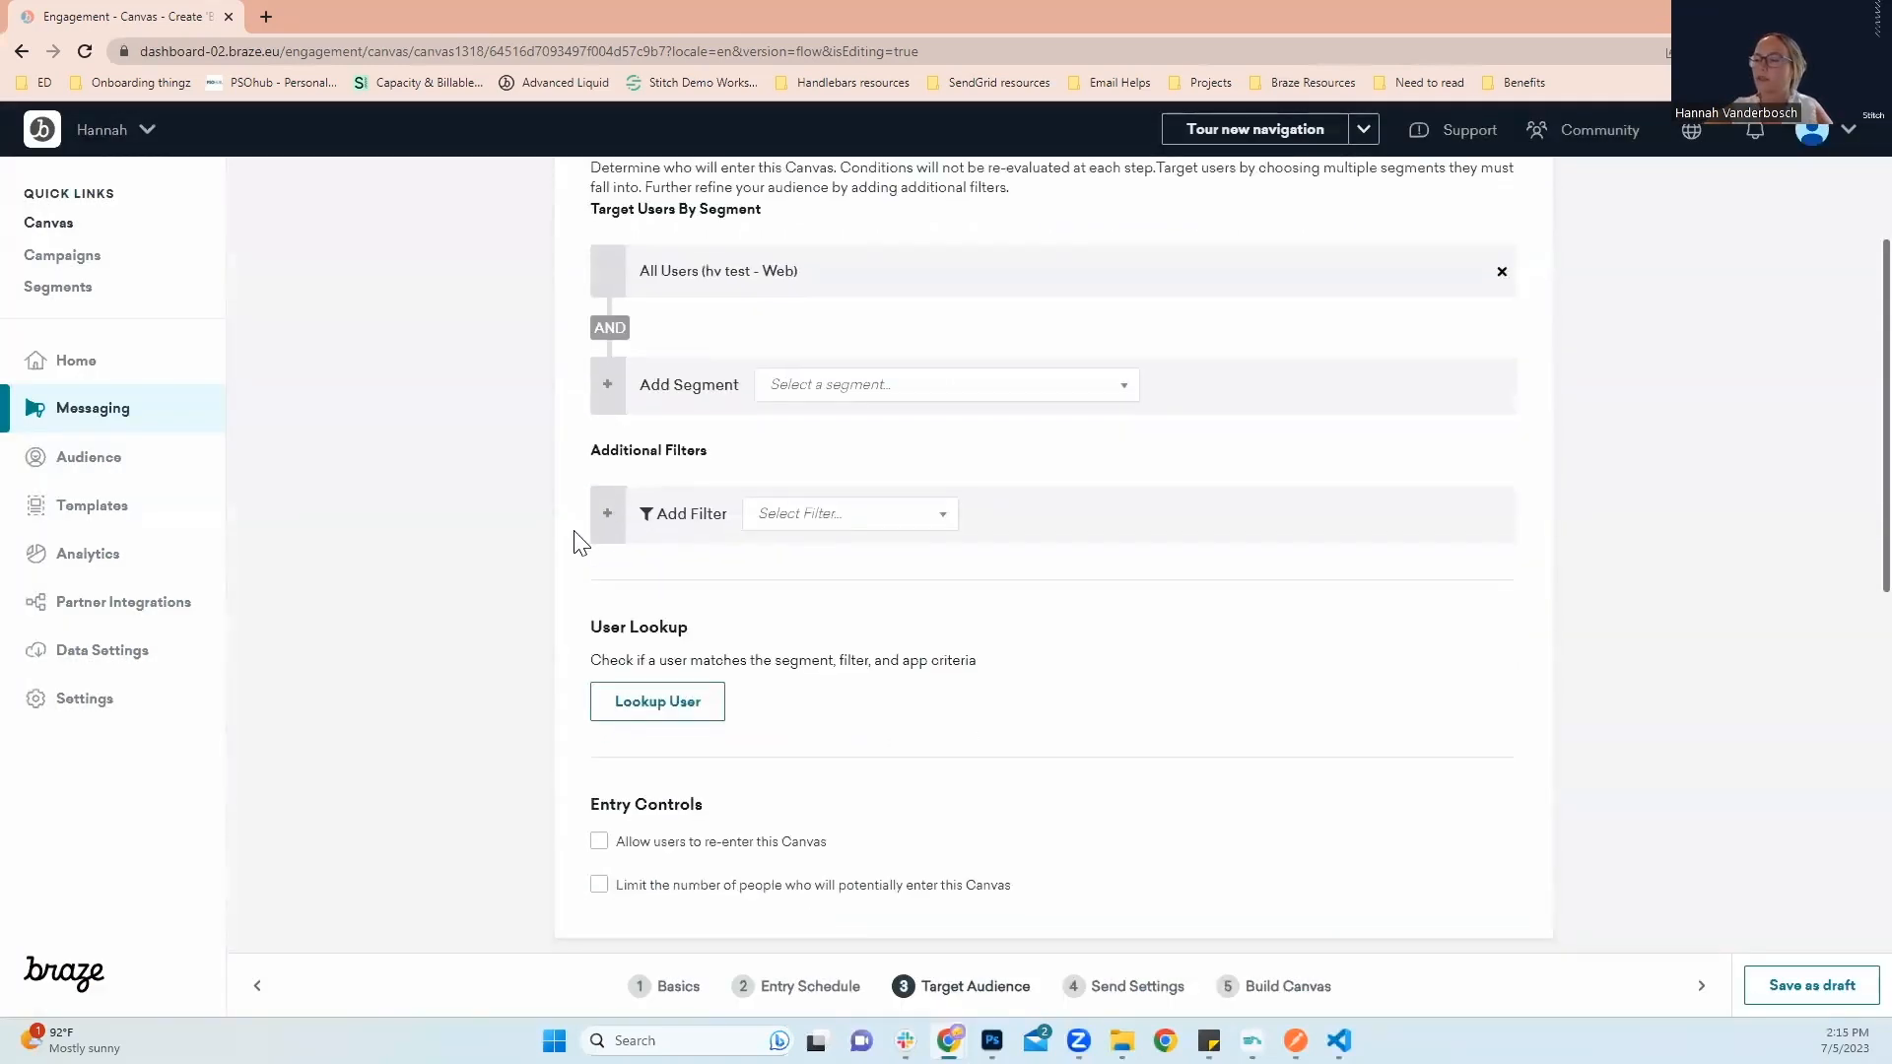
scroll(down, 3)
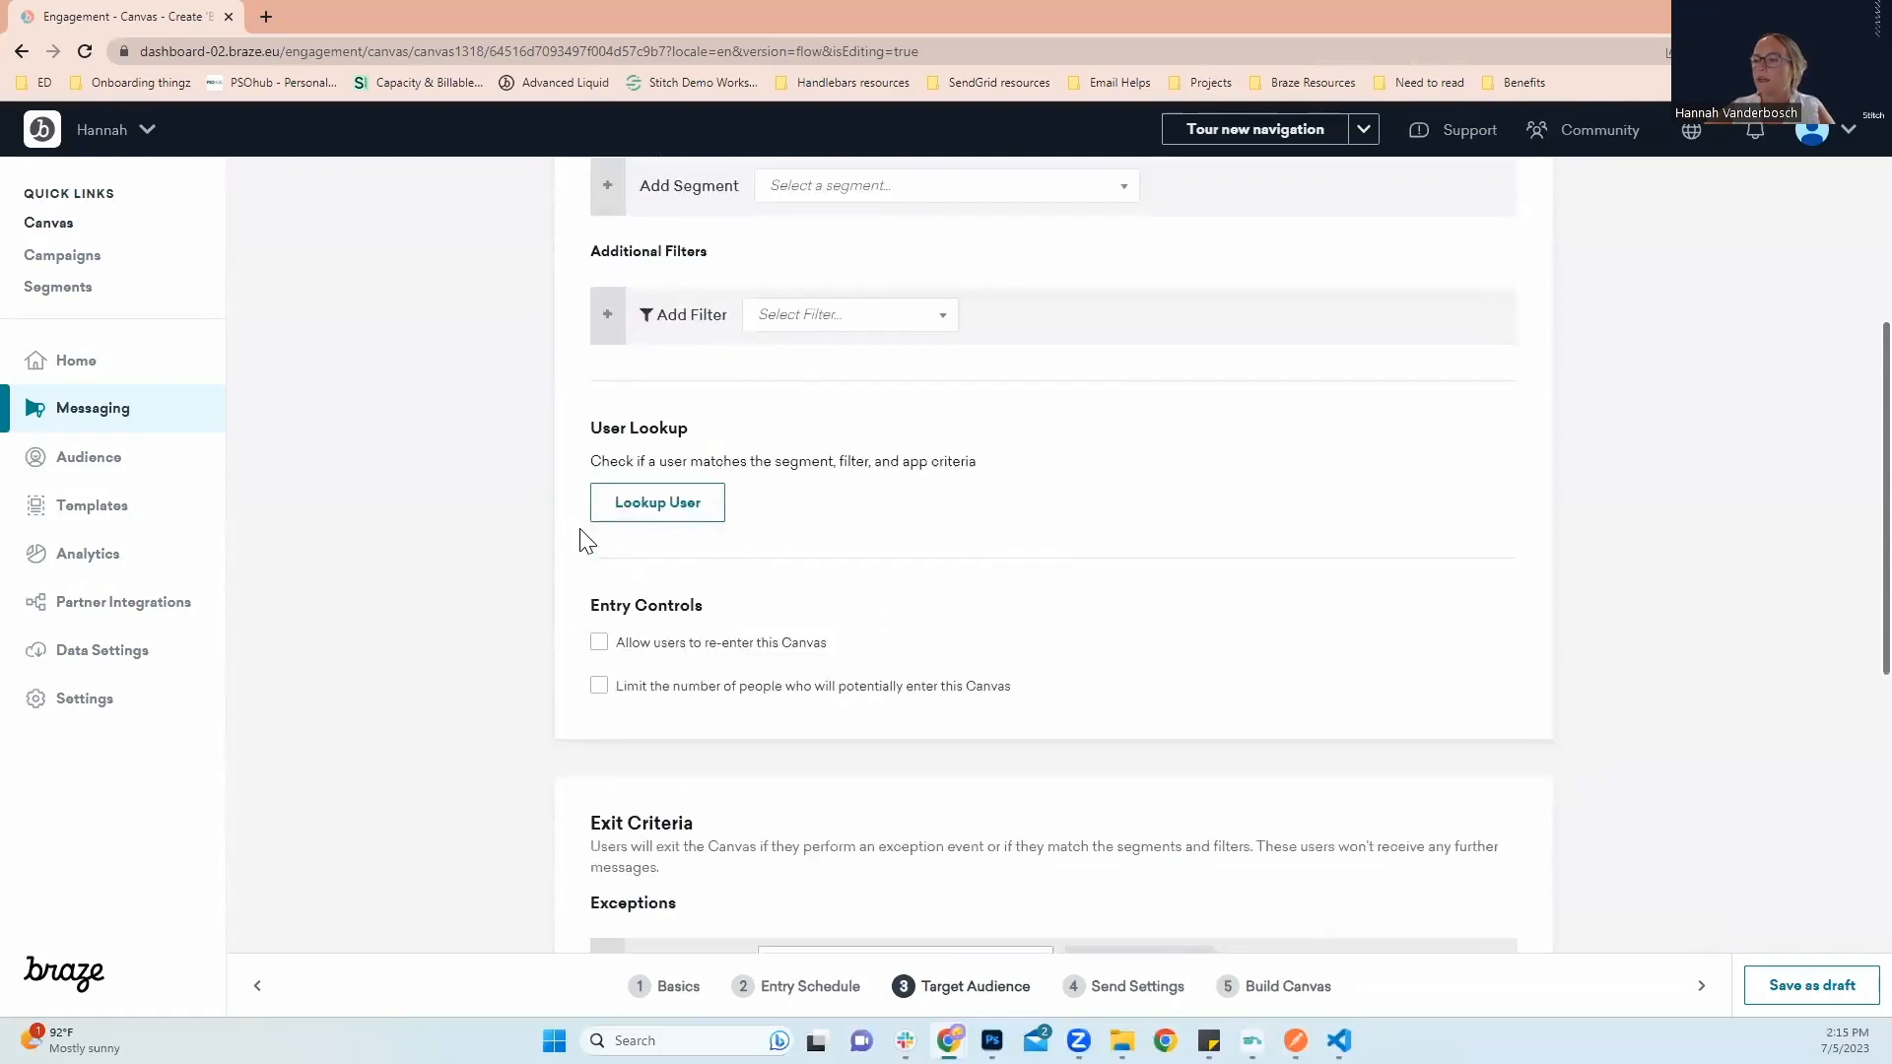
scroll(down, 3)
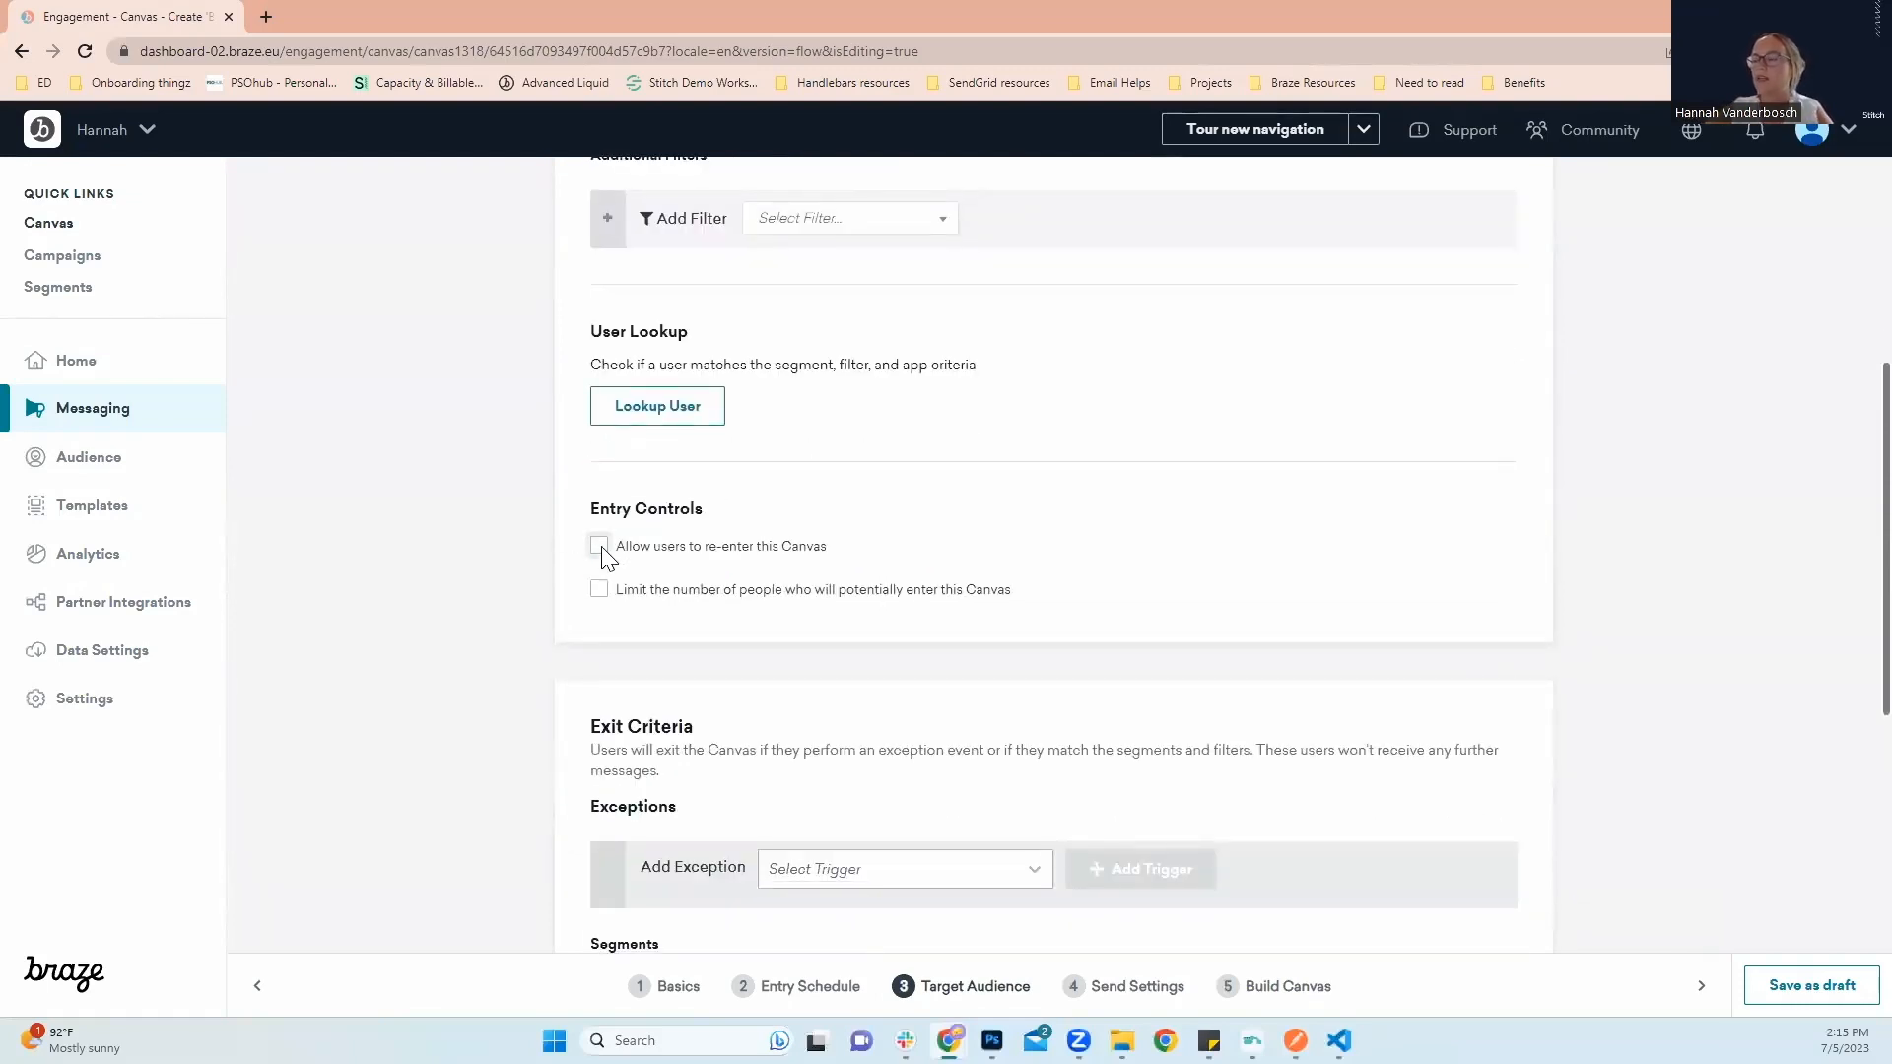
click(598, 545)
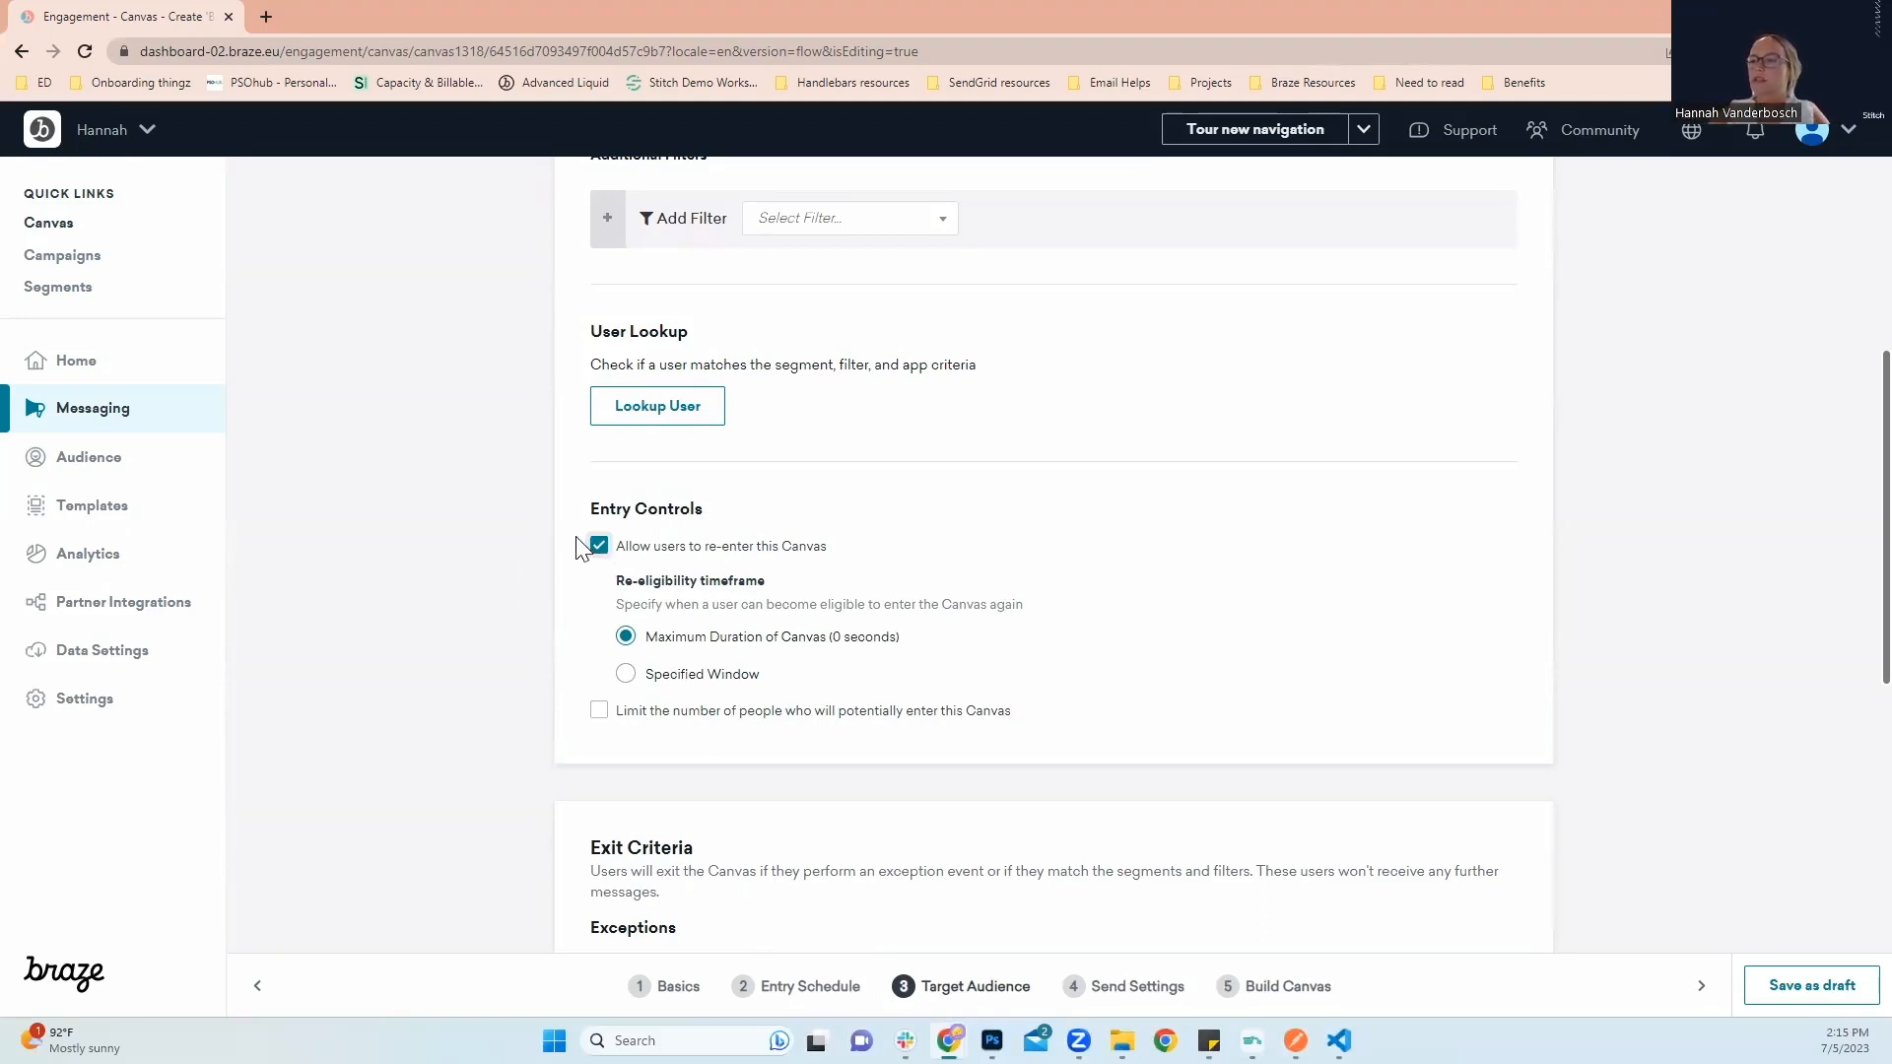
Add a Make Purchase exception for backpack in exit criteria, then delete it
scroll(down, 3)
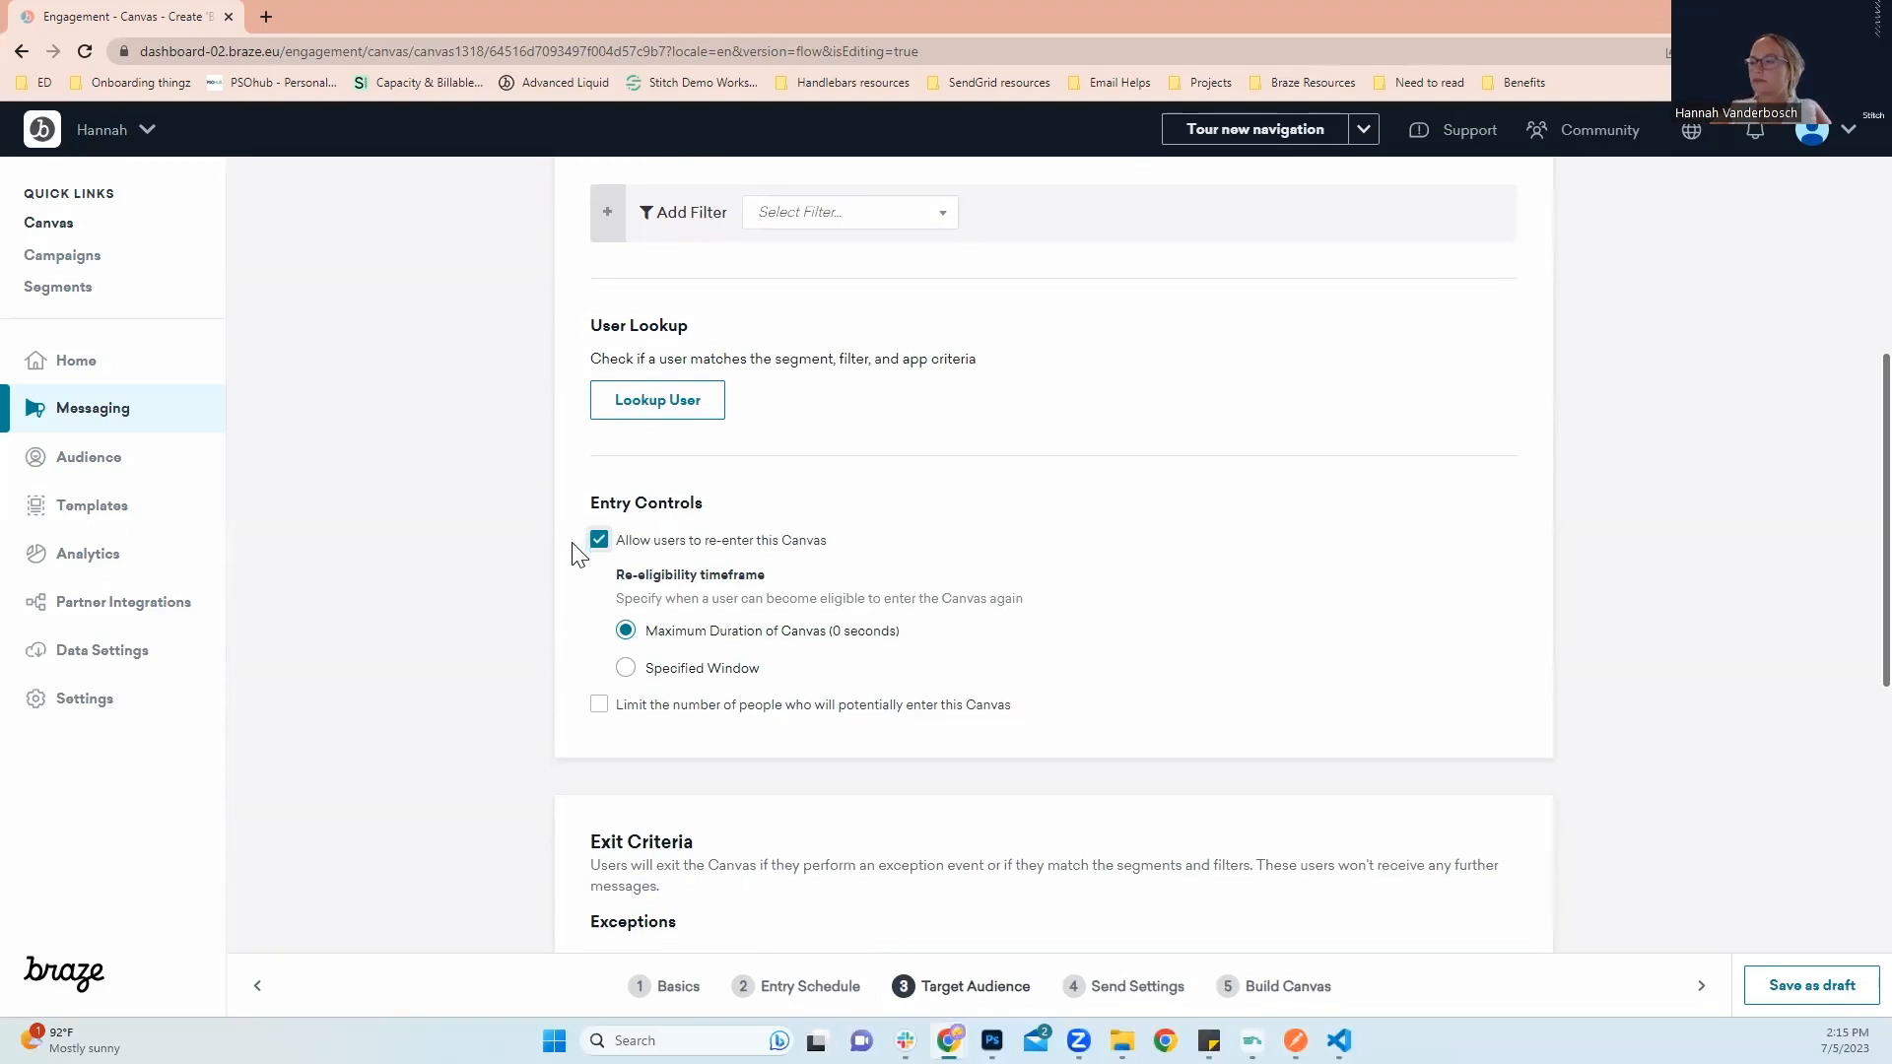
scroll(down, 3)
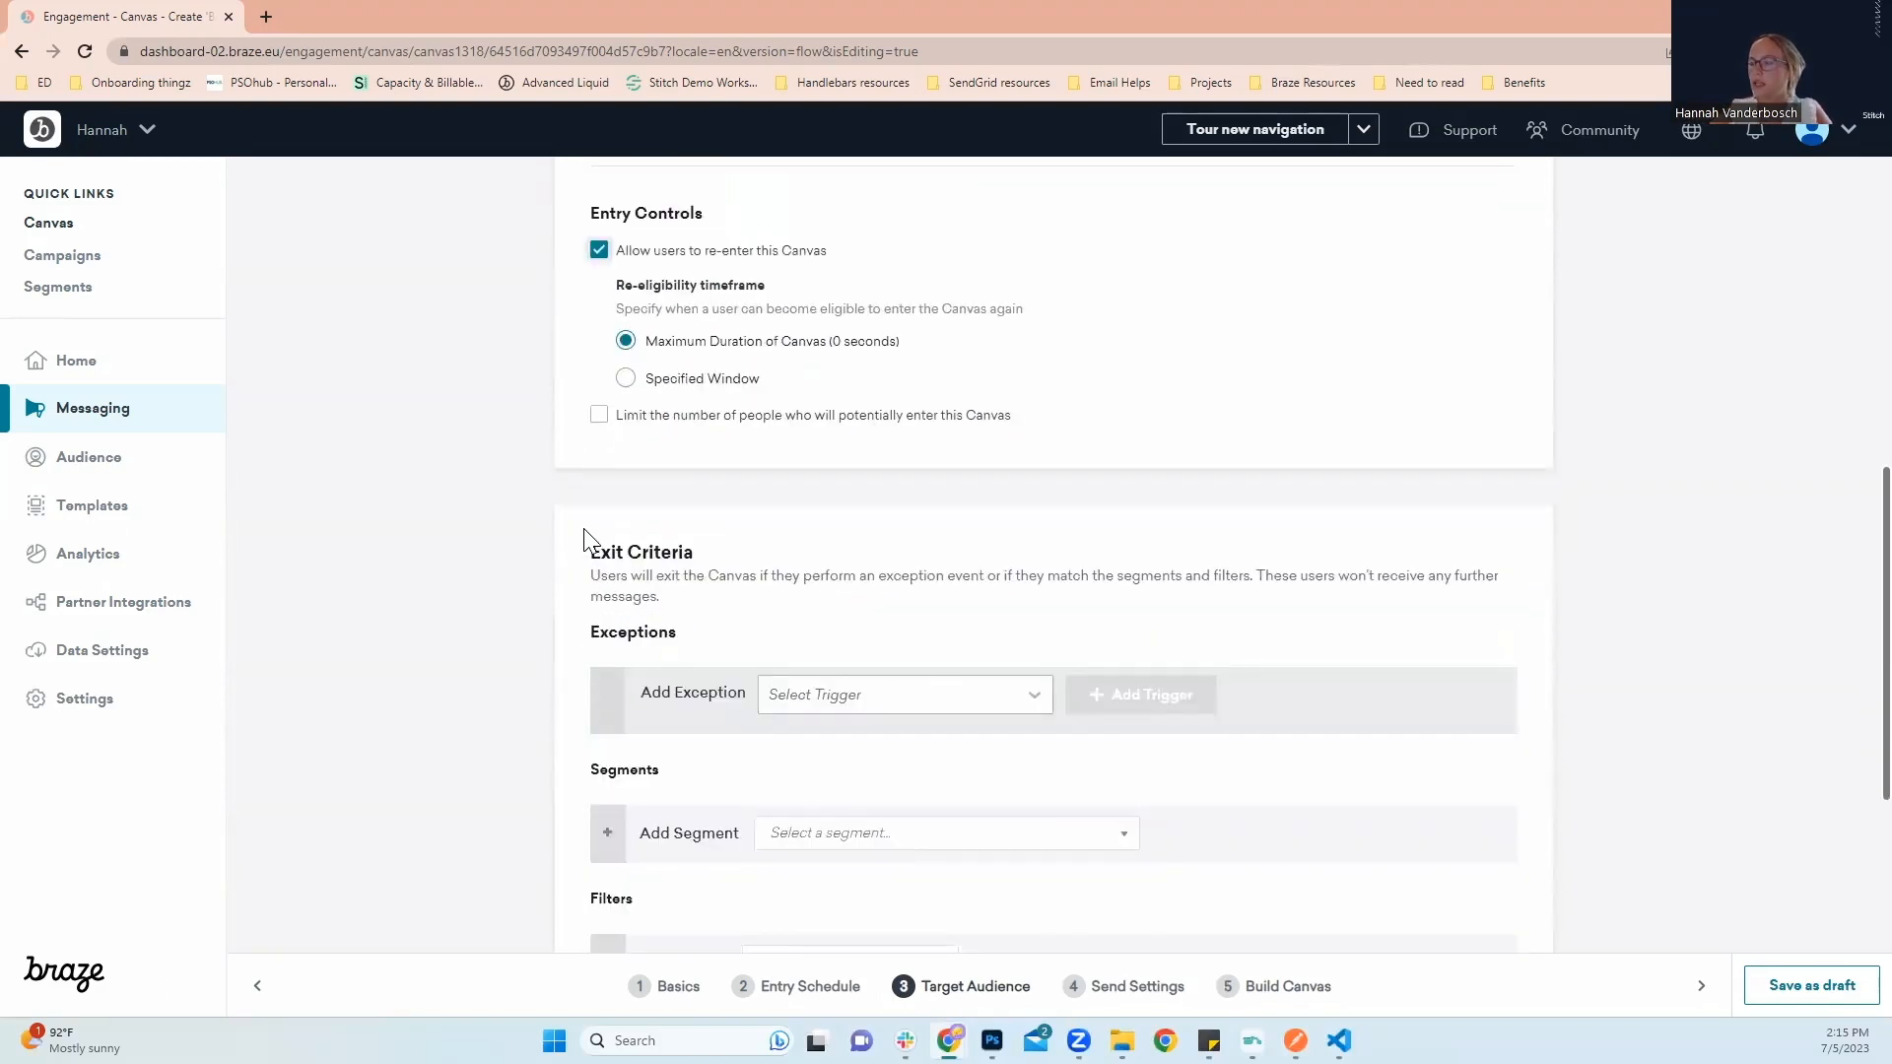
scroll(down, 3)
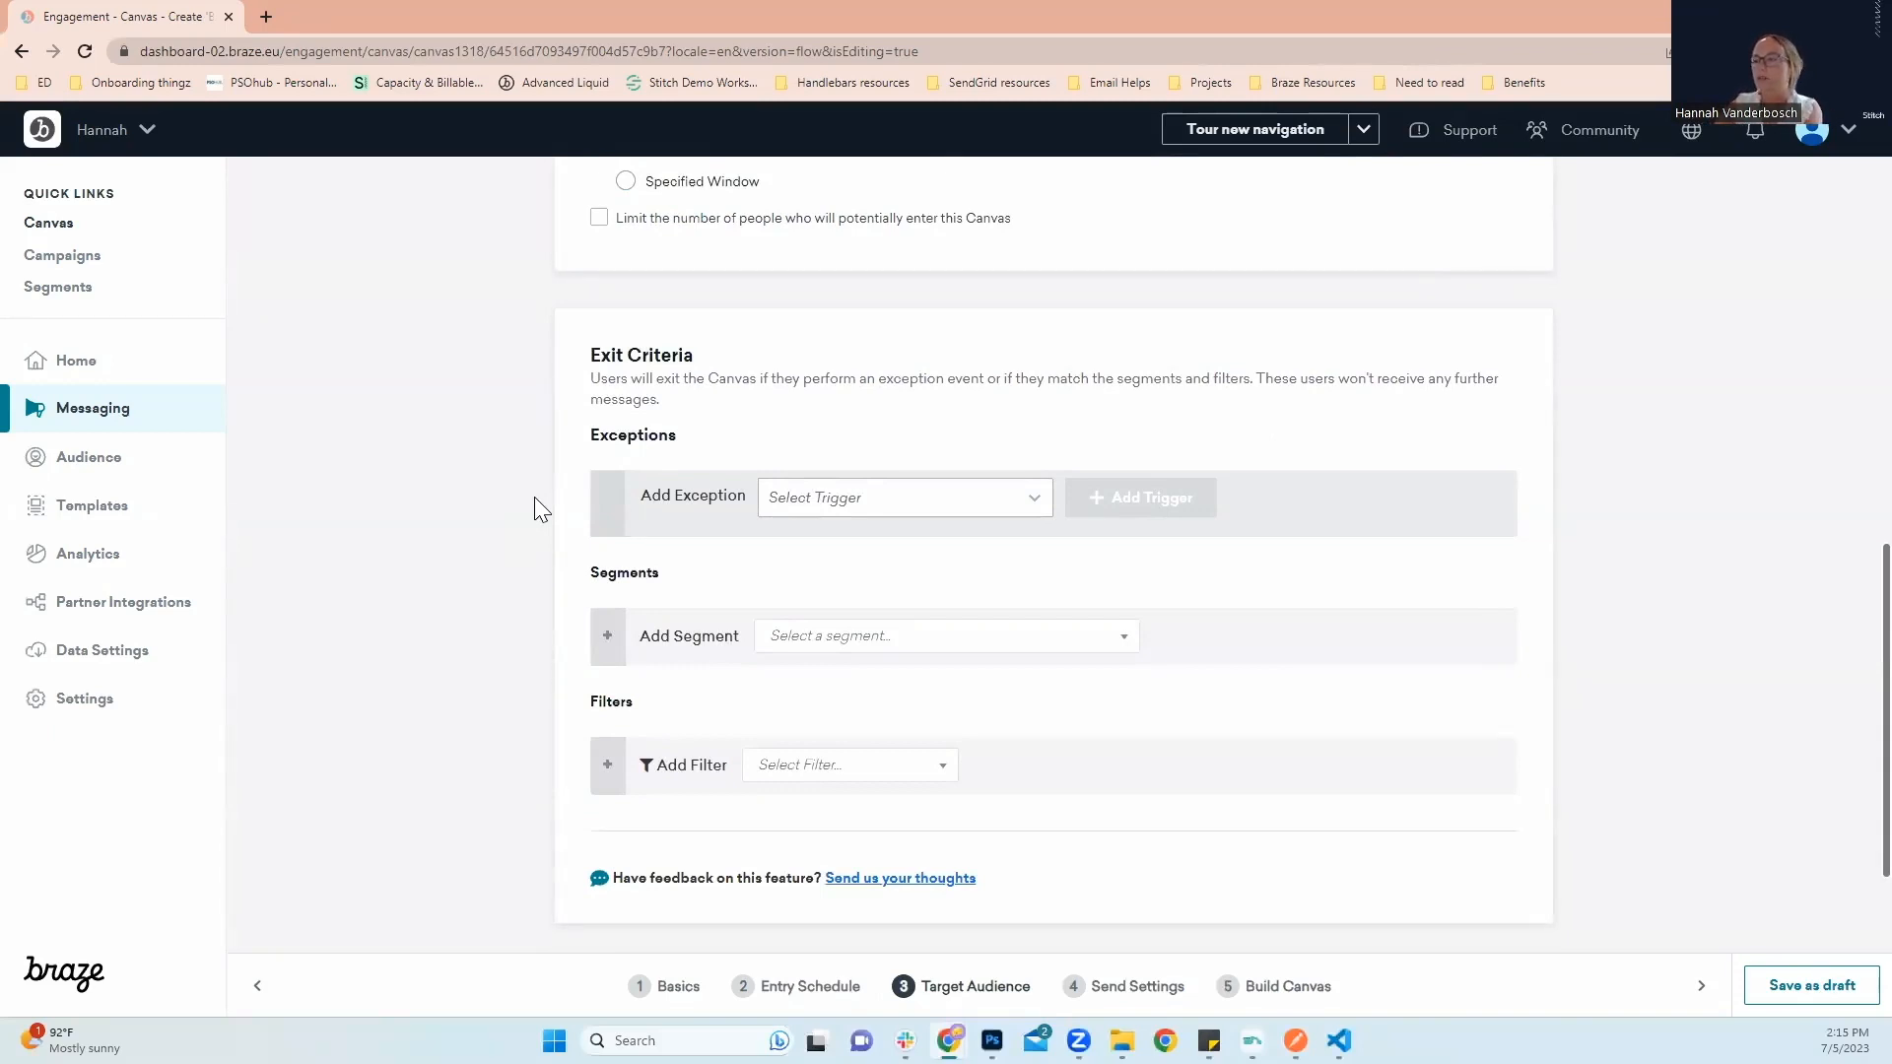
mouse_move(990, 415)
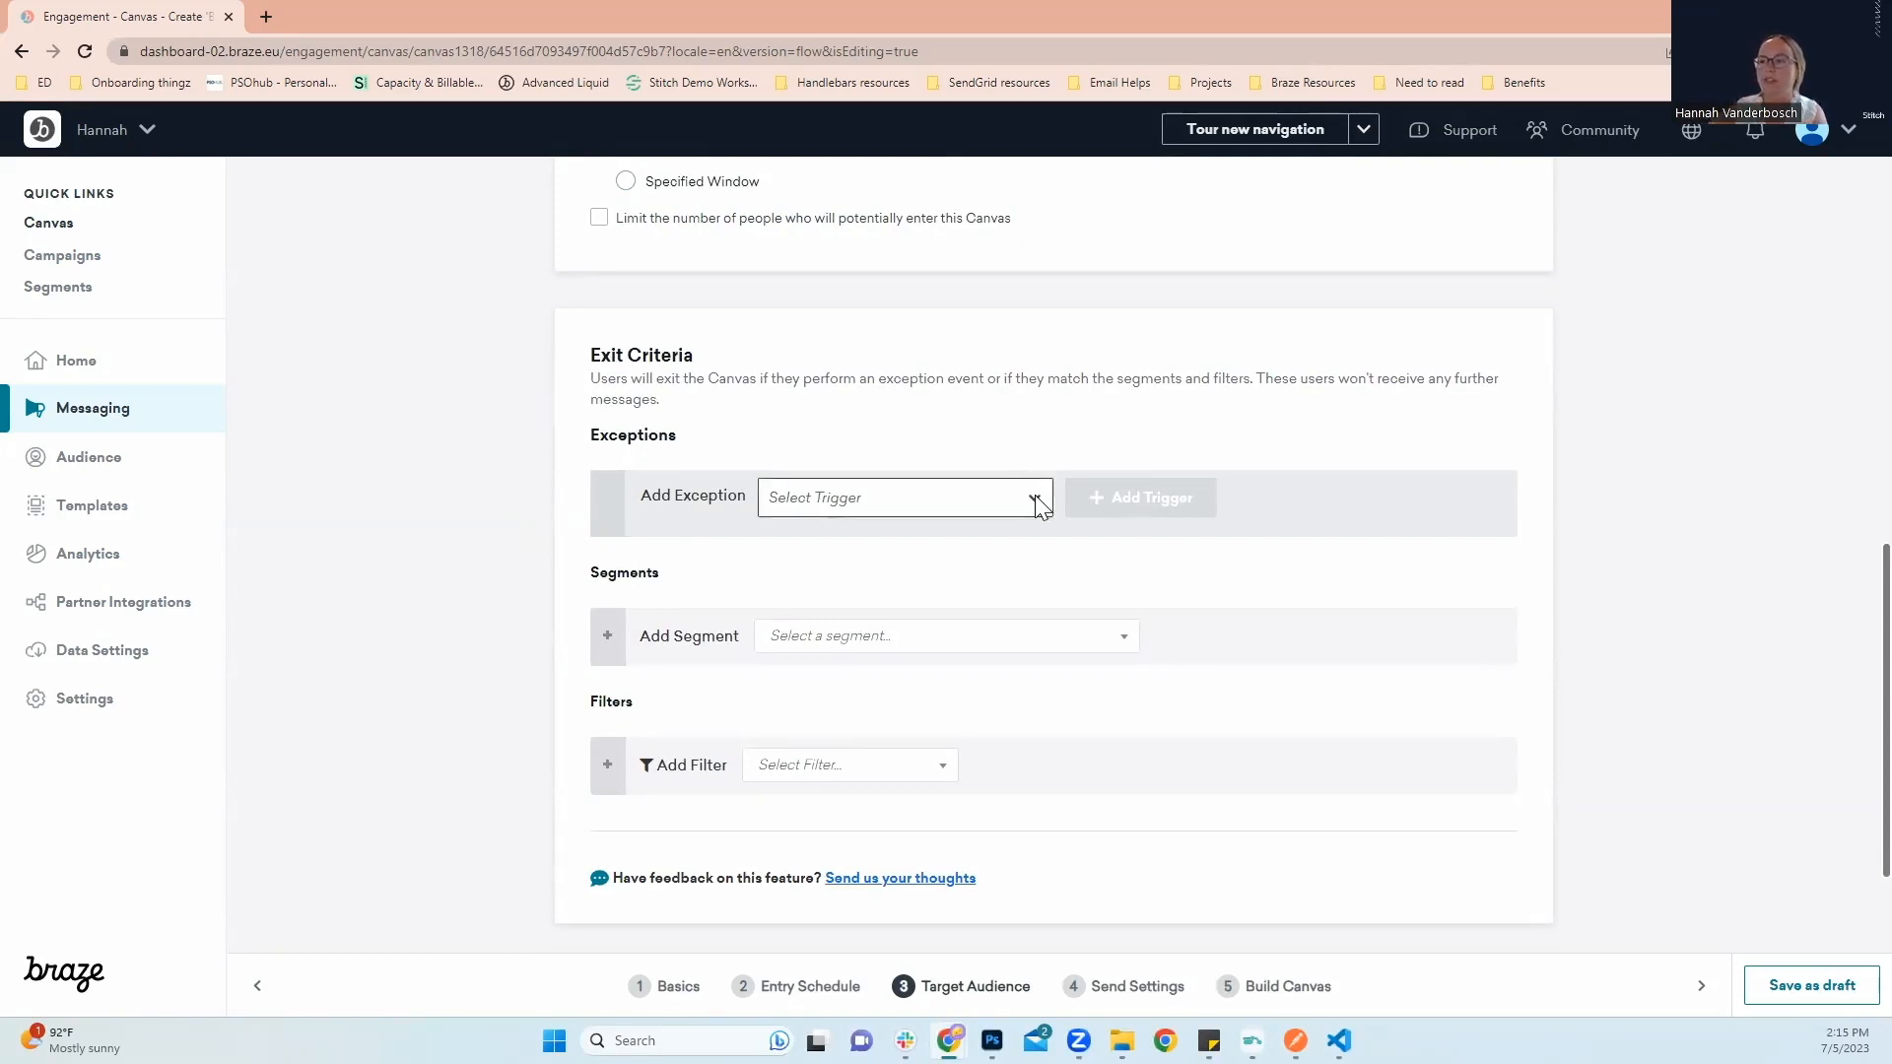
click(903, 497)
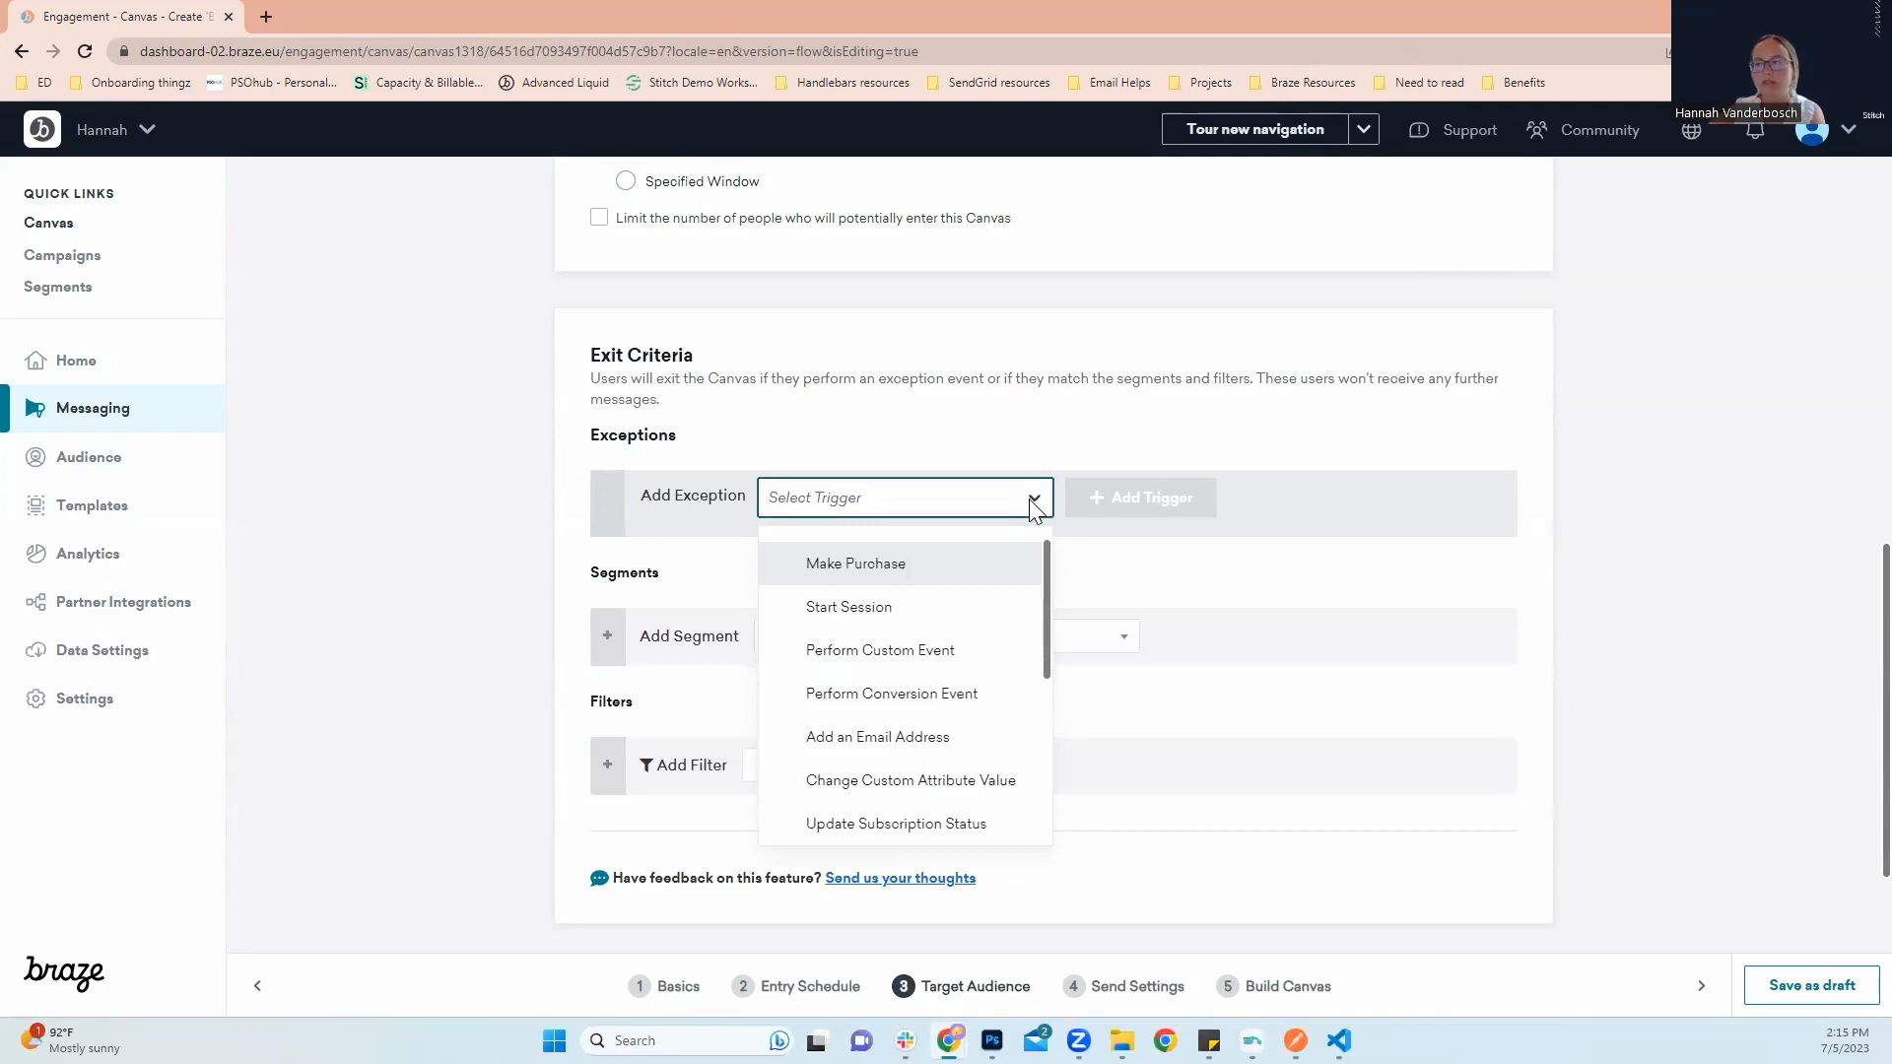
click(854, 563)
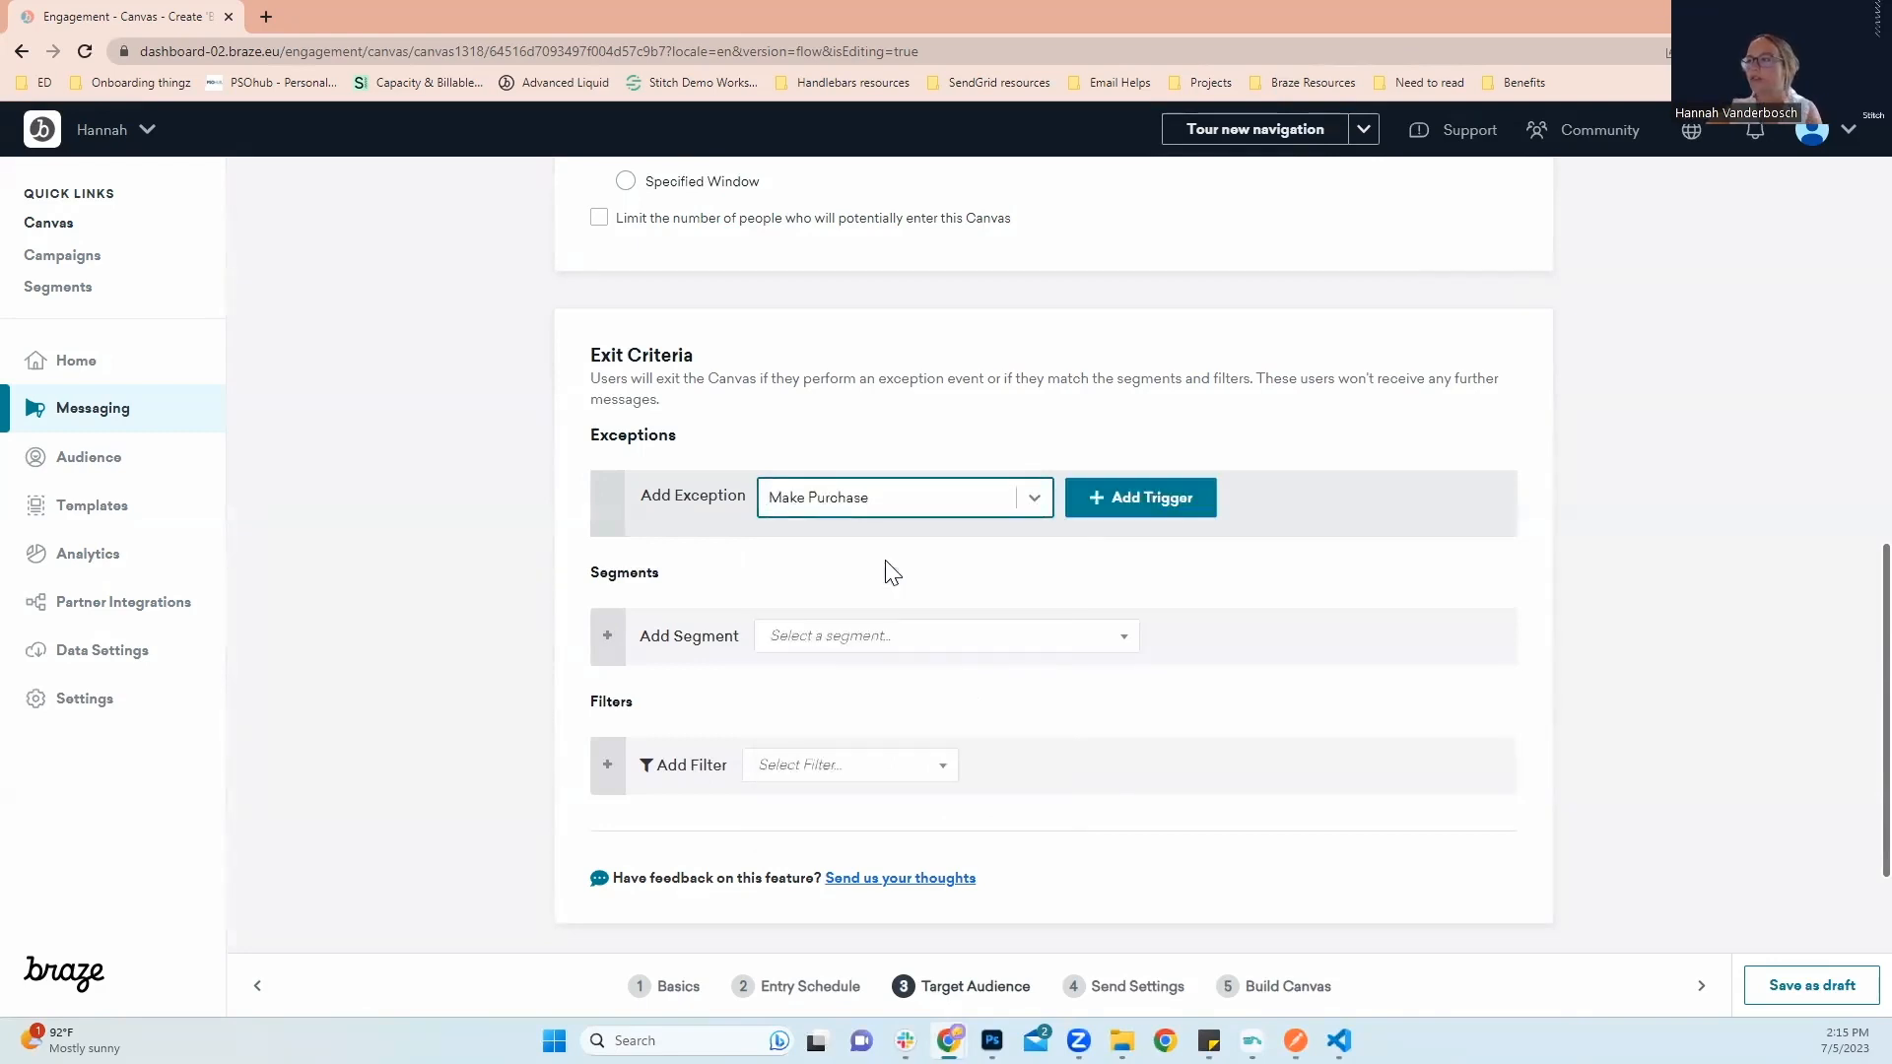
click(1139, 496)
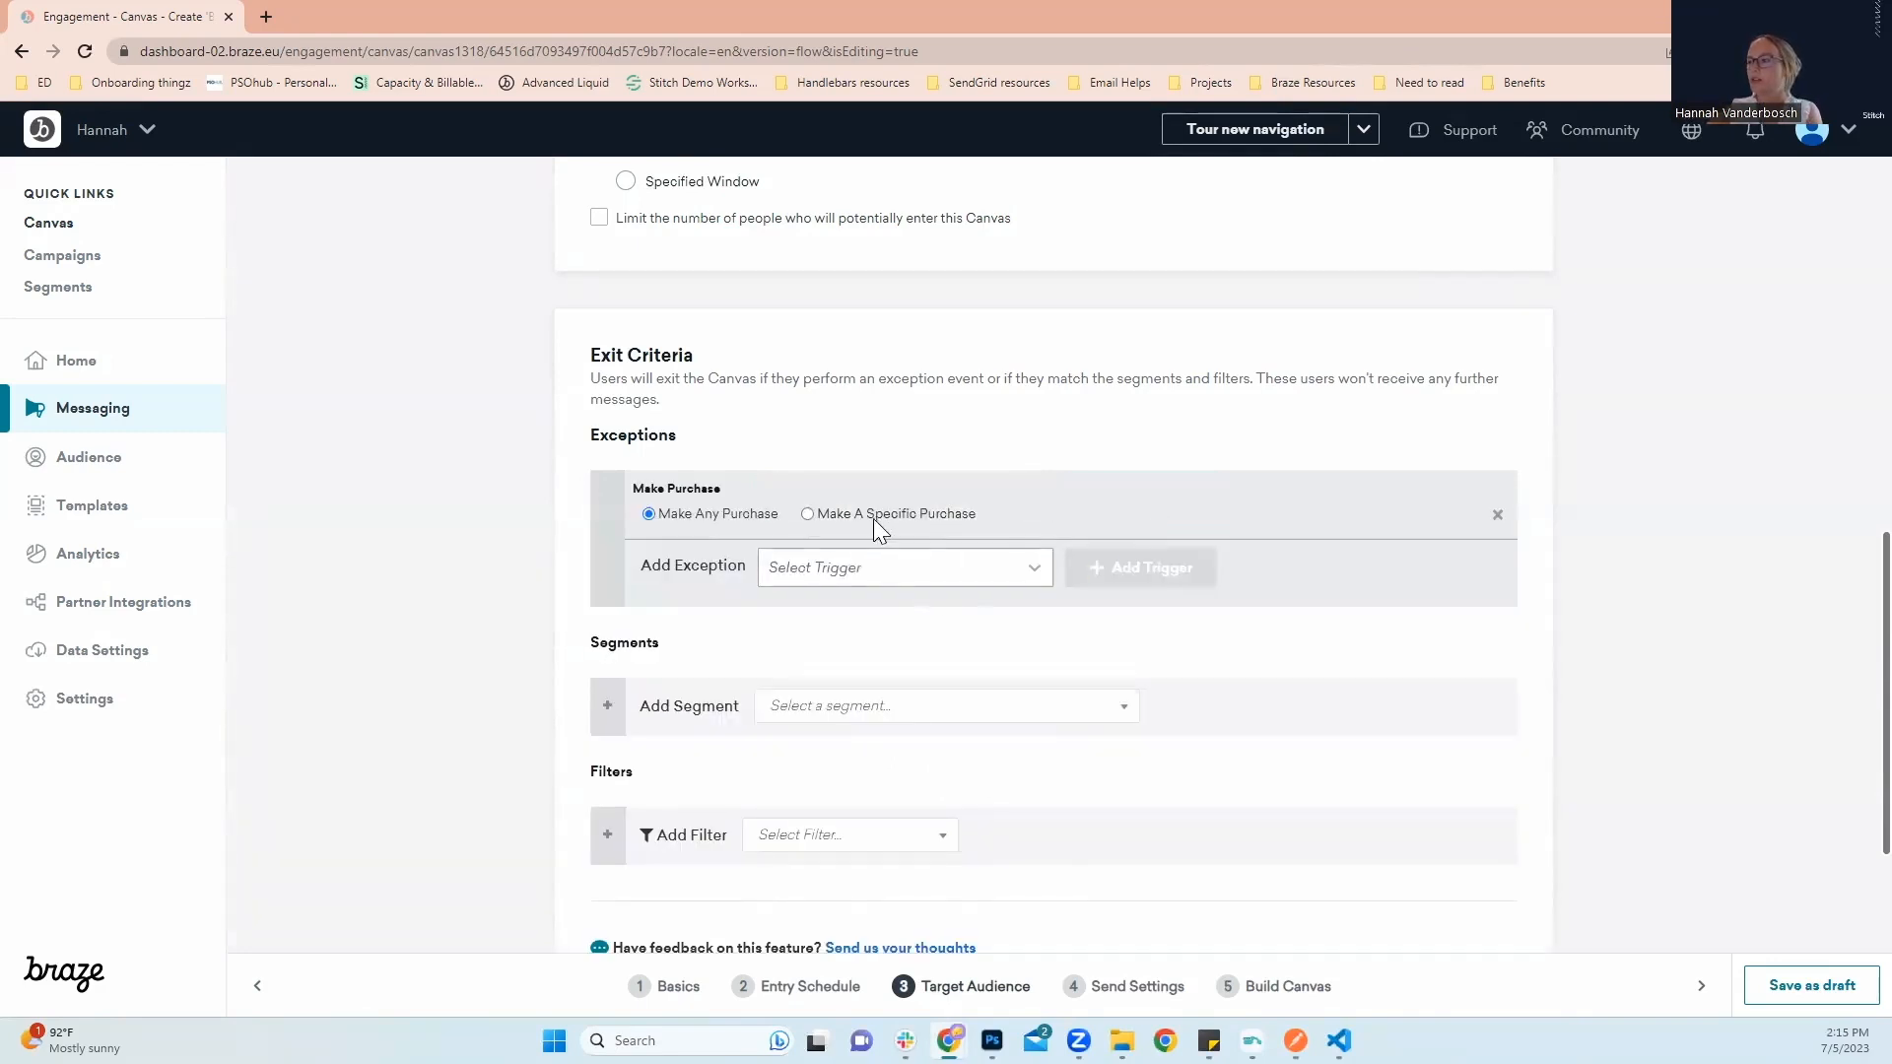
click(806, 512)
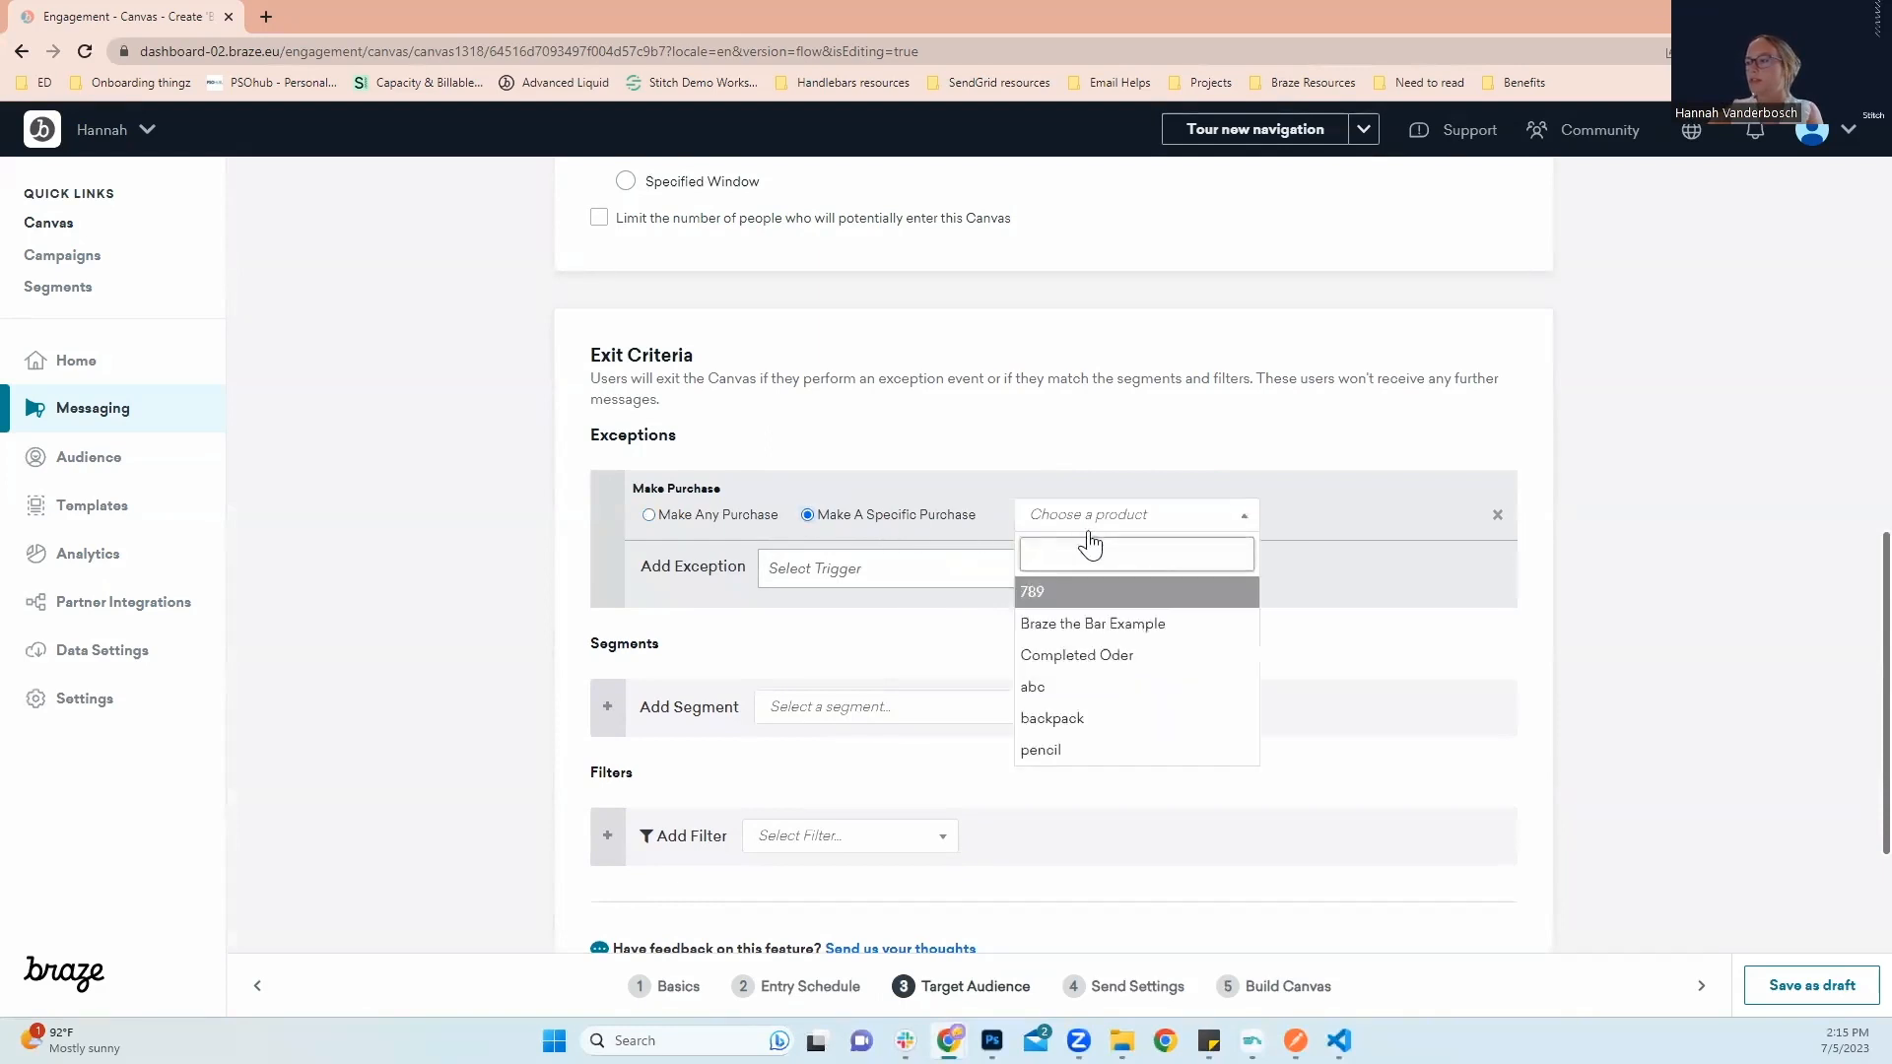
click(1051, 718)
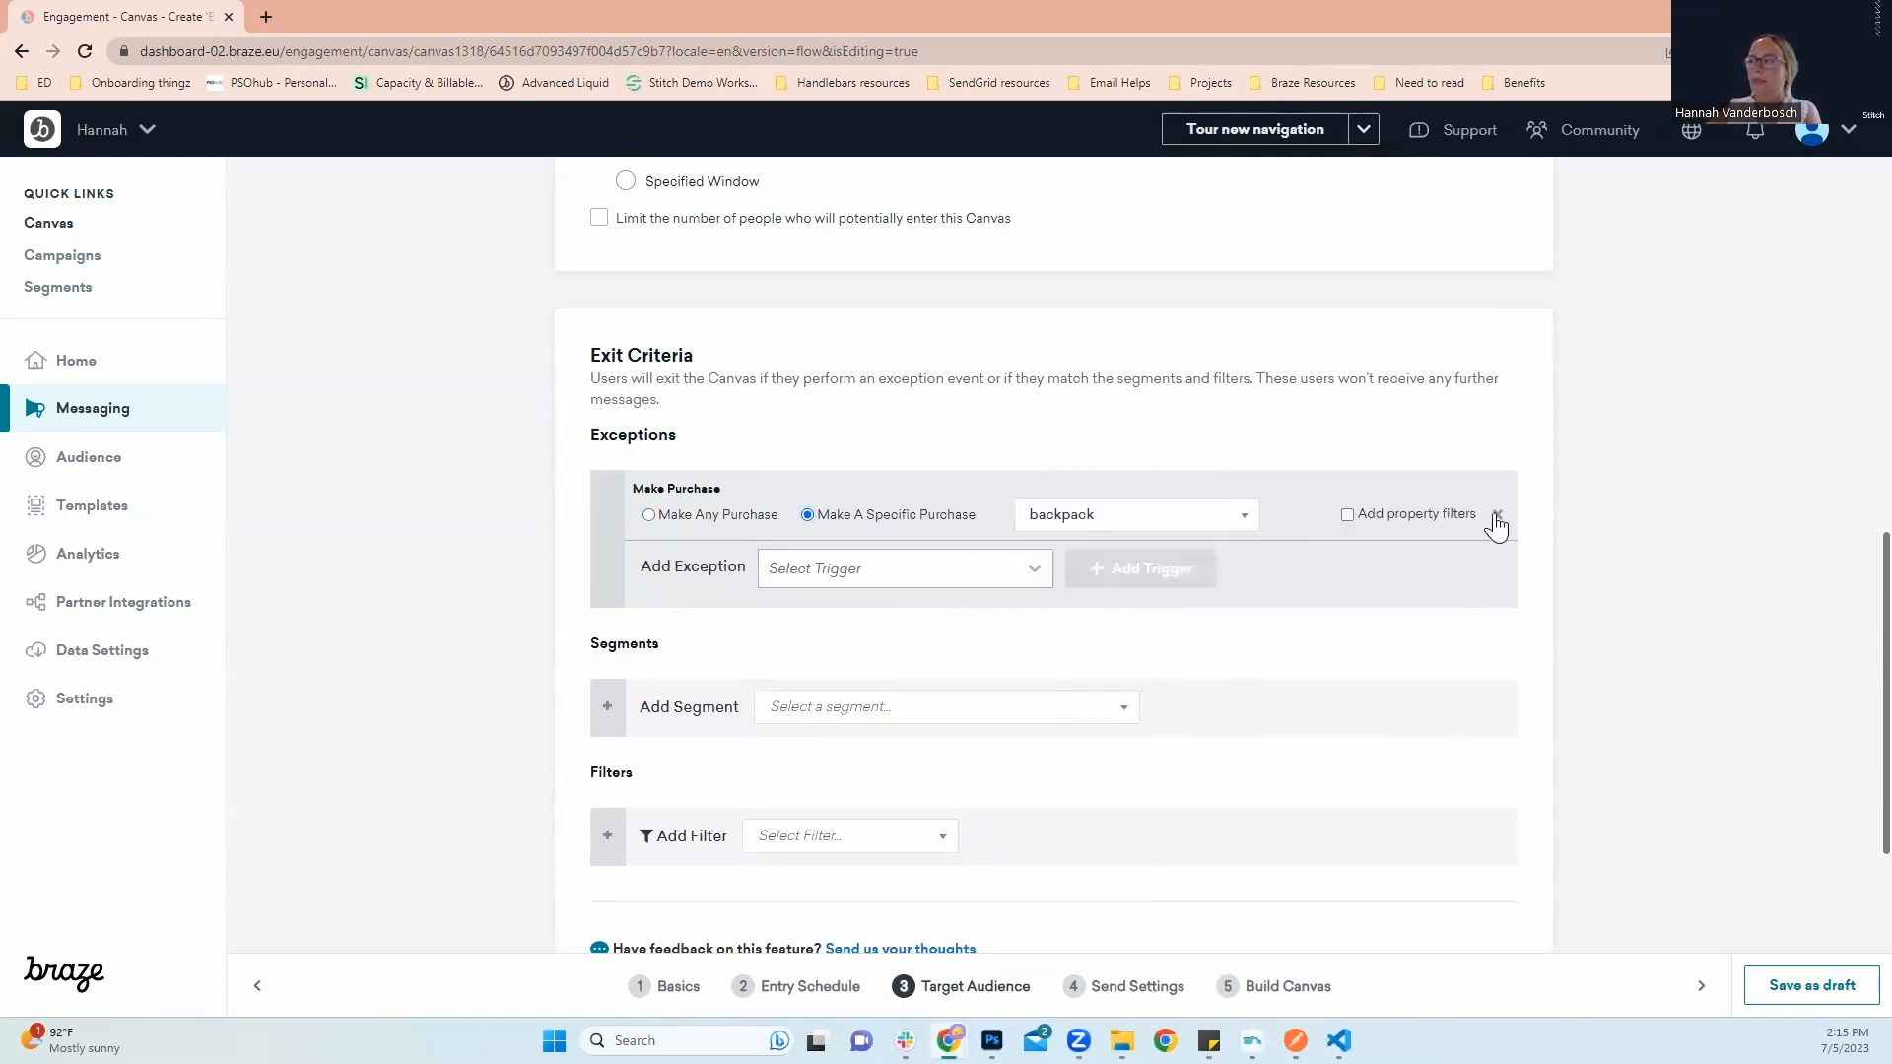
click(1495, 521)
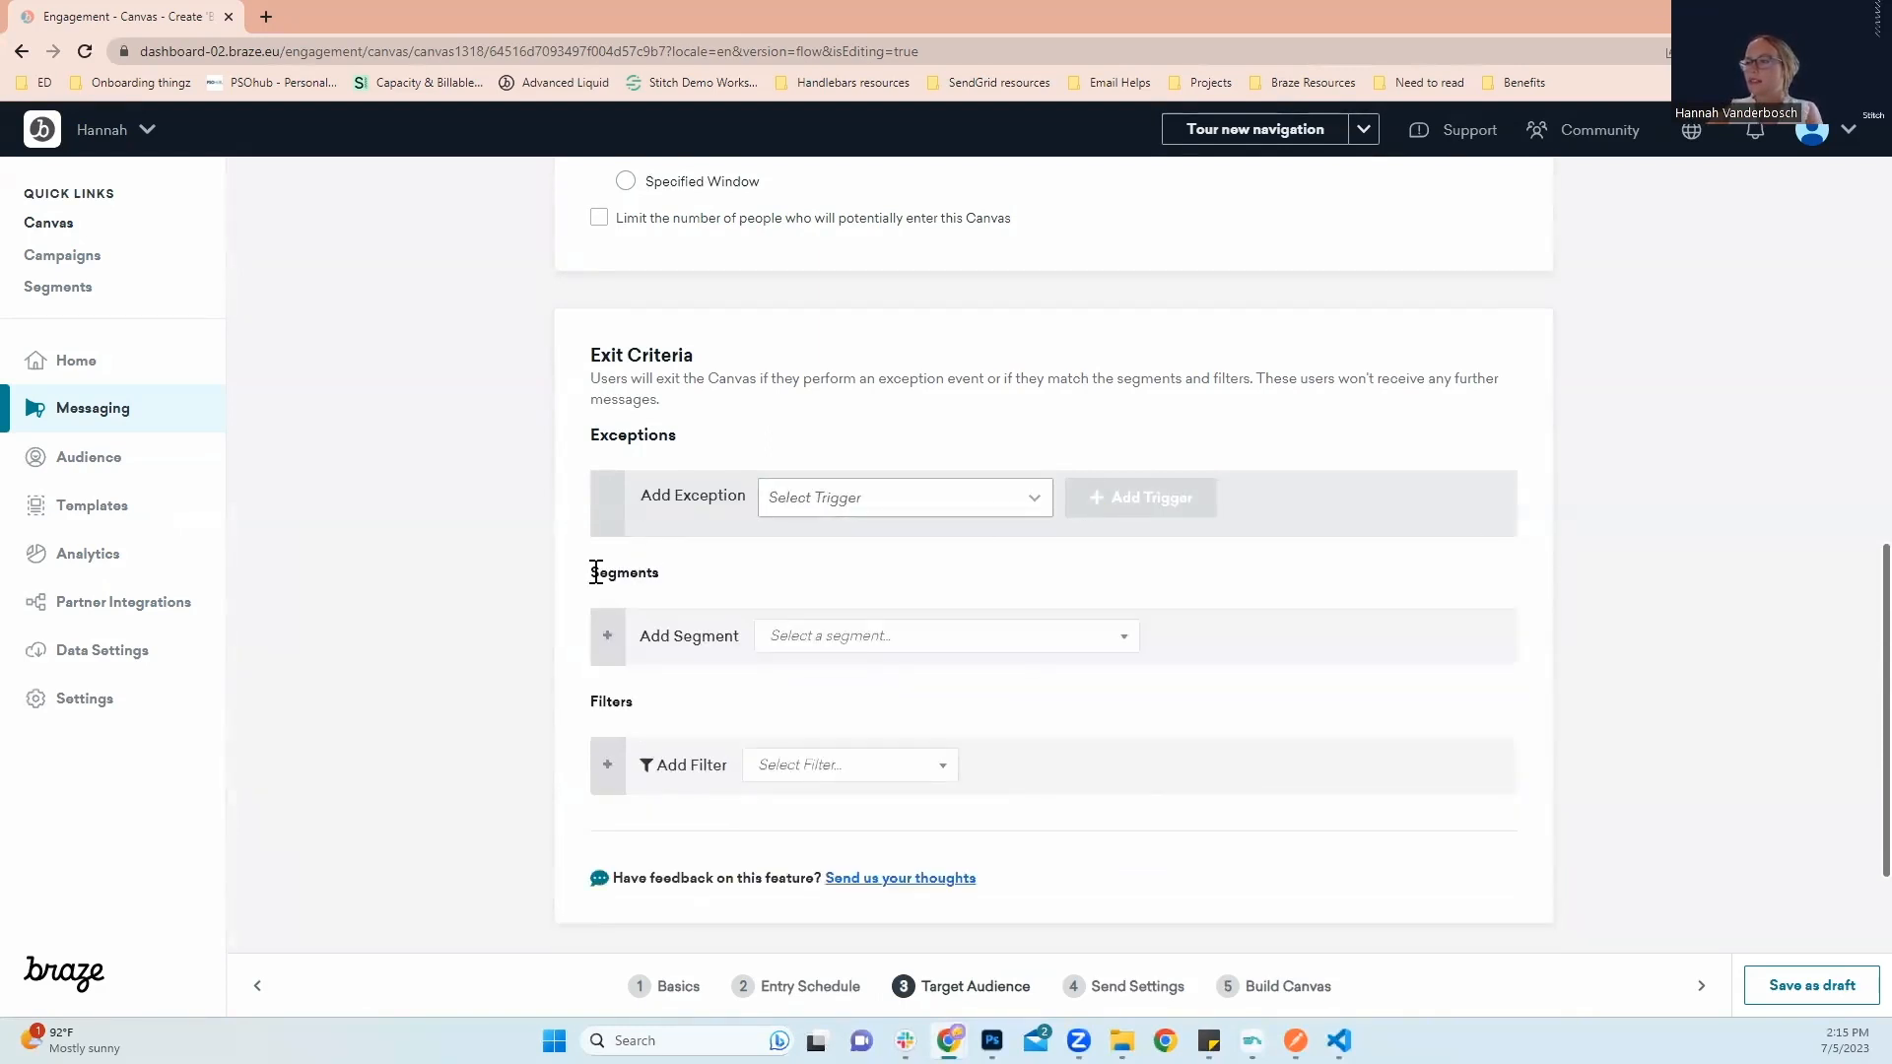
mouse_move(495, 651)
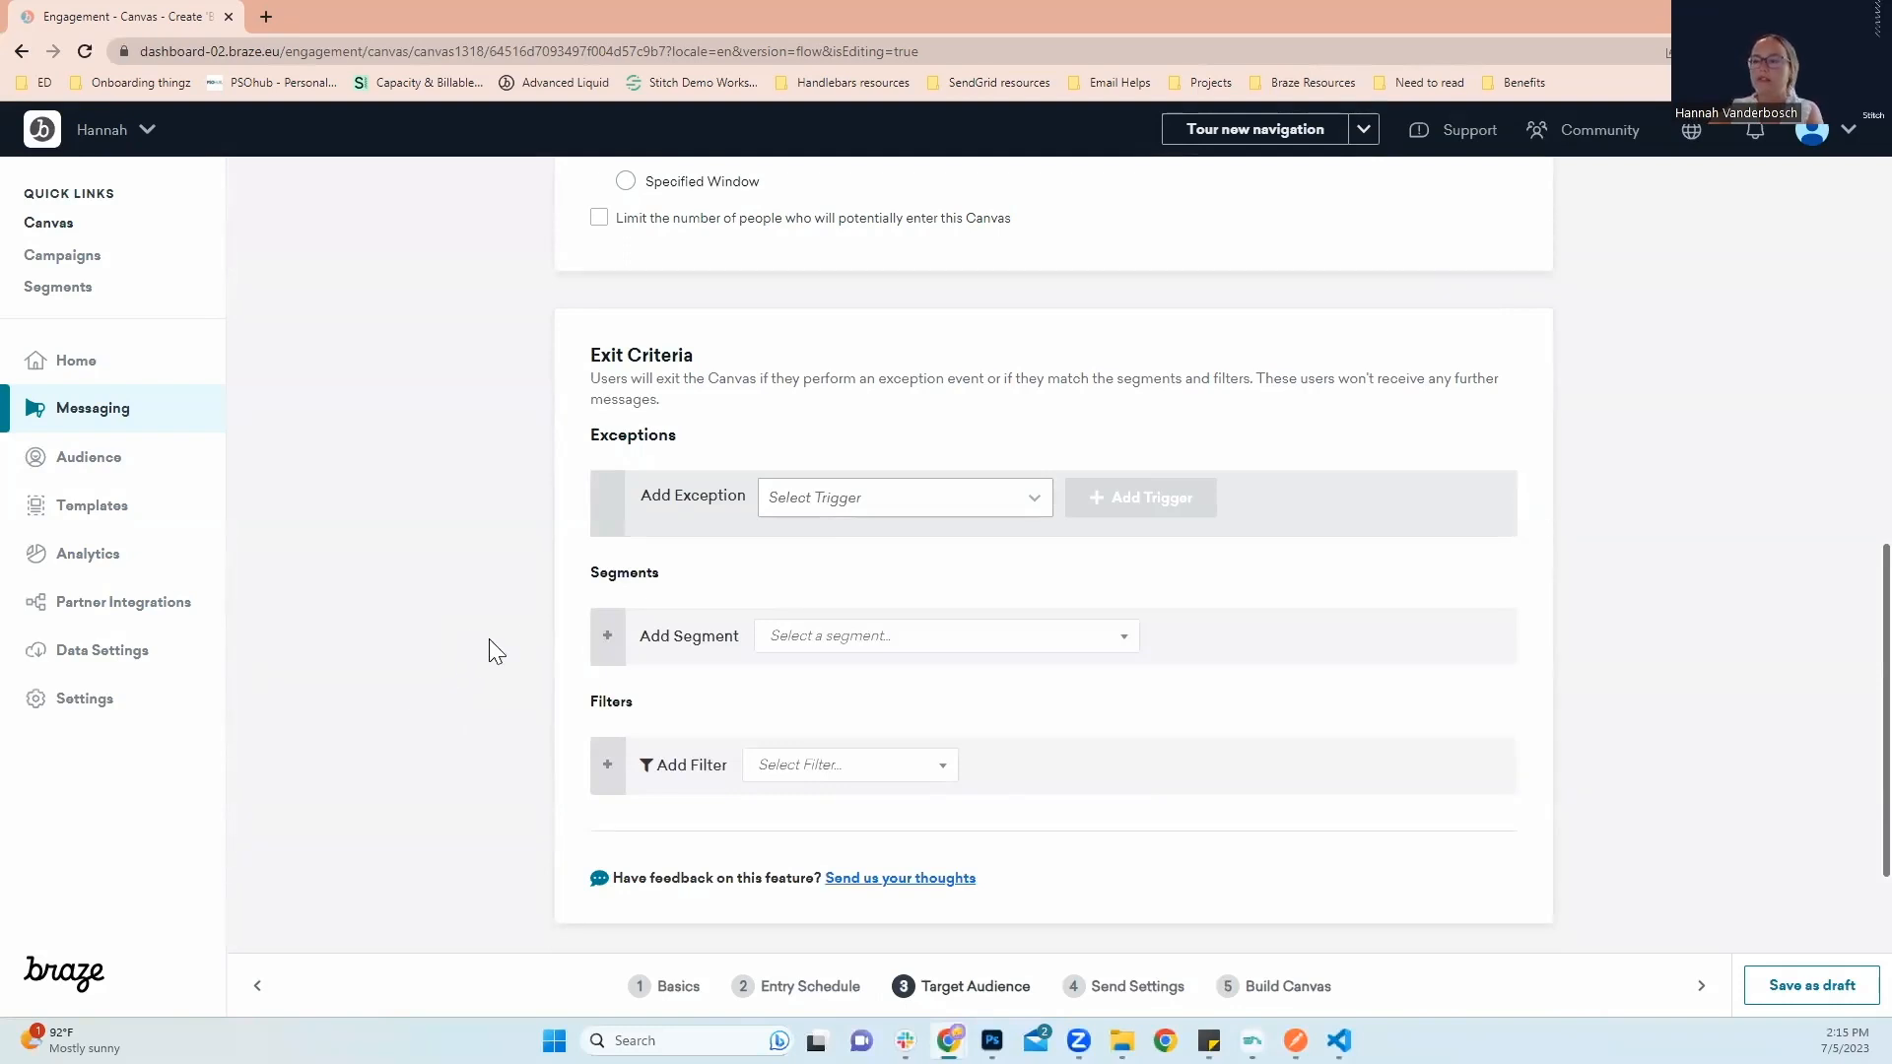
mouse_move(1203, 871)
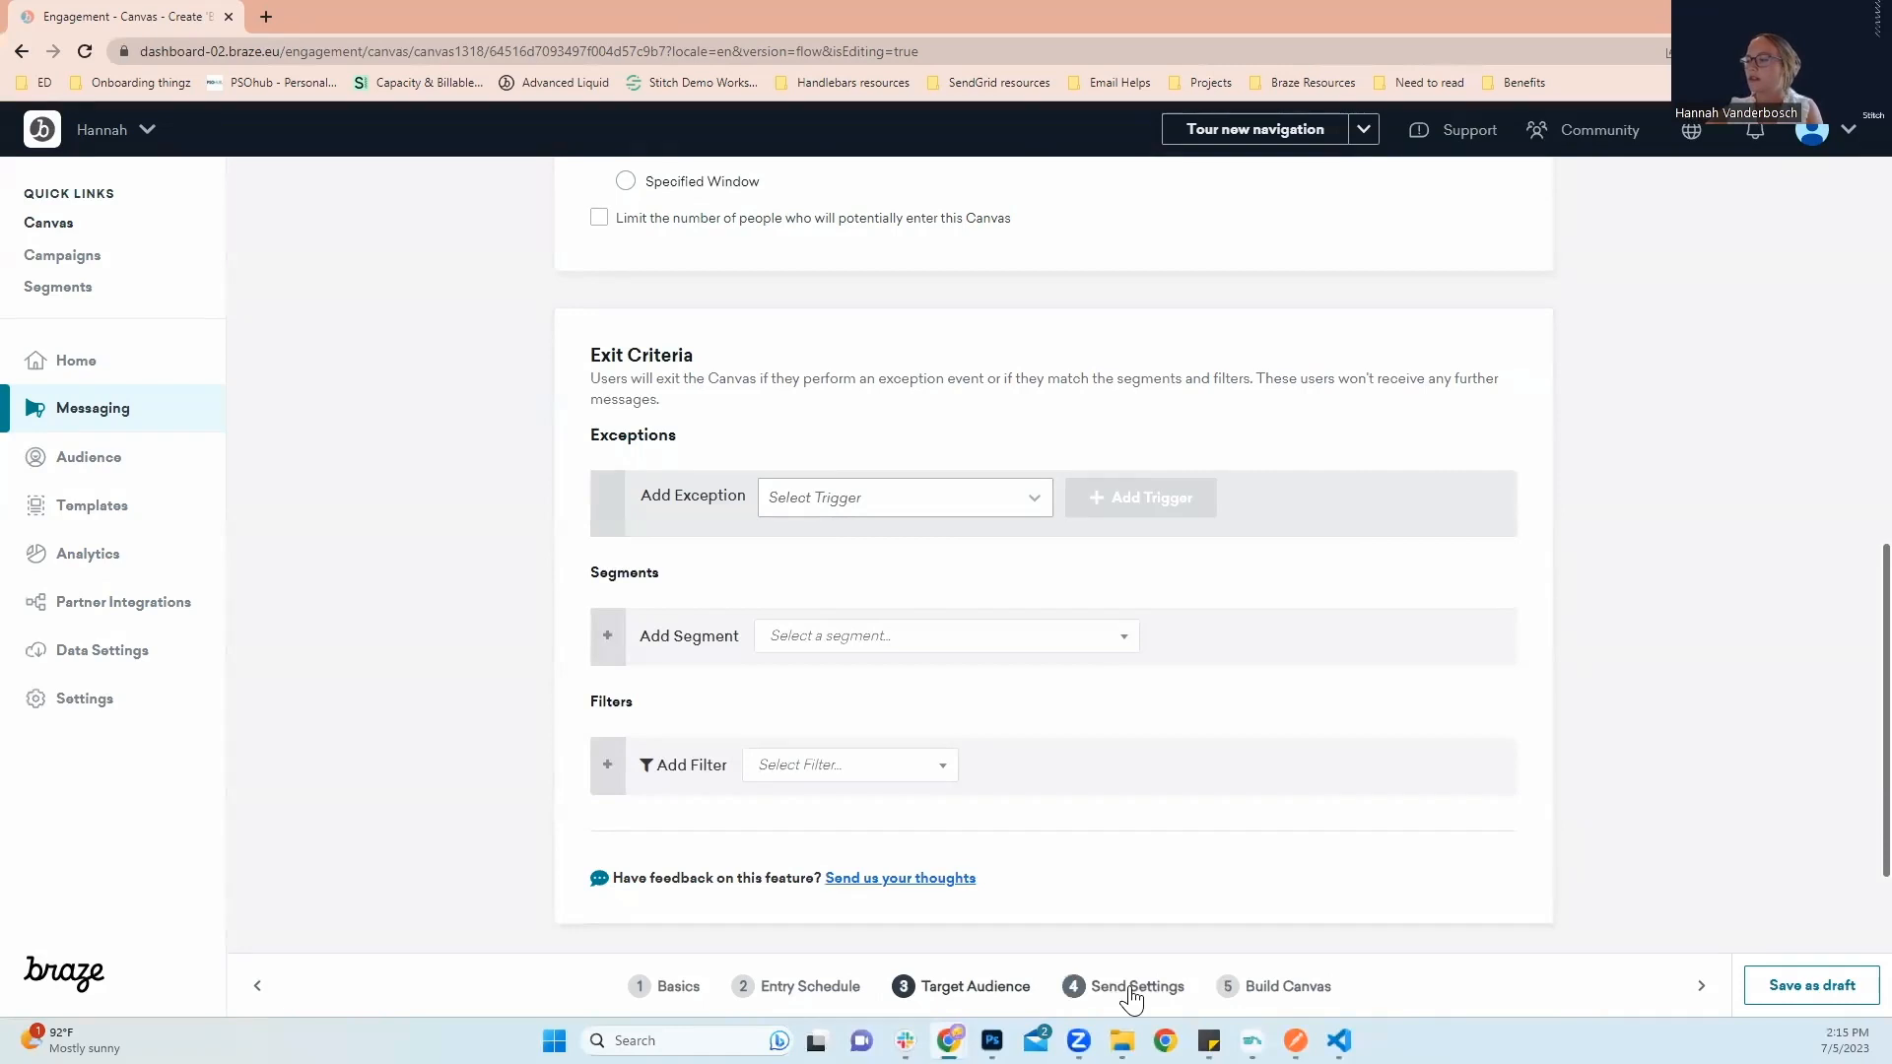
Advance to step 4, Send Settings, leaving subscription, rate limit and quiet hours unchanged
click(1134, 985)
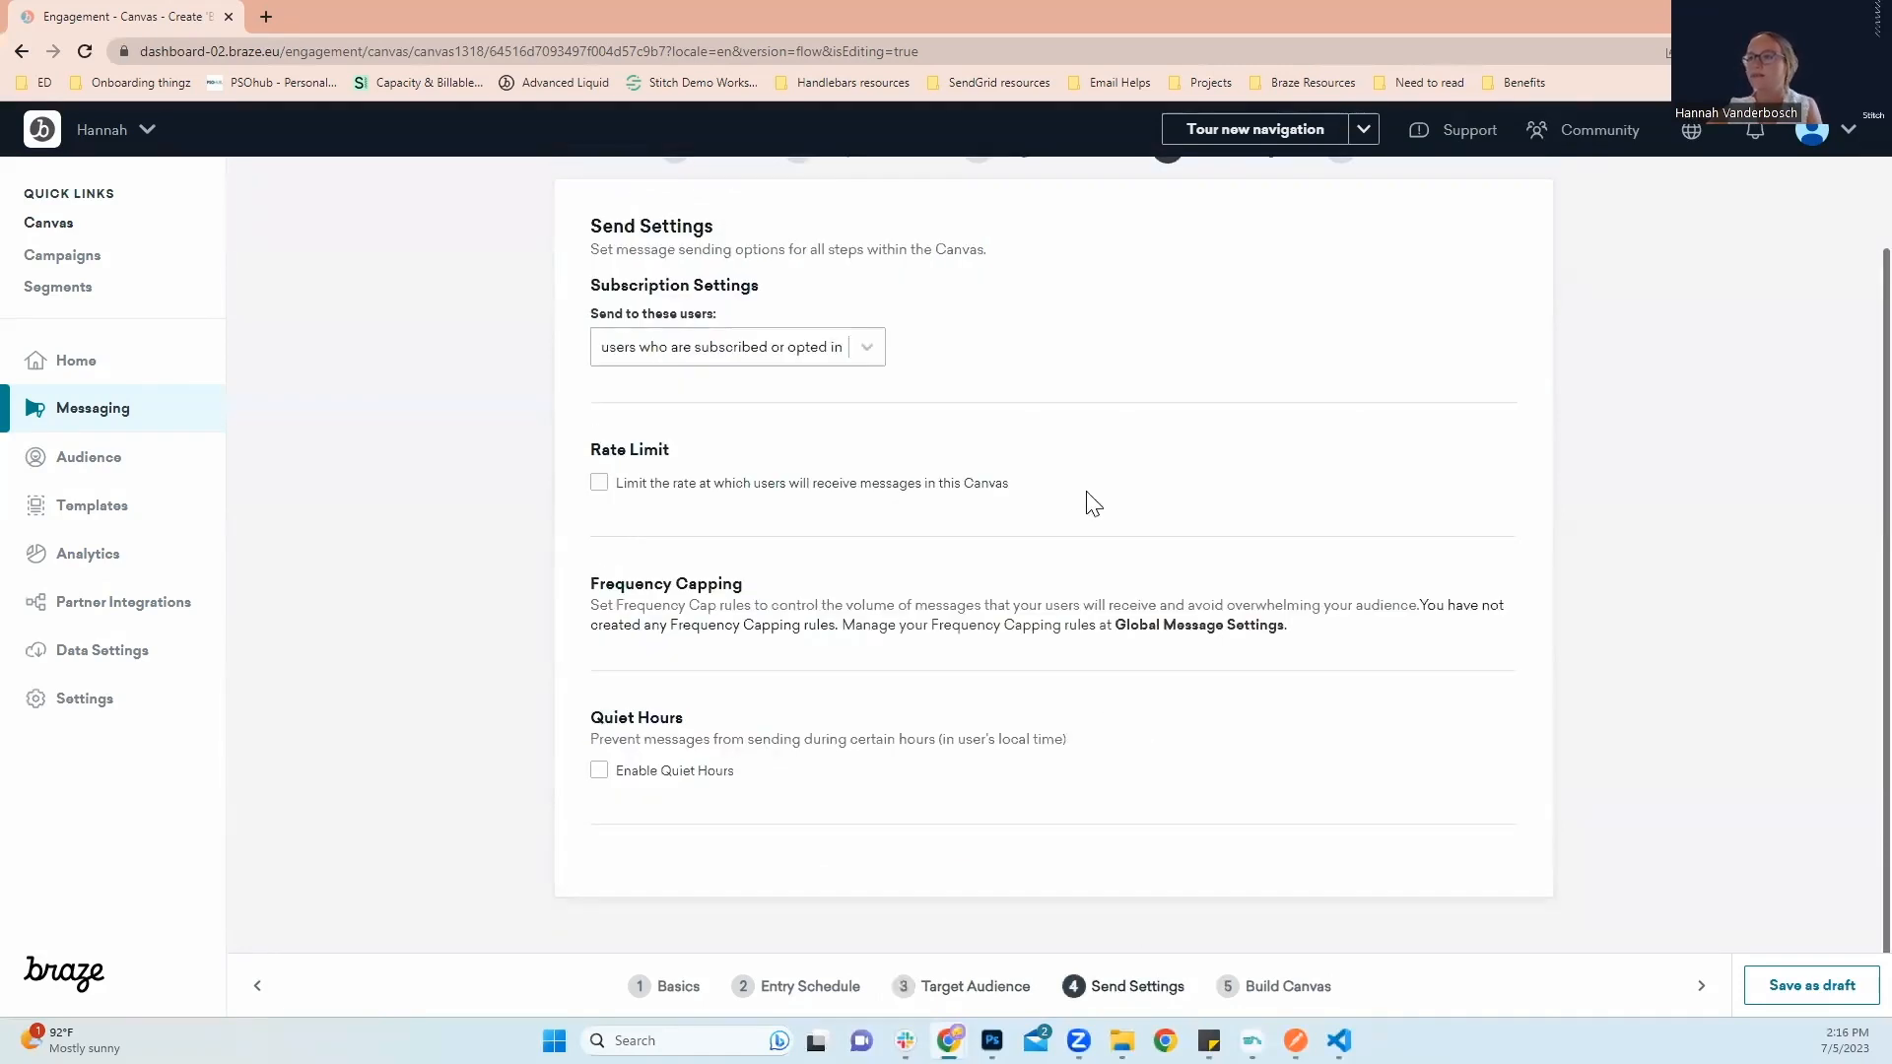
mouse_move(821, 285)
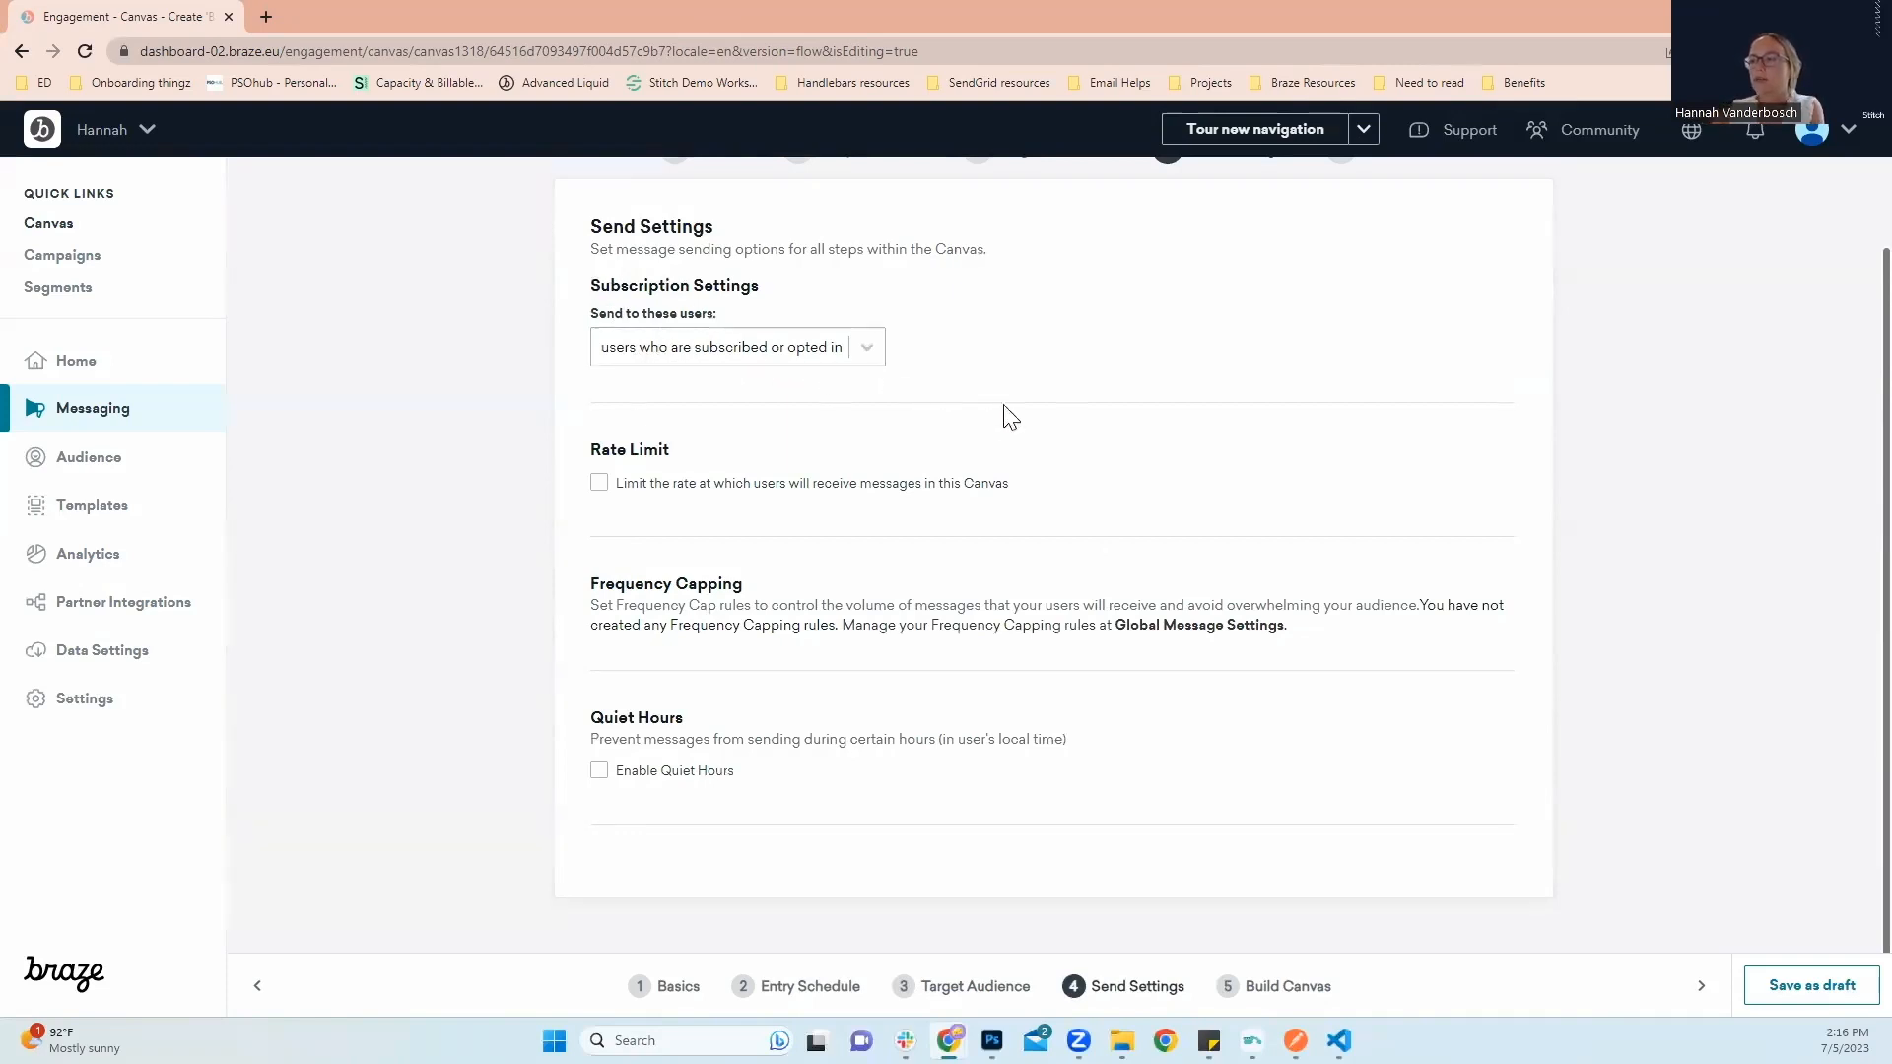
mouse_move(494, 375)
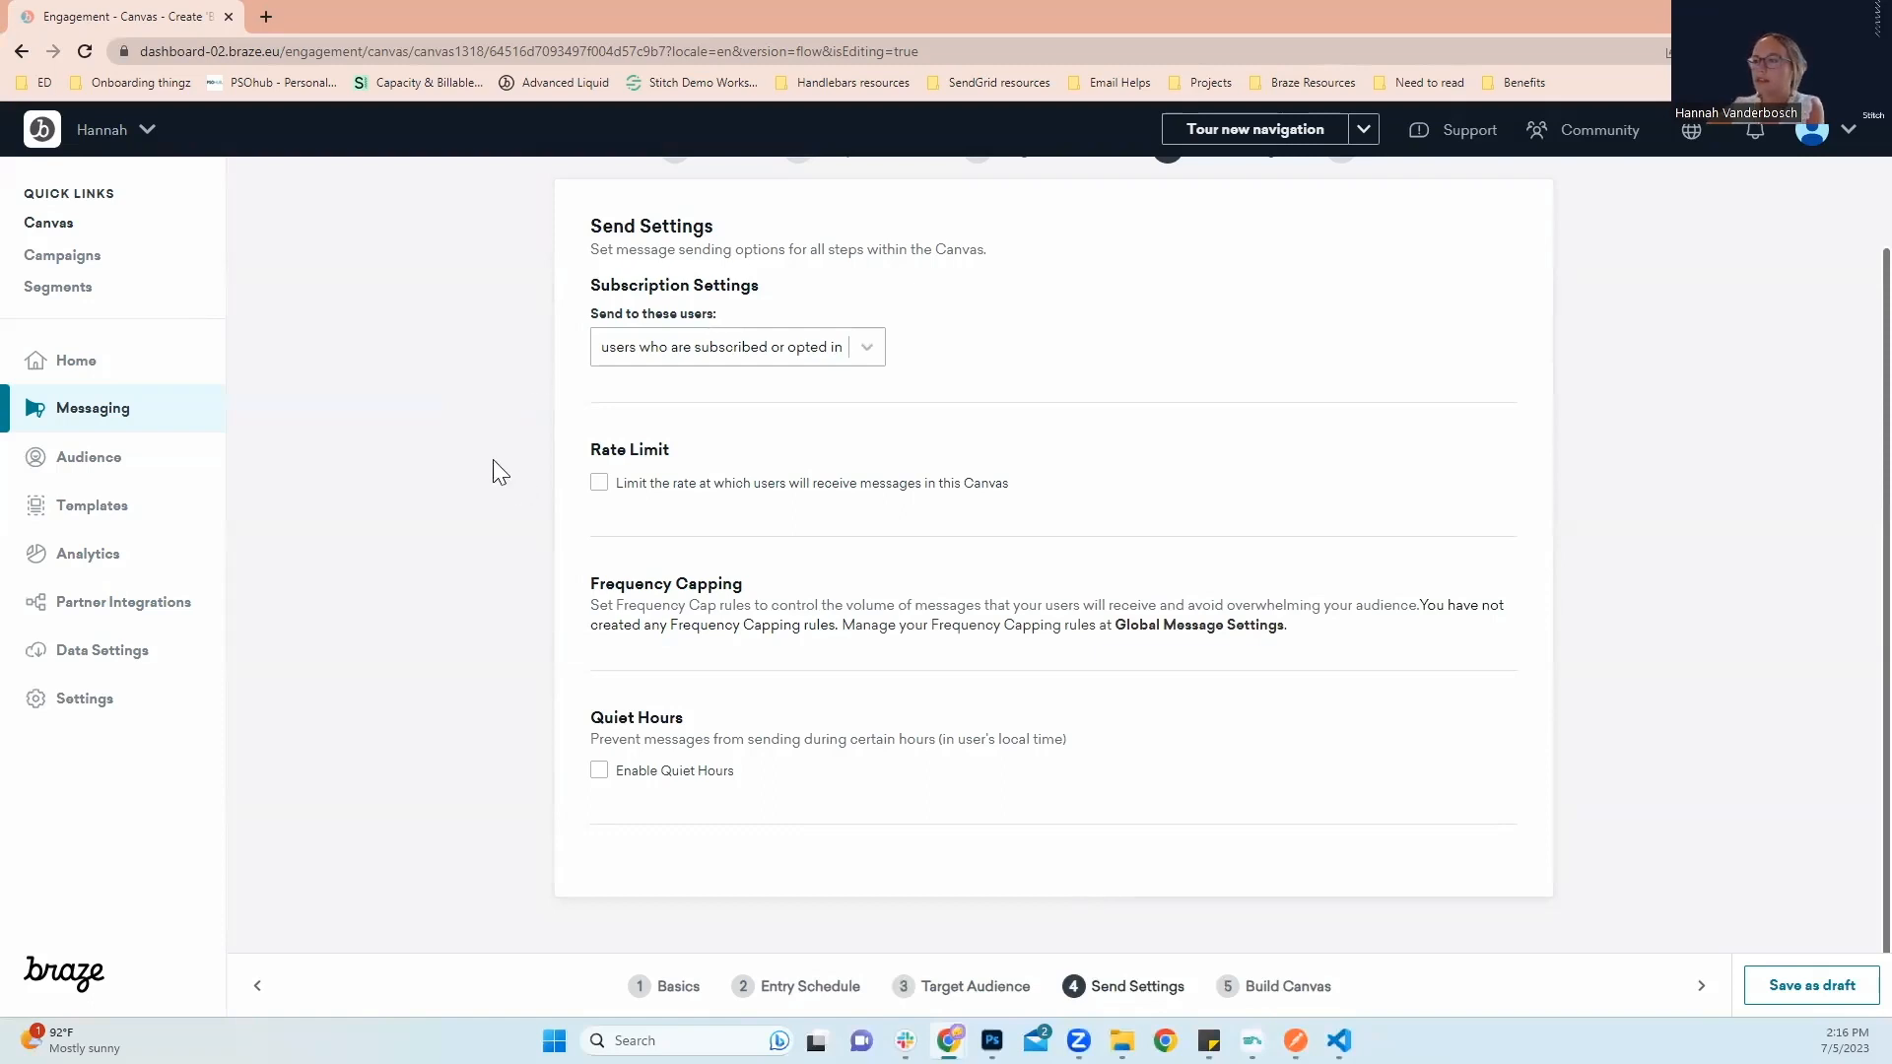
mouse_move(432, 539)
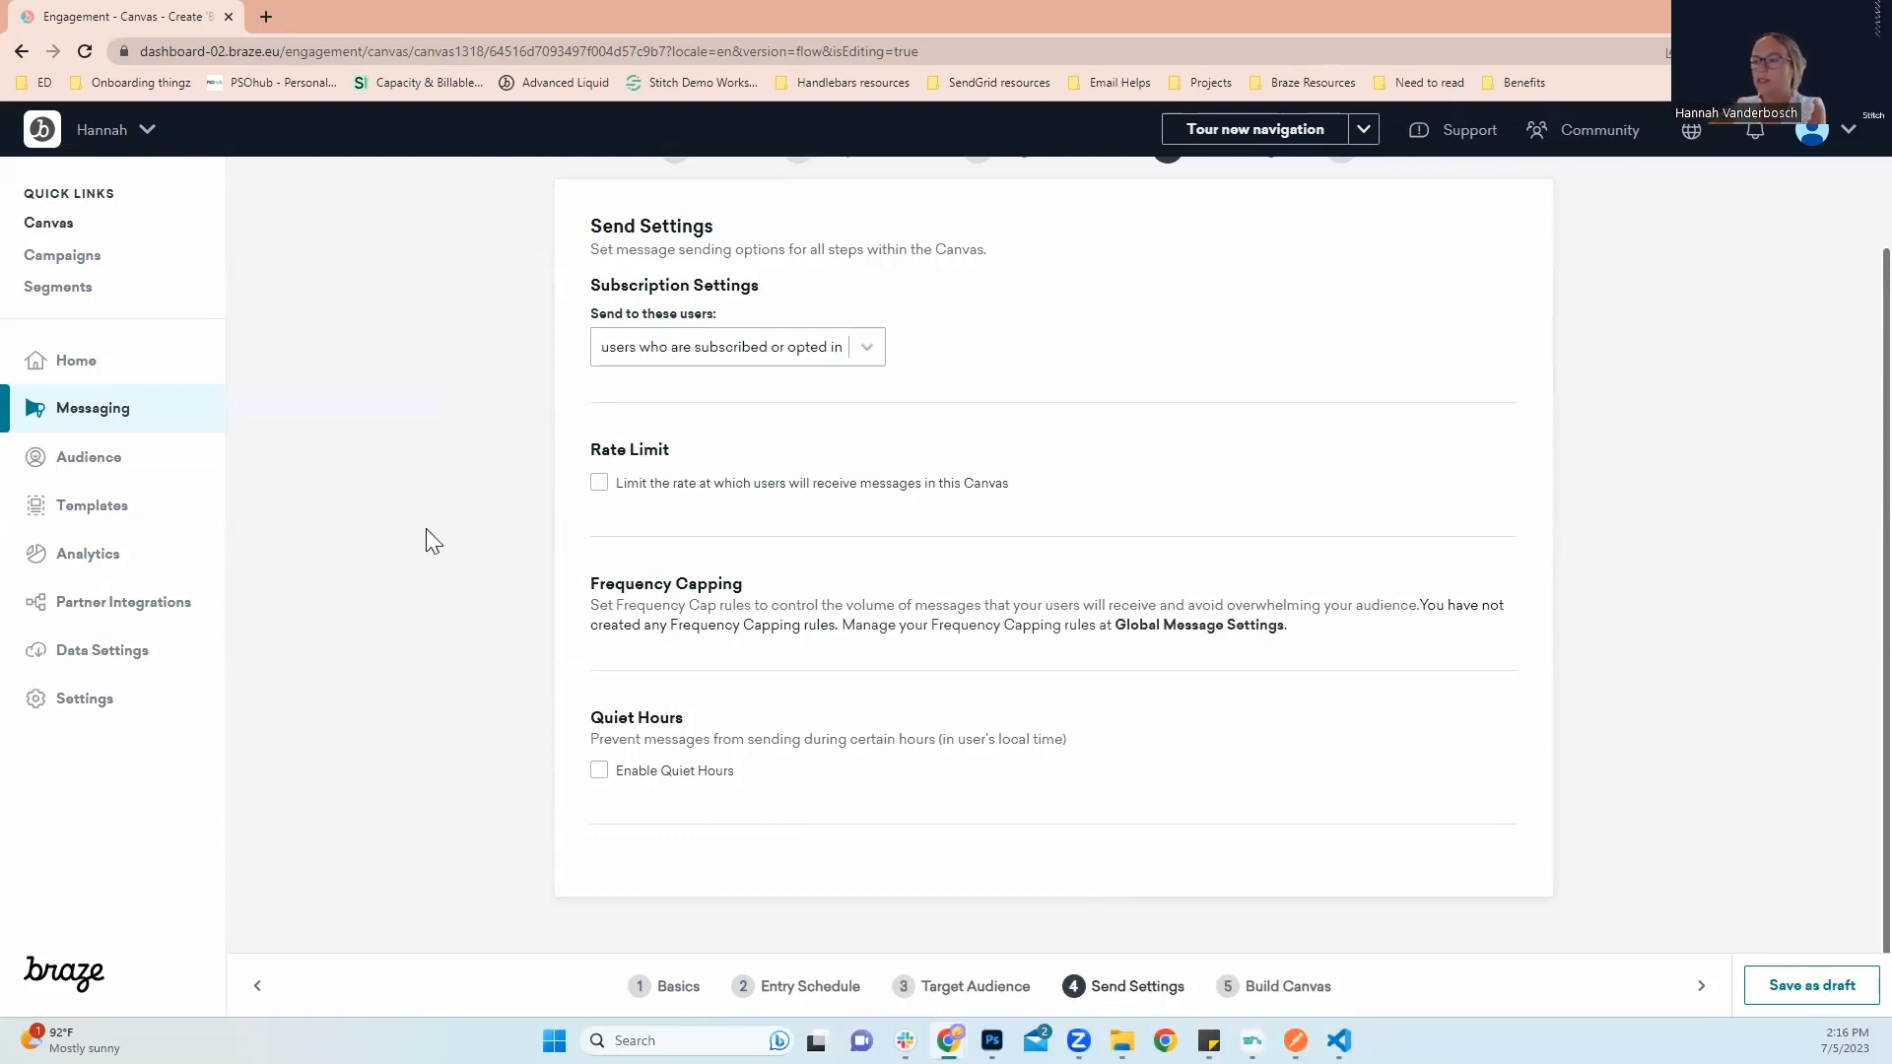
mouse_move(471, 567)
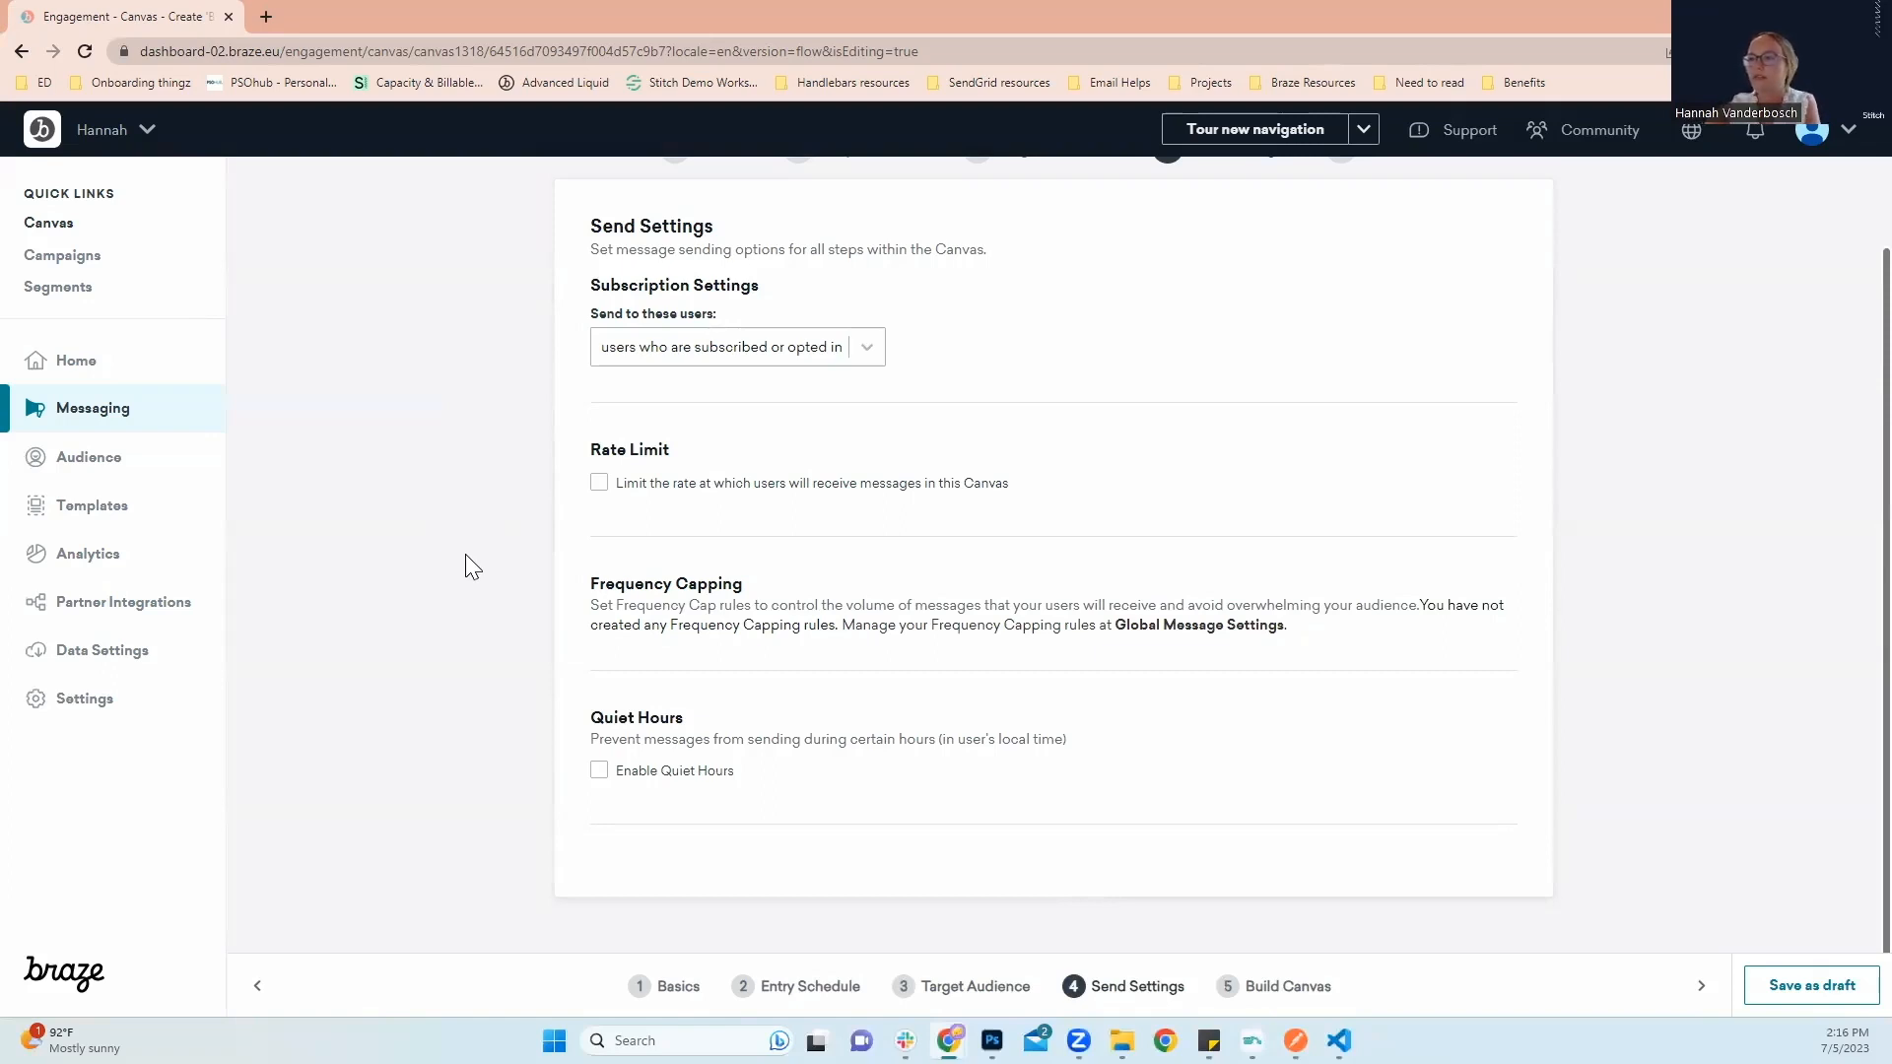
mouse_move(452, 543)
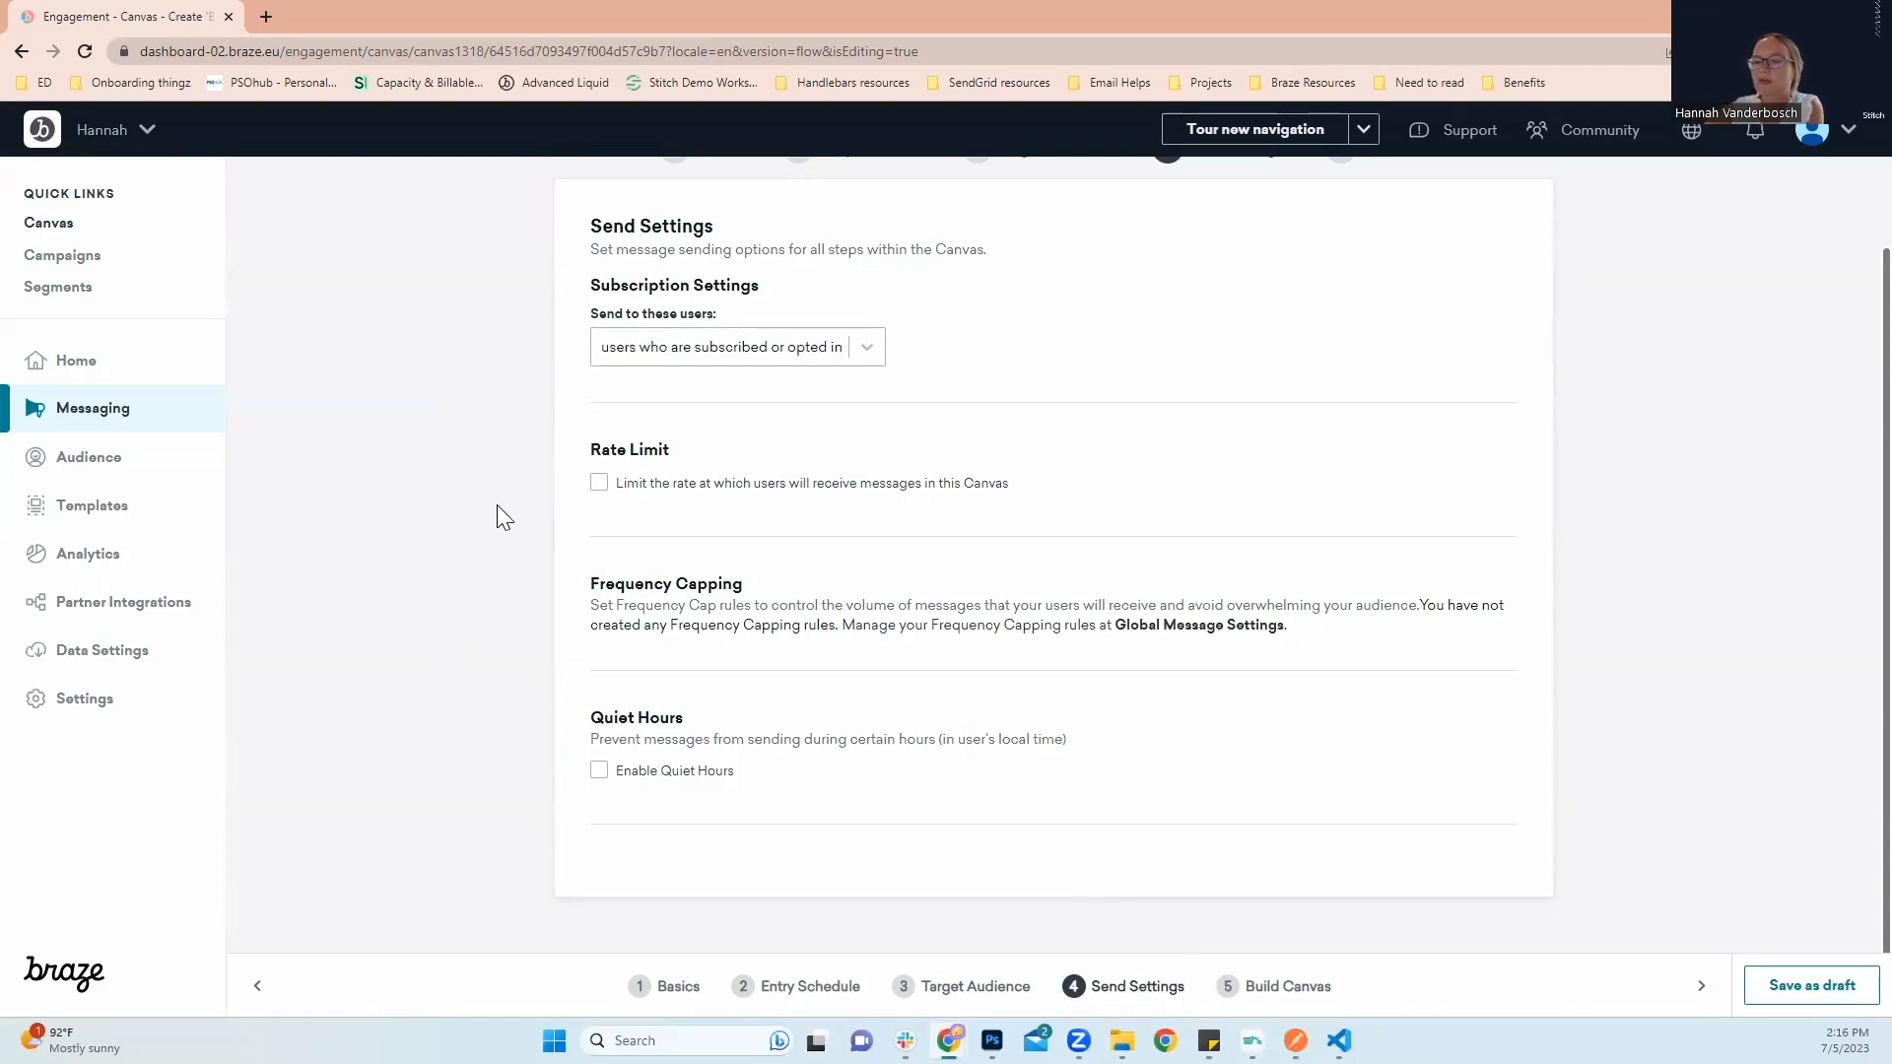
mouse_move(1306, 977)
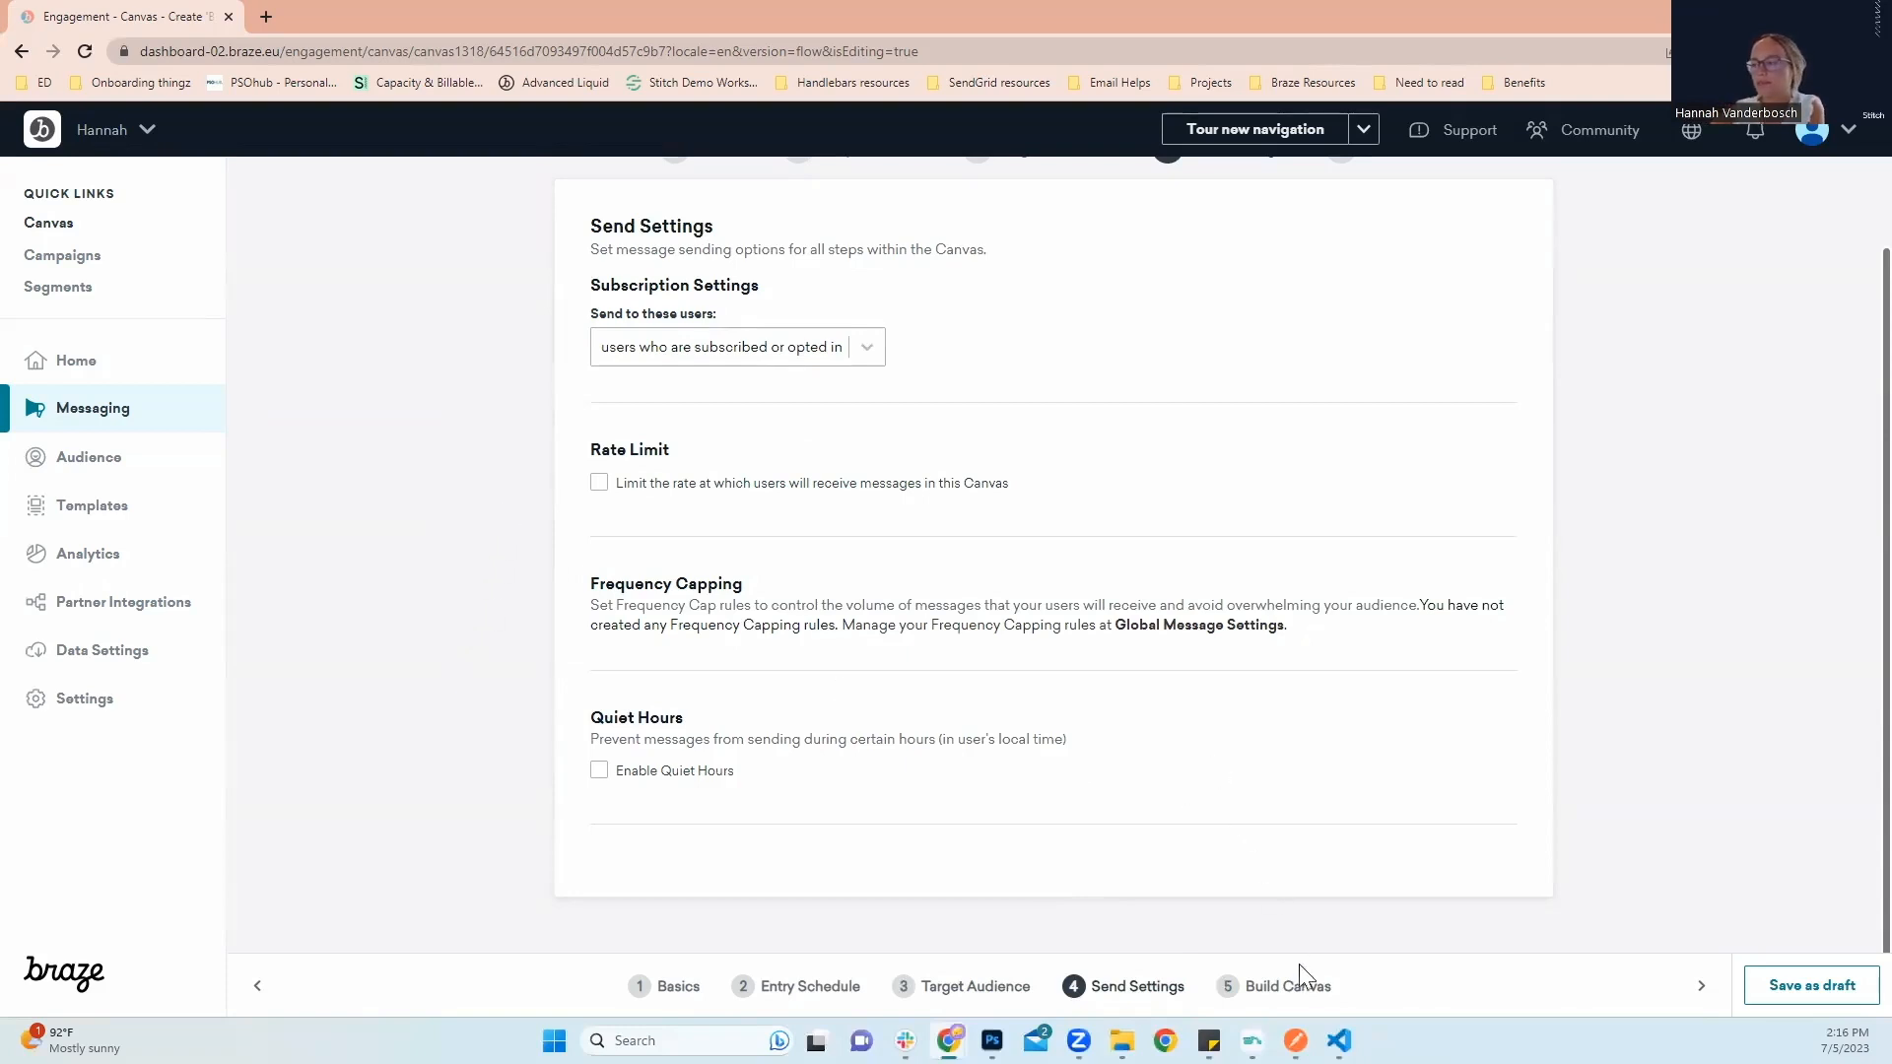
In the Canvas builder, add a Messages step connected below Variant 1
click(1286, 985)
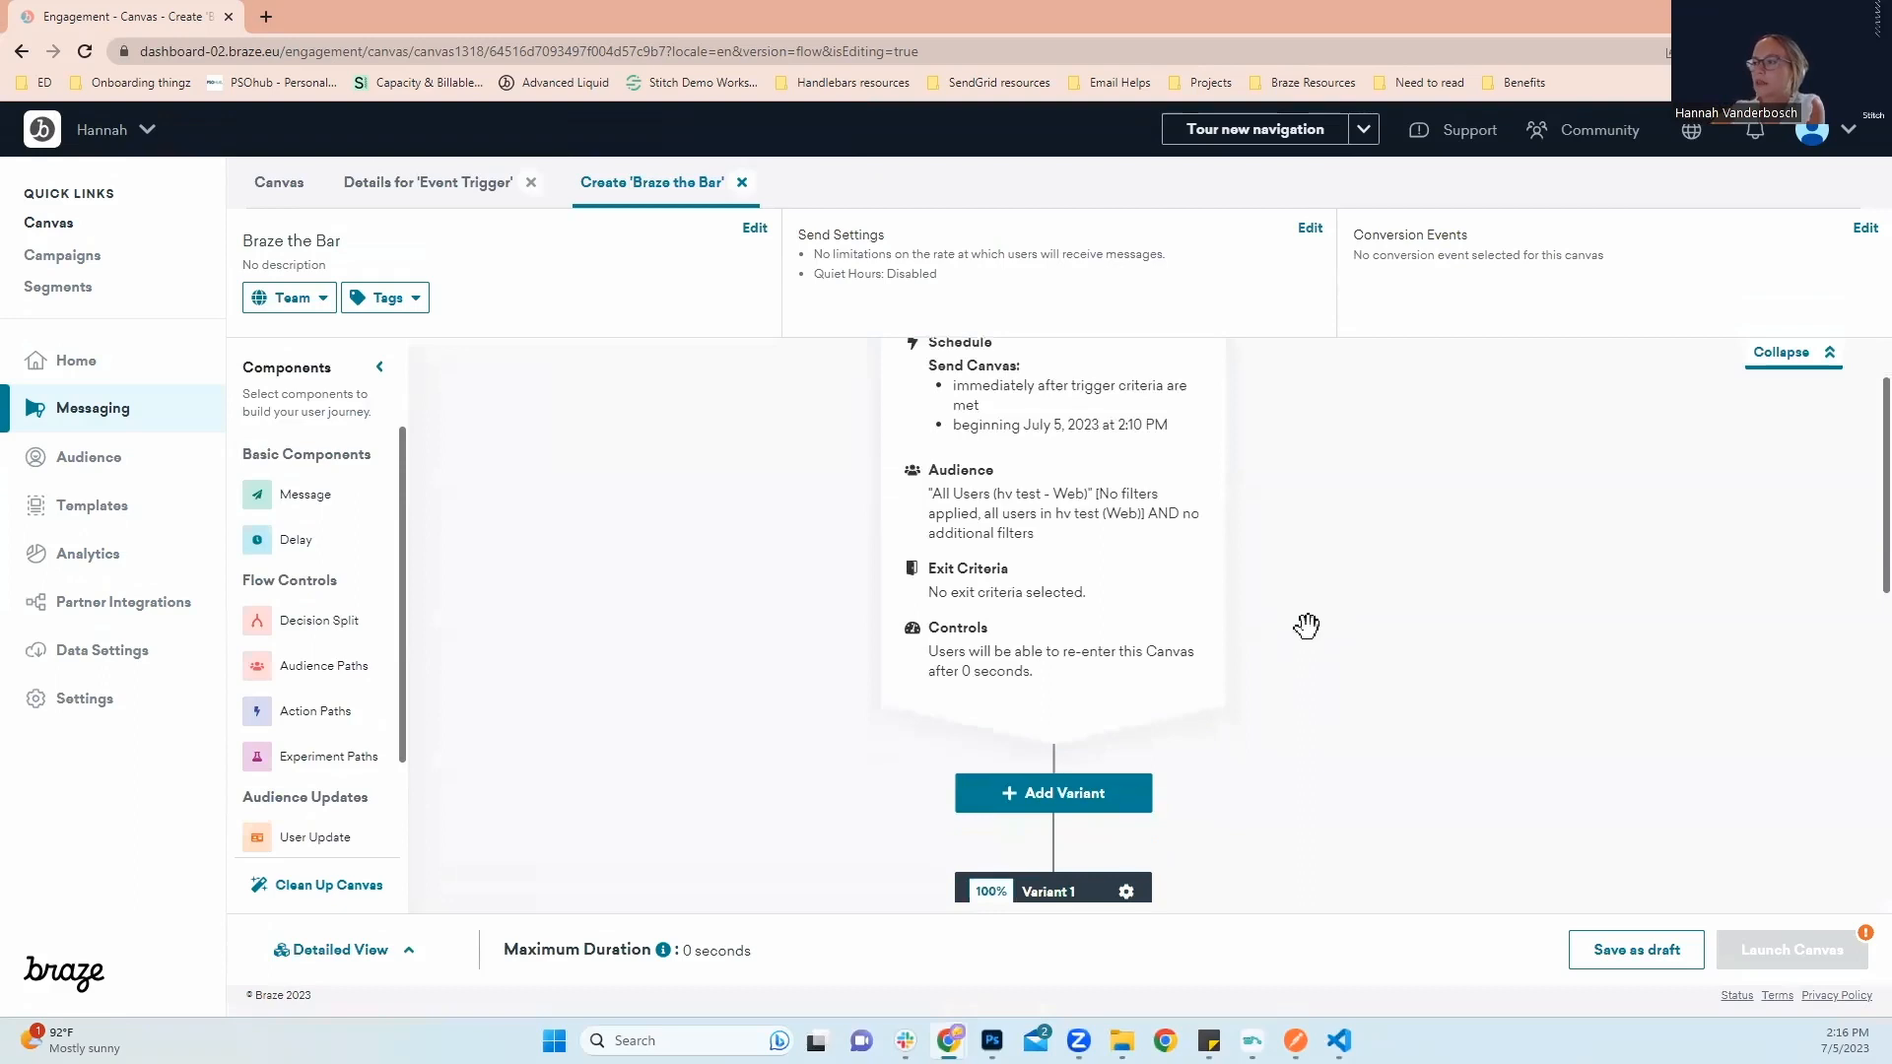
scroll(down, 3)
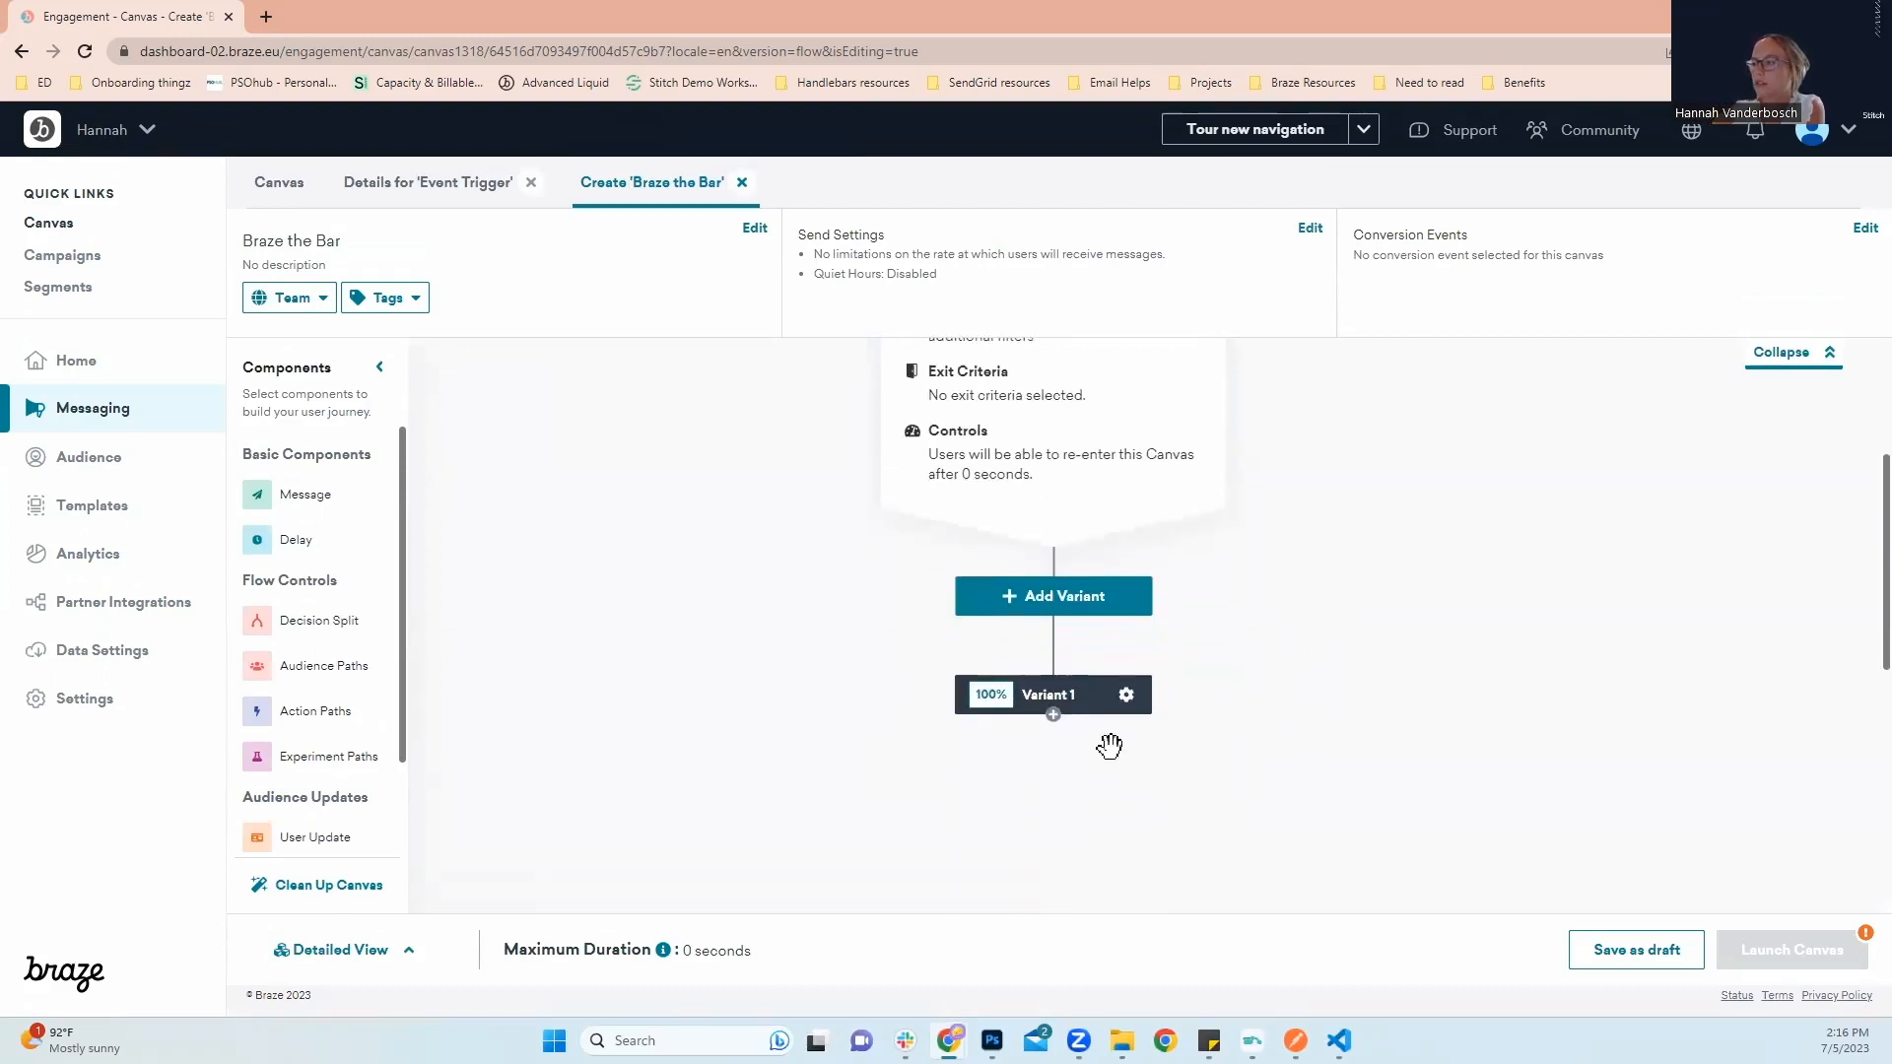
click(1052, 715)
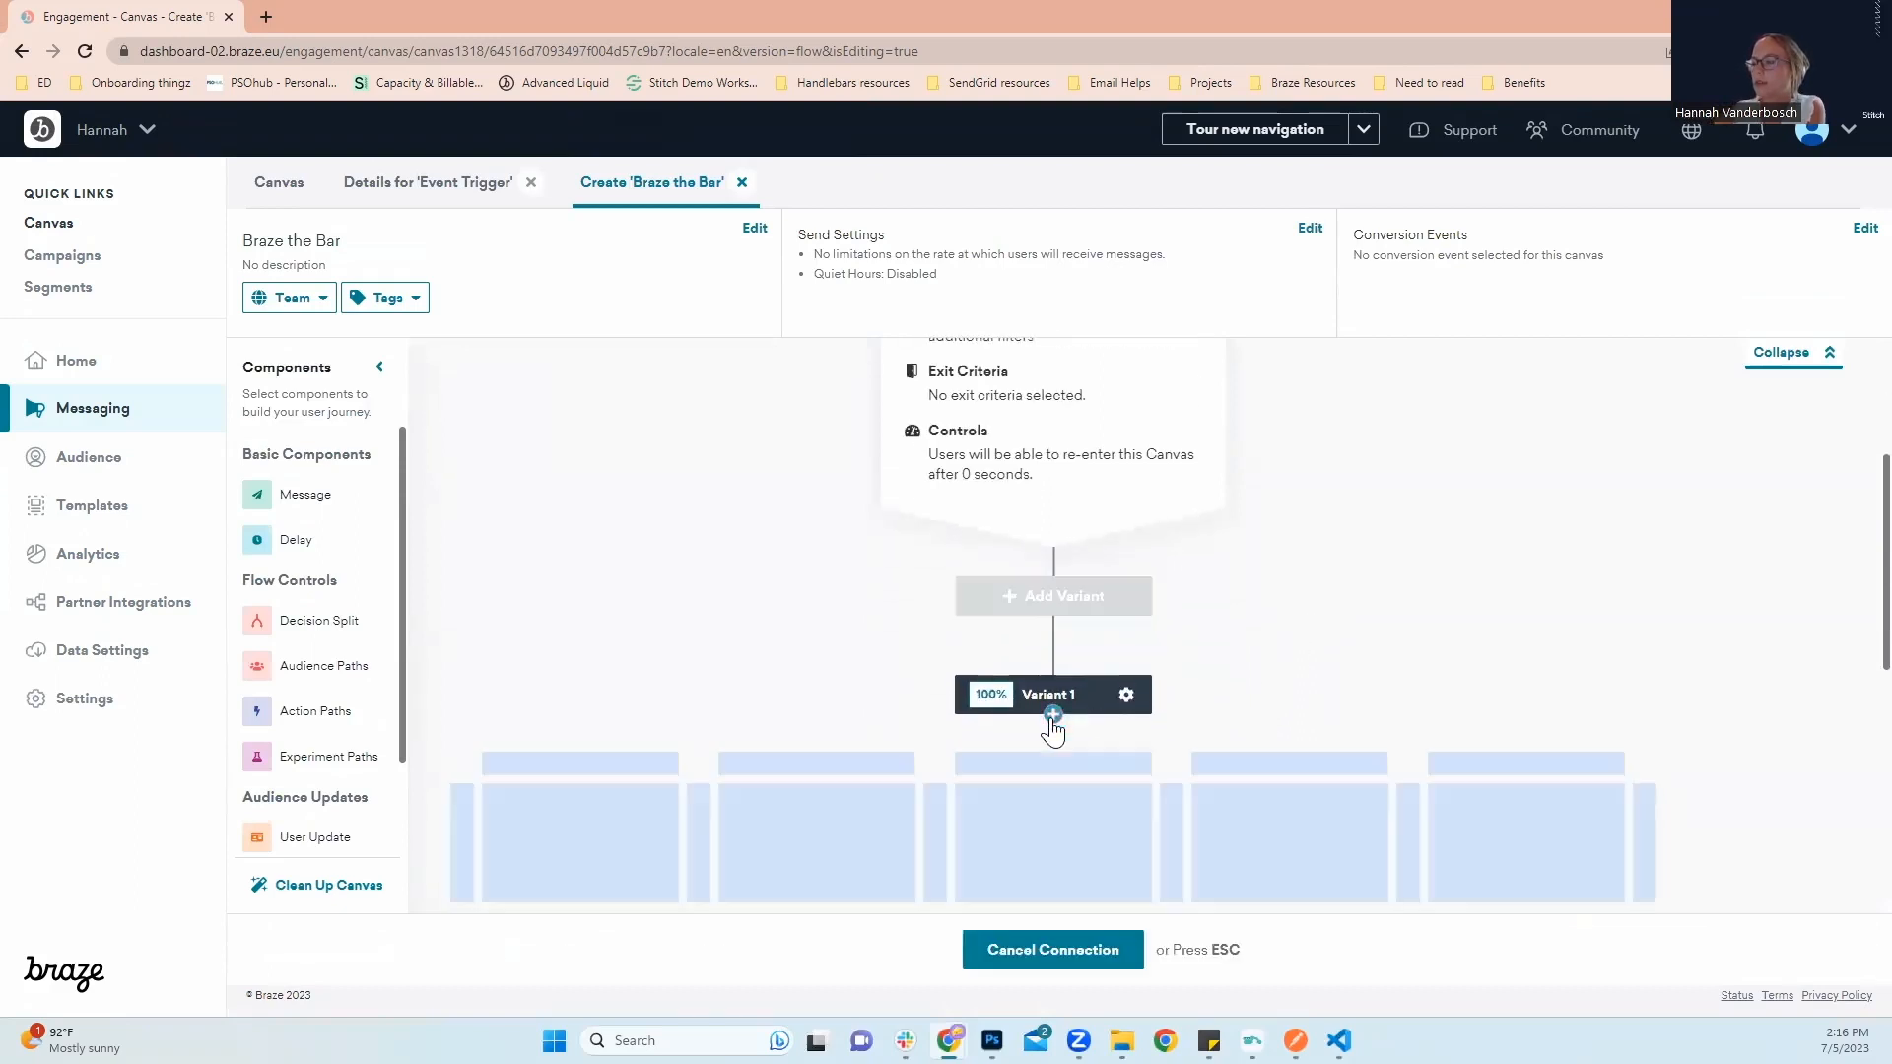
scroll(down, 3)
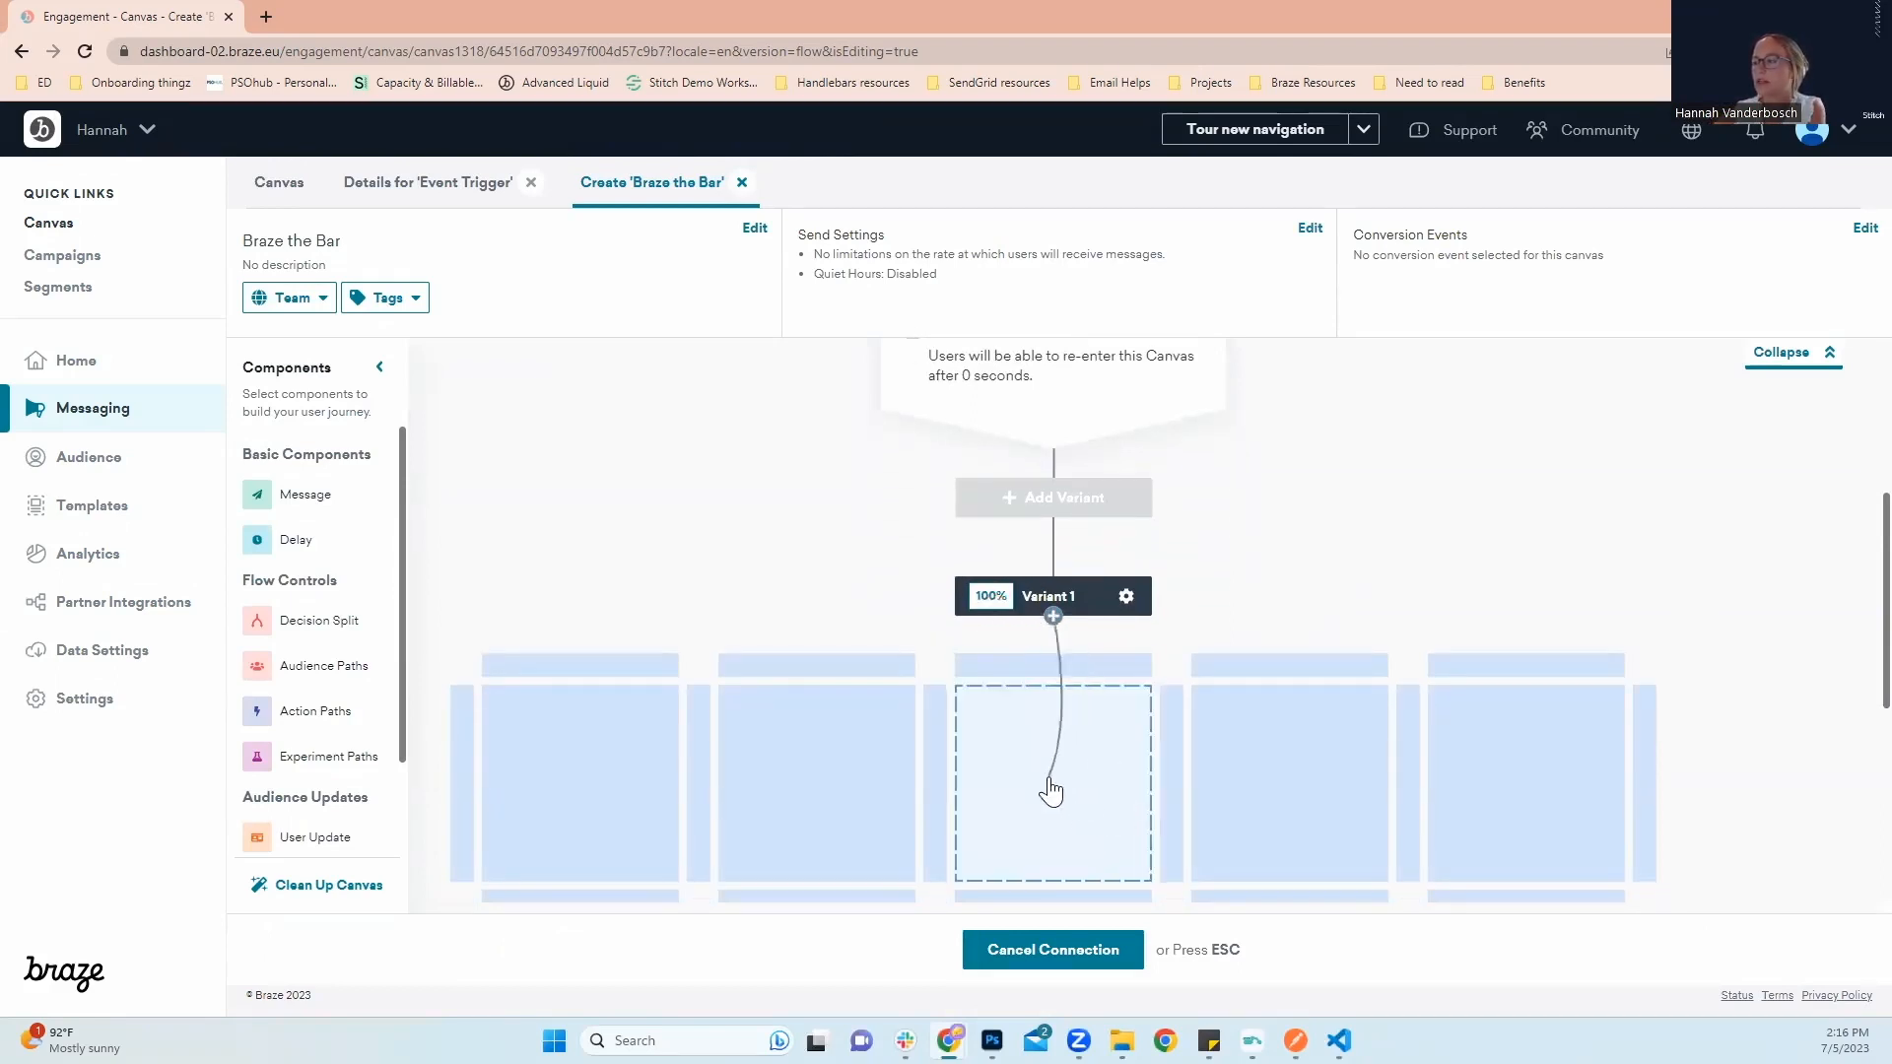
click(1051, 784)
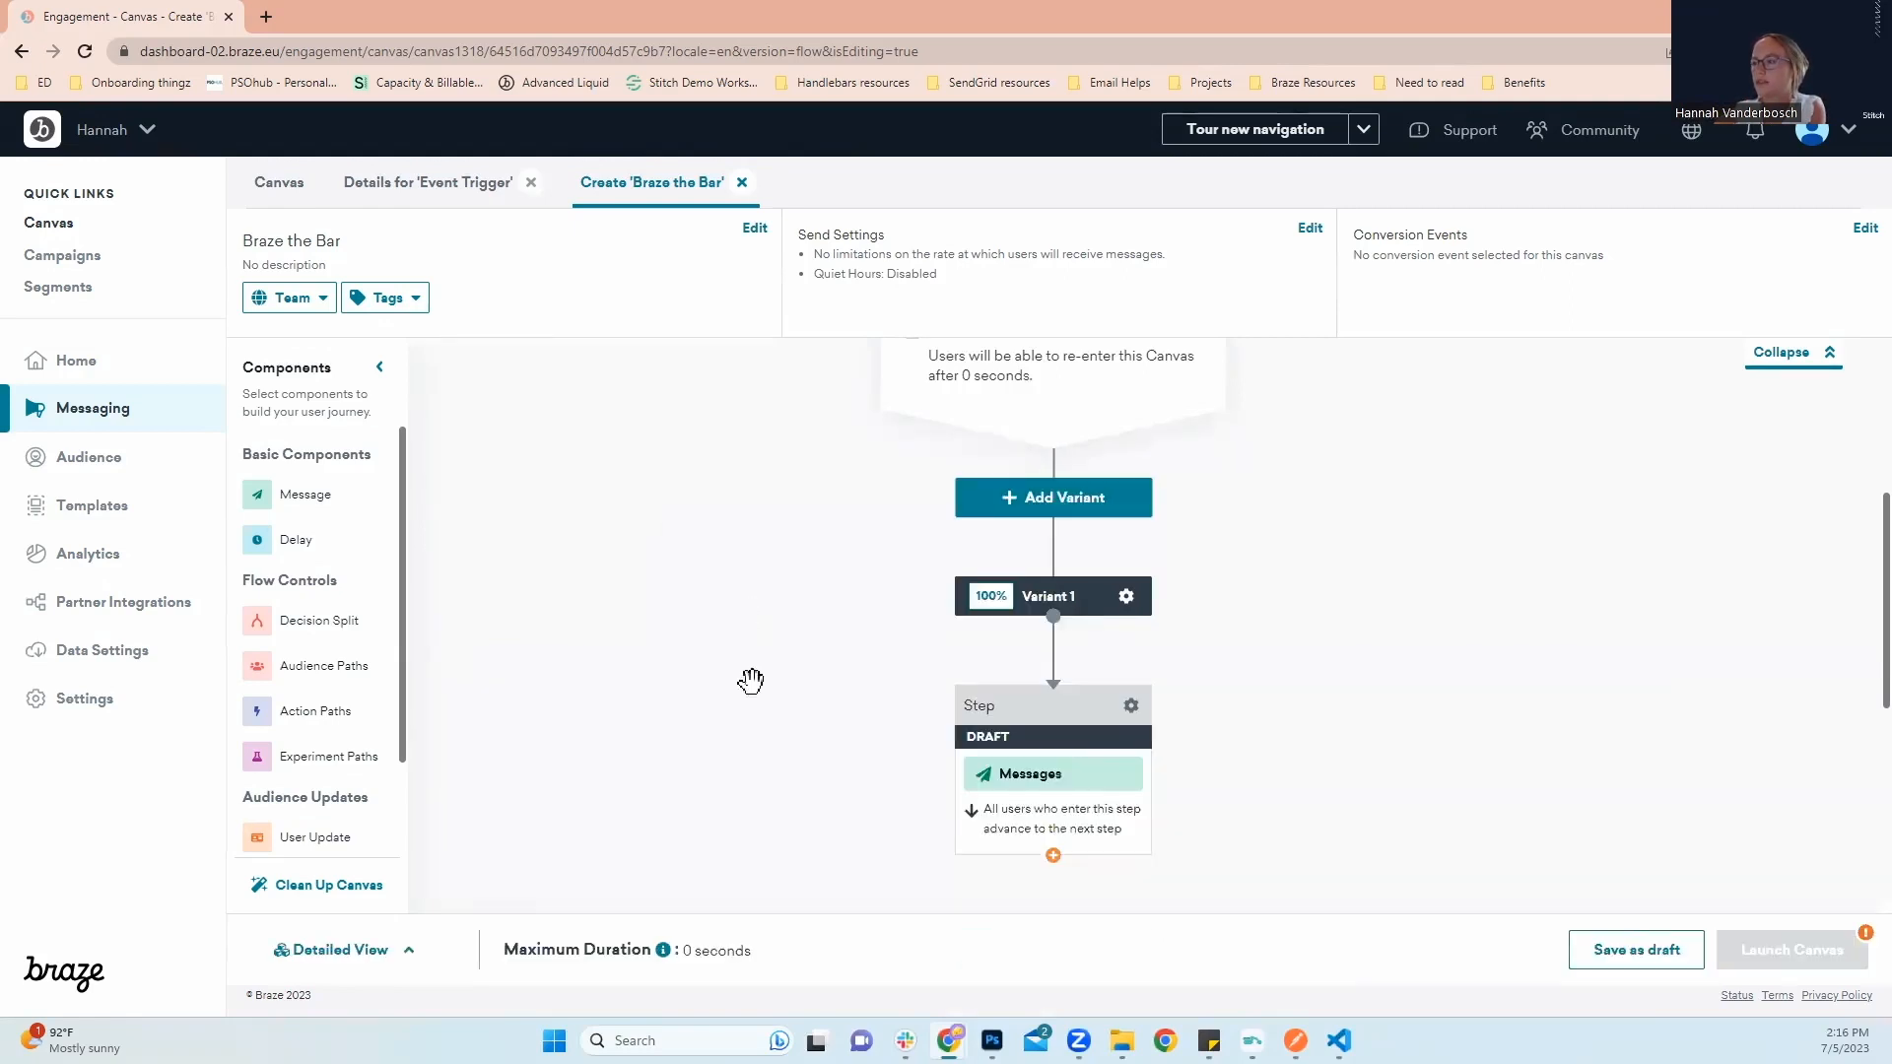
click(1031, 773)
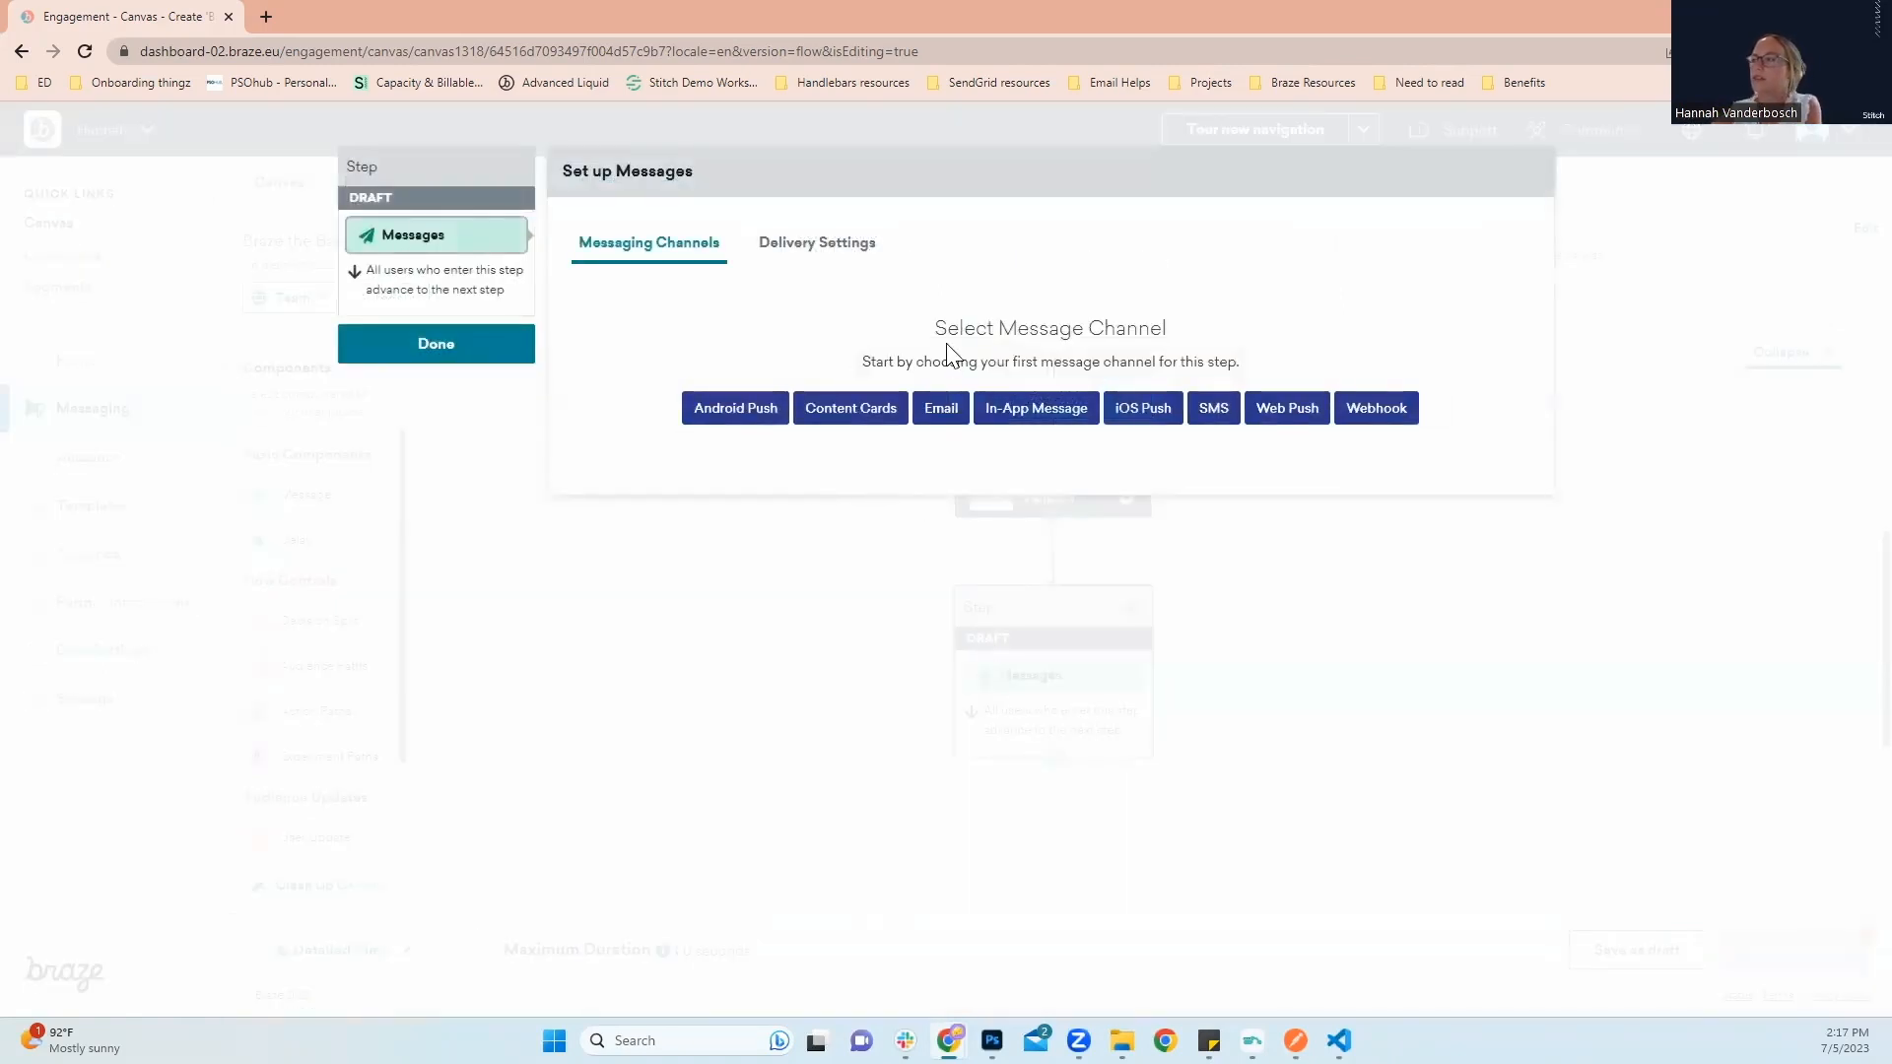
mouse_move(940, 408)
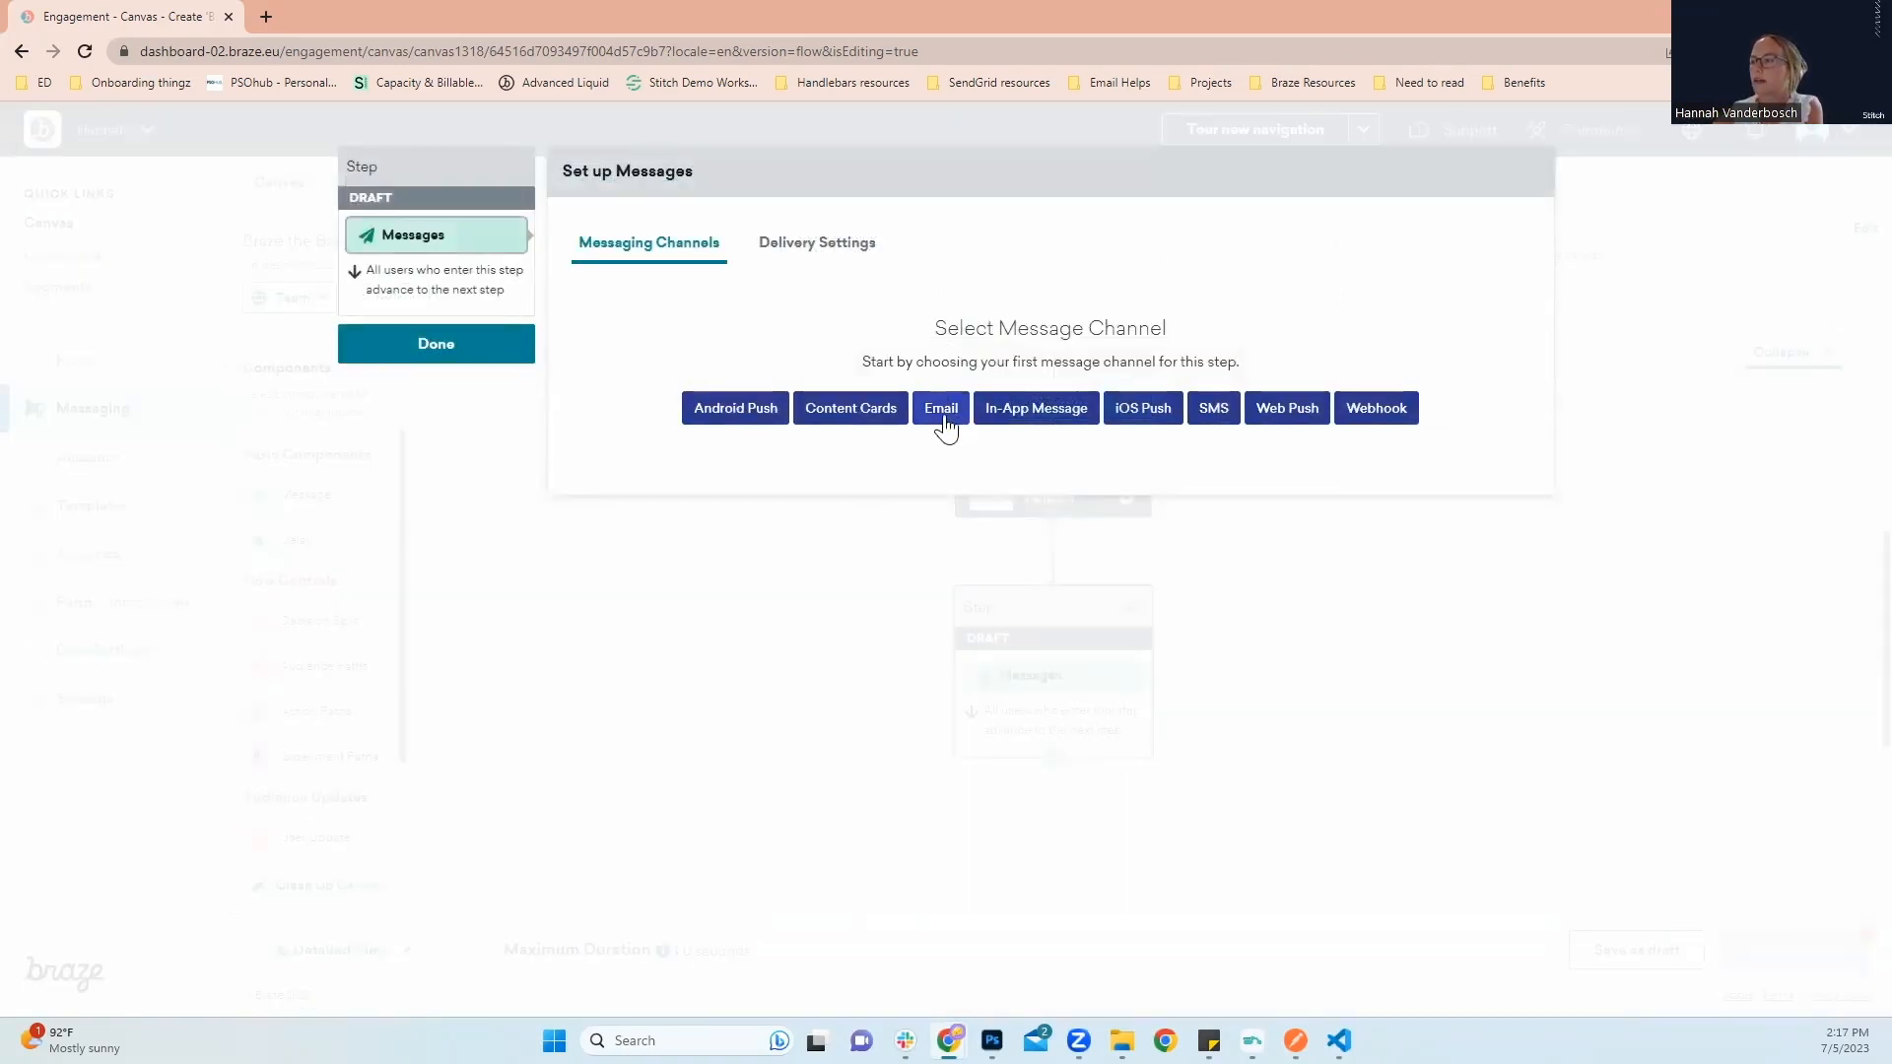
Choose Email as the step's channel and use the Drag-And-Drop Editor
click(940, 408)
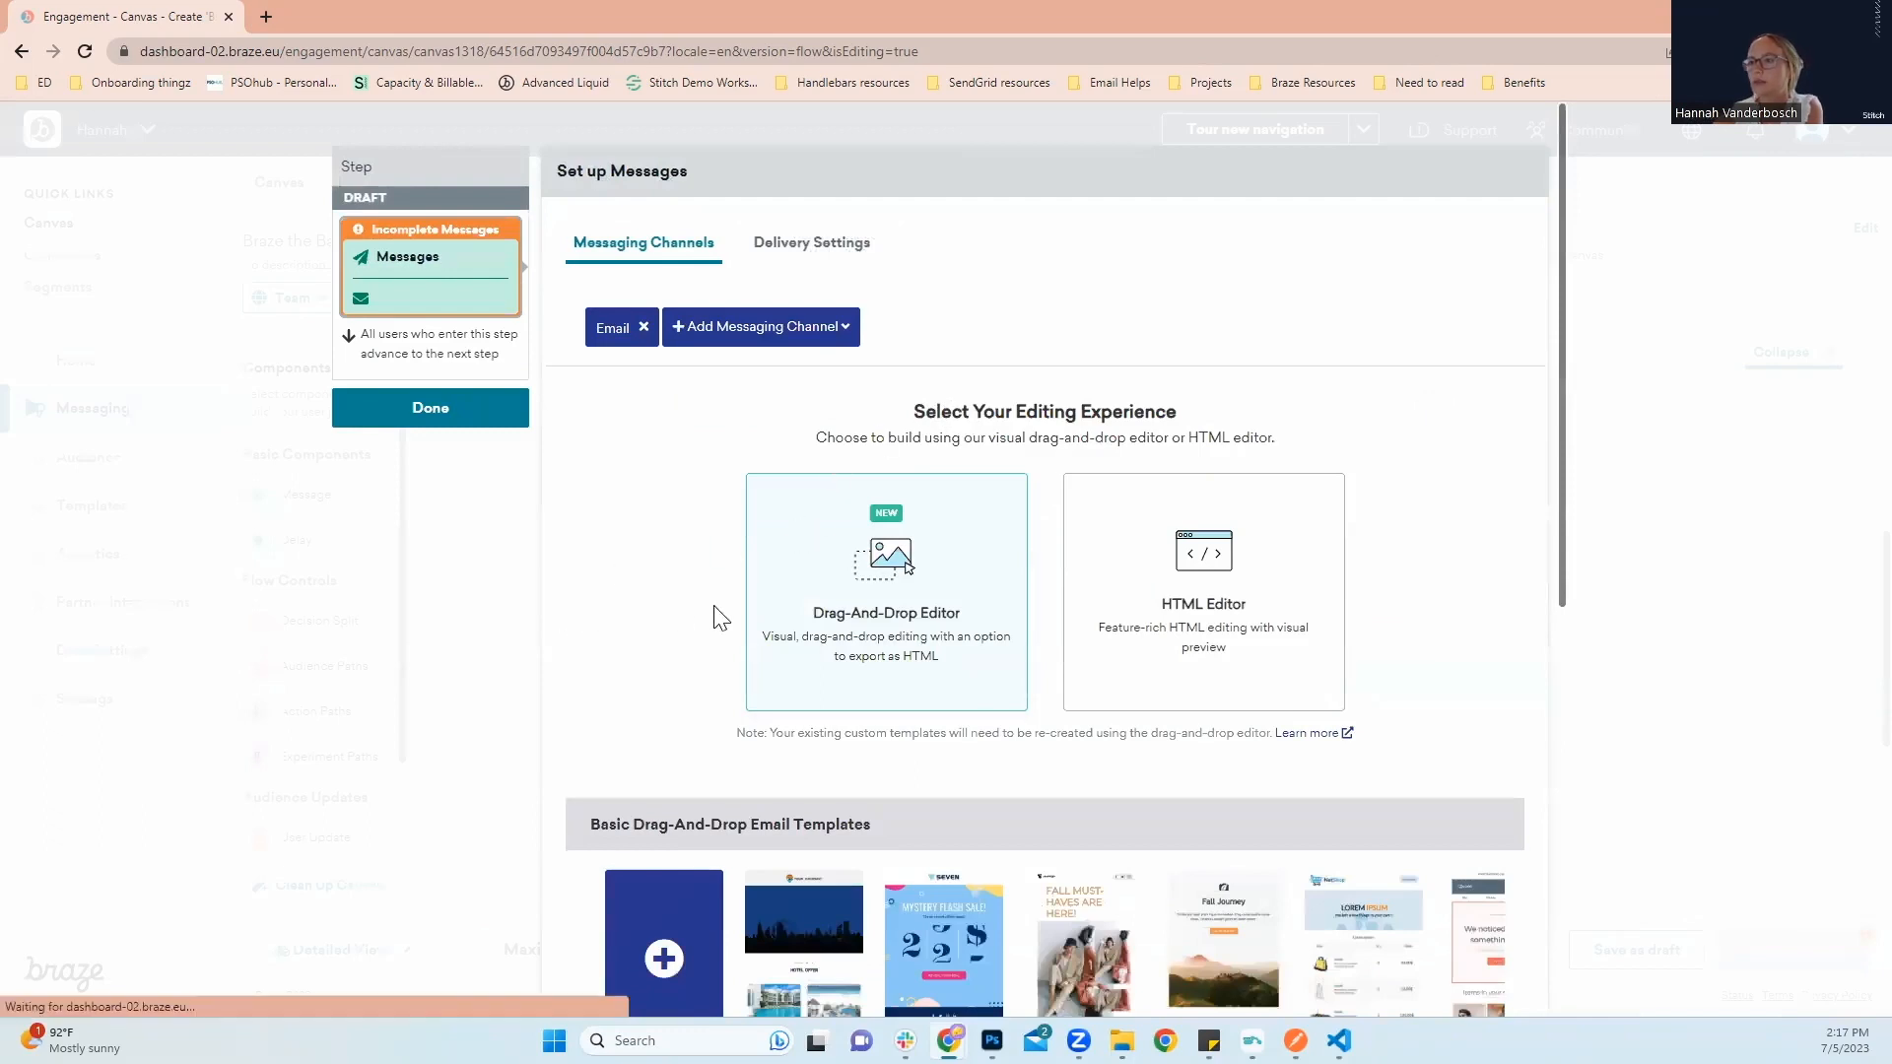
scroll(down, 3)
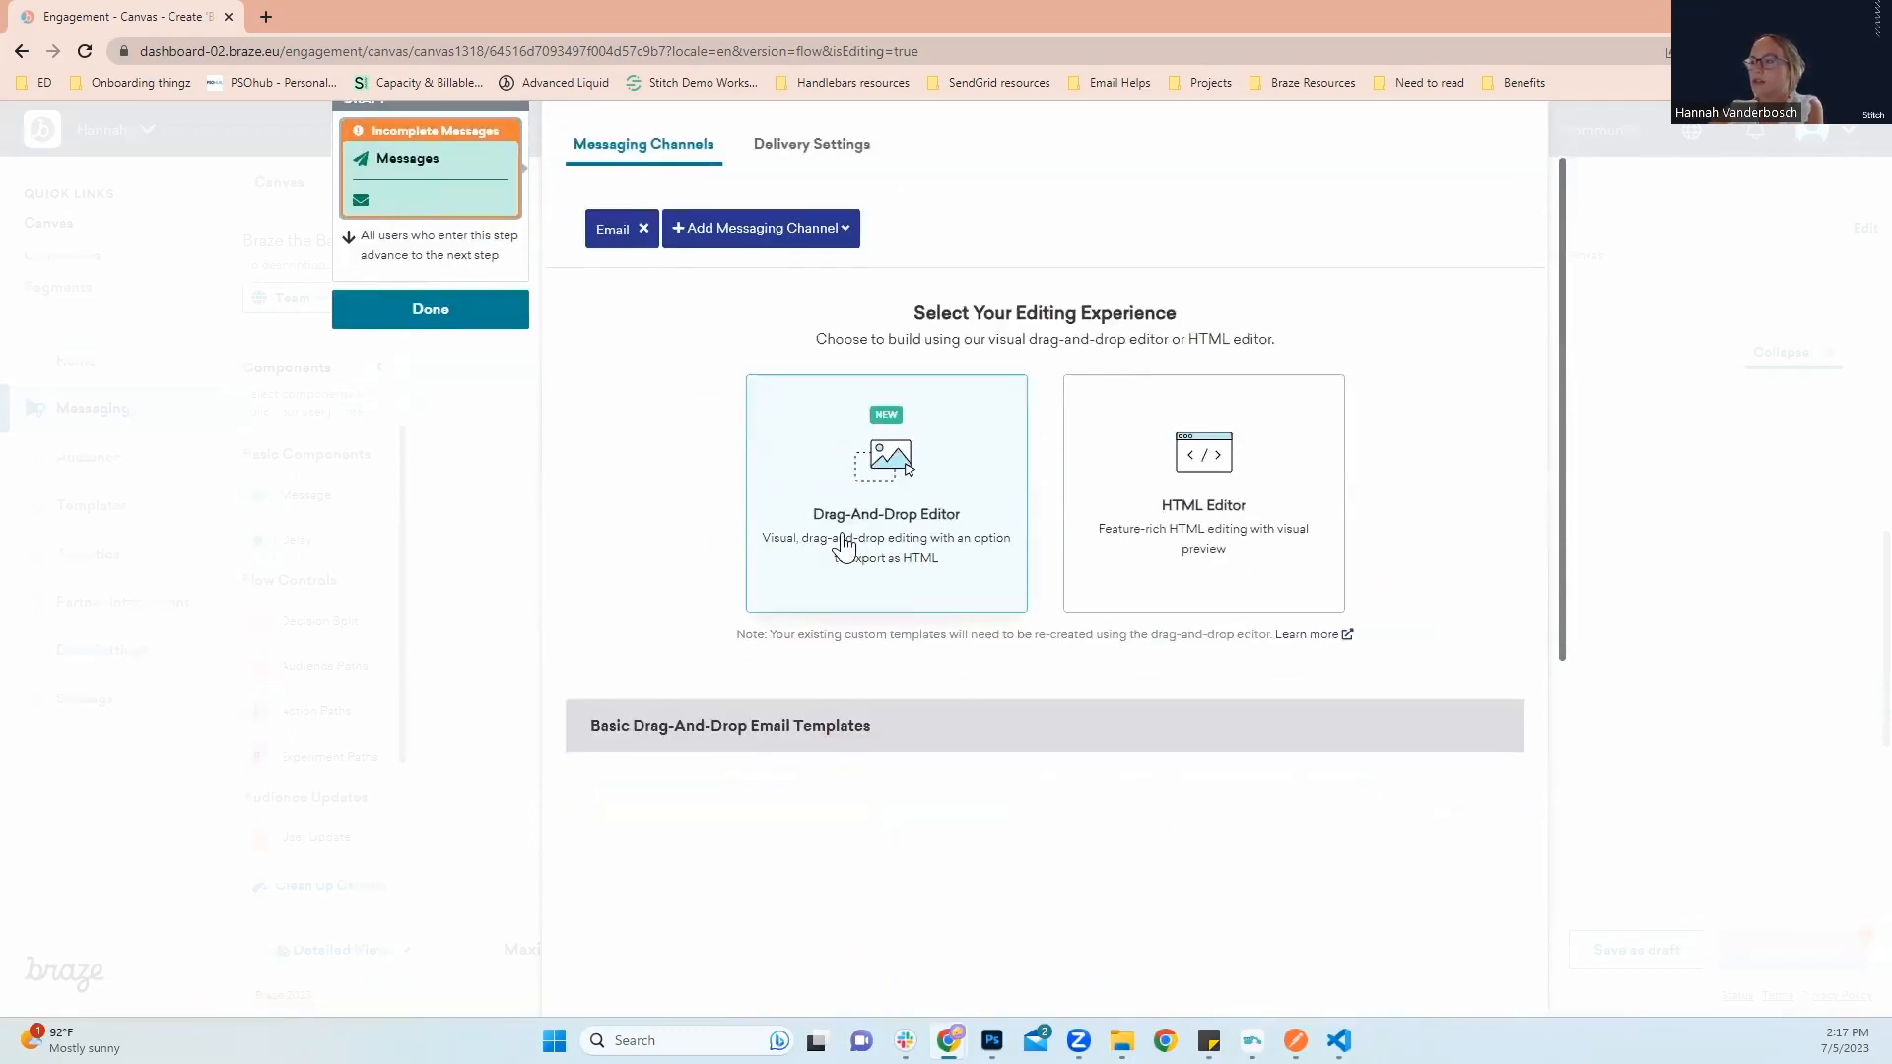
click(886, 494)
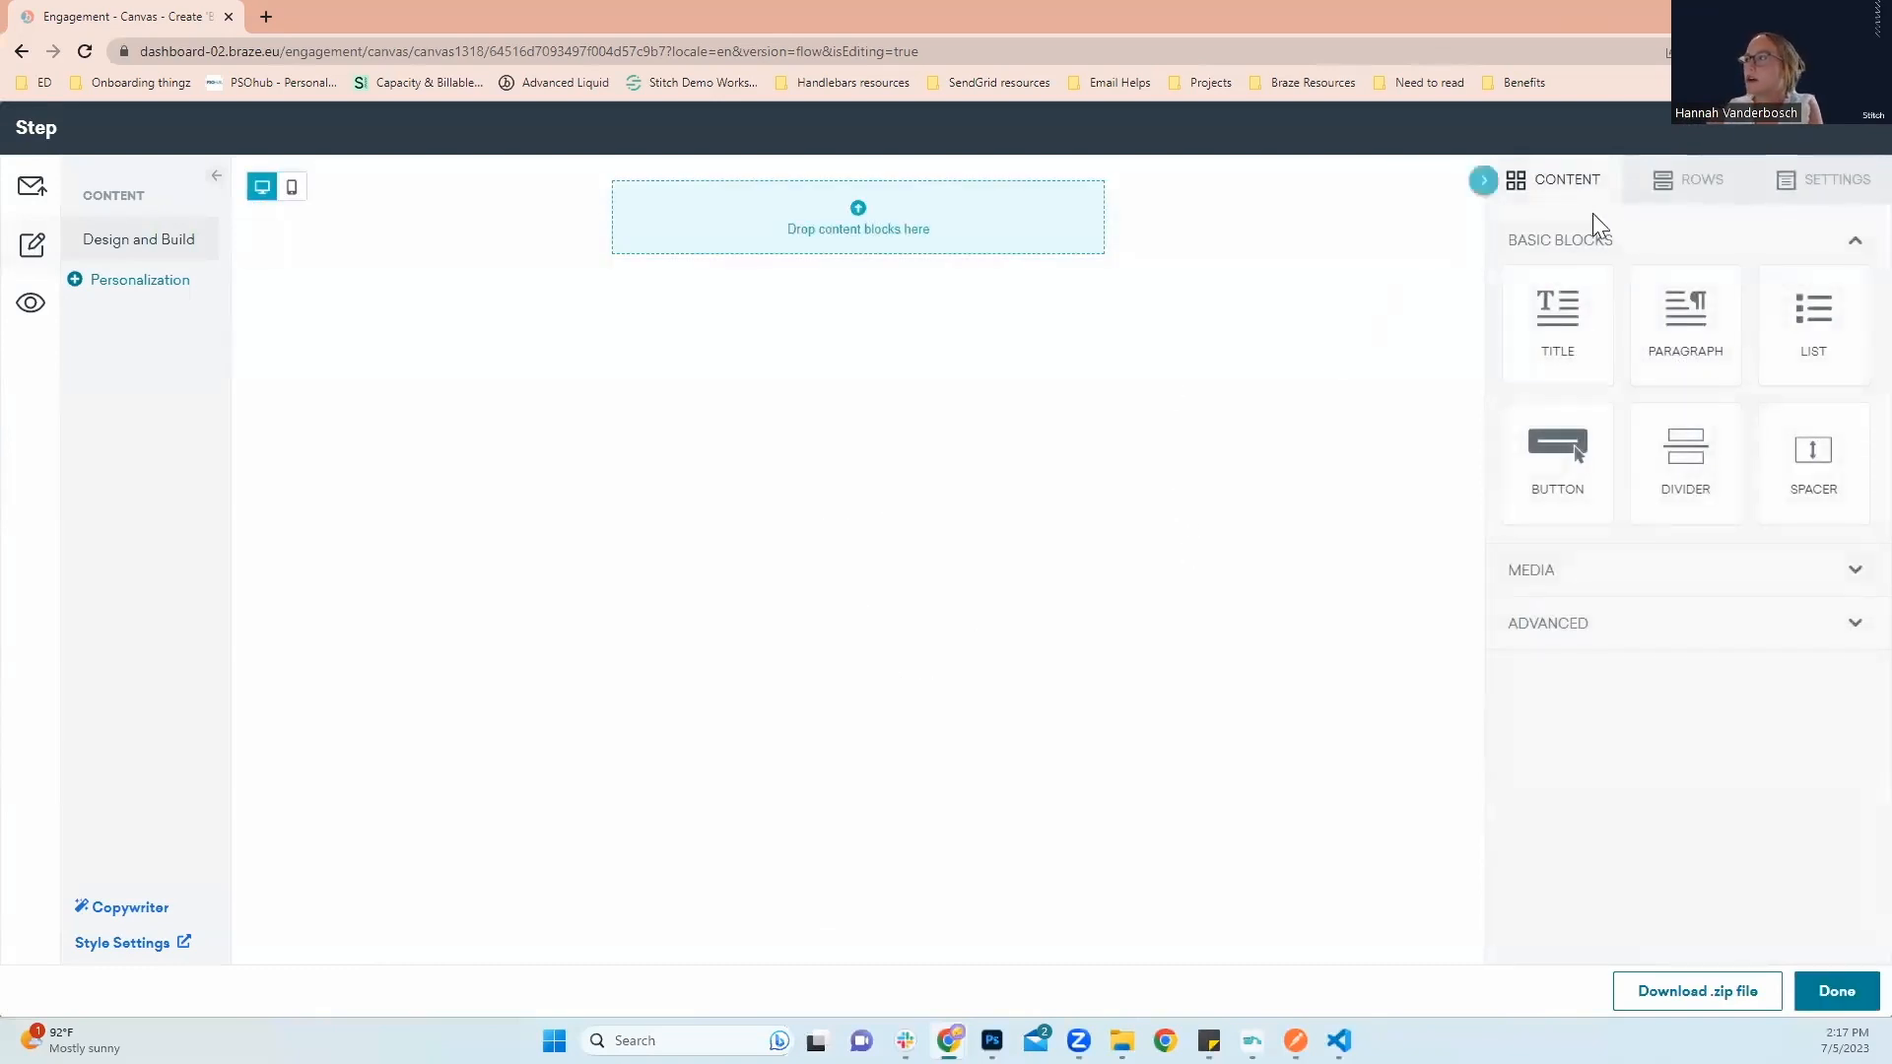
Drag an Image block from Media to the top of the email, glancing at Rows
click(1530, 569)
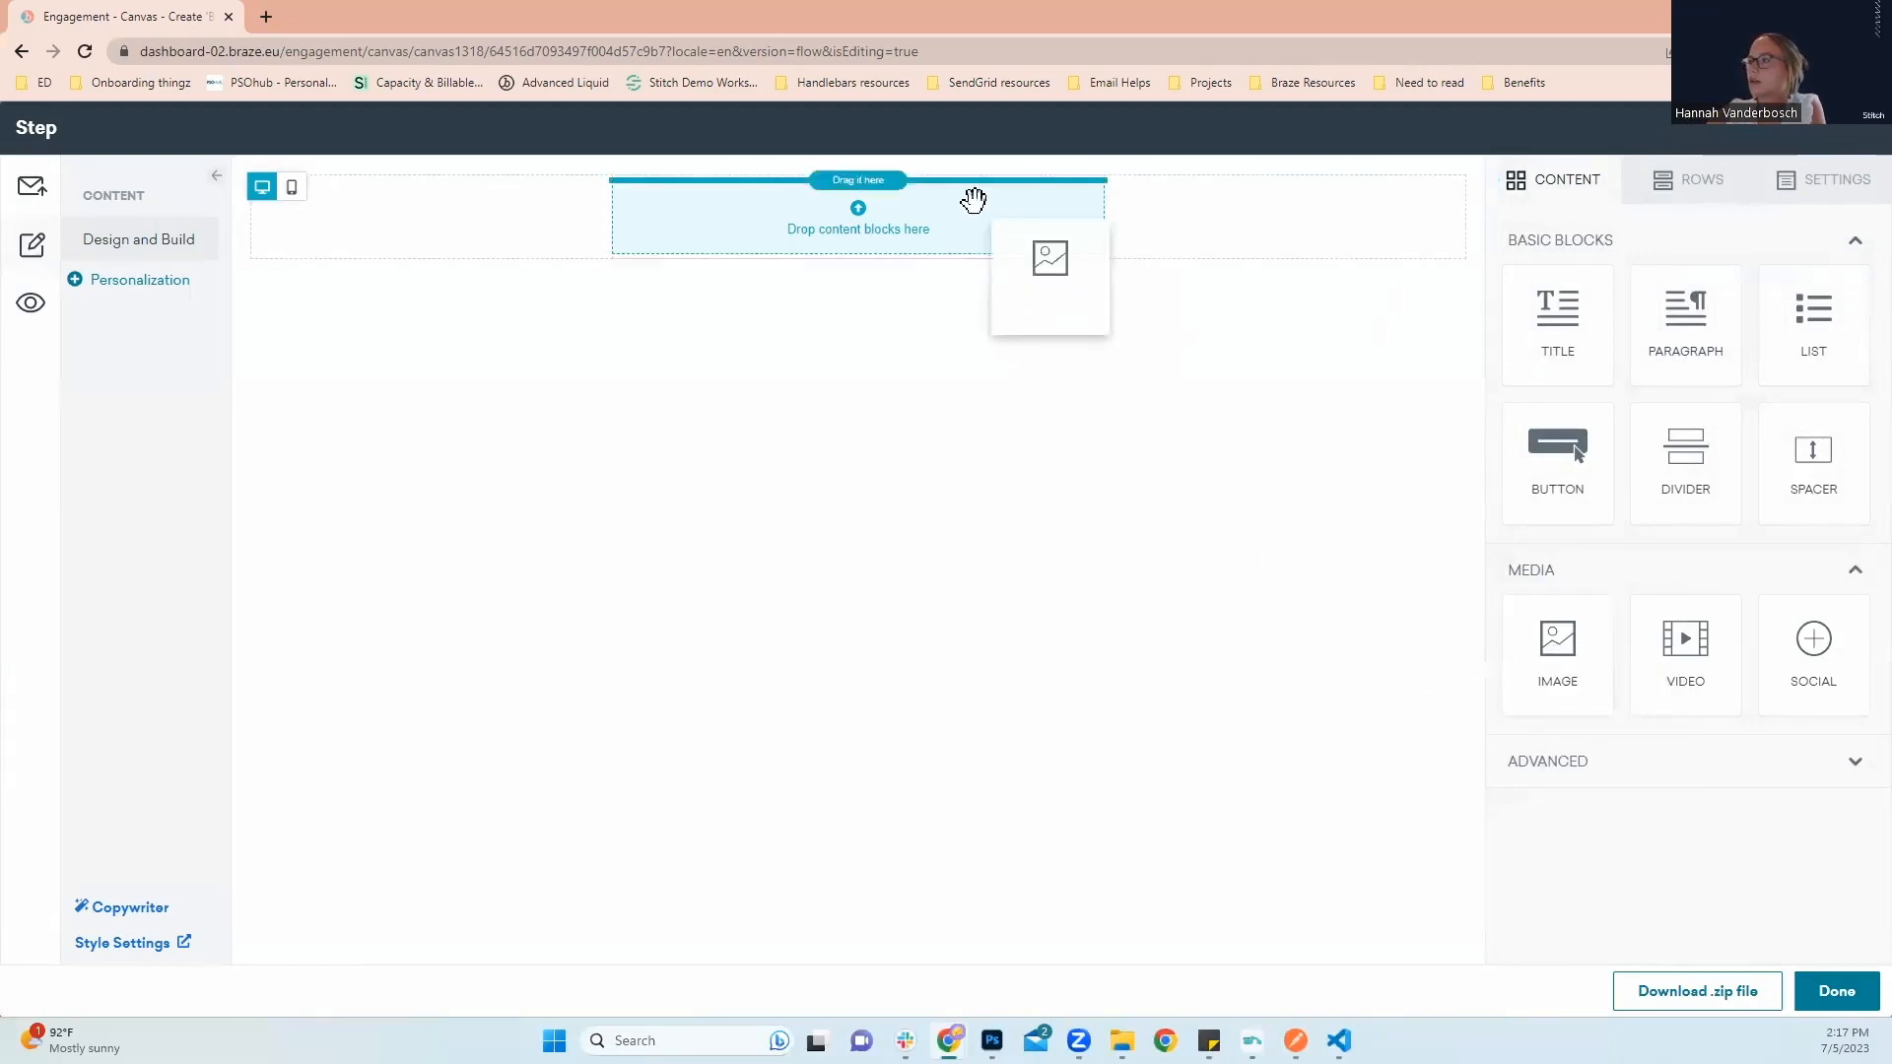
drag(1049, 257, 857, 259)
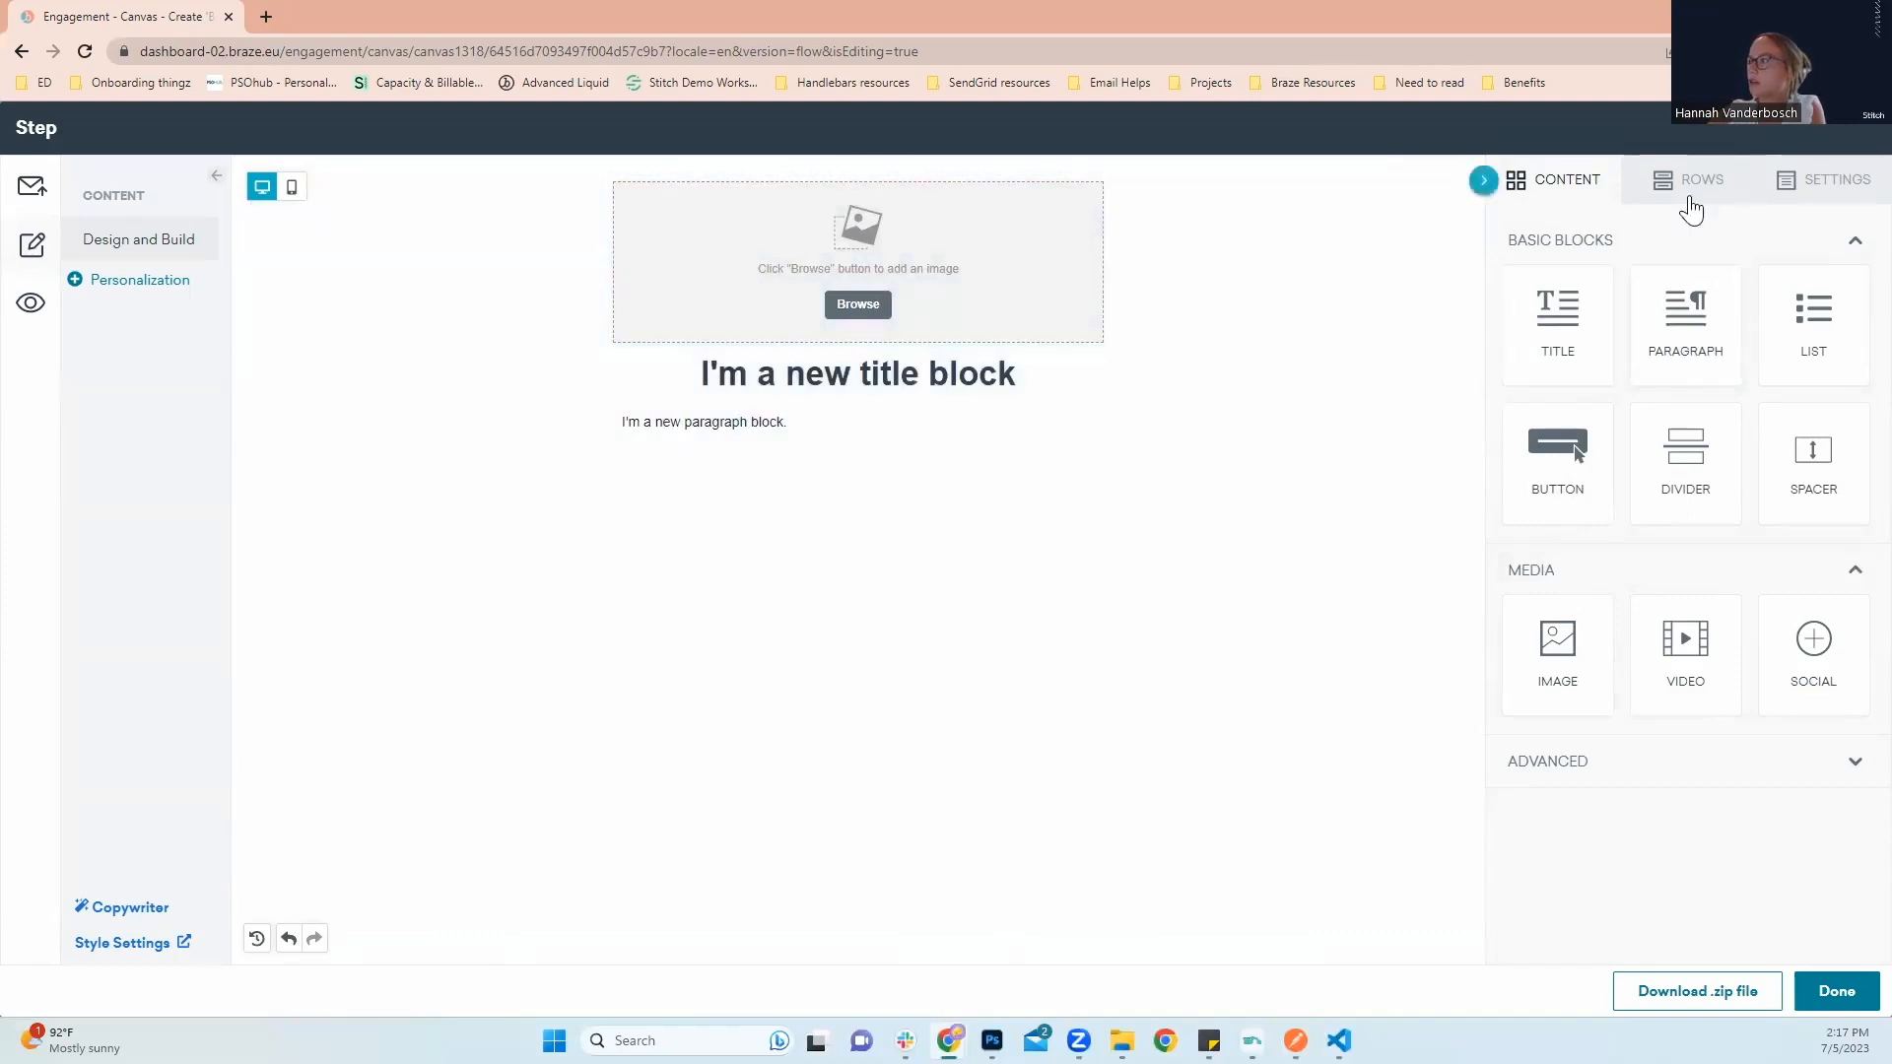
click(1700, 178)
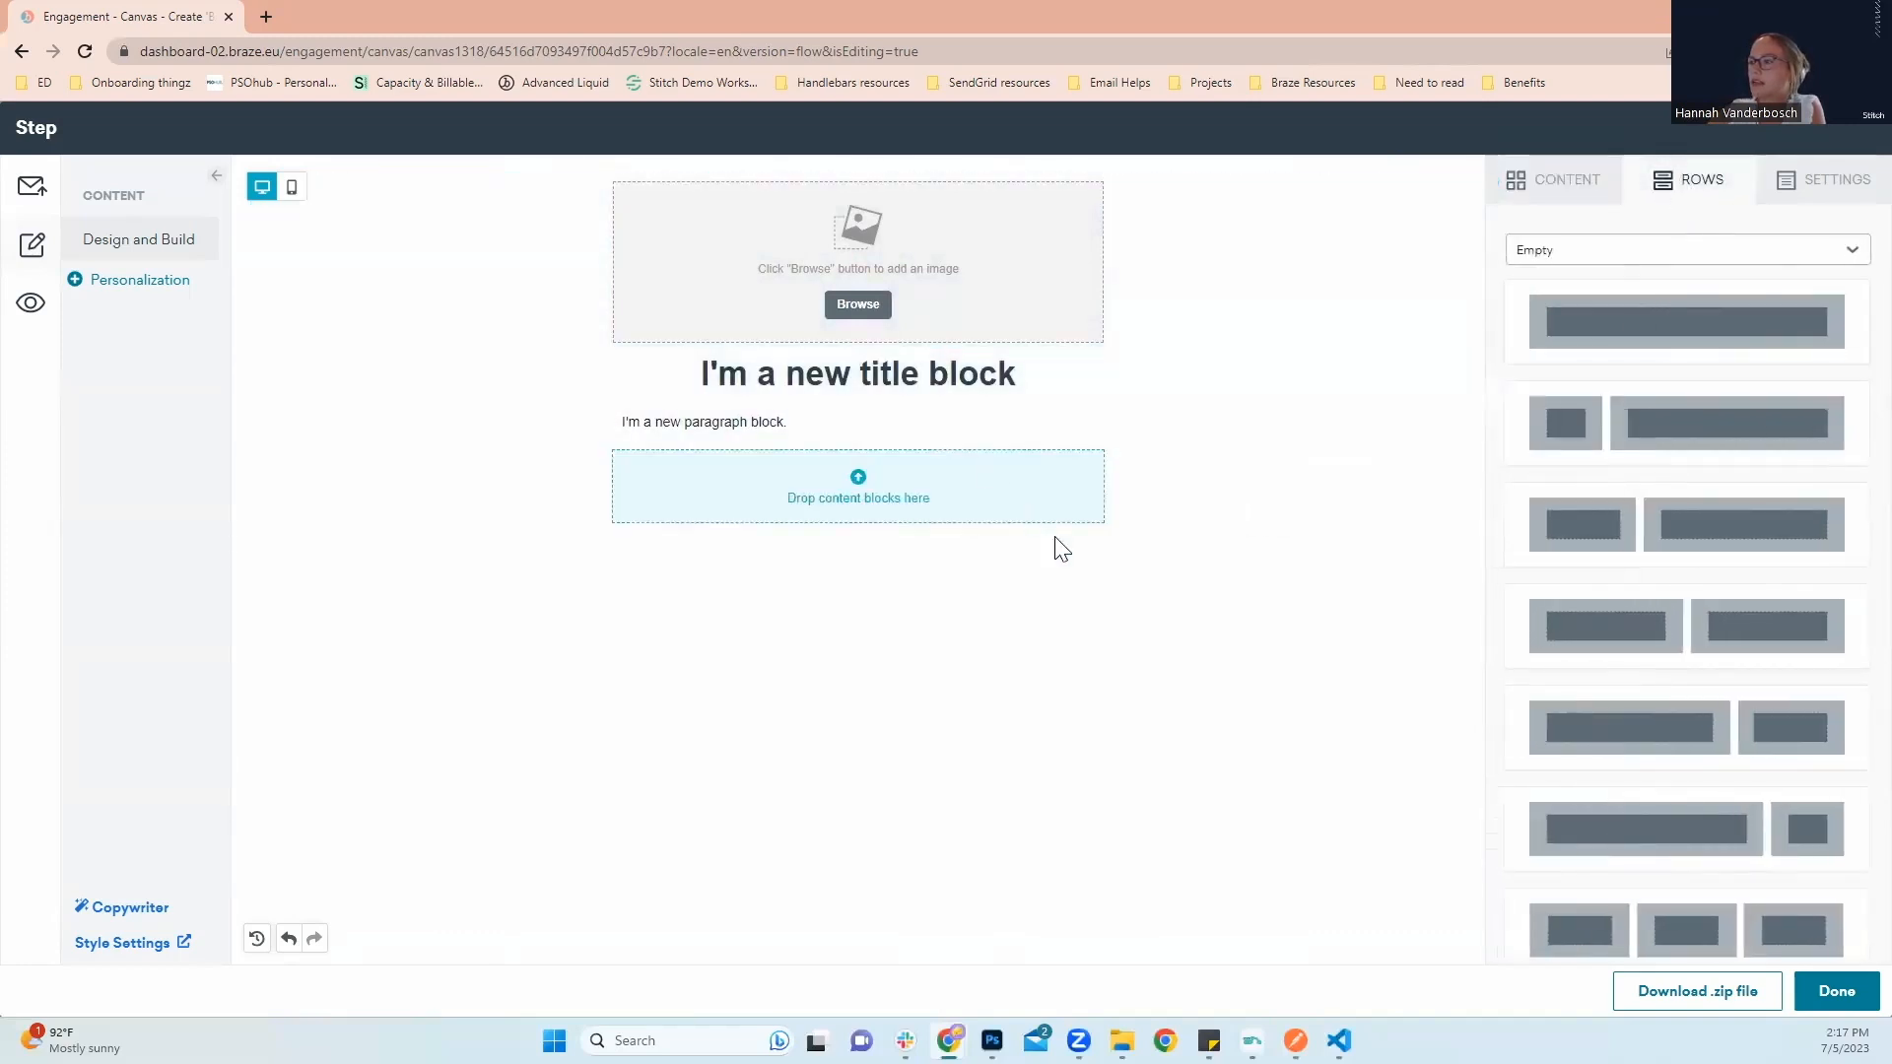
click(1564, 179)
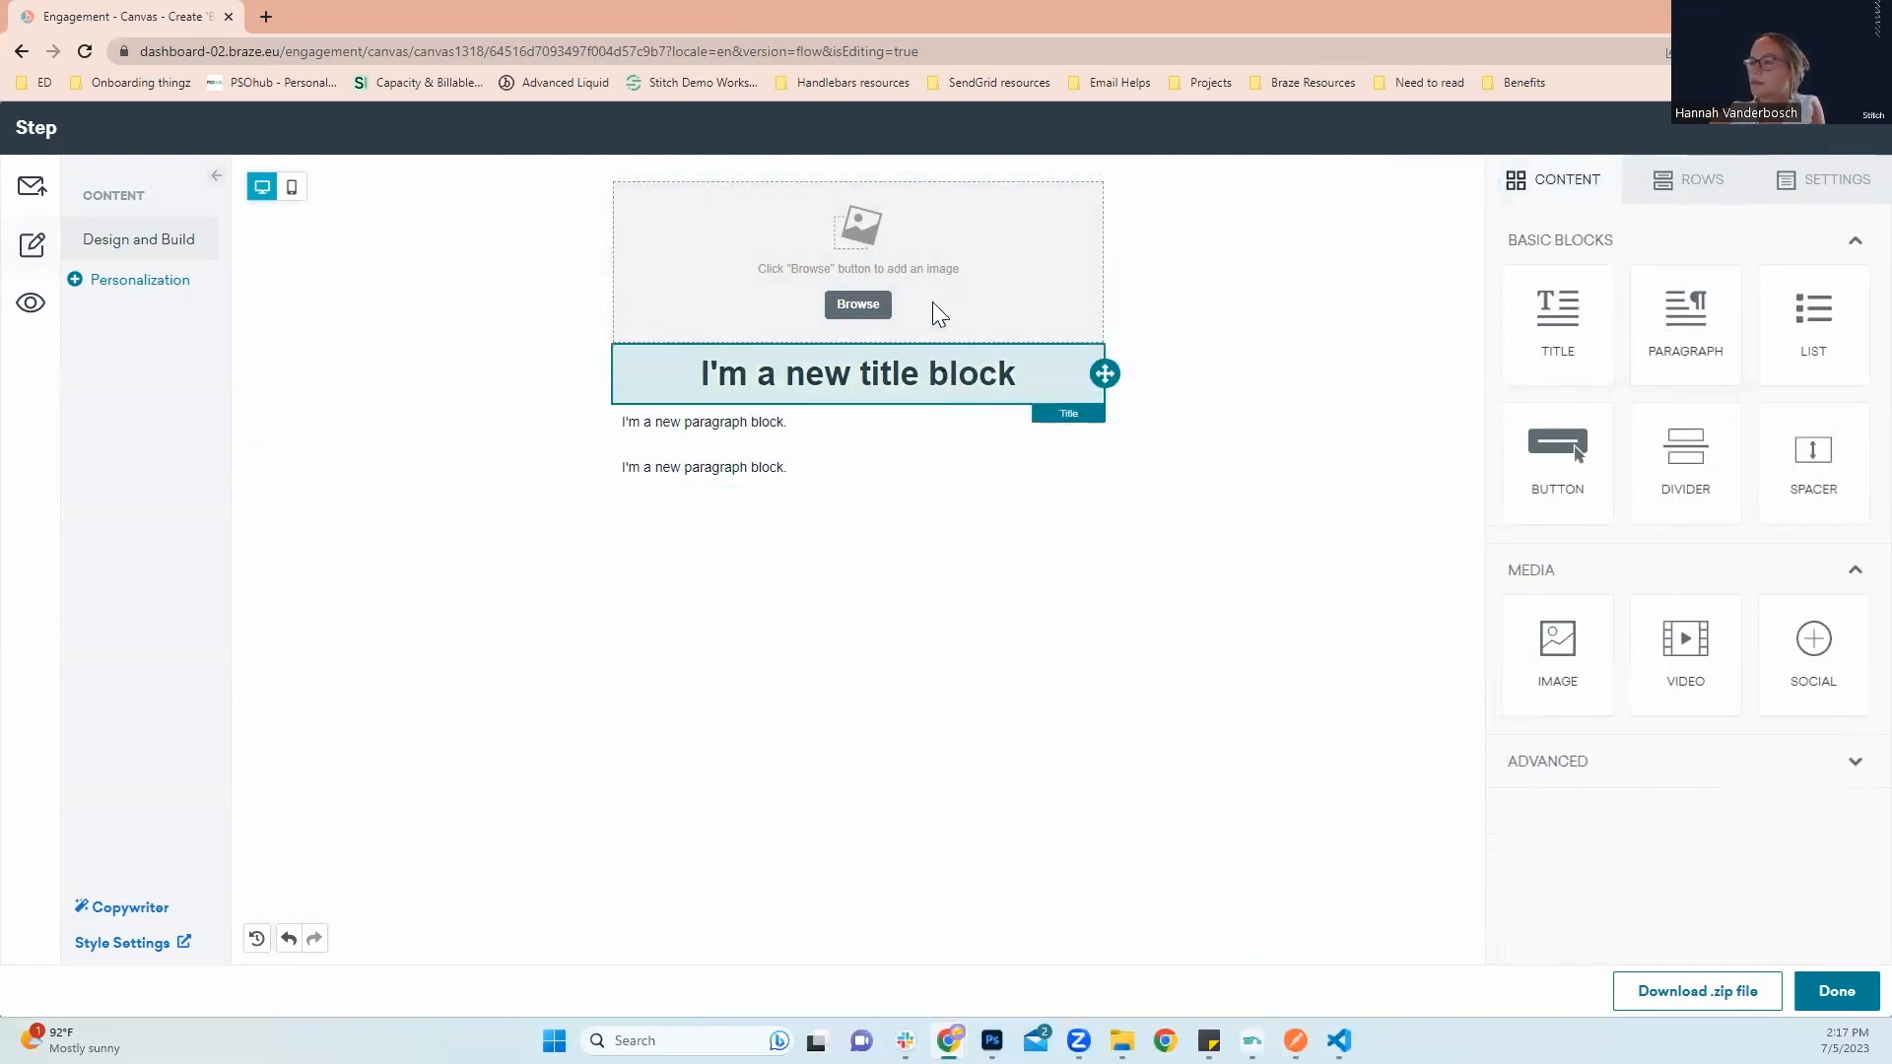
Insert Stitch_banner.png from the Media Library into the top image block
click(856, 259)
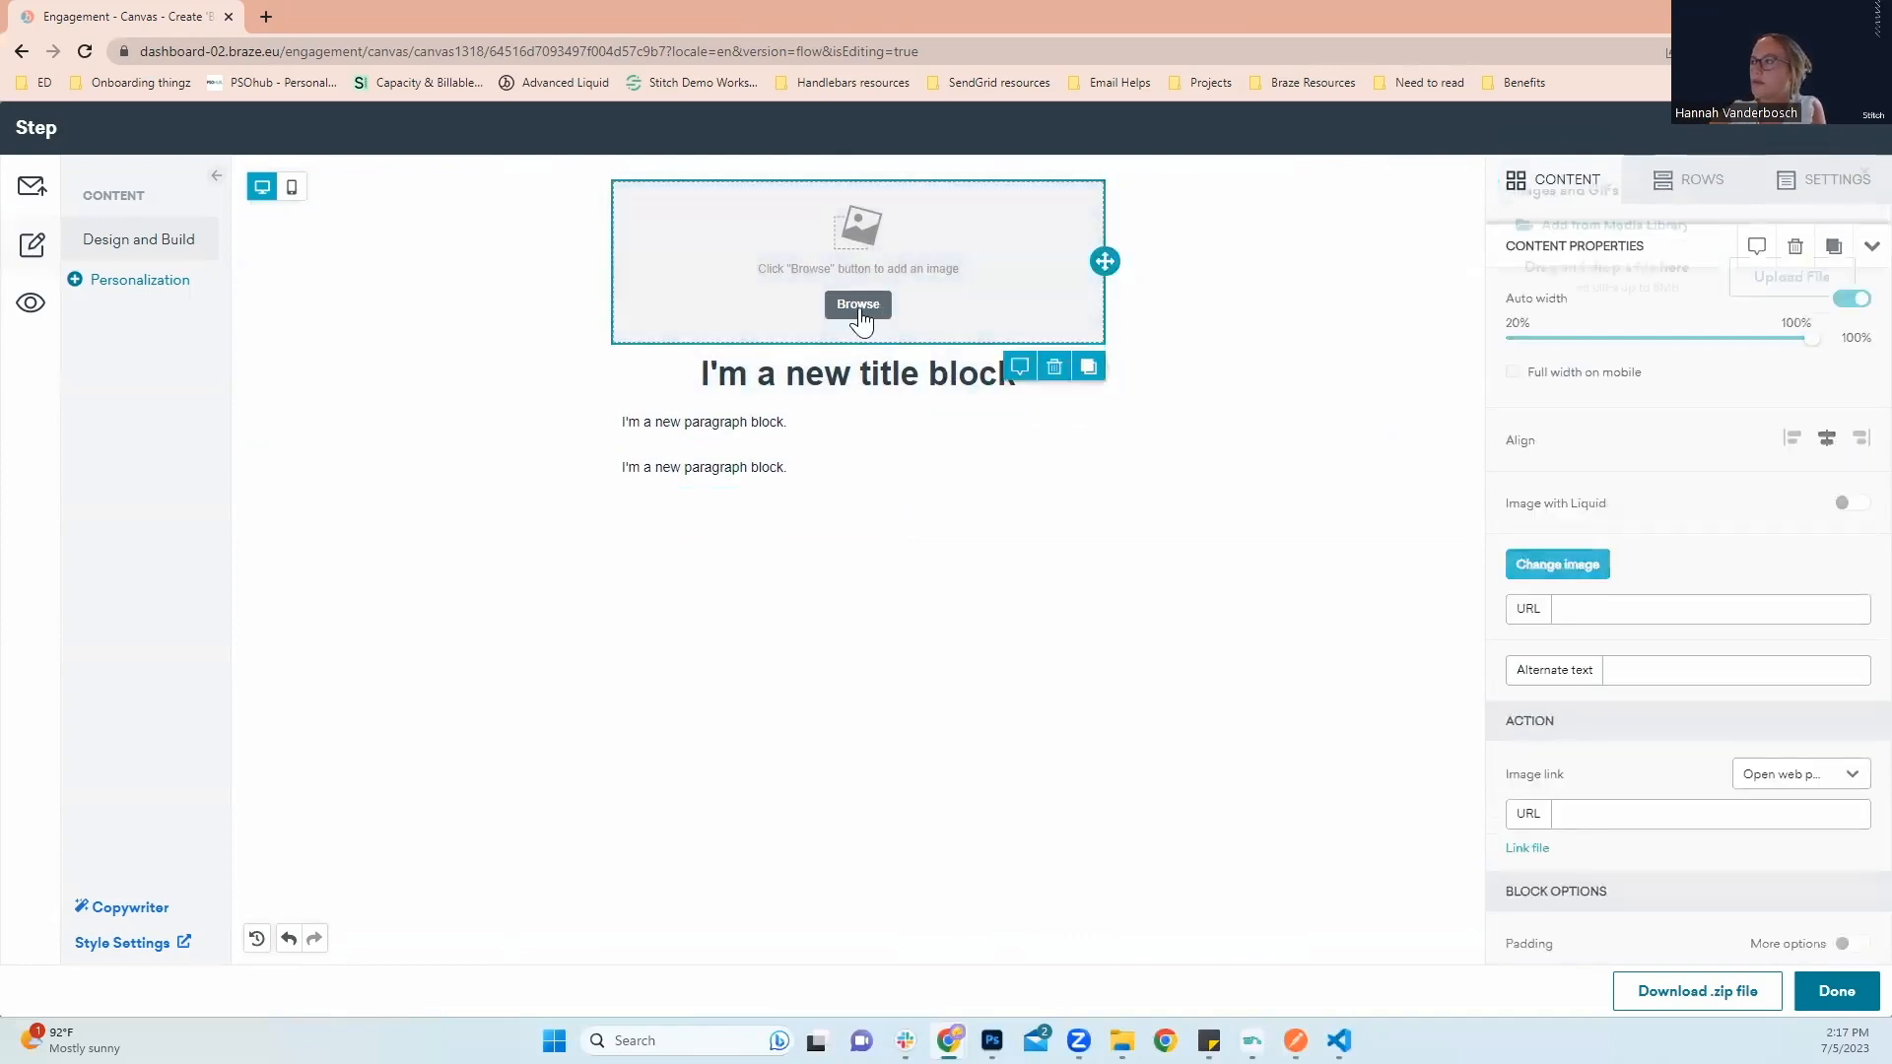
click(856, 304)
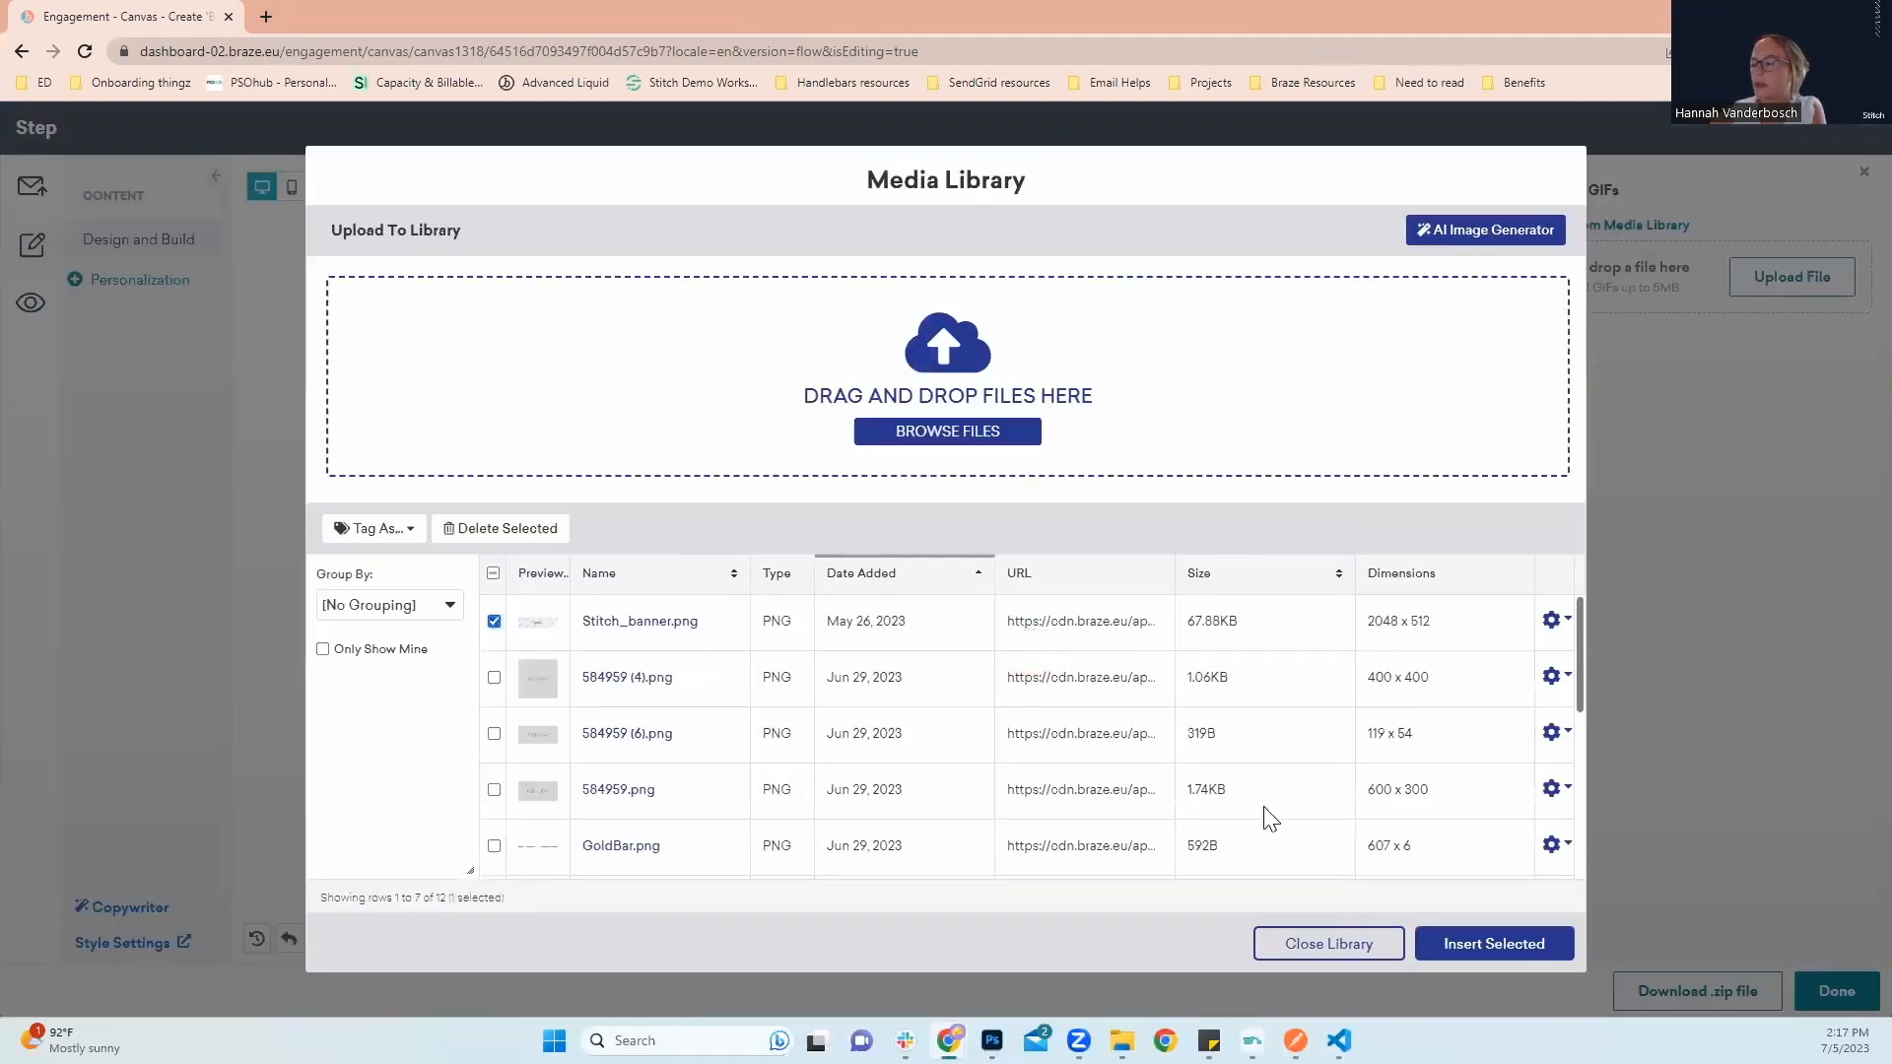
click(1327, 944)
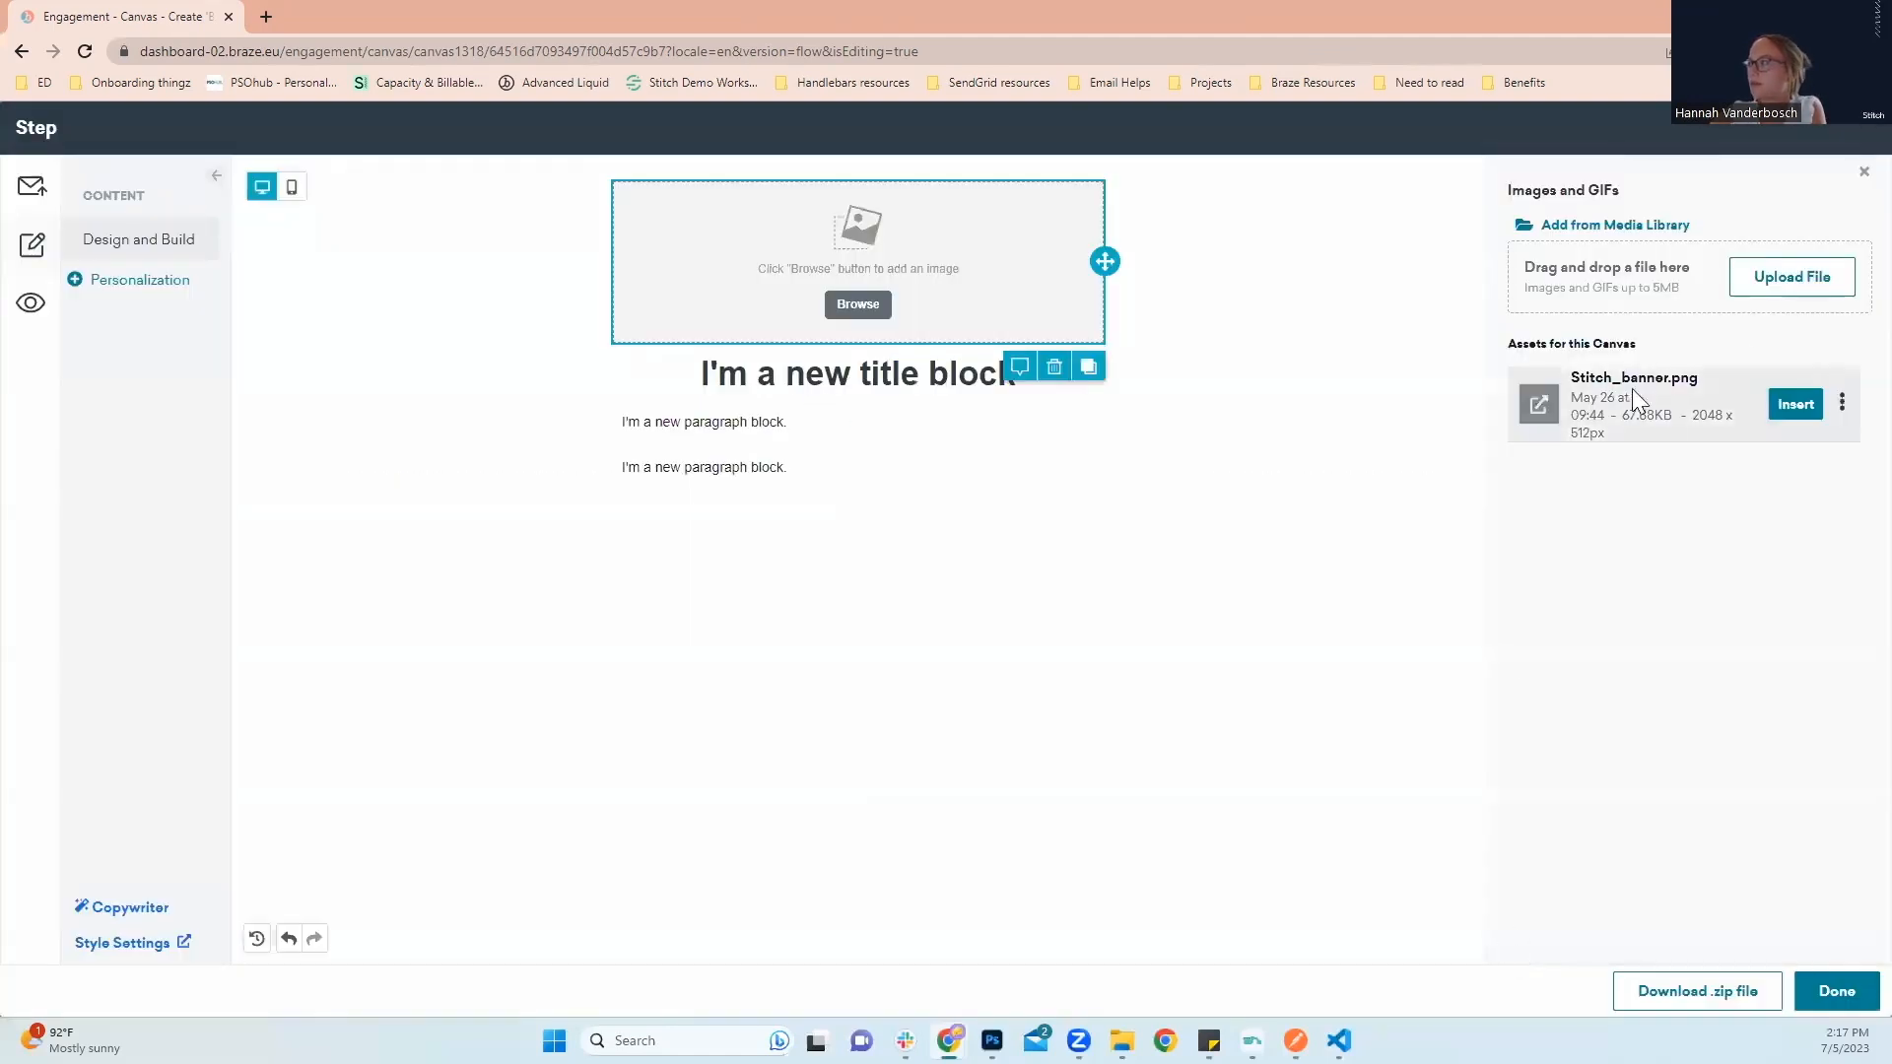
click(1794, 402)
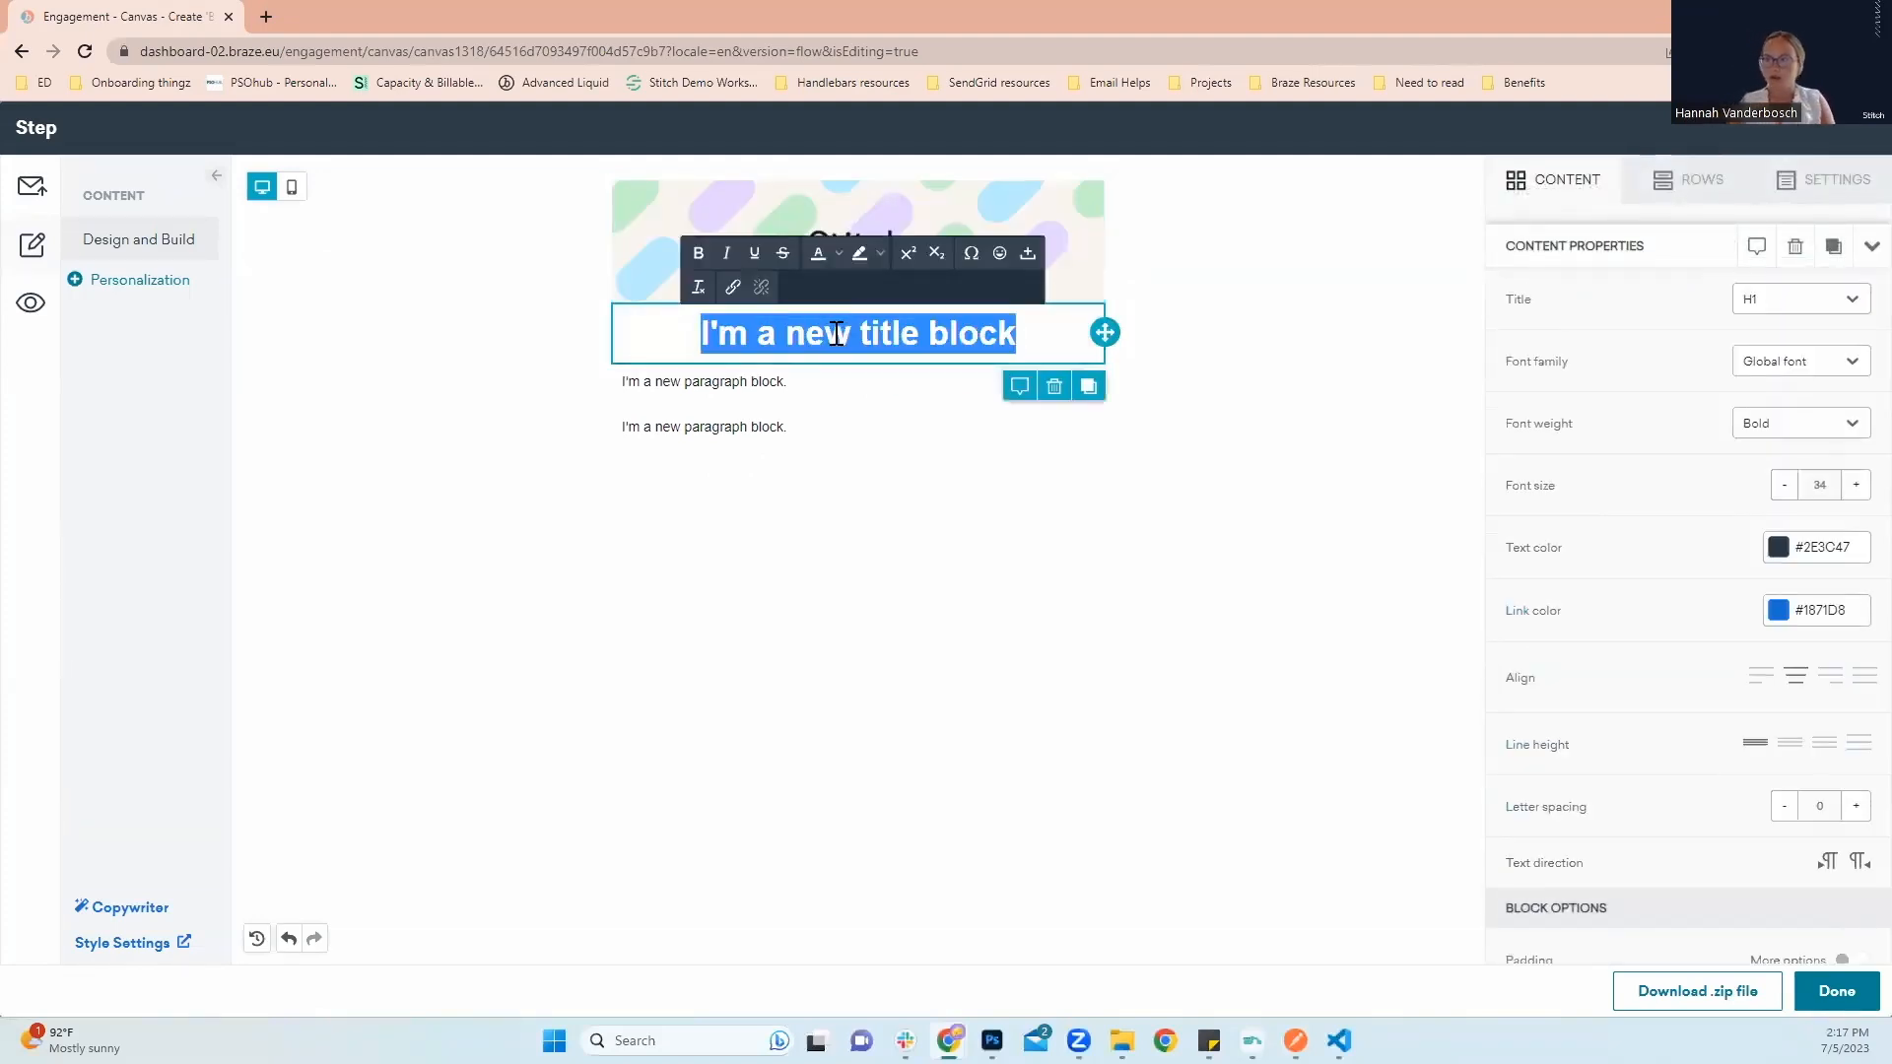
Replace the email title text with 'Thank you for your purchase!'
text(Th)
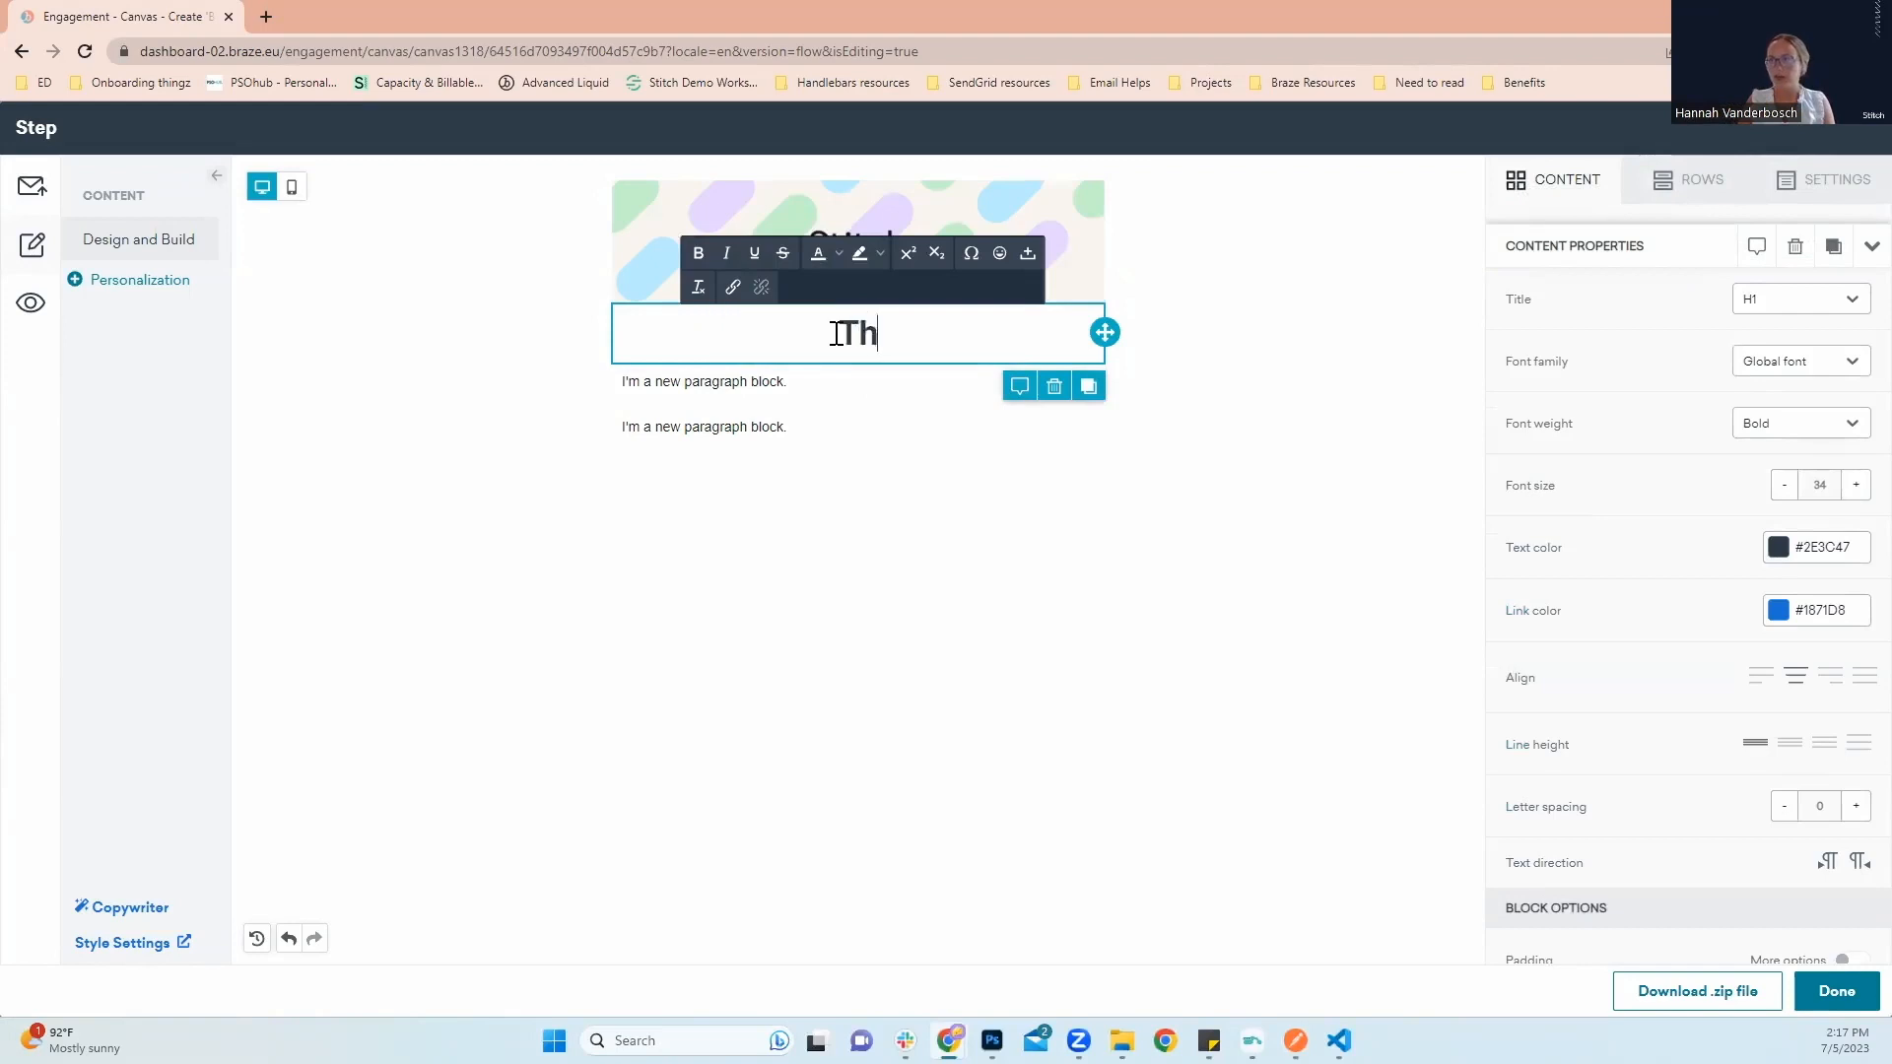
text(Thank you for your)
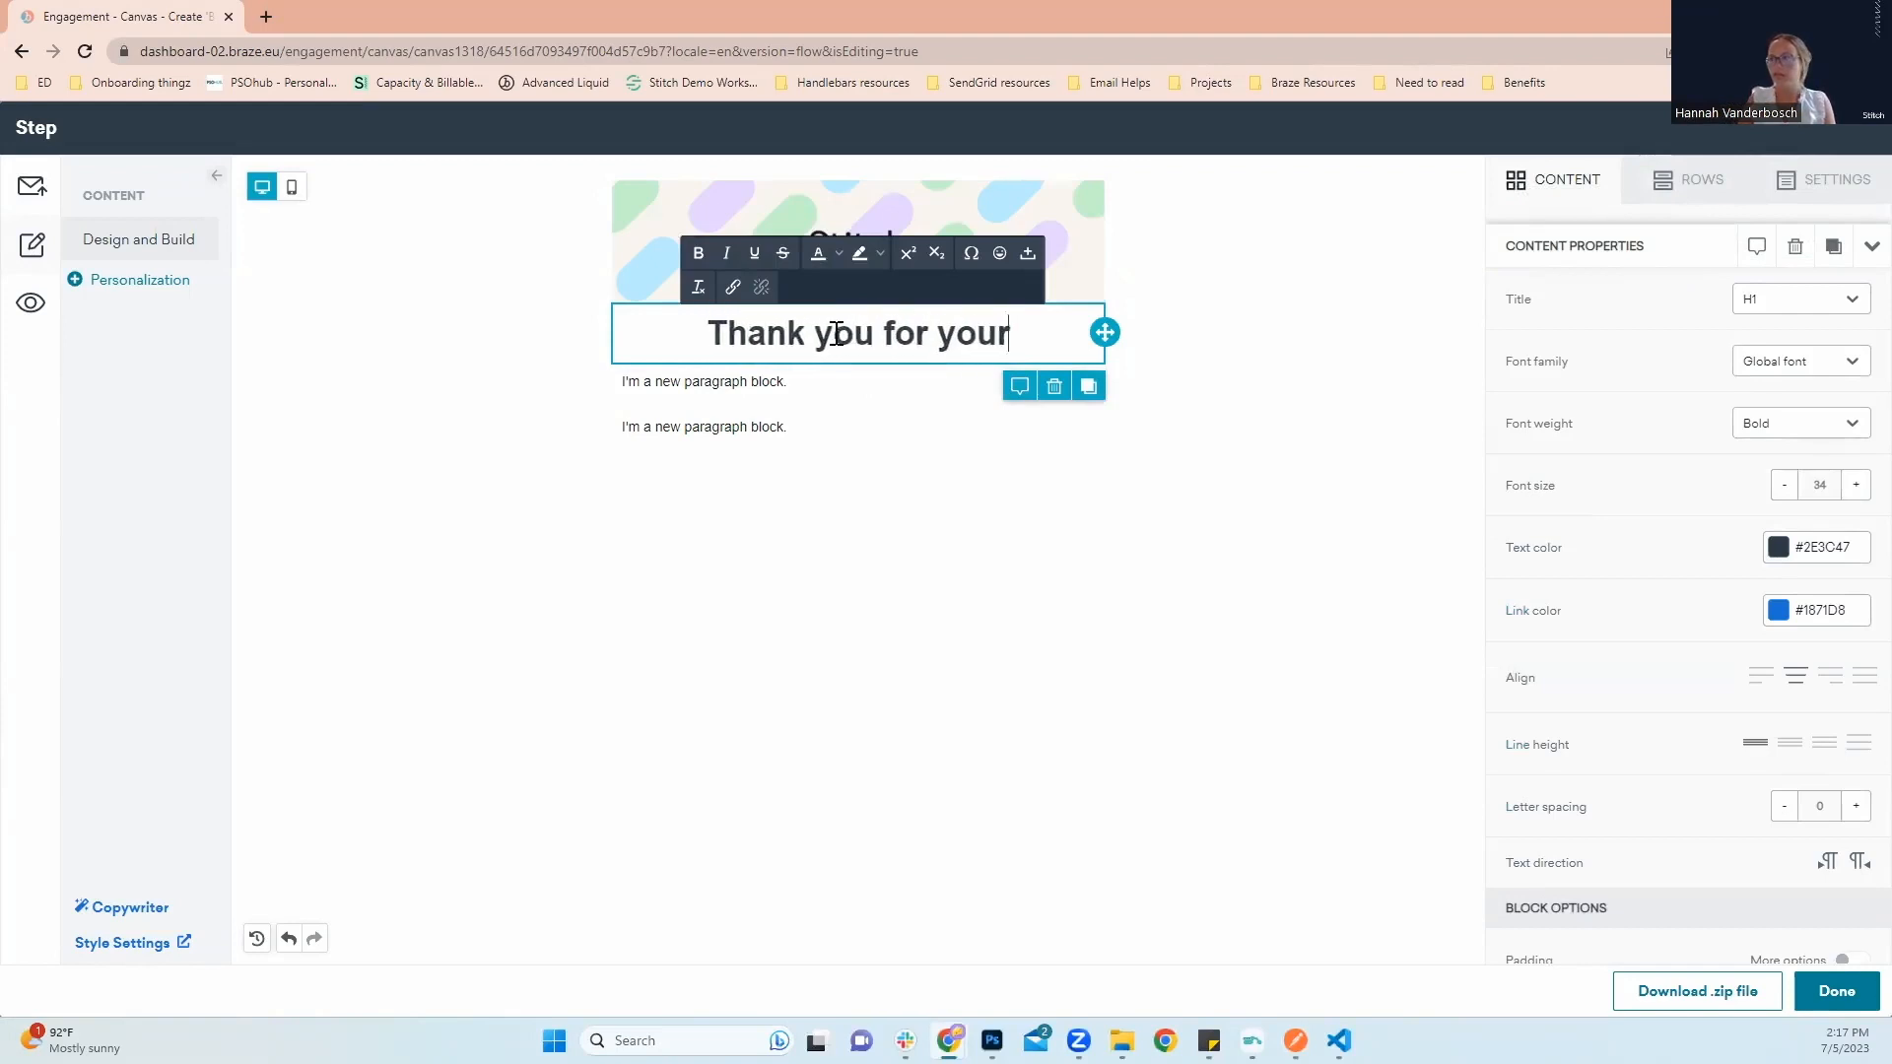
text(purchase)
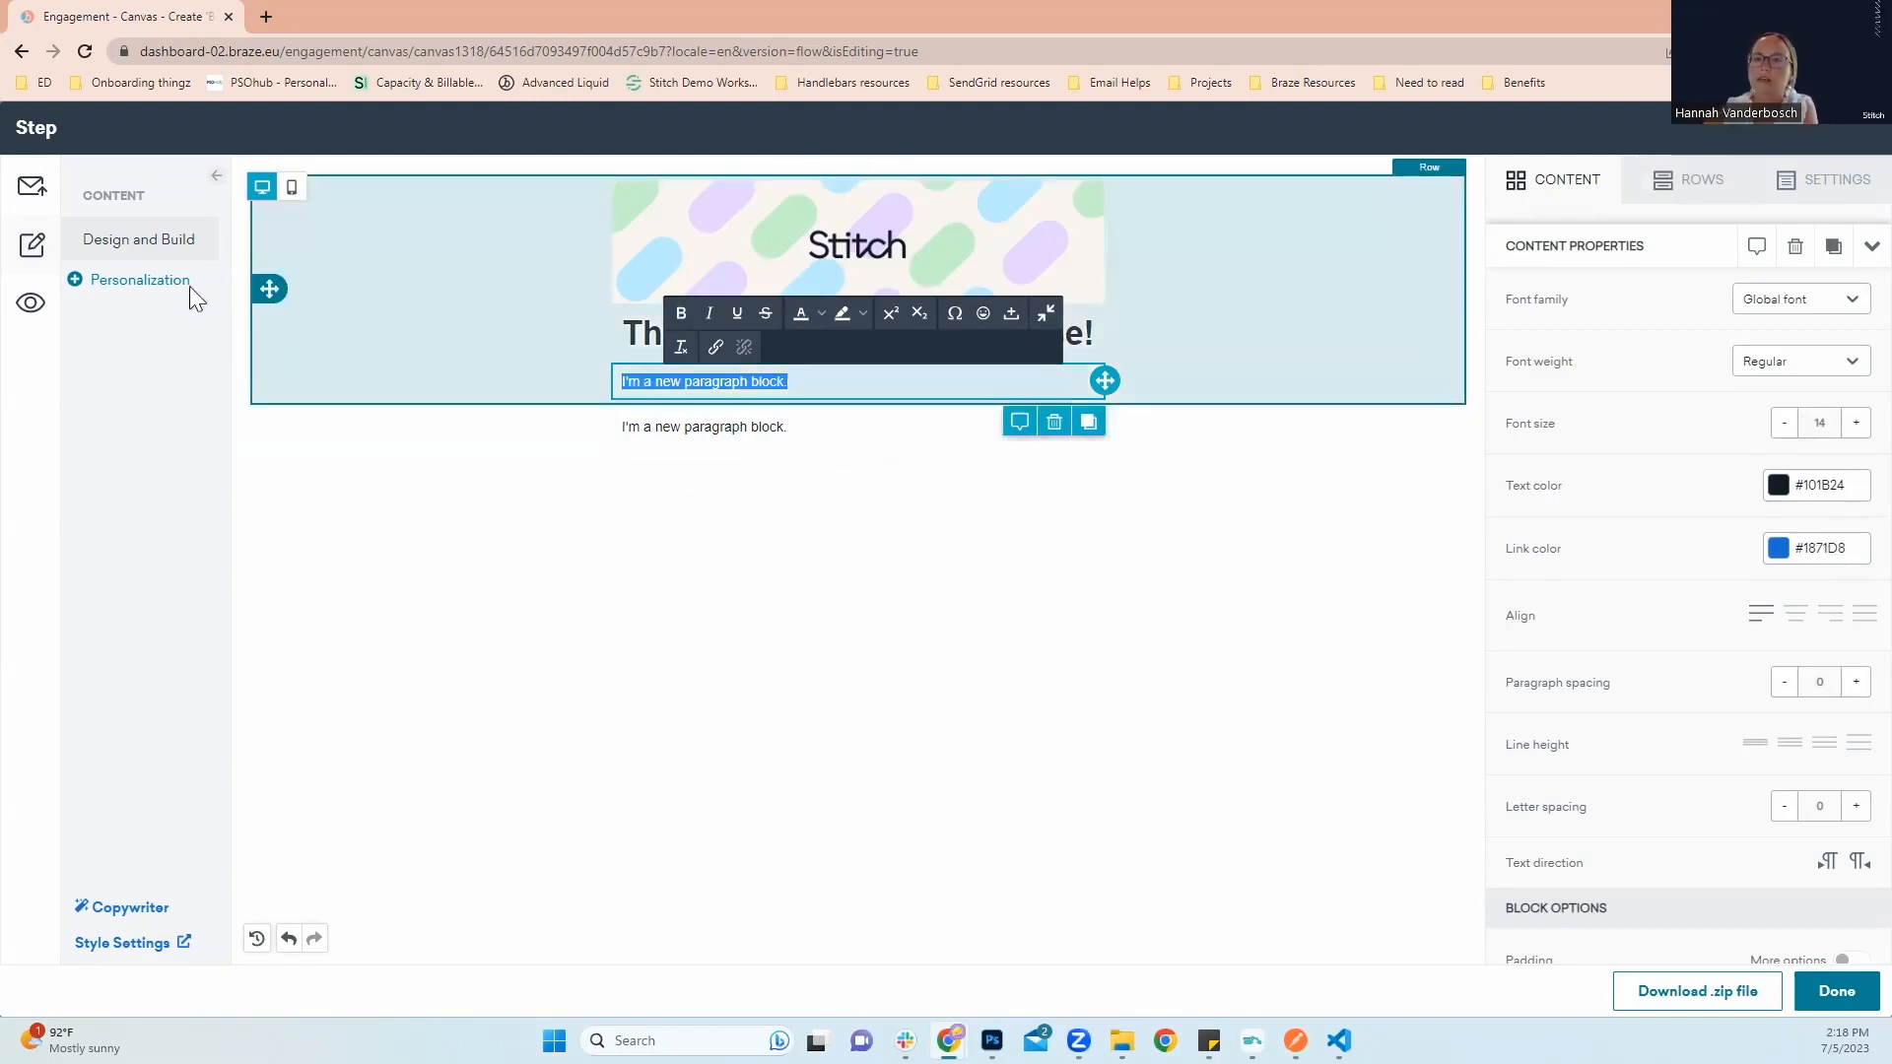
Choose Canvas Entry Properties as the first paragraph's personalization type
click(141, 279)
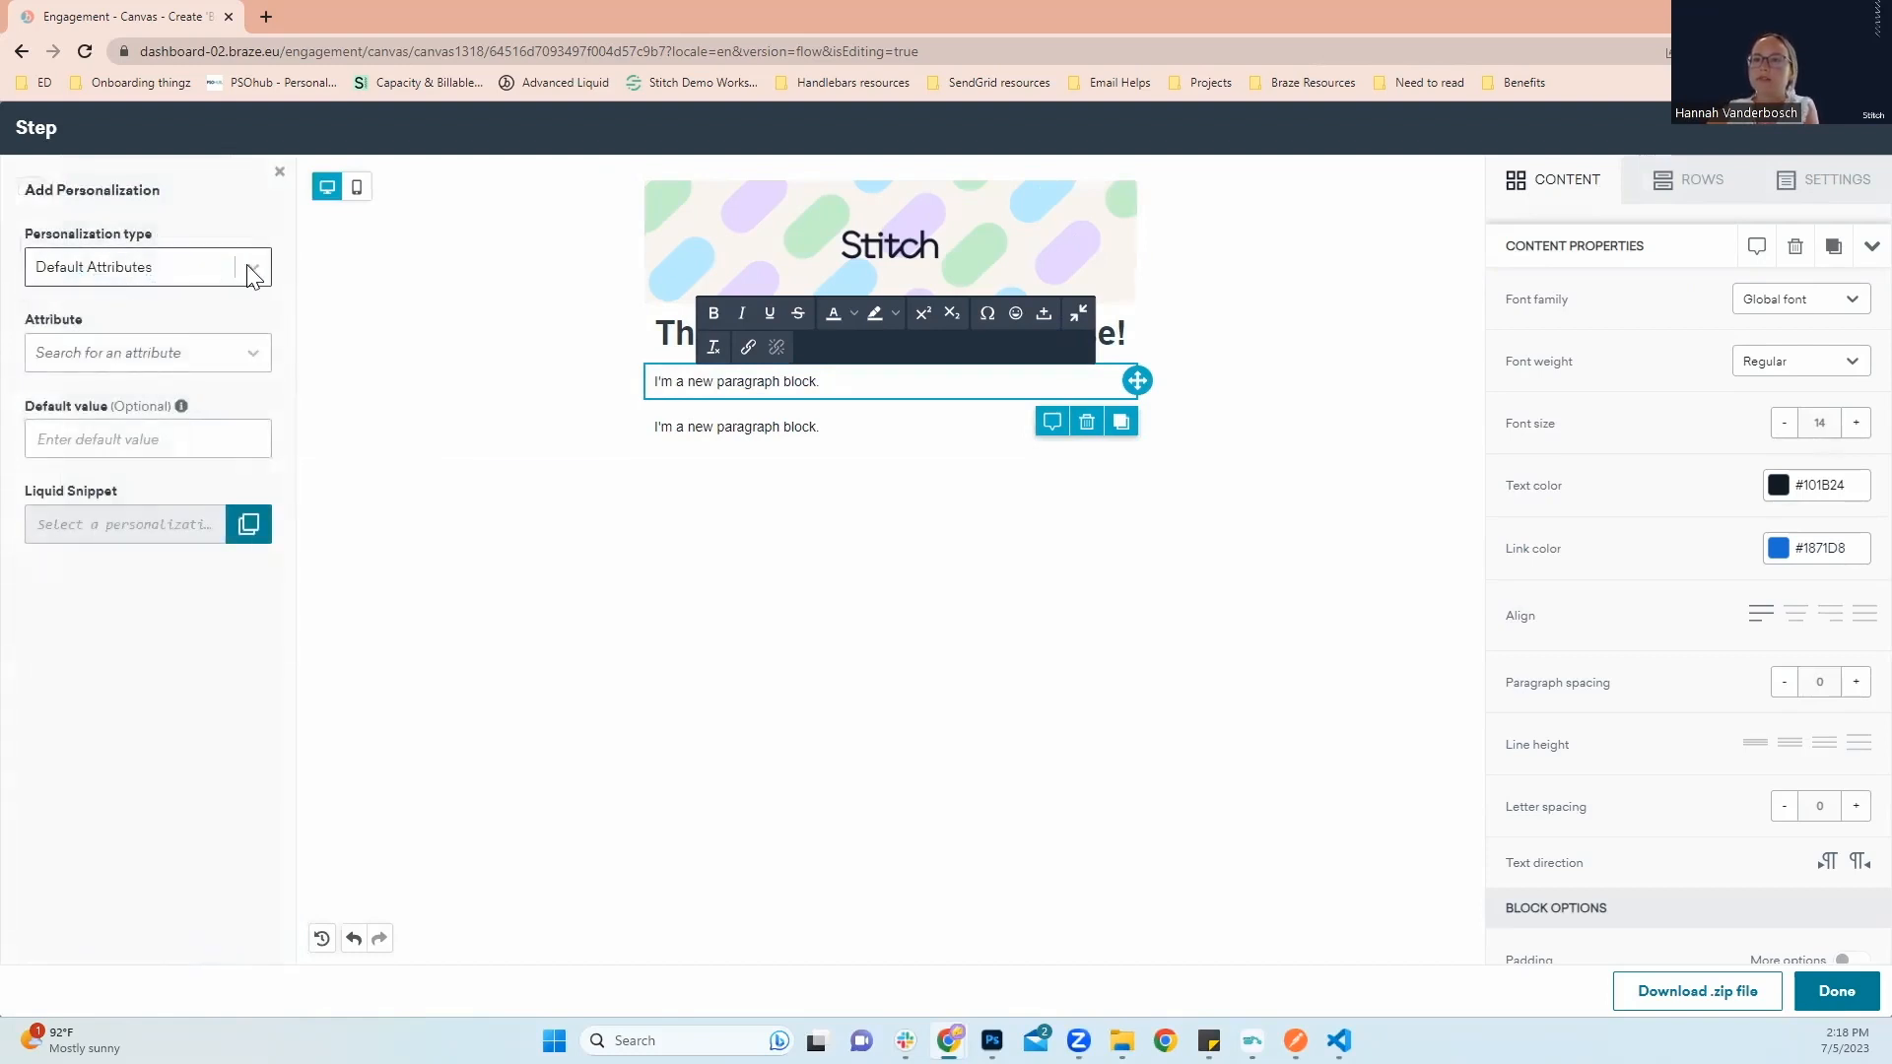
click(145, 267)
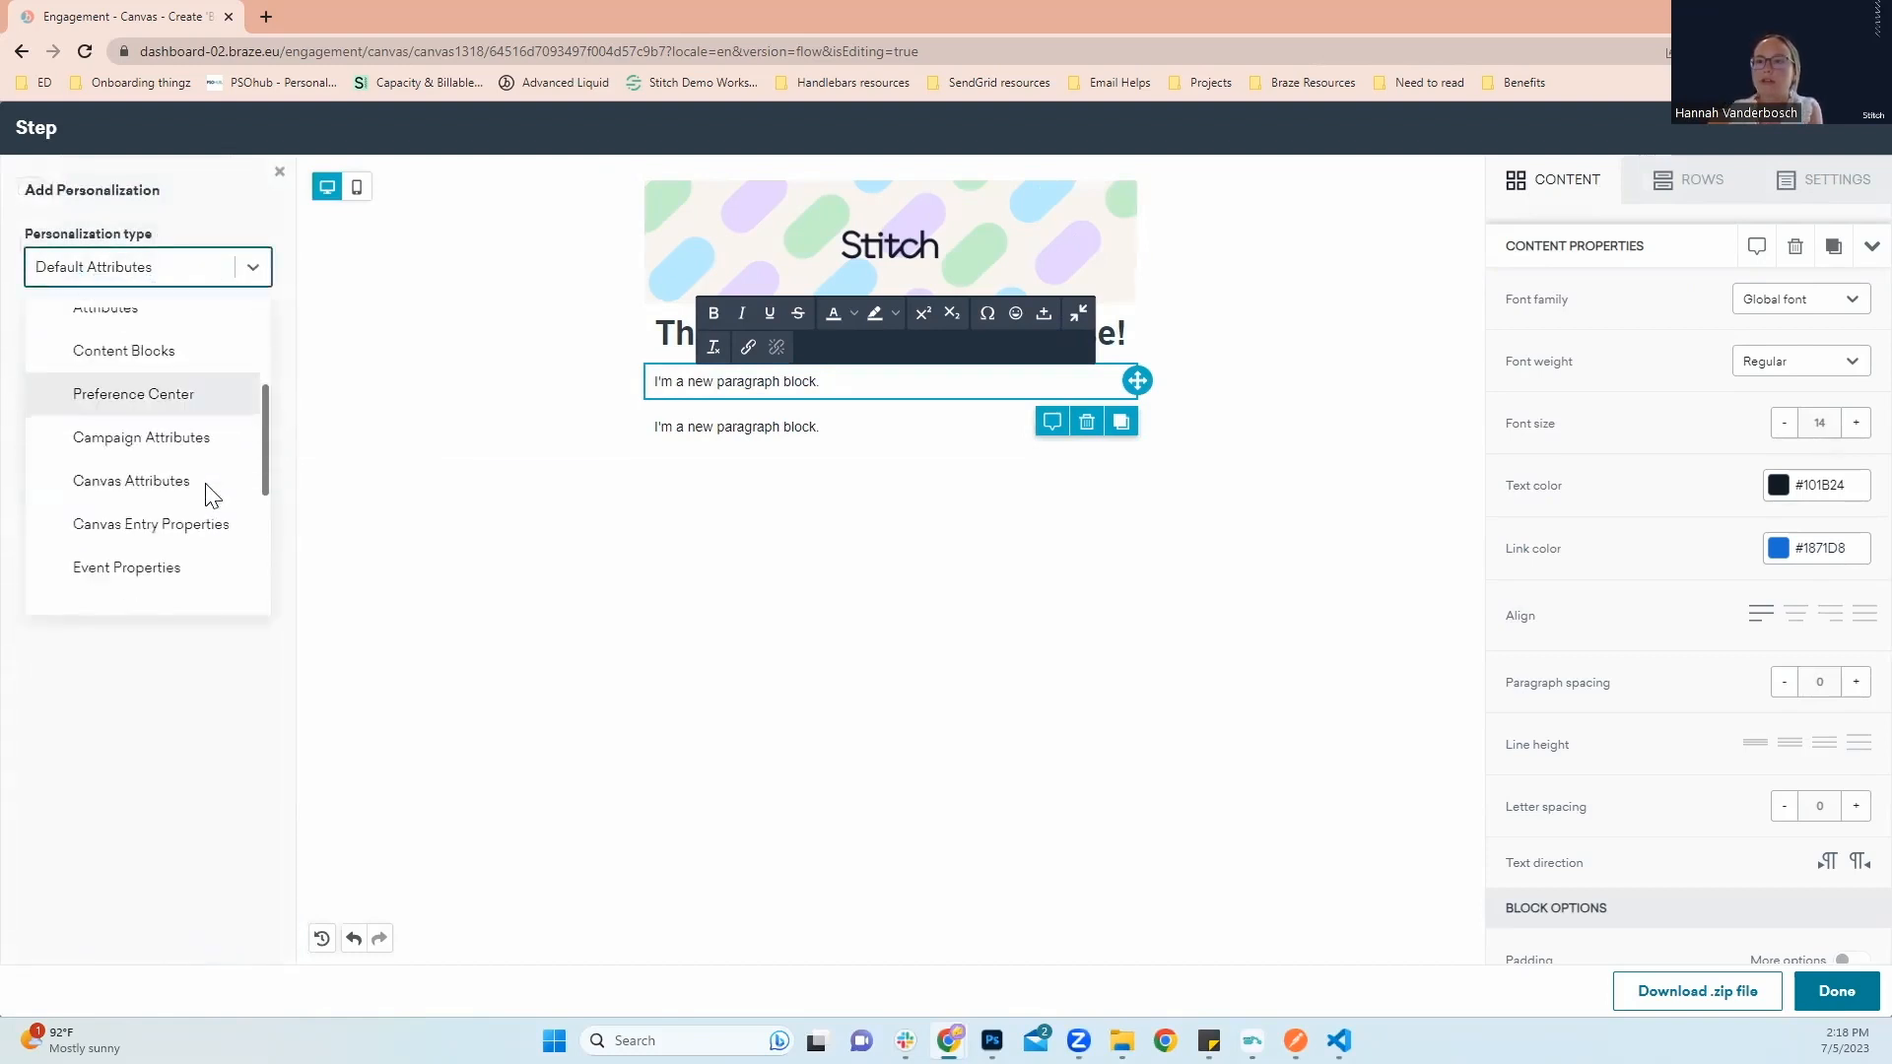
click(151, 523)
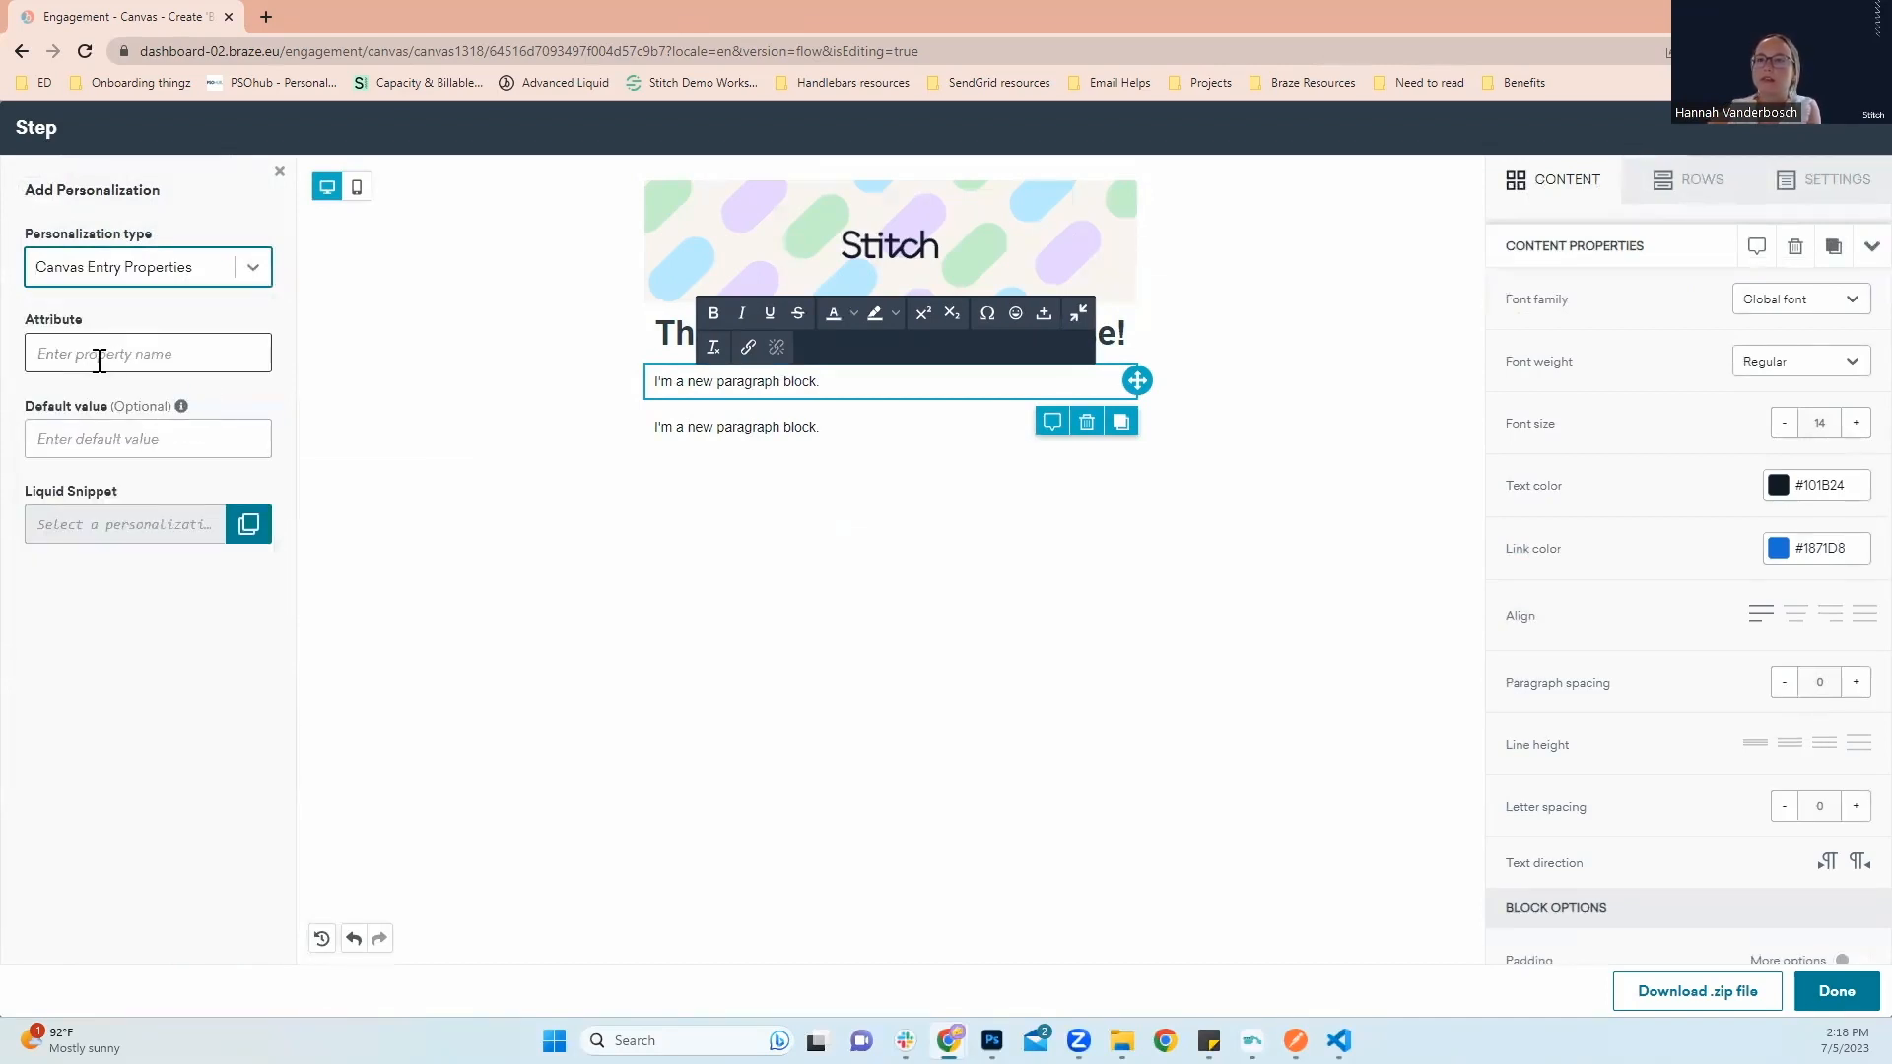
click(146, 353)
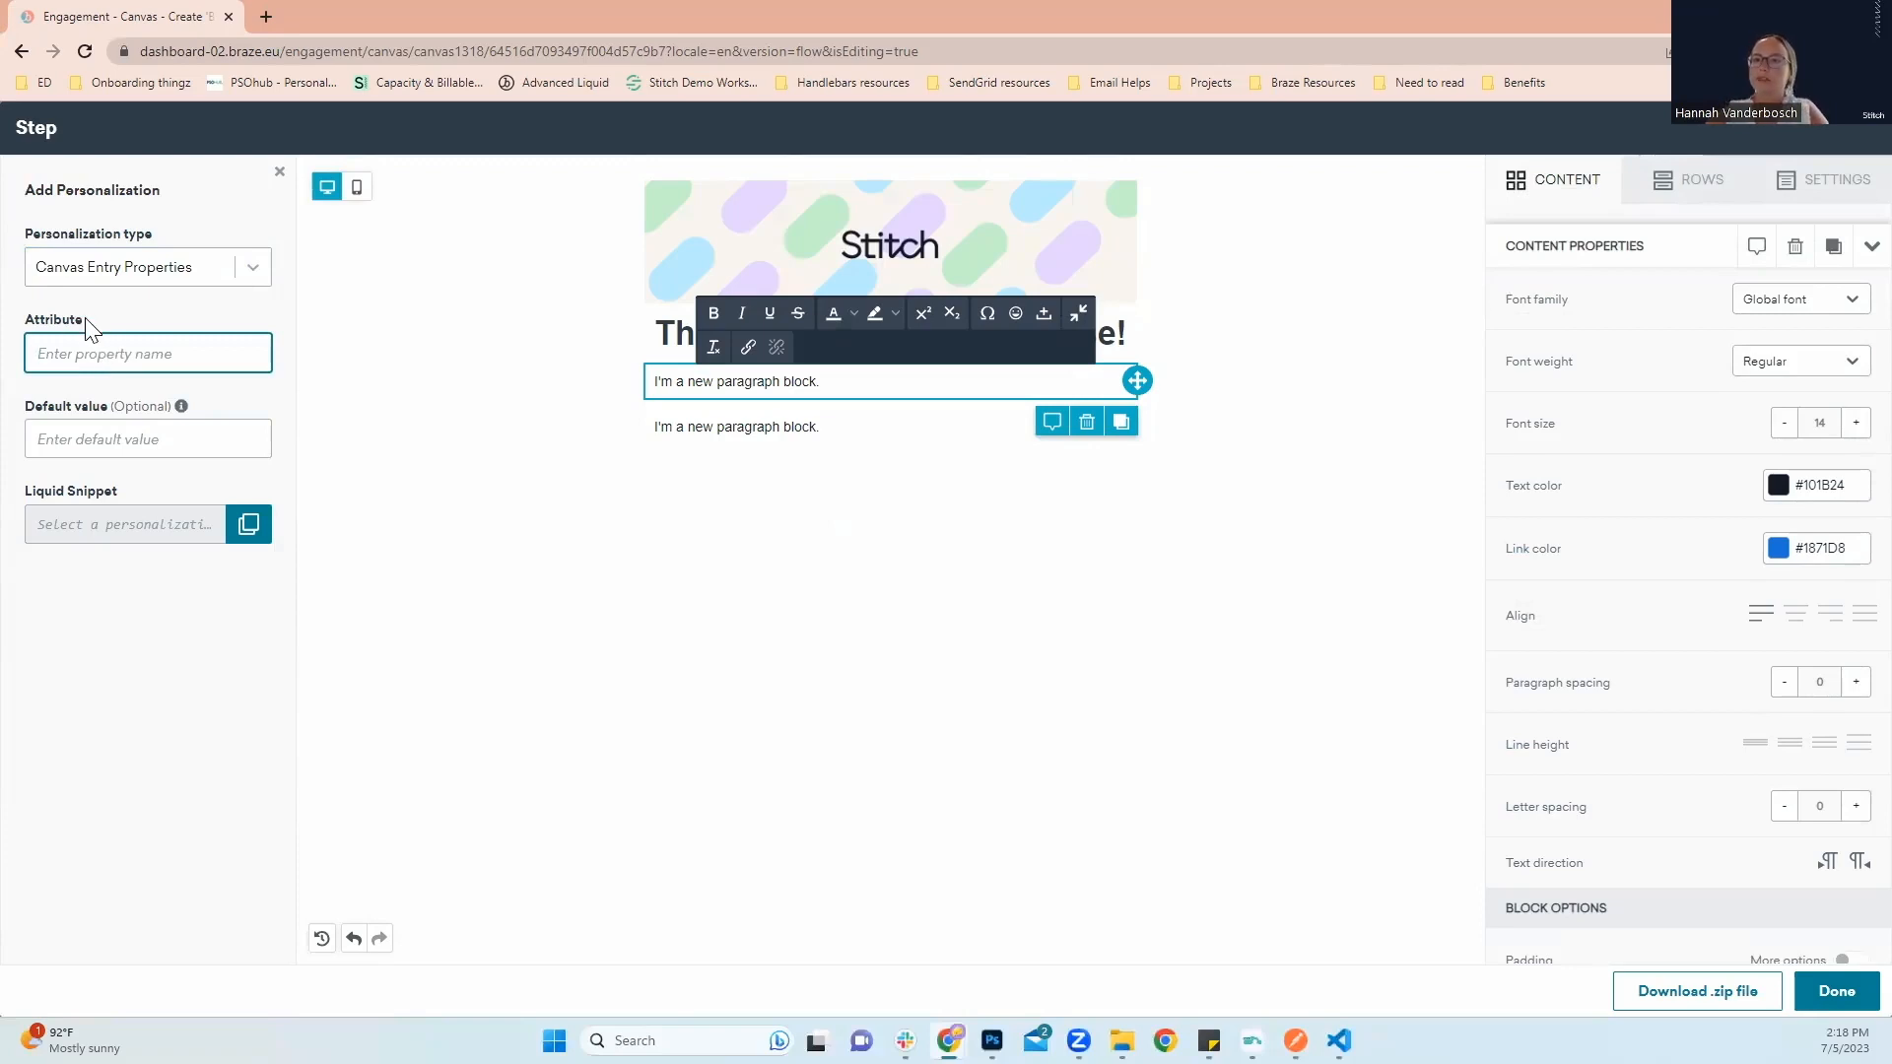
double_click(53, 318)
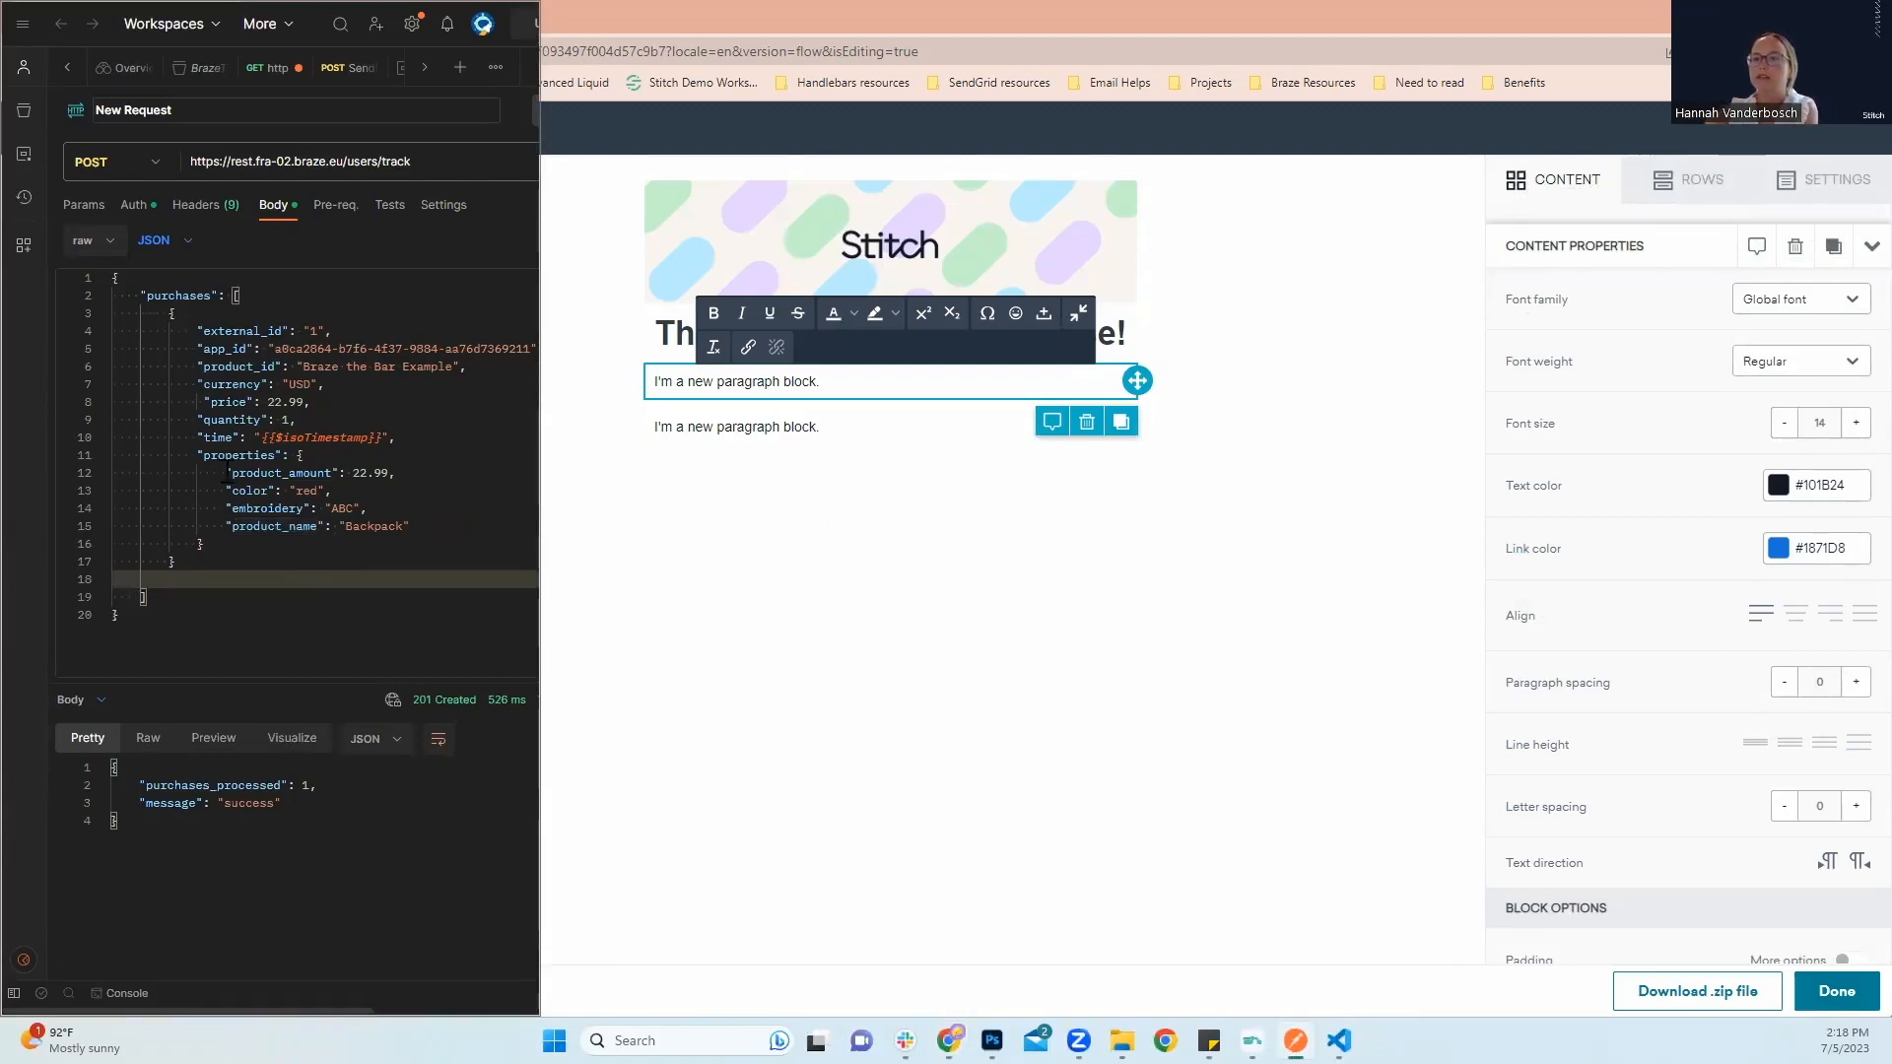
Insert the product_name entry-property snippet after 'Name:' and start a new line
drag(234, 472, 408, 526)
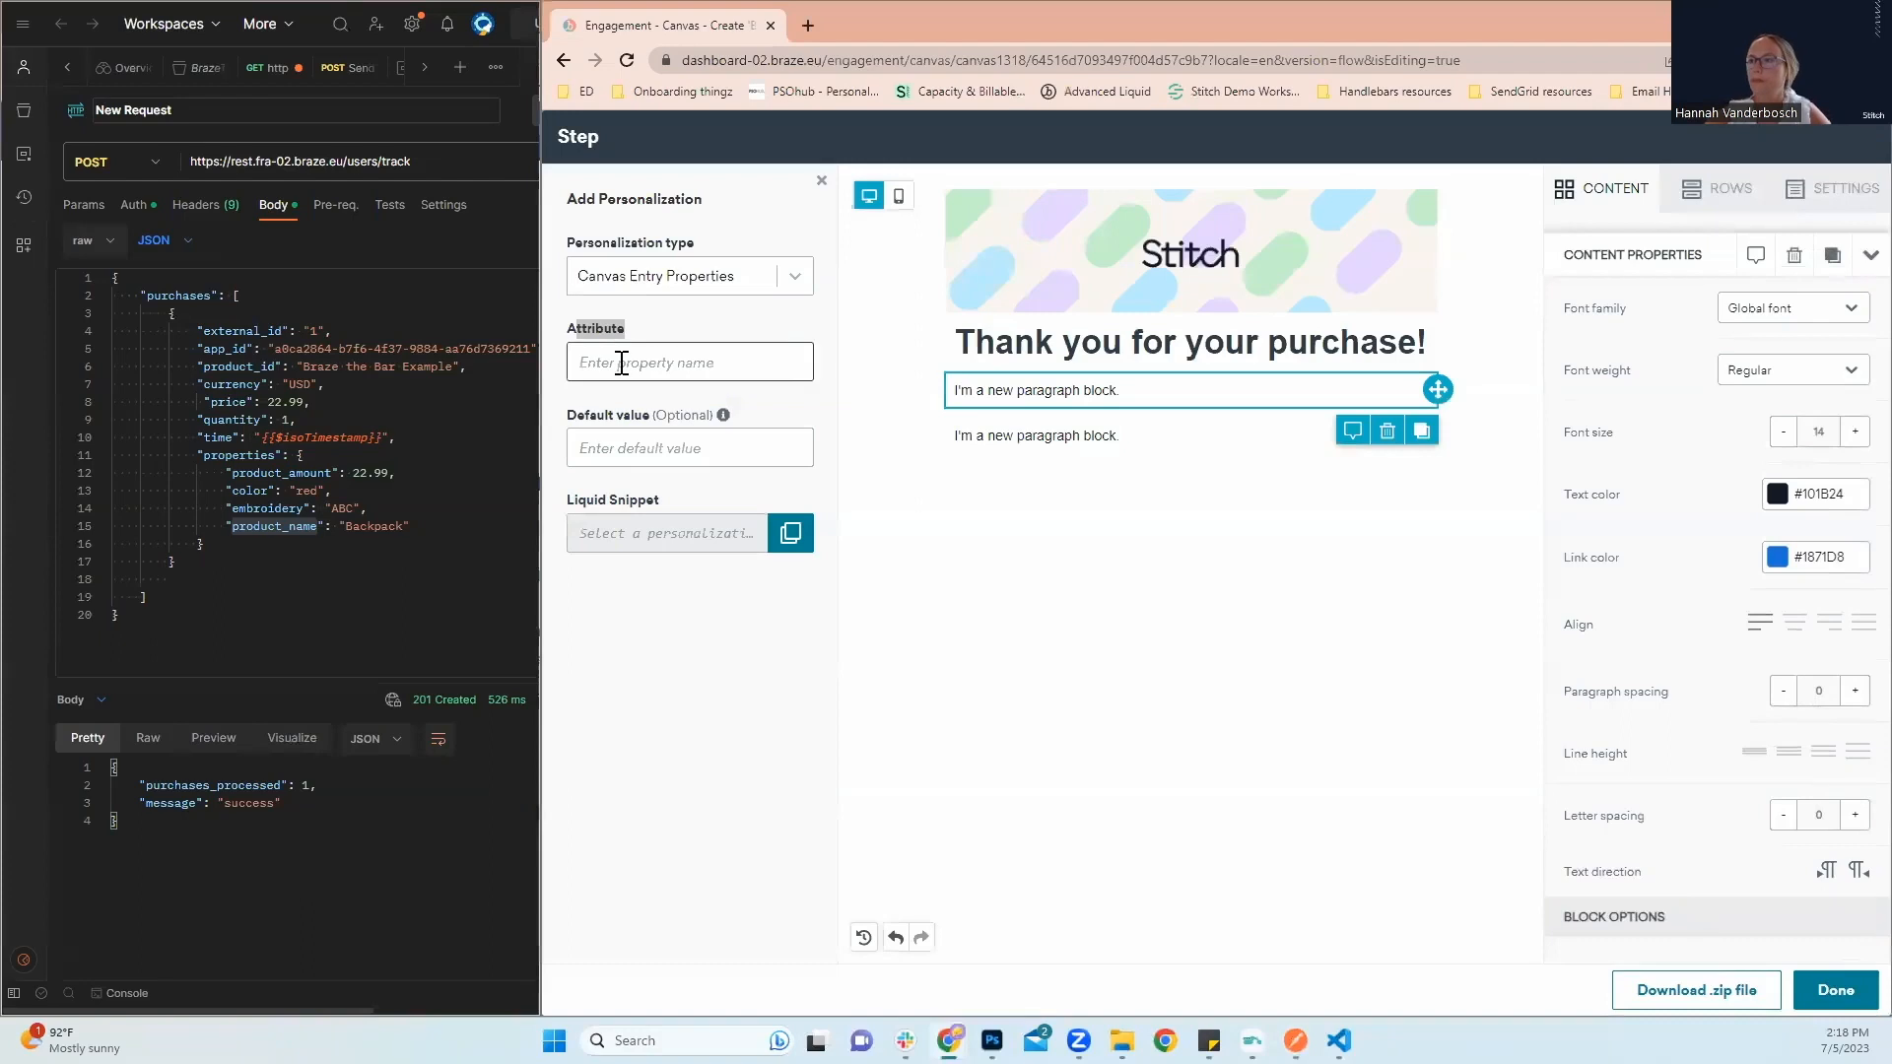
text(product_name)
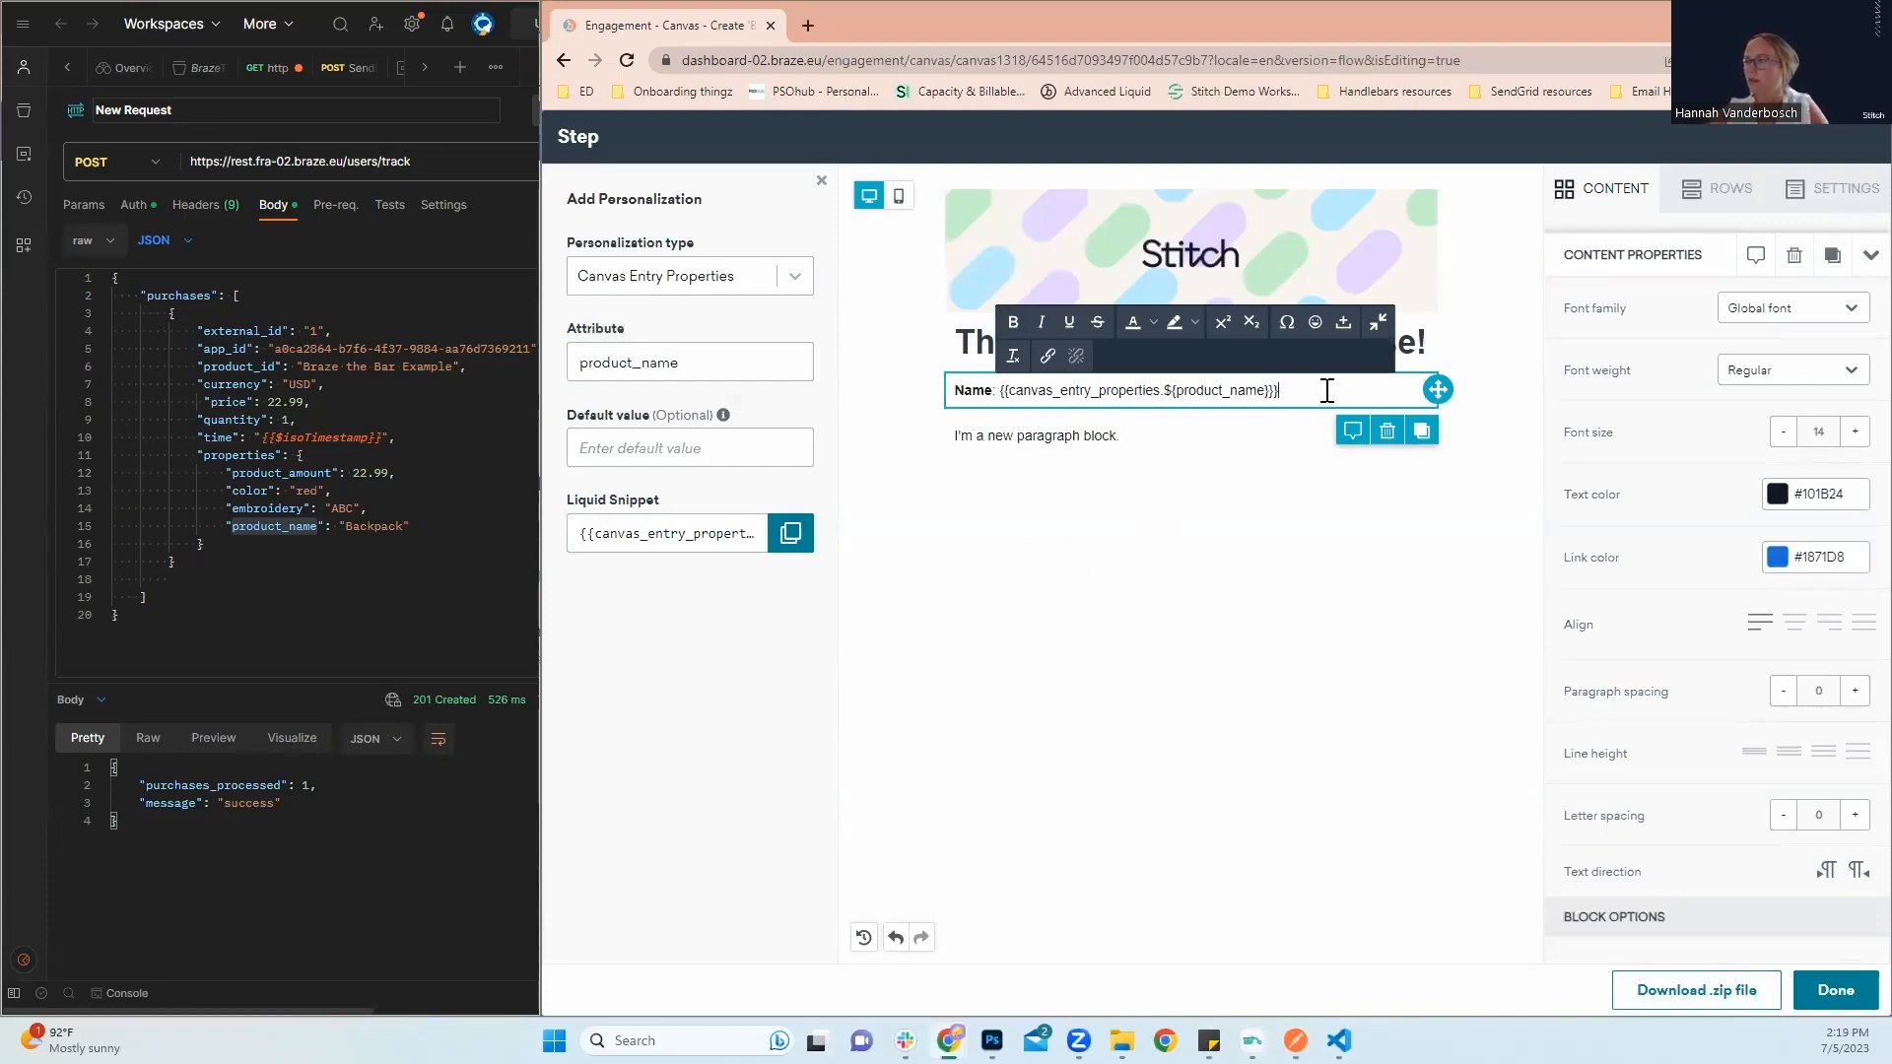
key(enter)
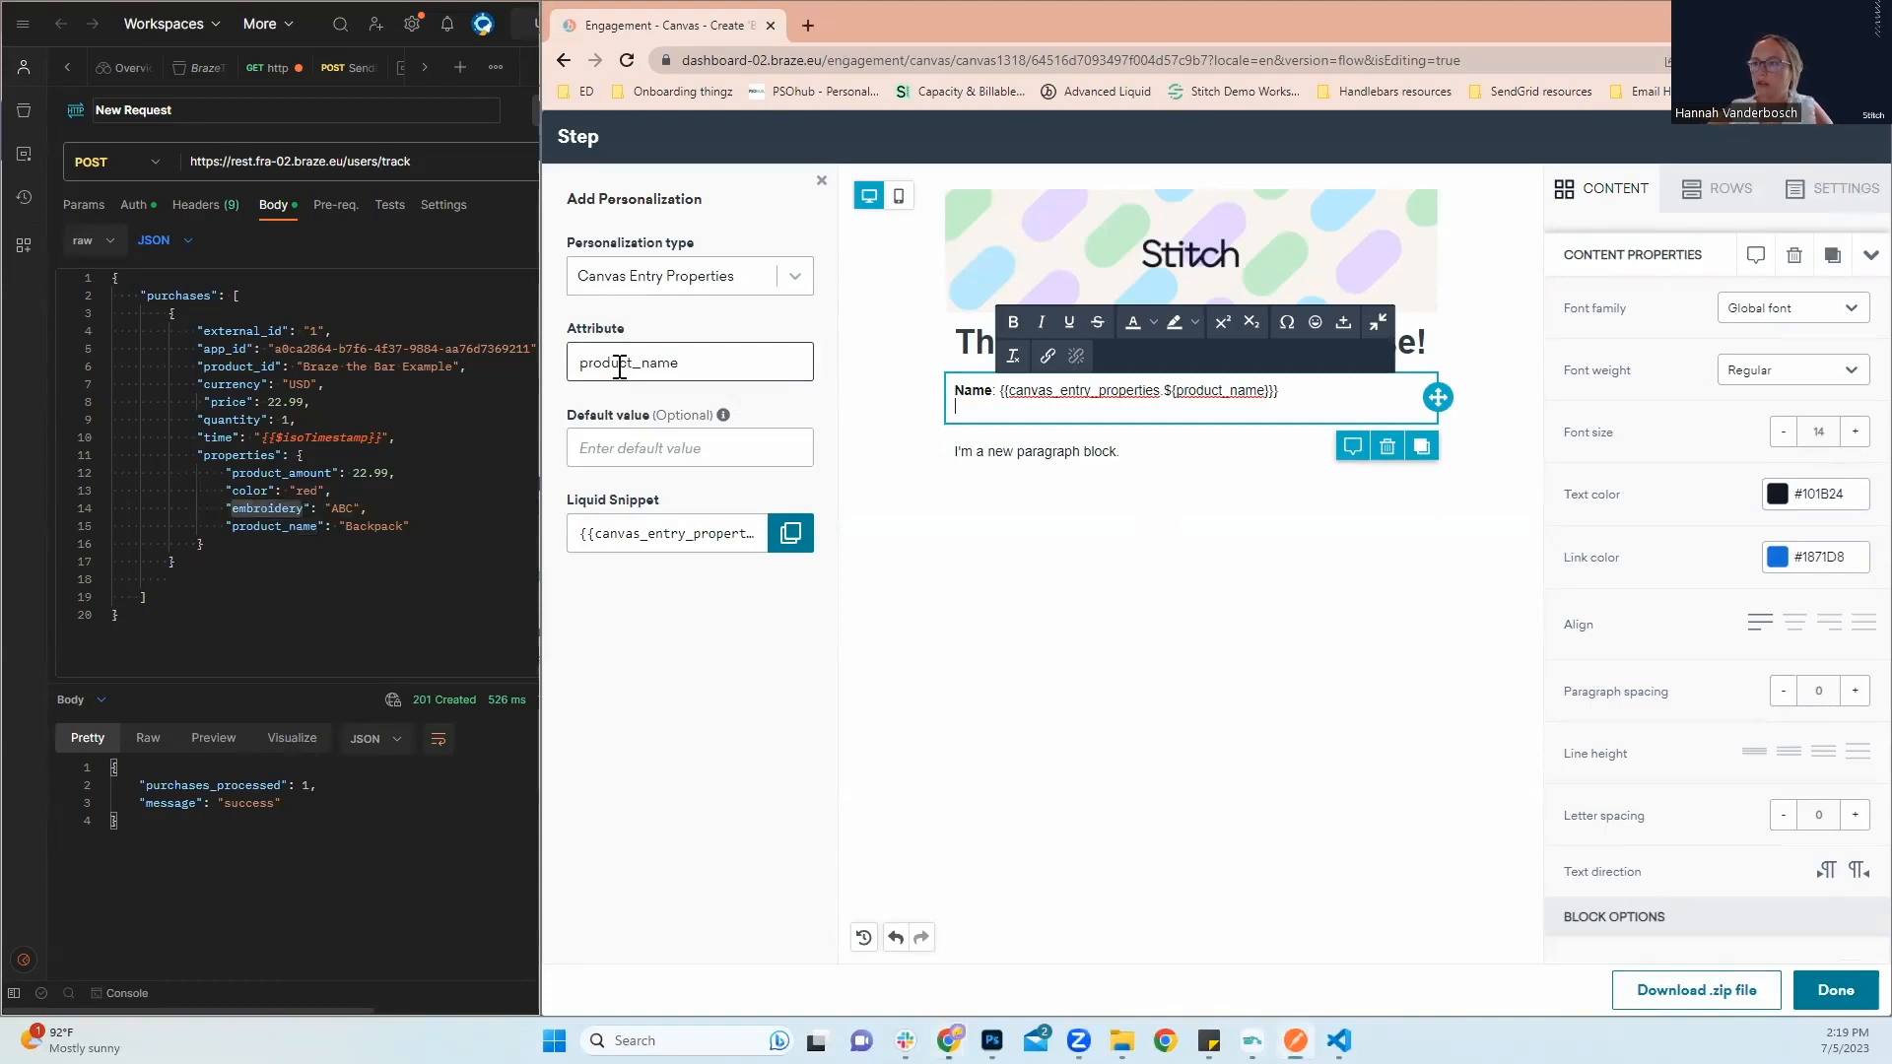
Add 'Custom Embroidery' and 'Color' lines to the order details paragraph
text(embroidery)
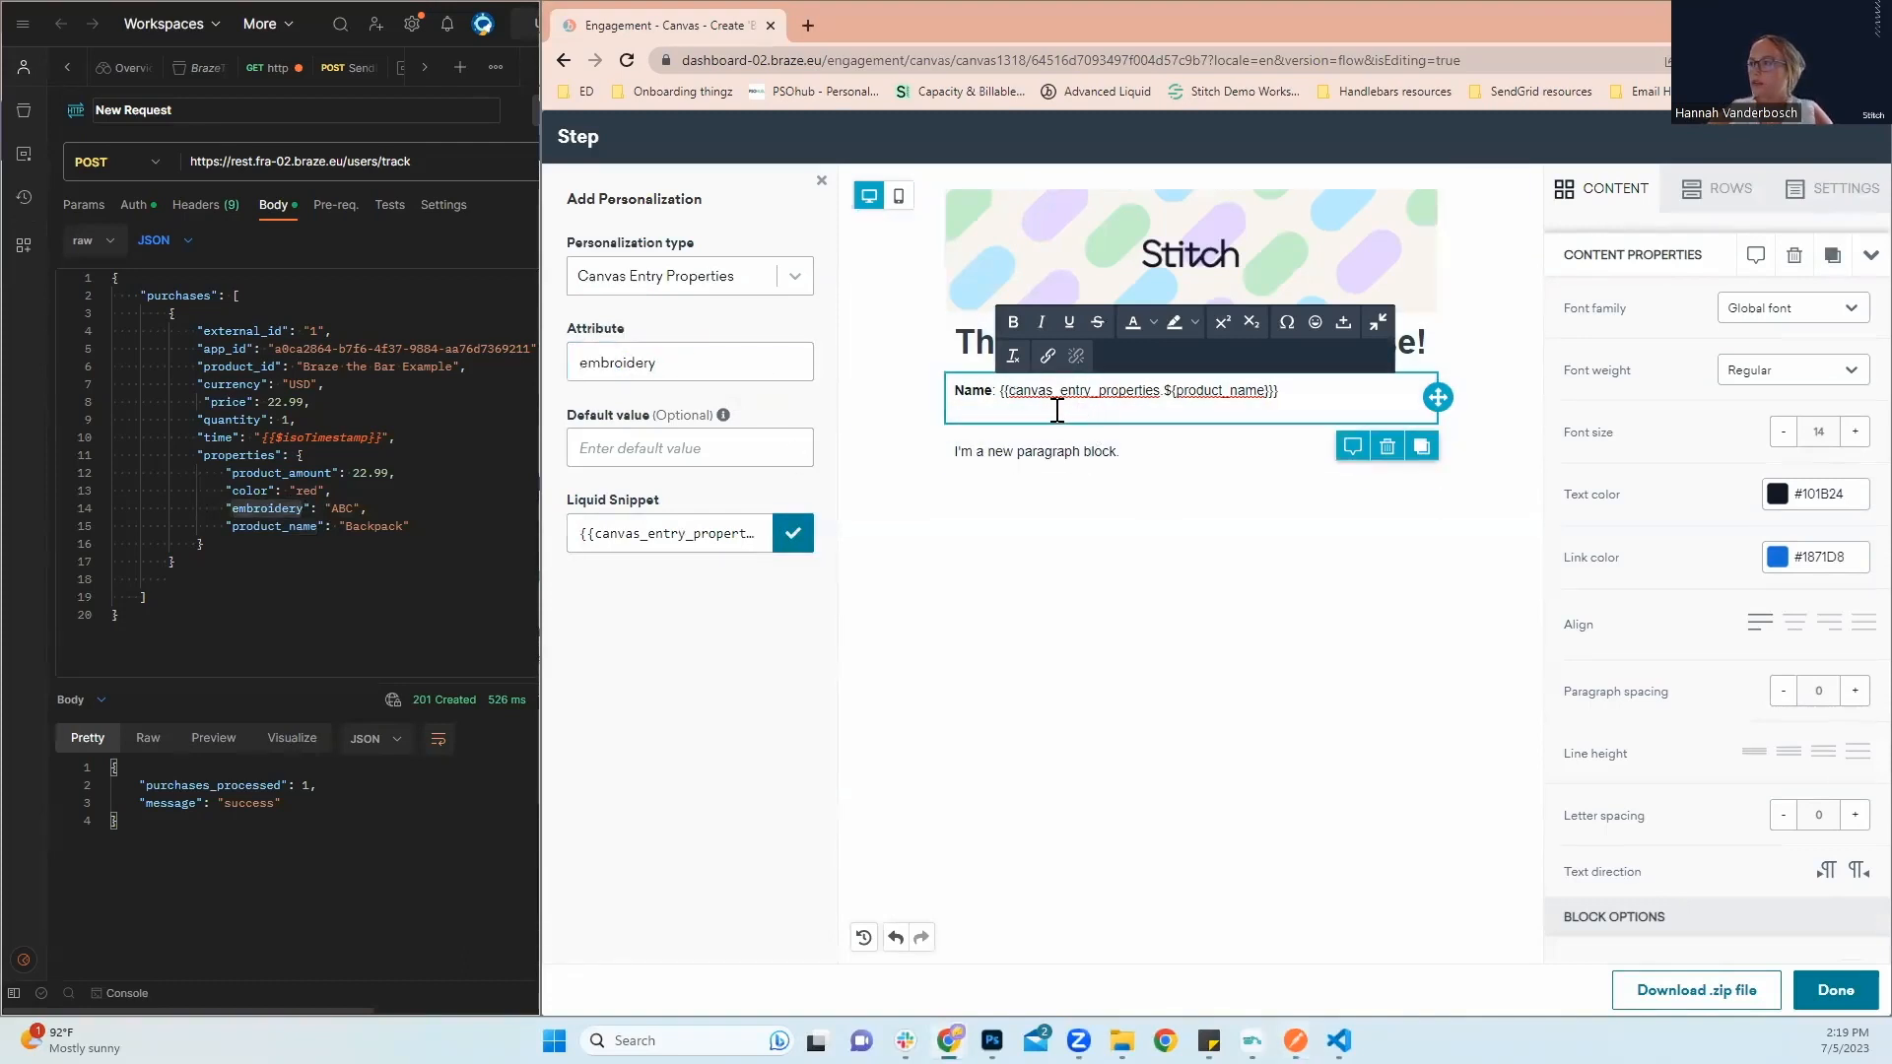
text(Custom)
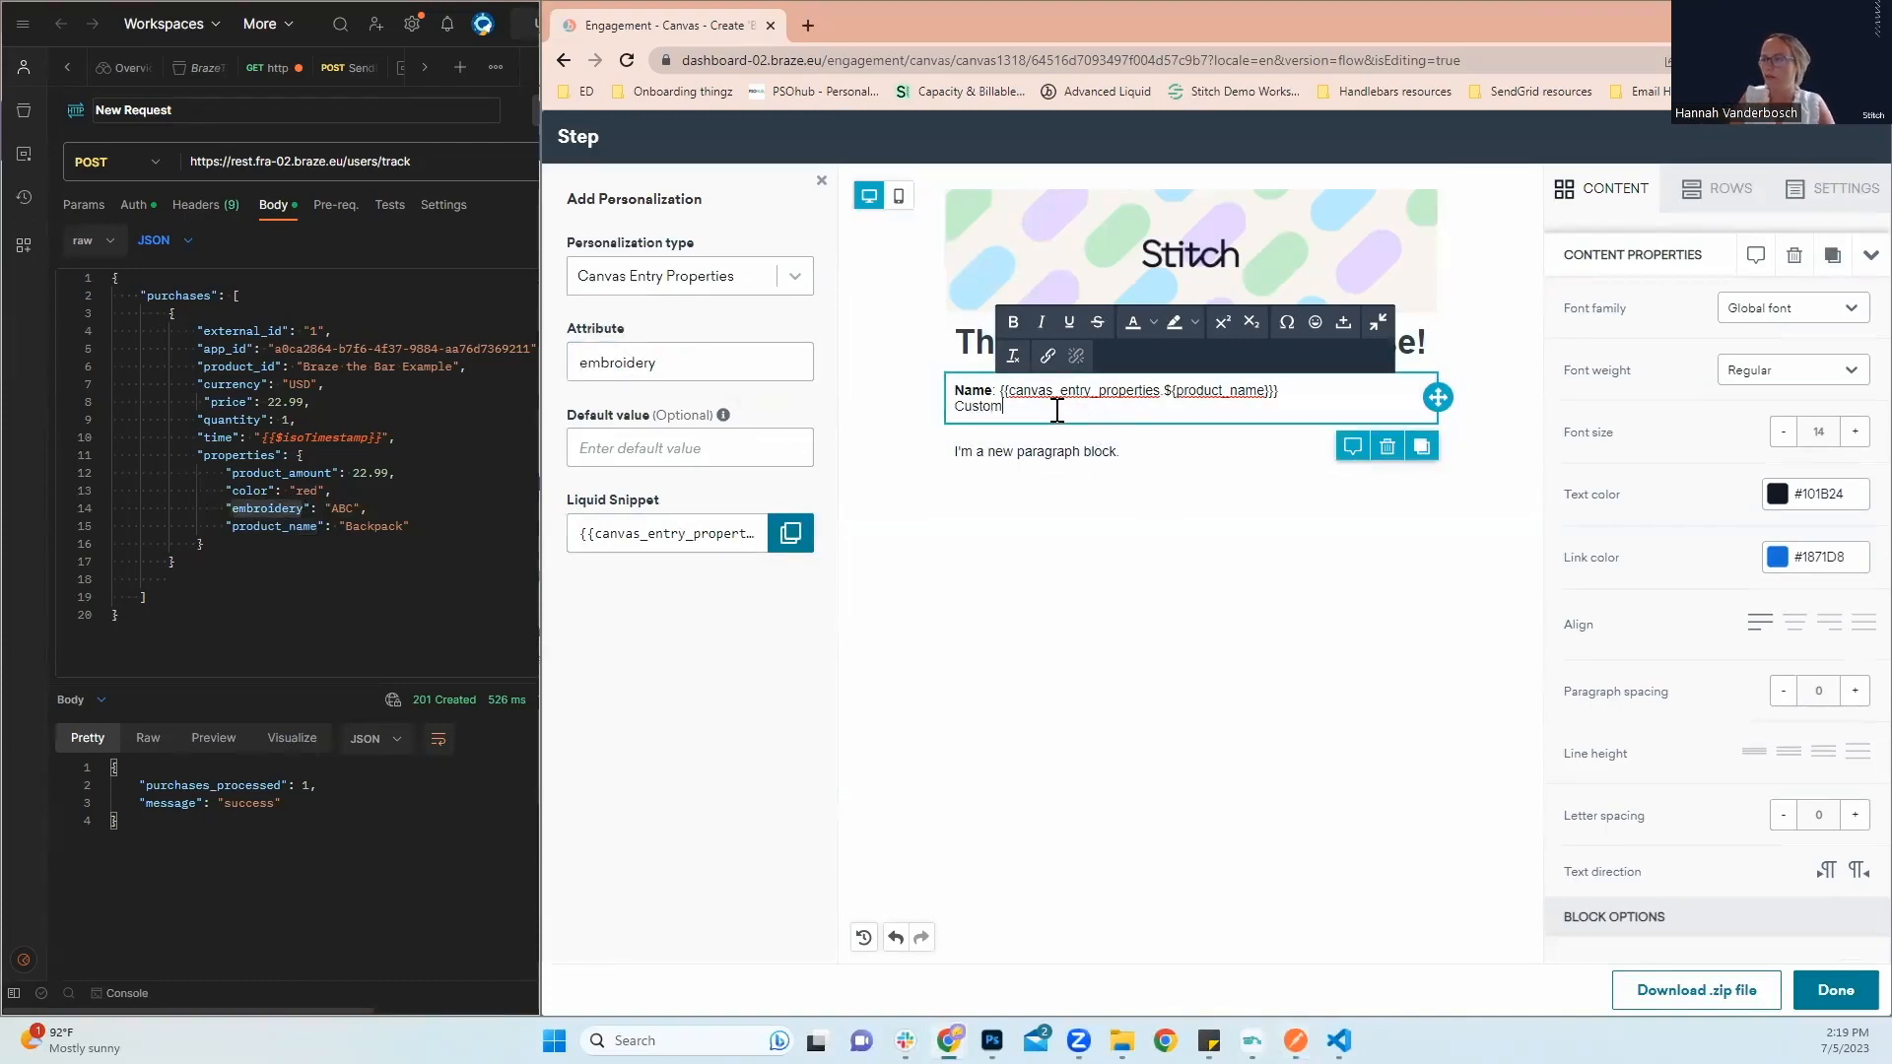
text(Embroidery:)
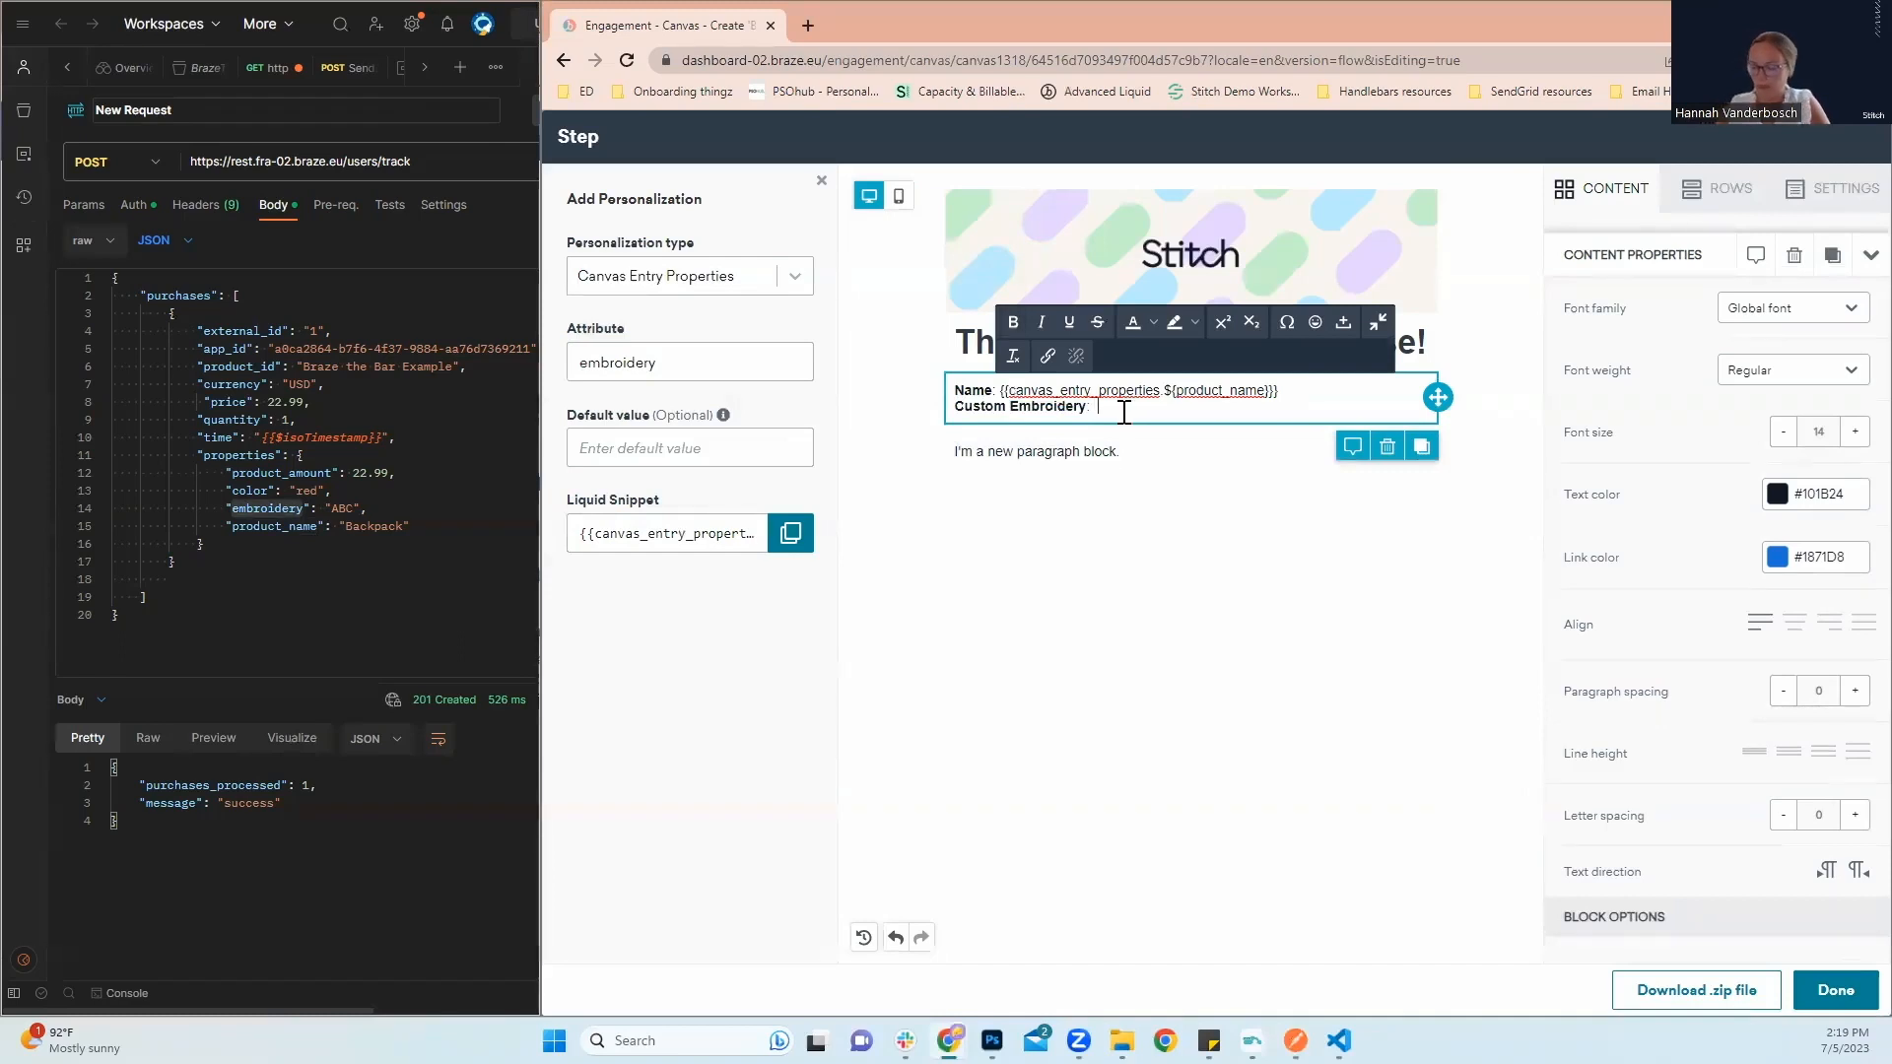
mouse_move(790, 532)
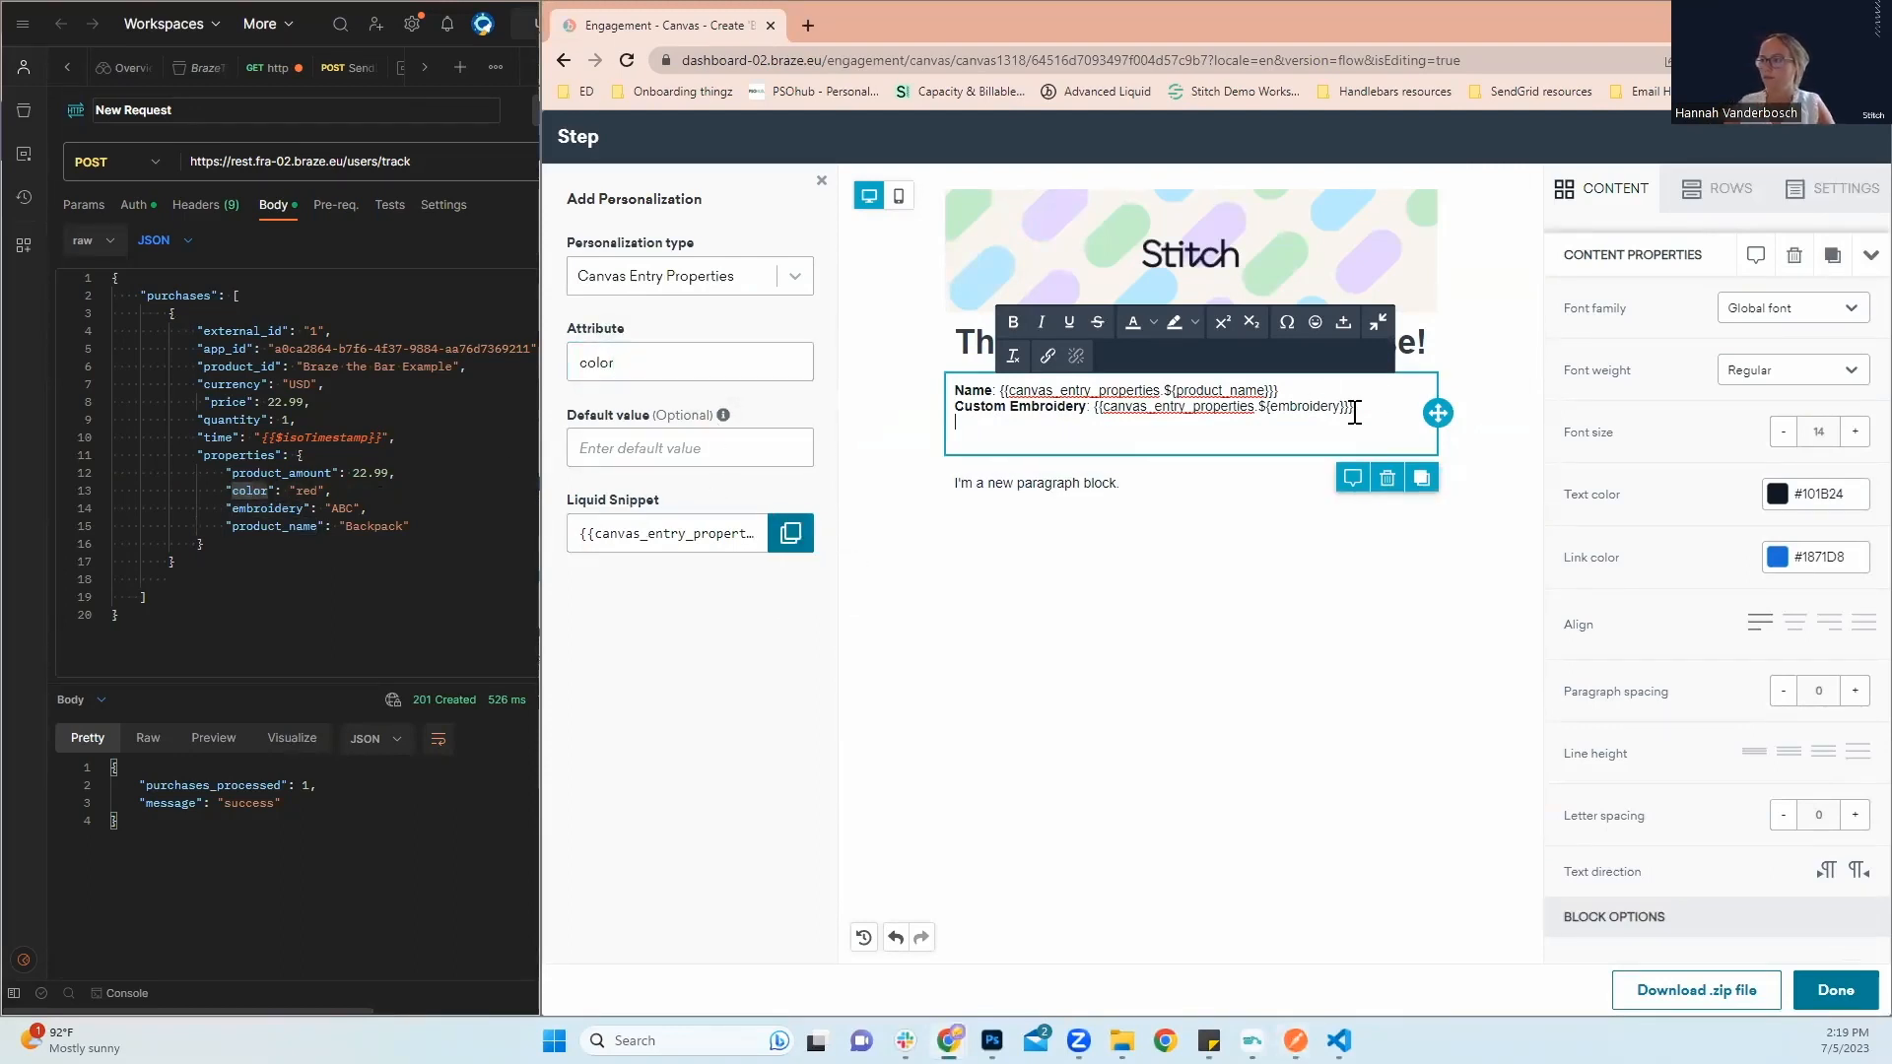
text(Color: {{canvas_entry_properties.${color)
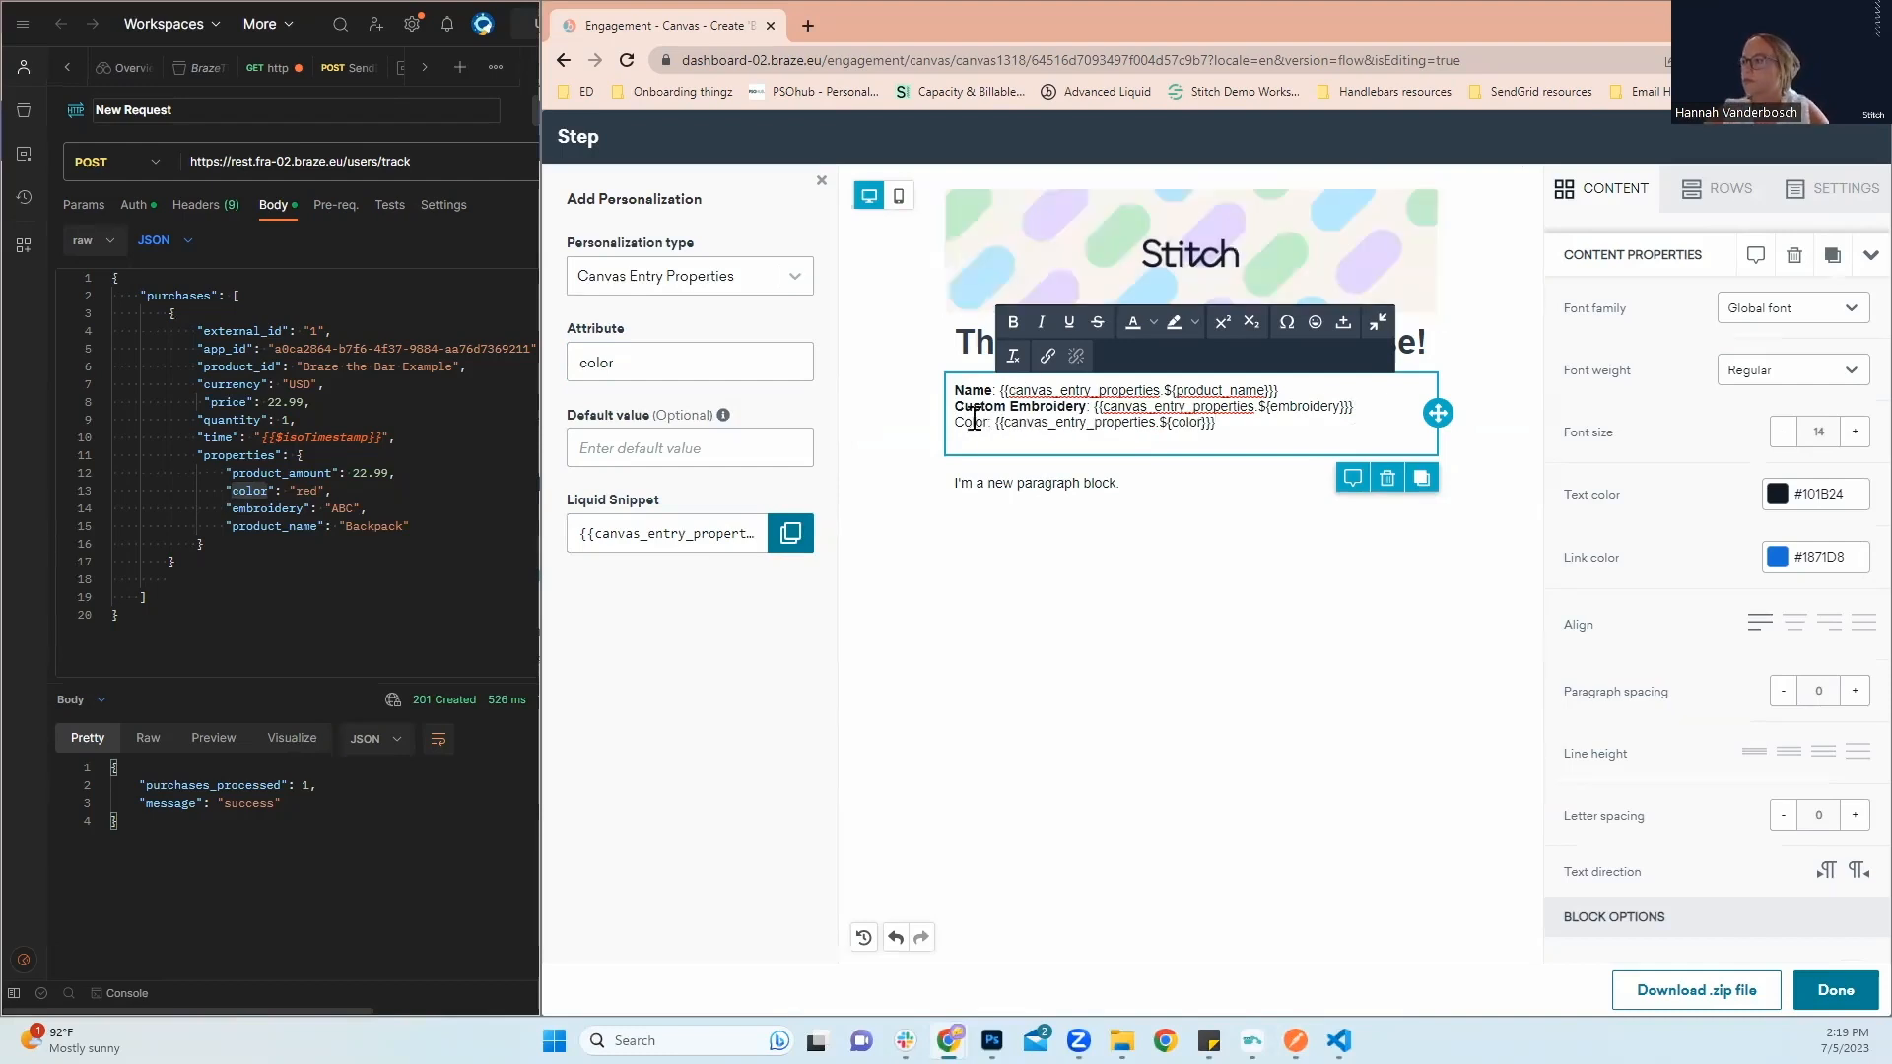
Bold 'Color', copy the product_amount snippet and add a 'Price:' line for it
double_click(968, 423)
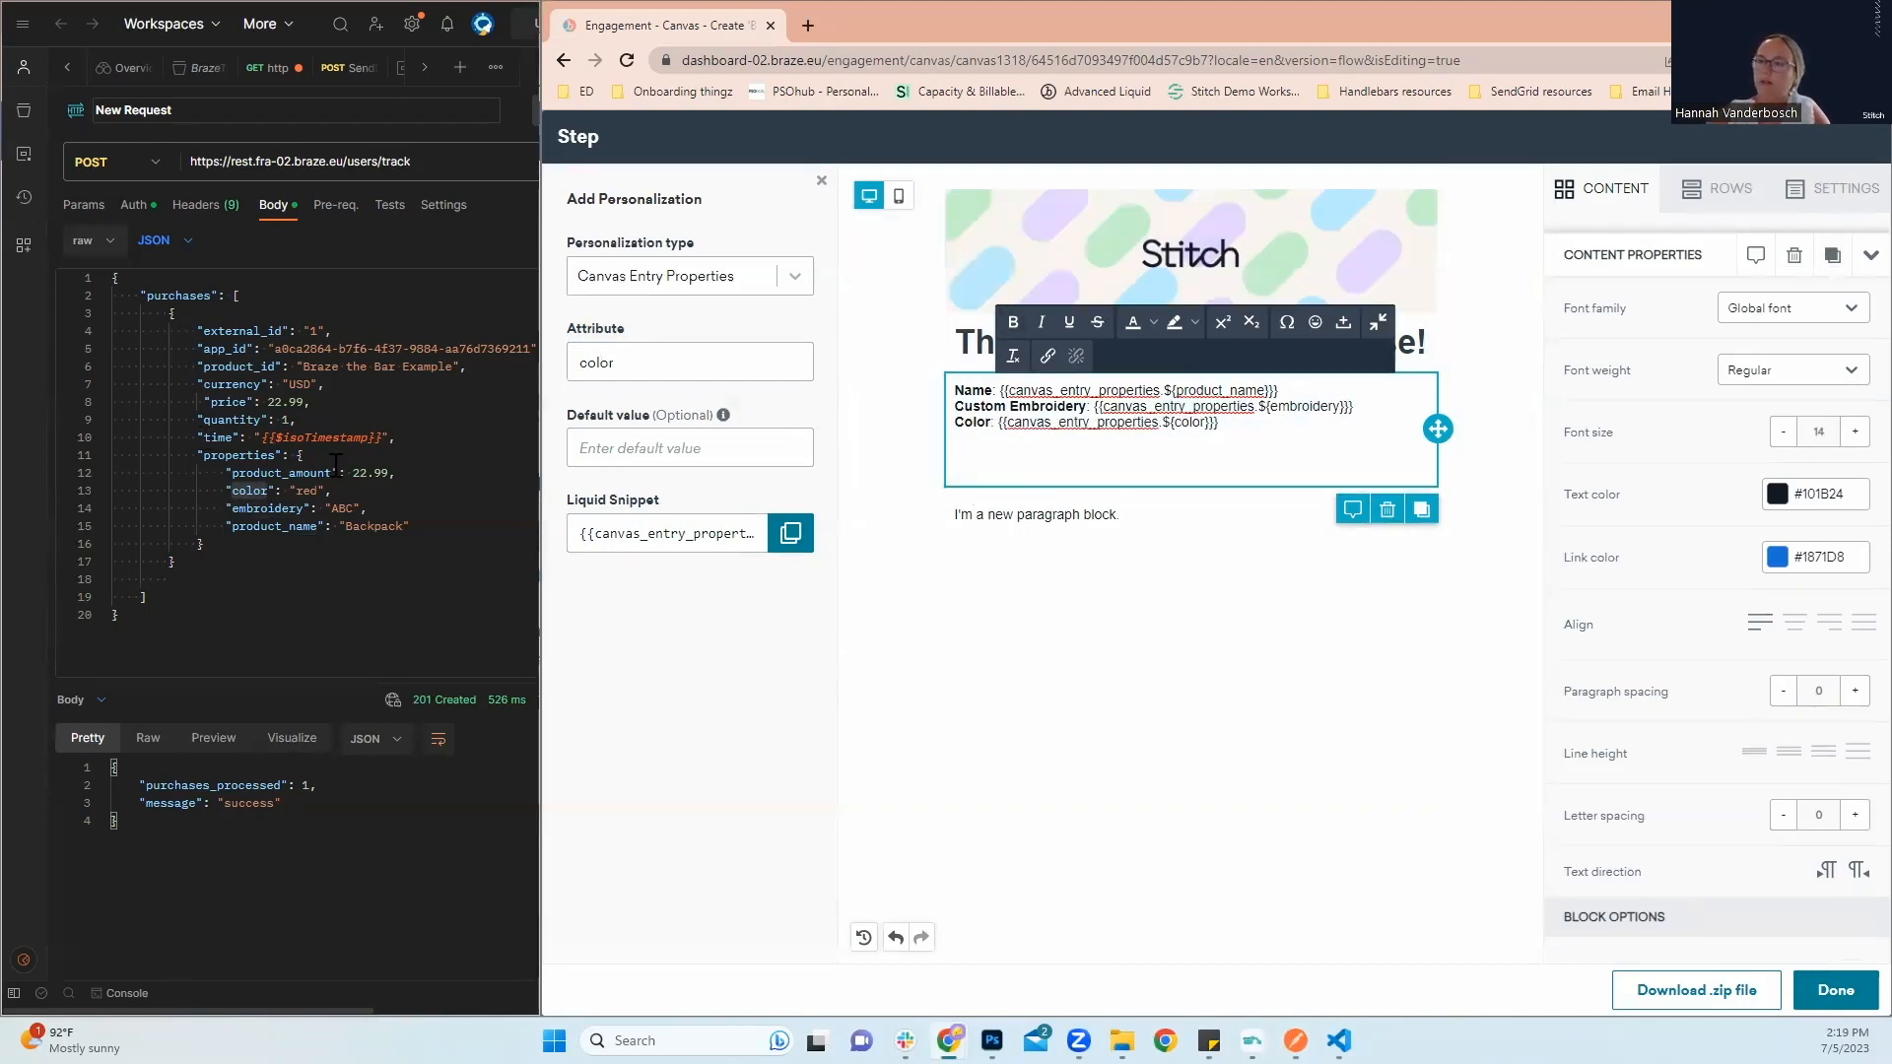
double_click(283, 473)
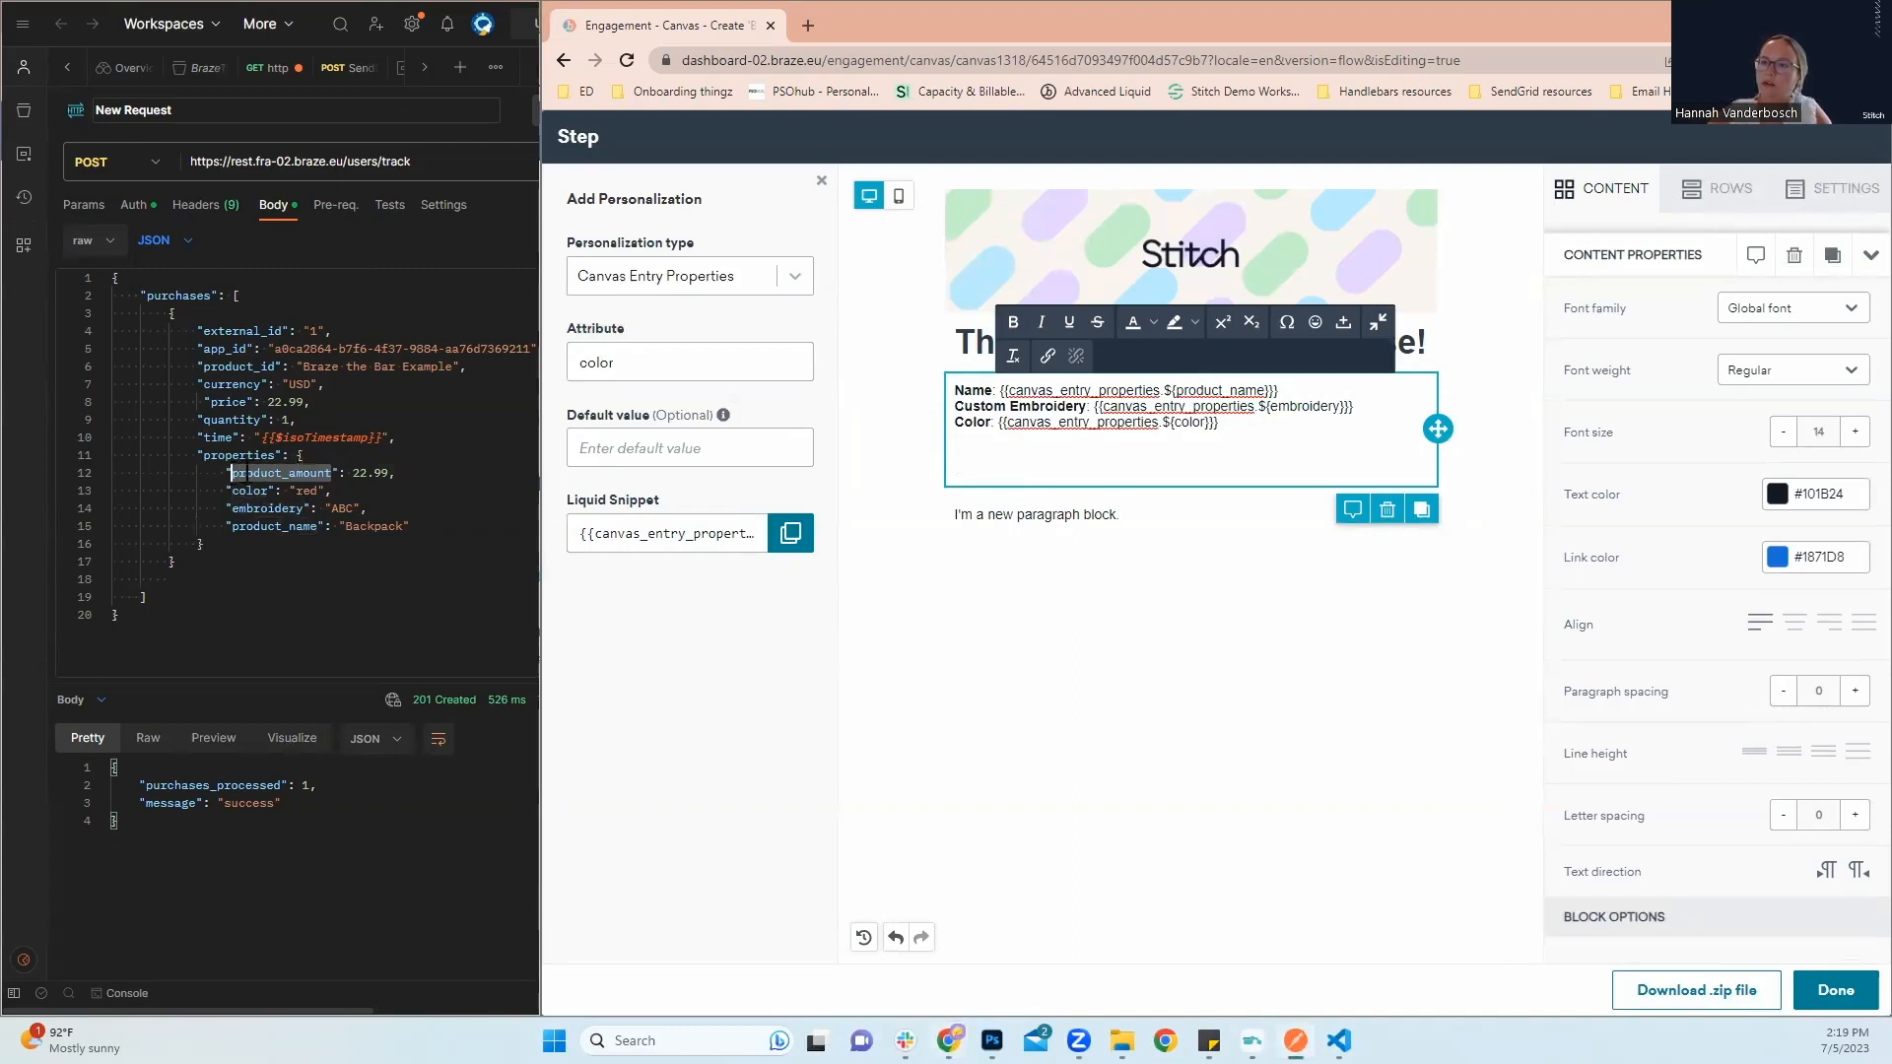
text(product_amount)
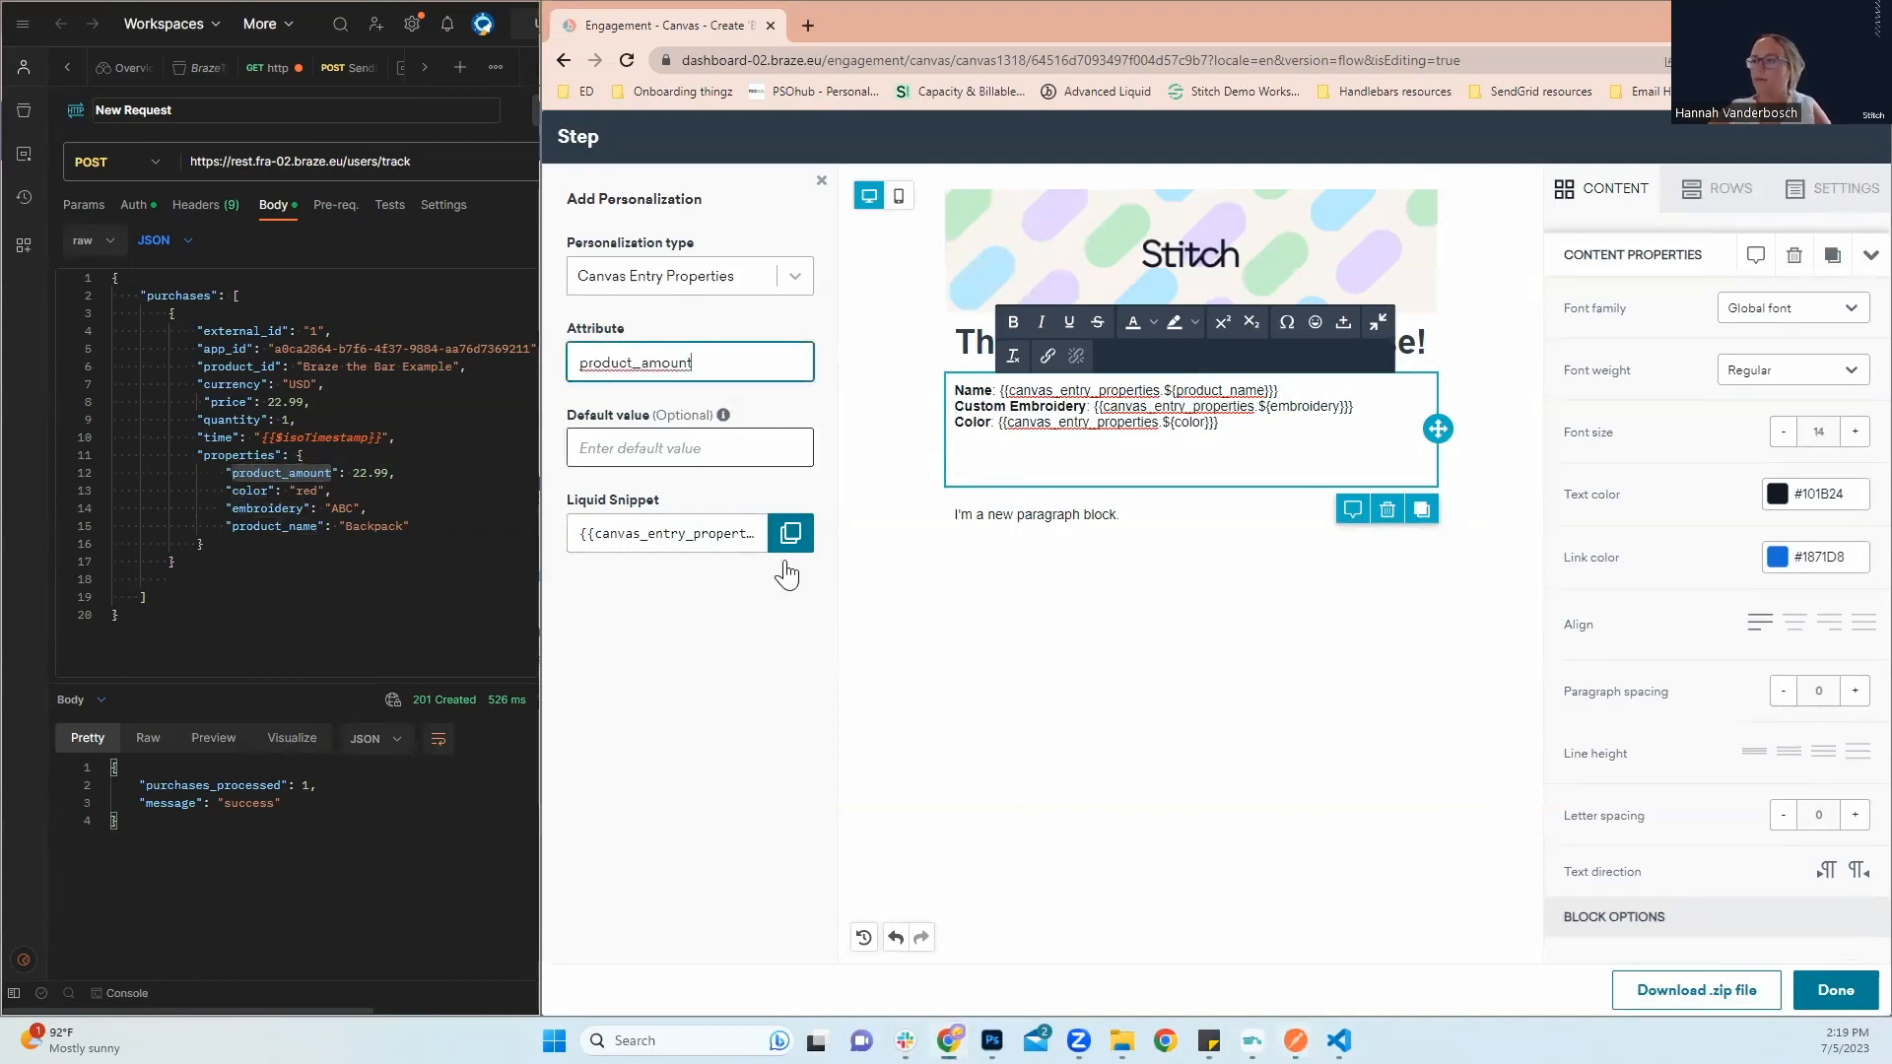
click(790, 533)
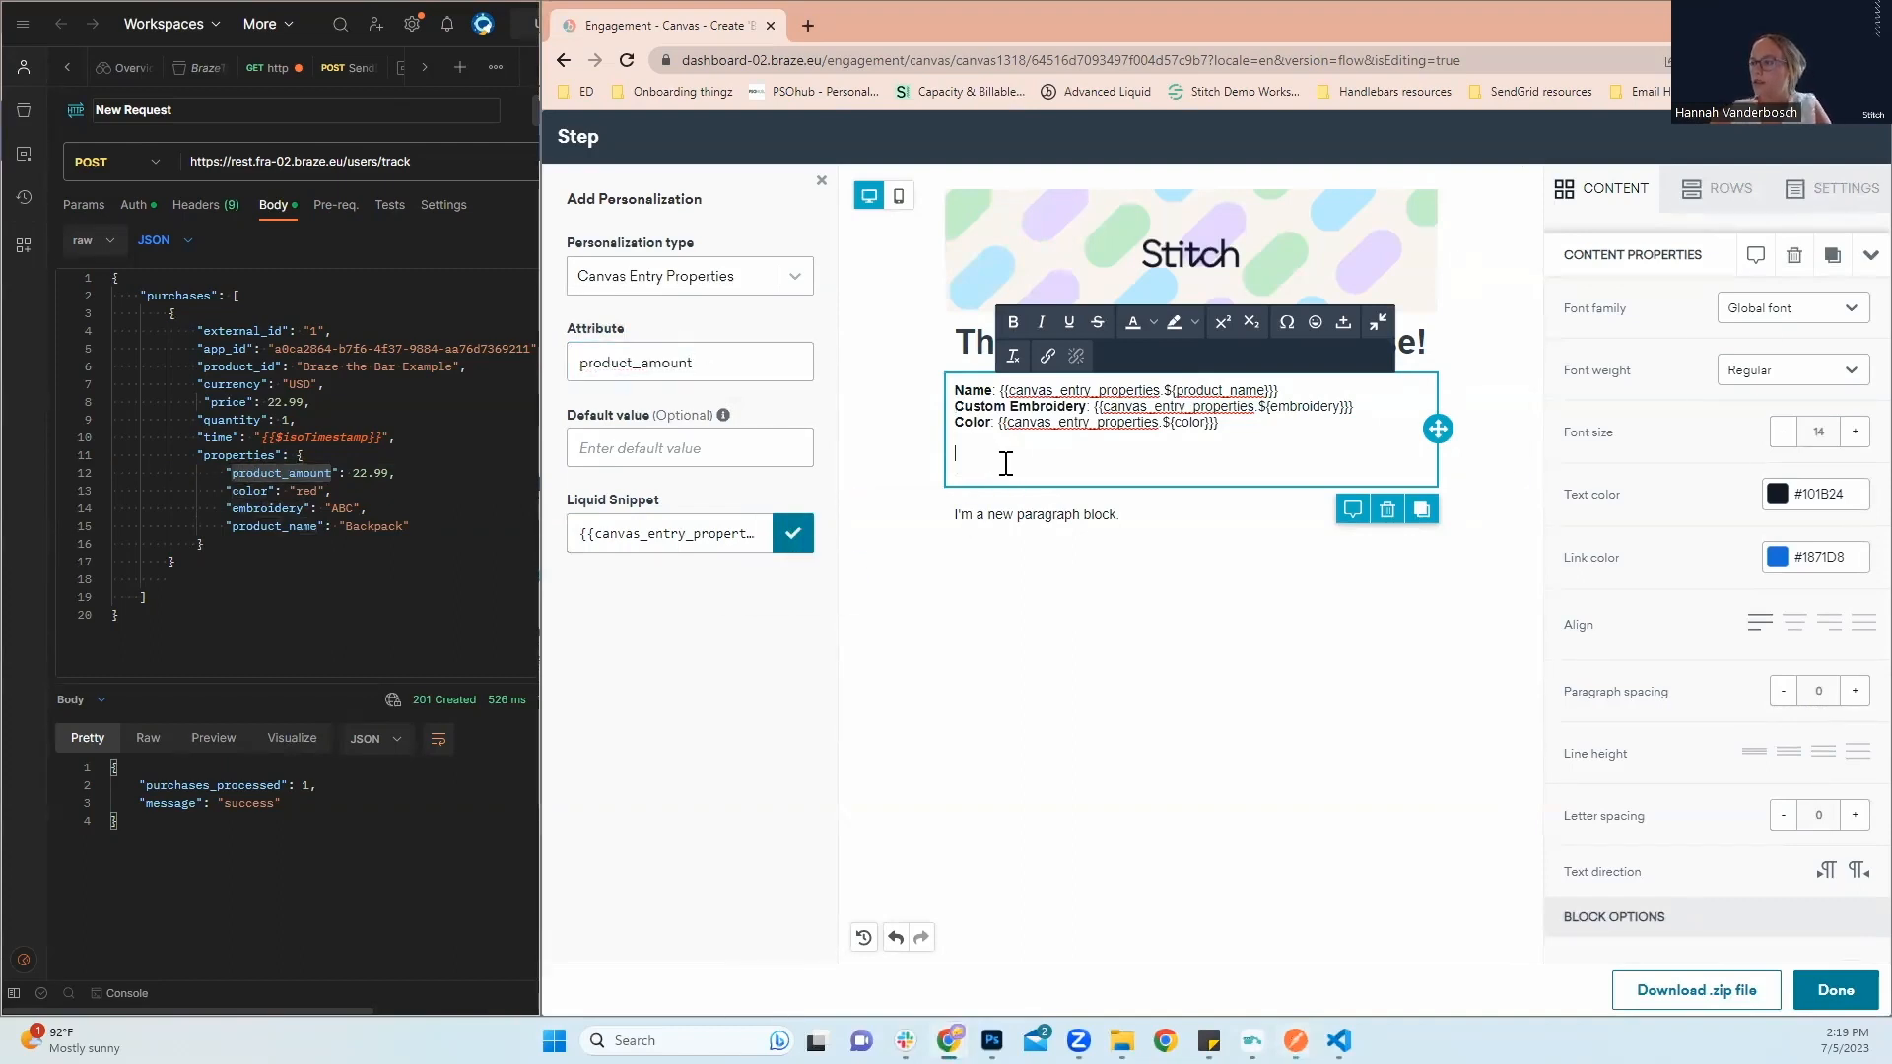
click(791, 532)
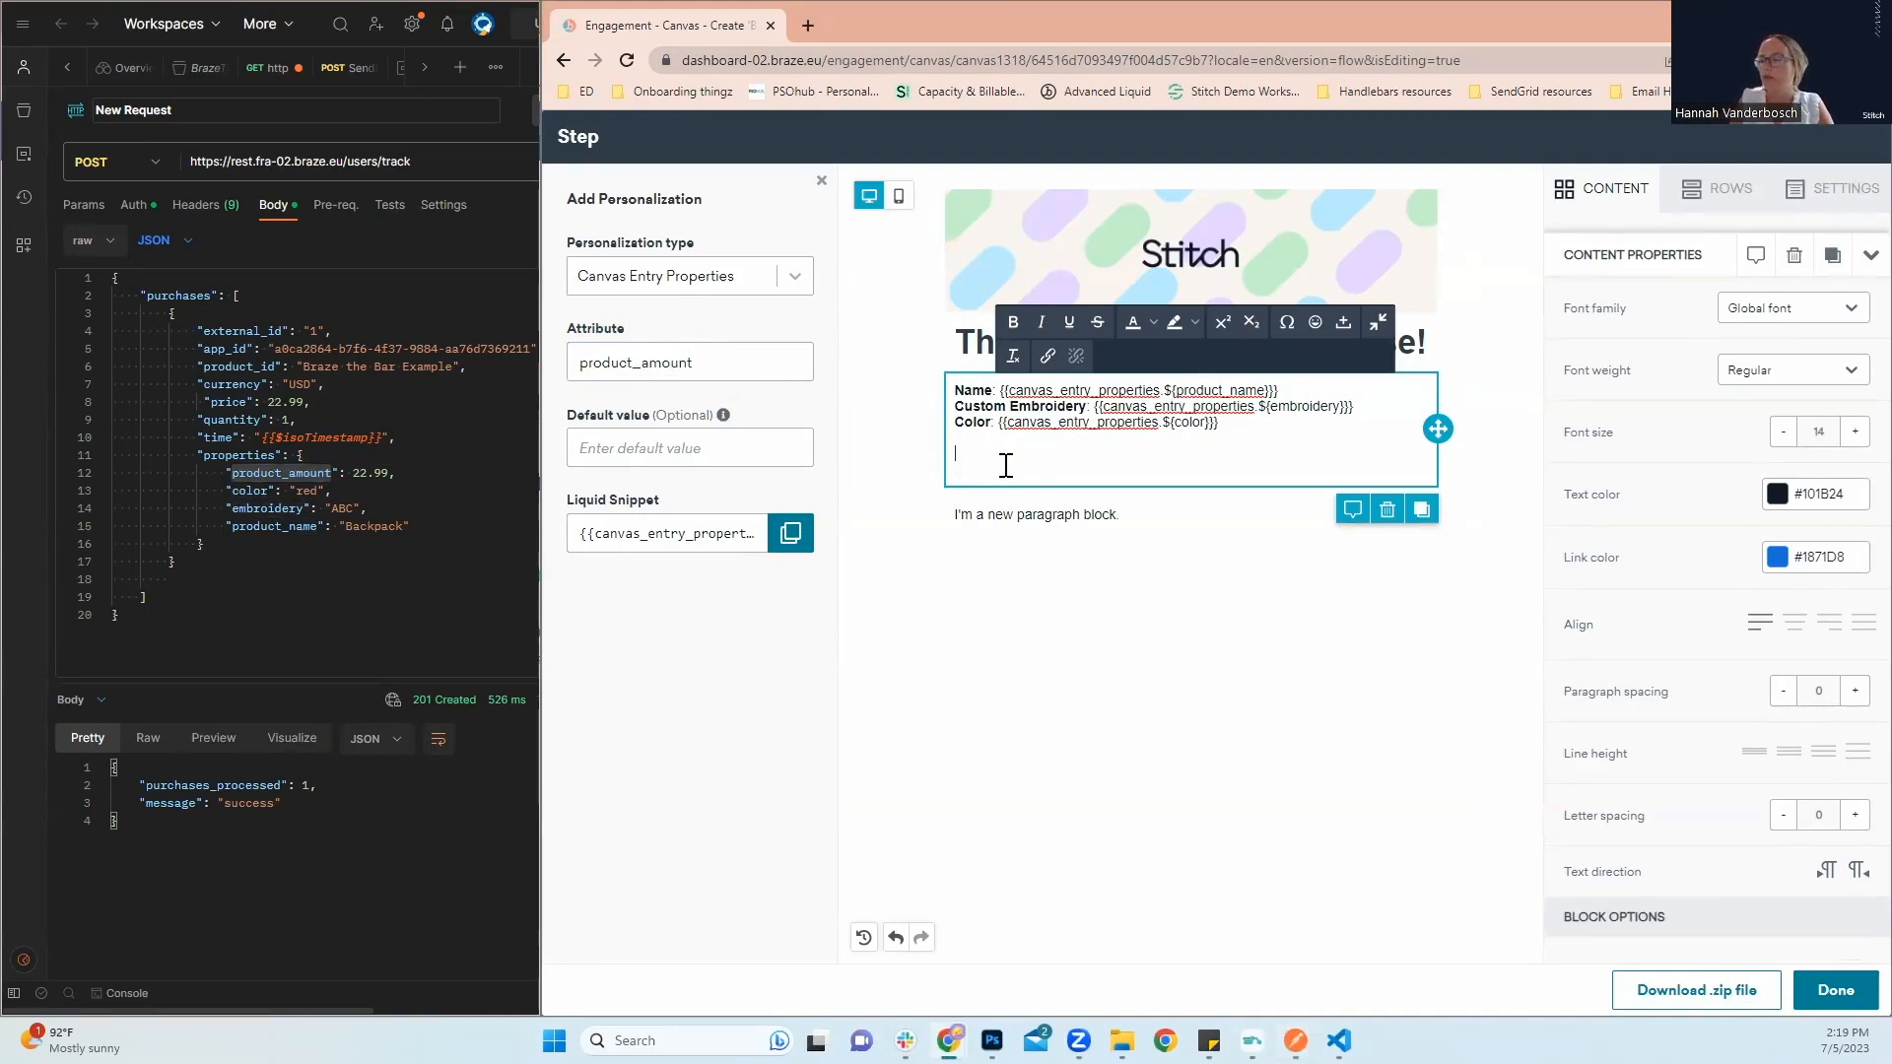
text(Price: {{canvas_entry_properties.${product_amount)
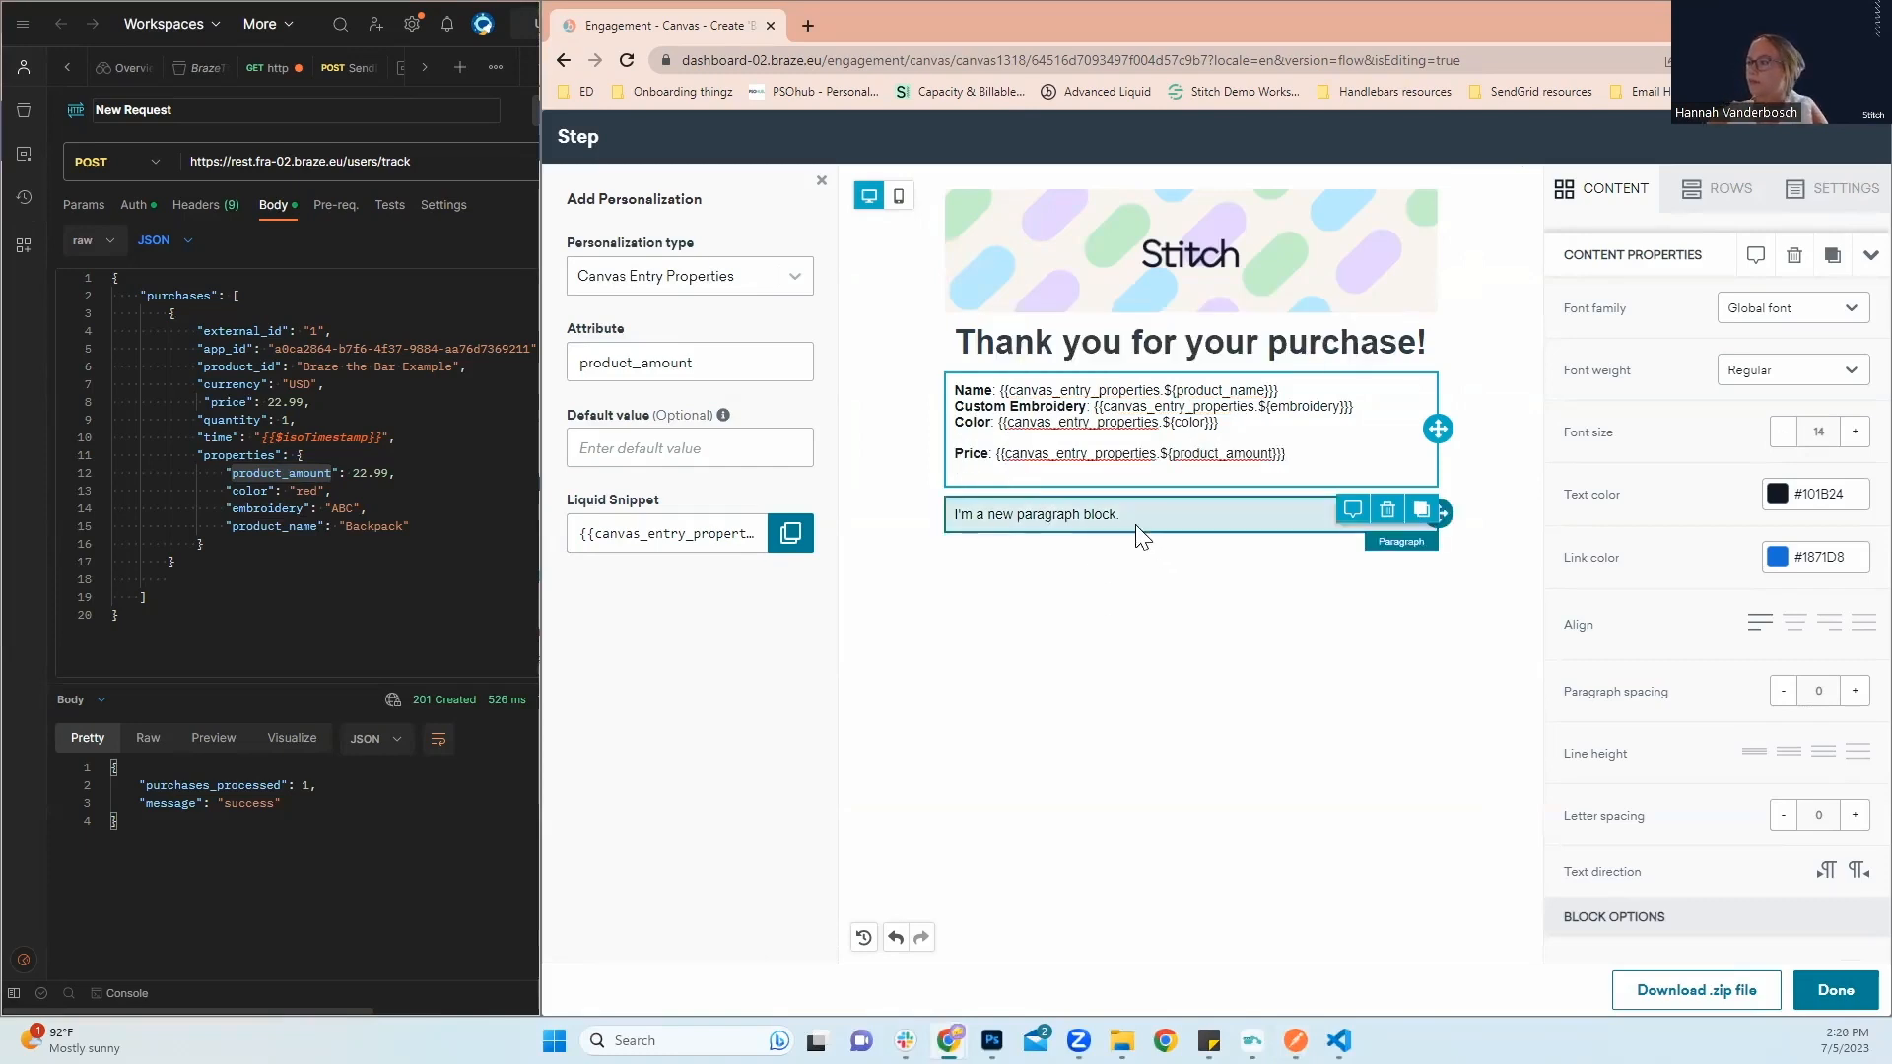
Put the Stitch address in the placeholder paragraph at size 12, colour #485259, centred
click(1717, 188)
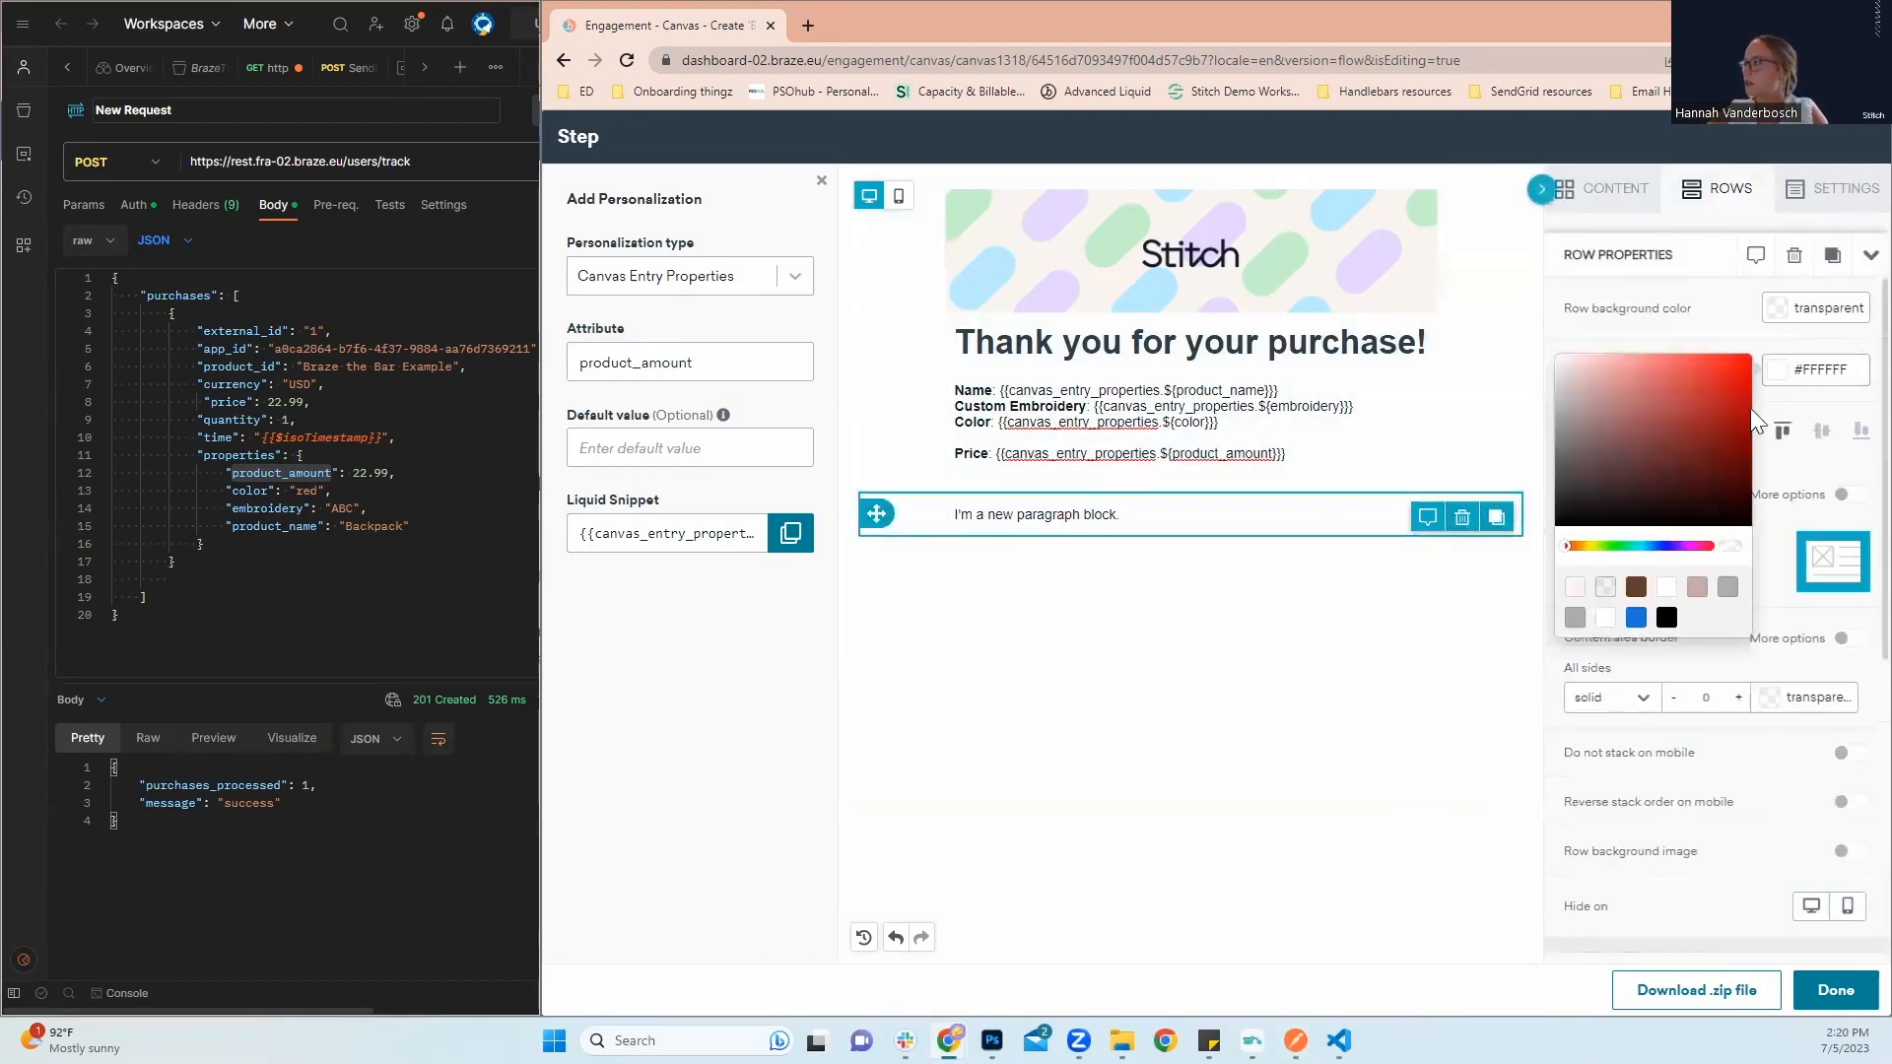
click(1086, 514)
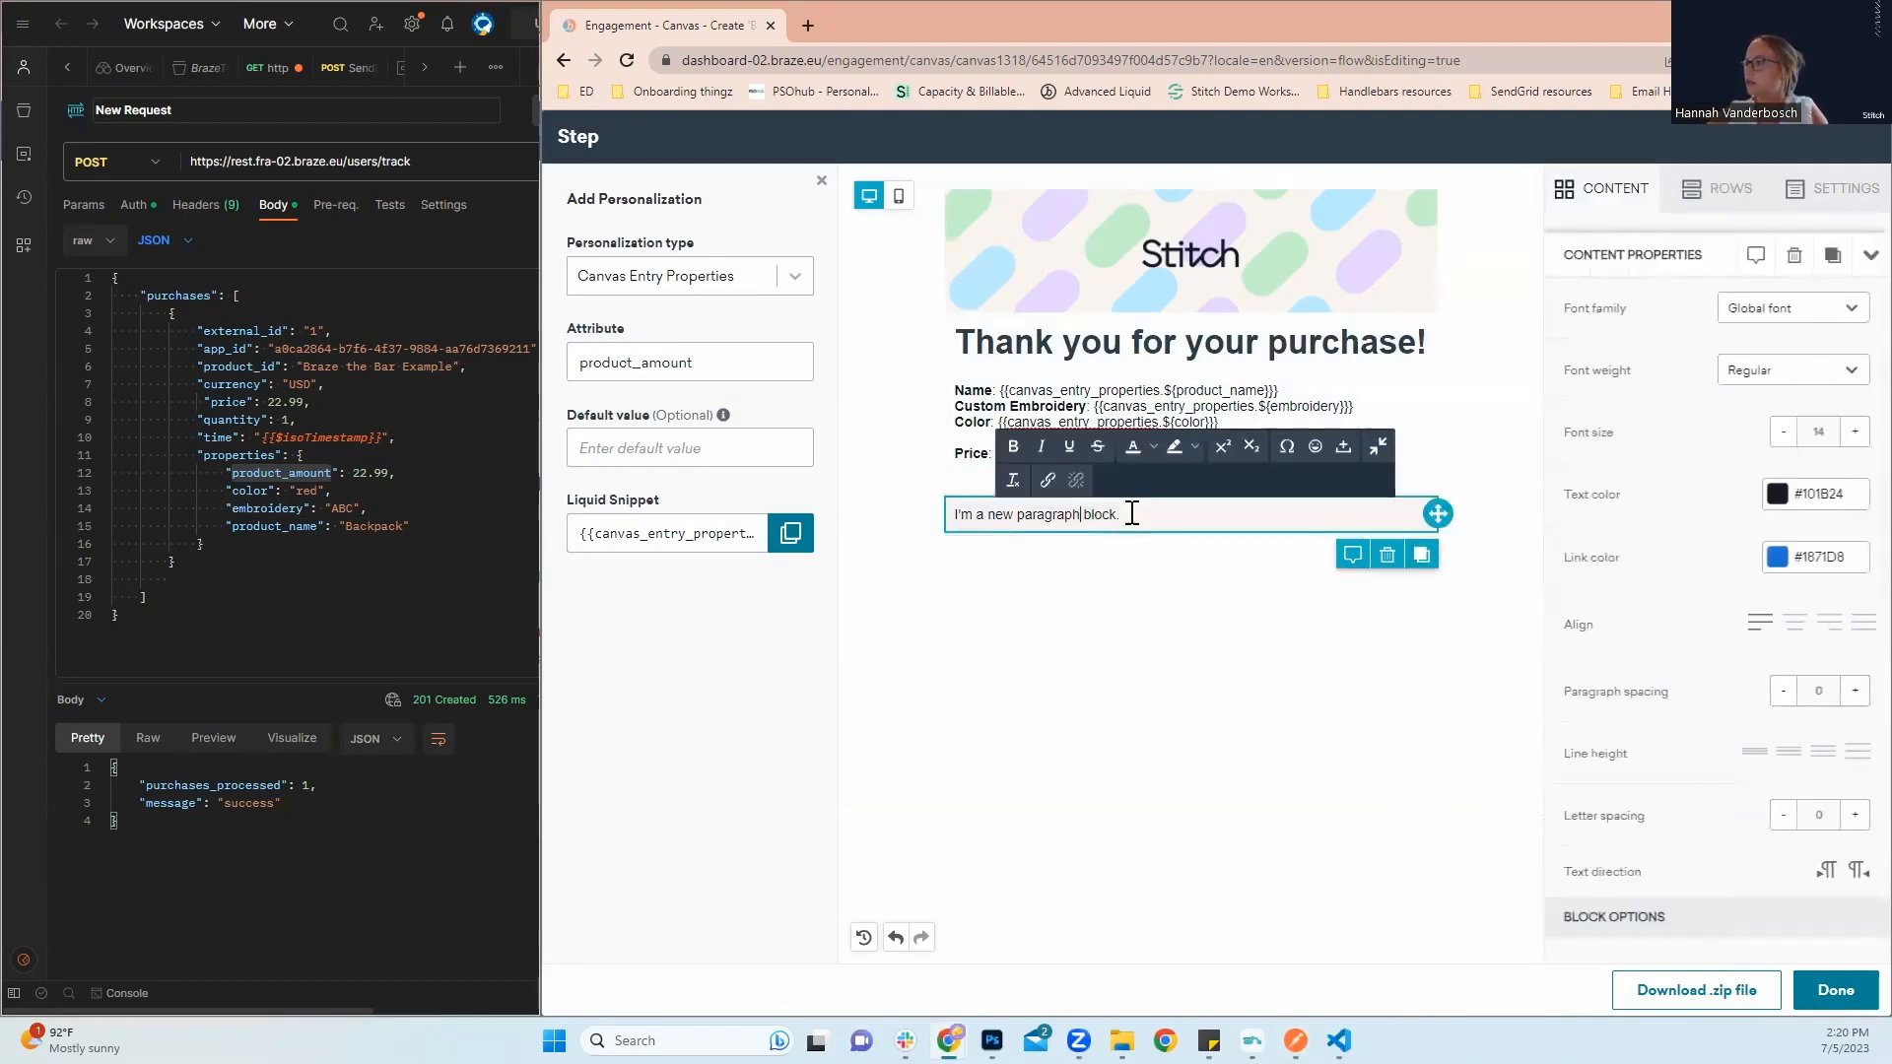
key(ctrl+a)
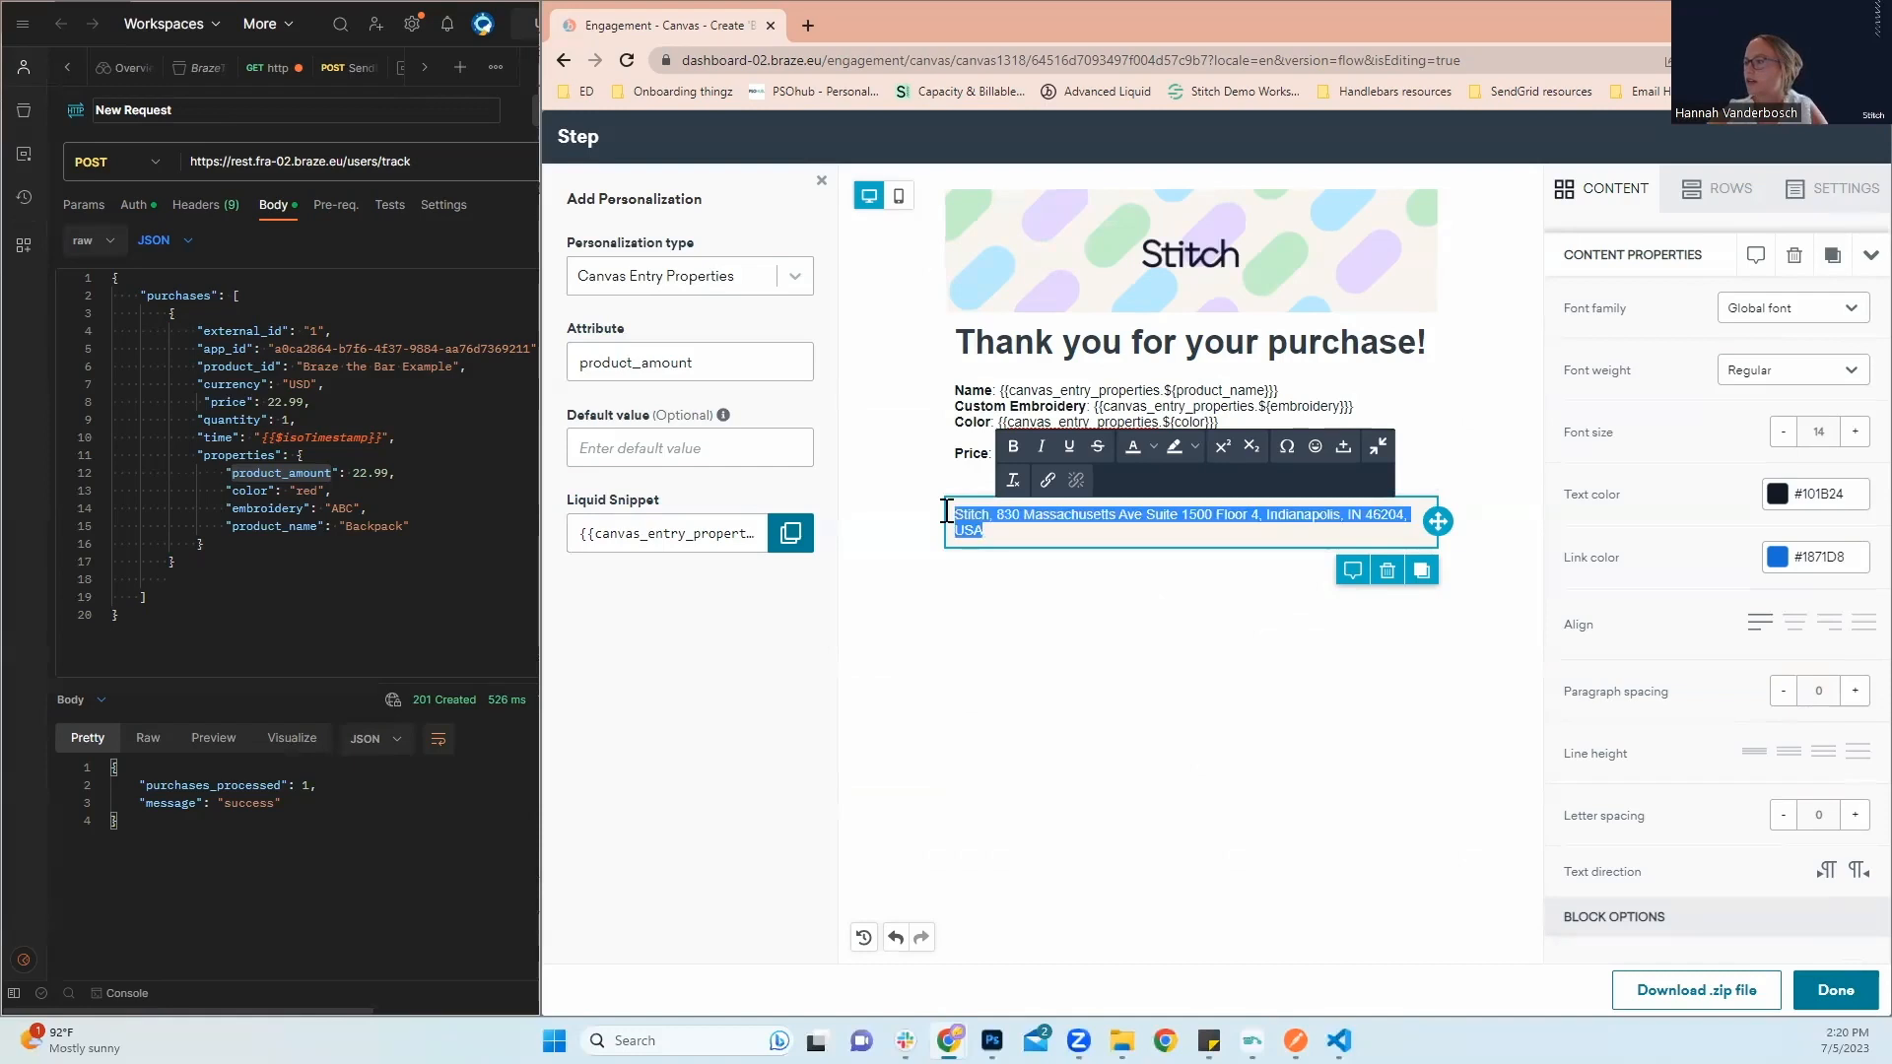
click(1784, 430)
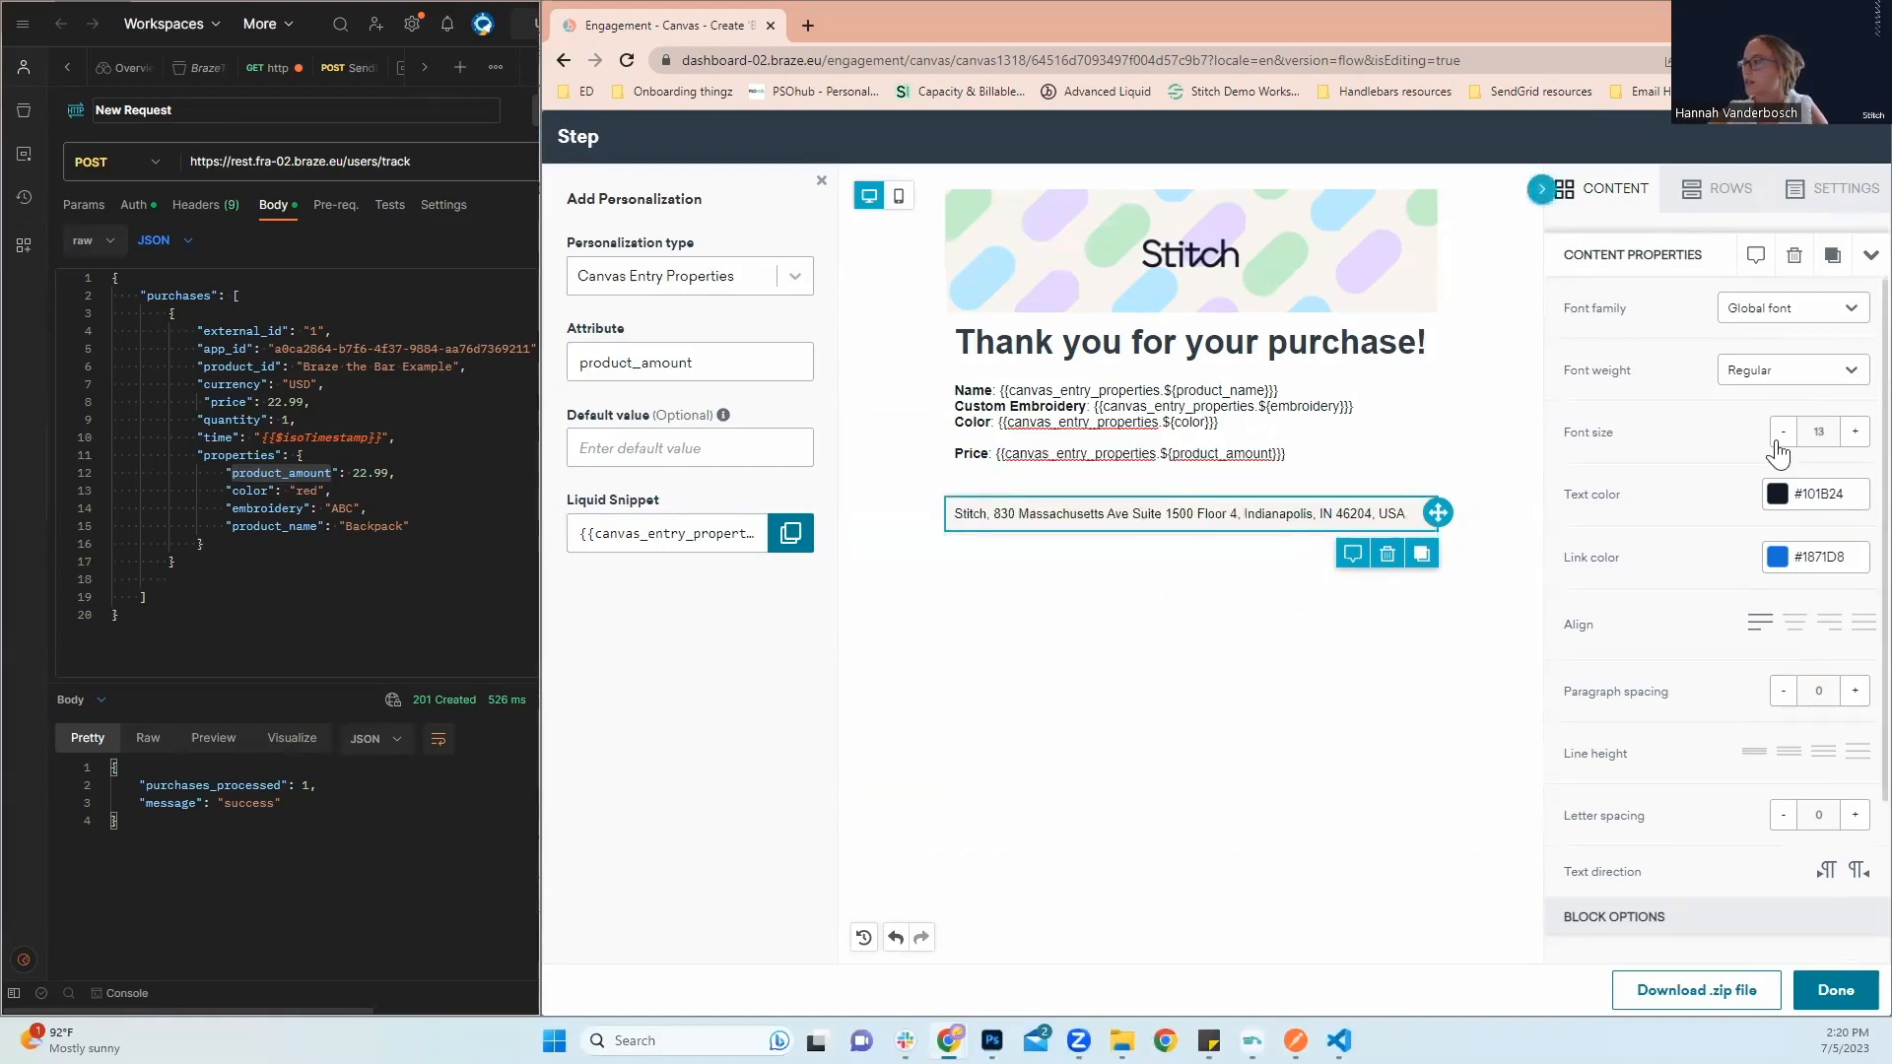
click(1783, 431)
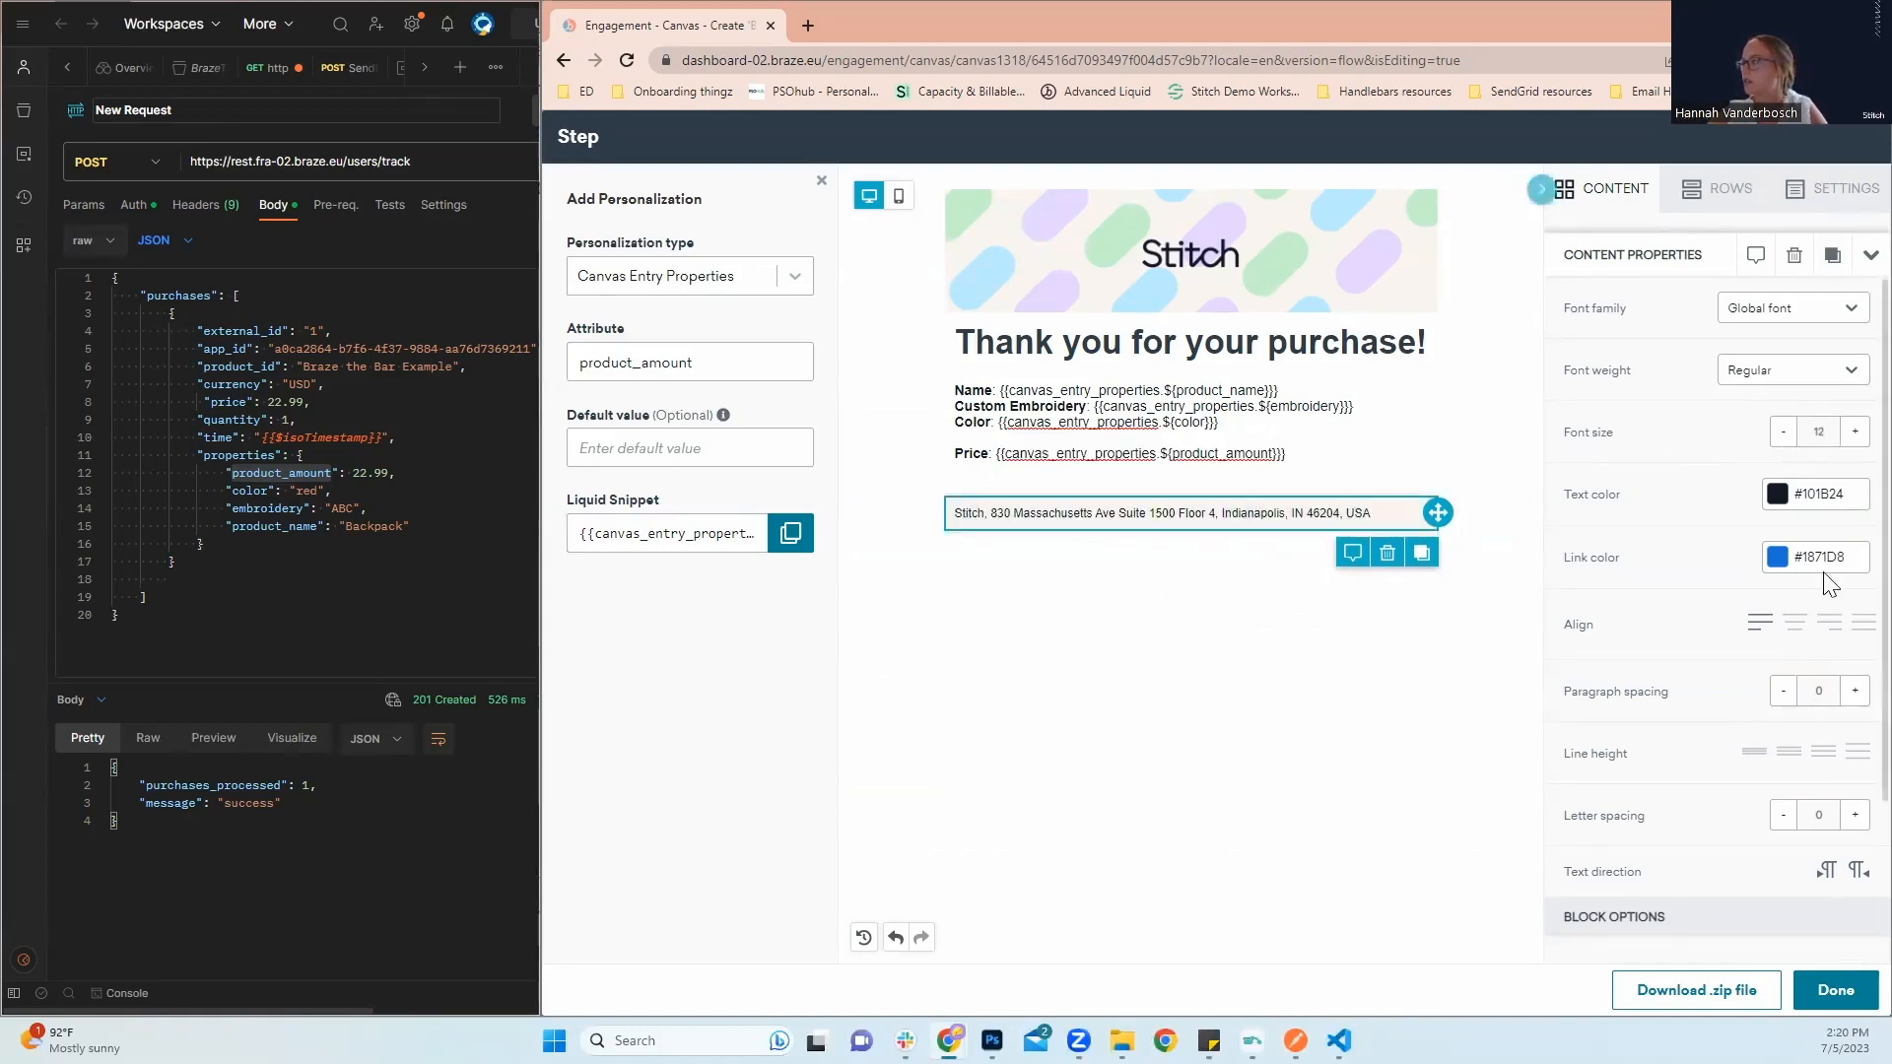
click(1775, 493)
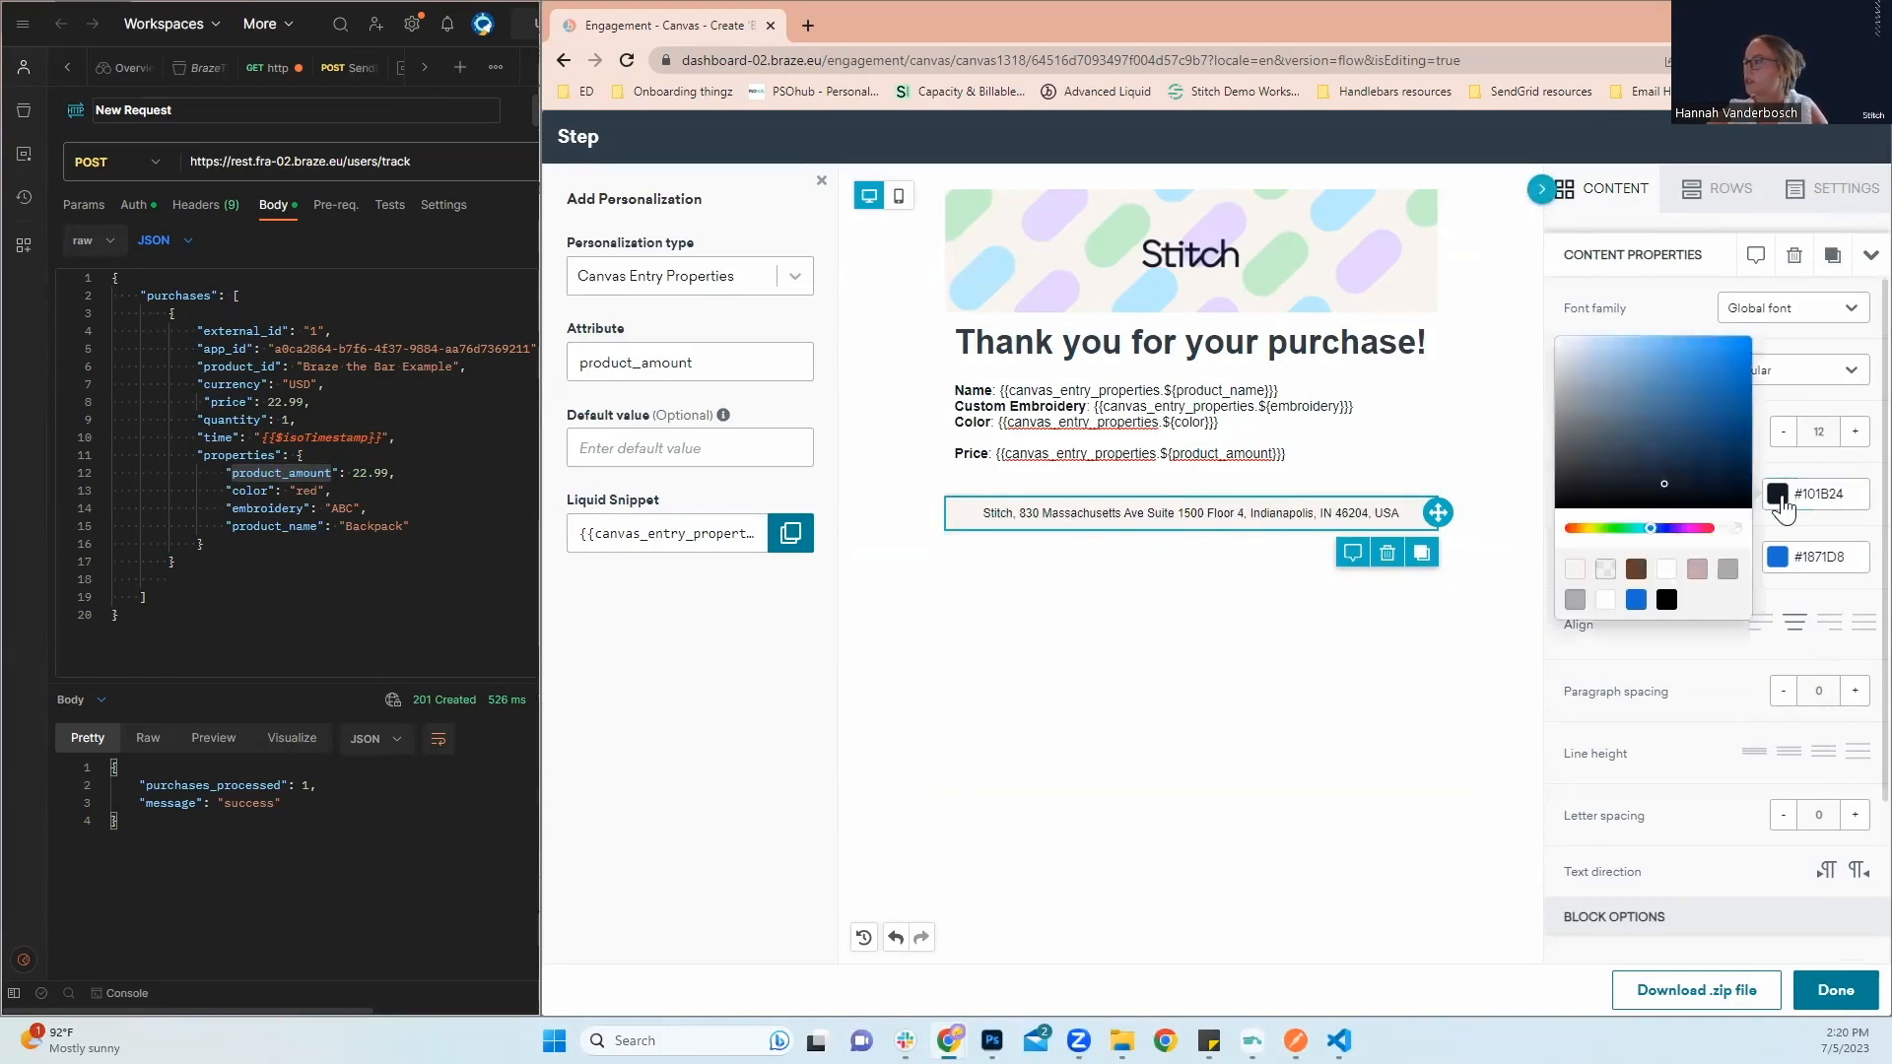
mouse_move(1607, 488)
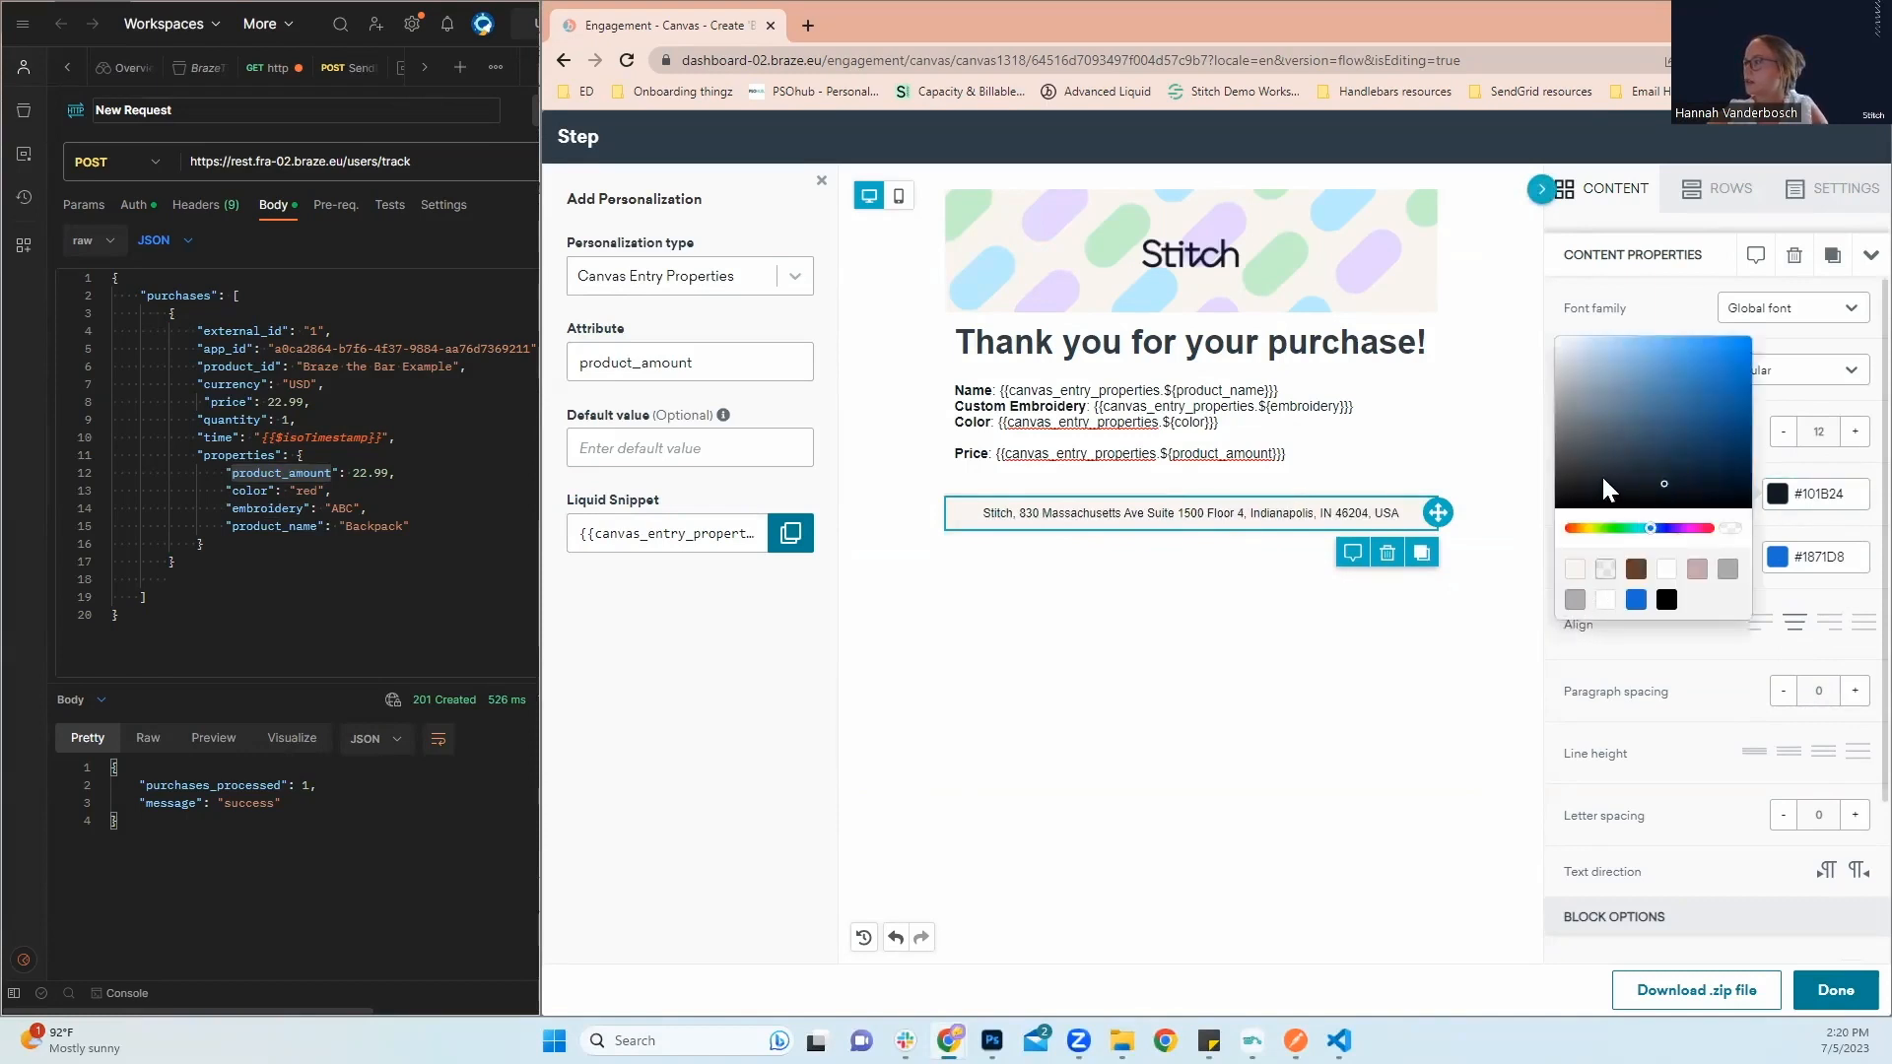
click(1590, 449)
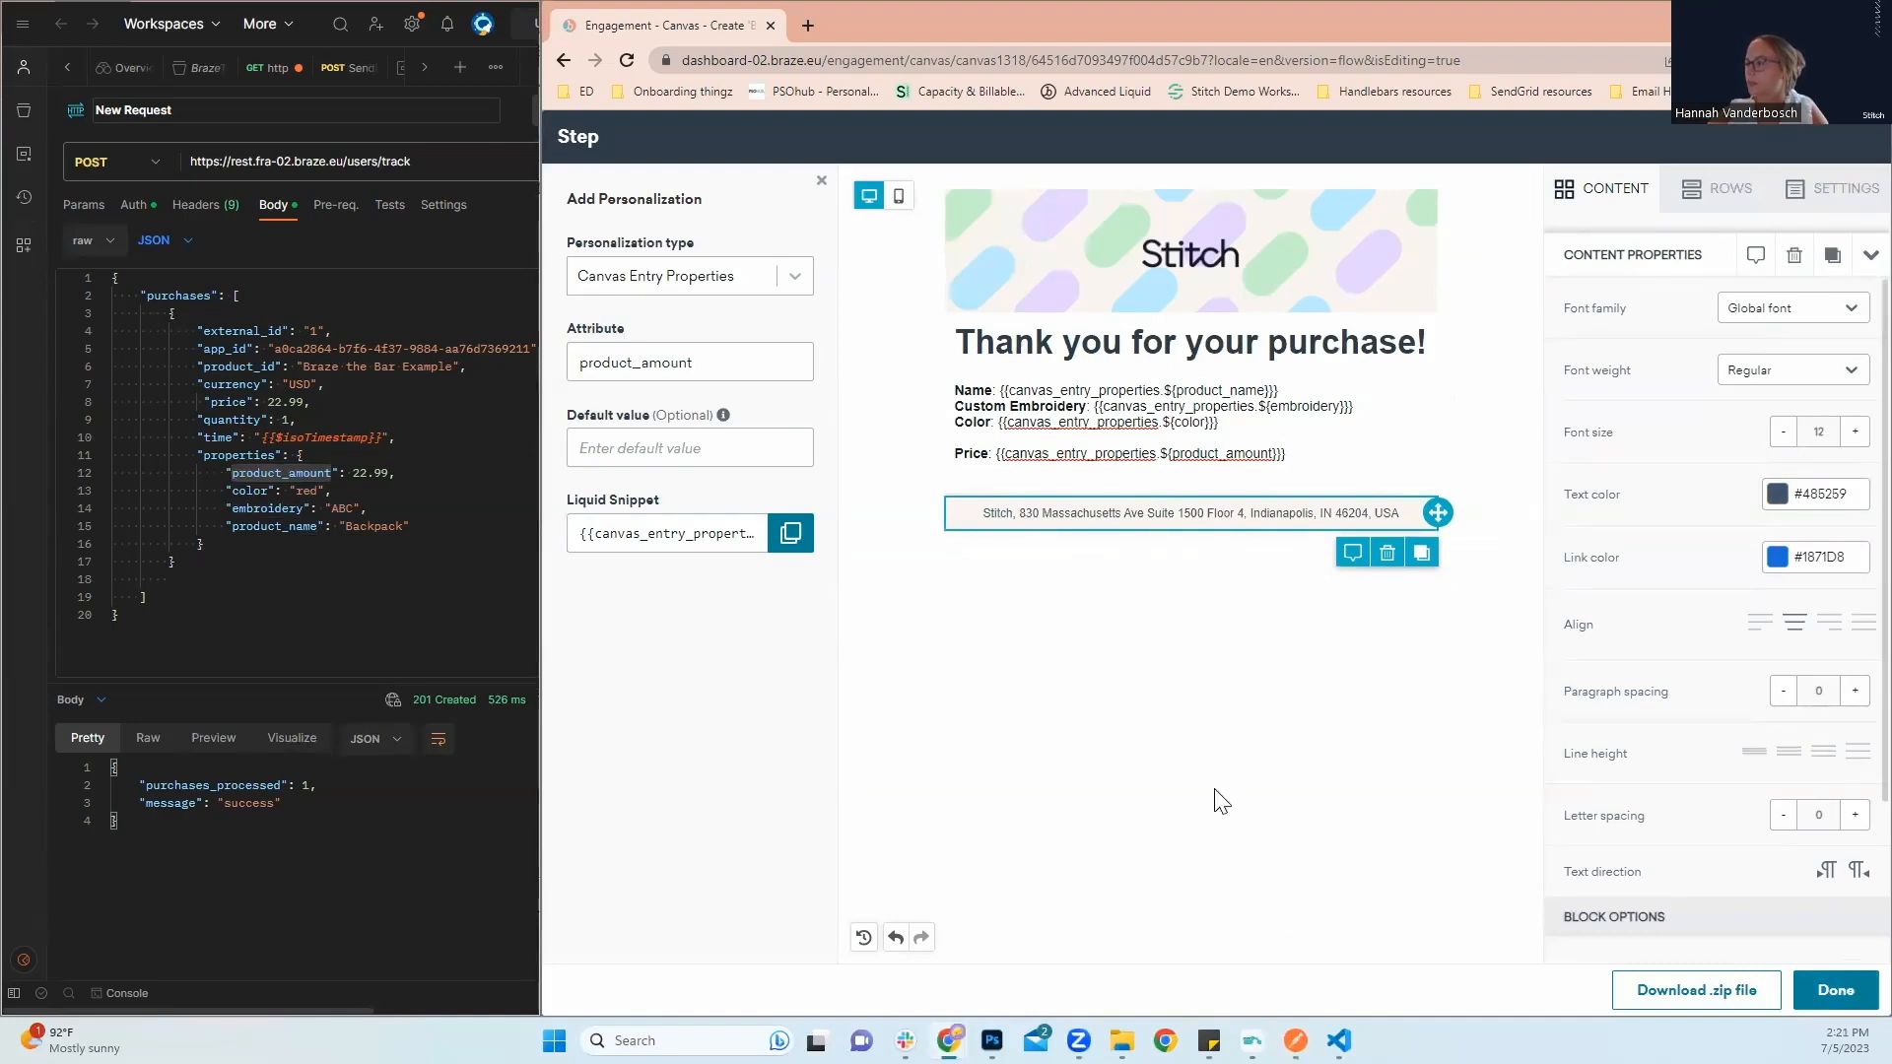
mouse_move(1391, 912)
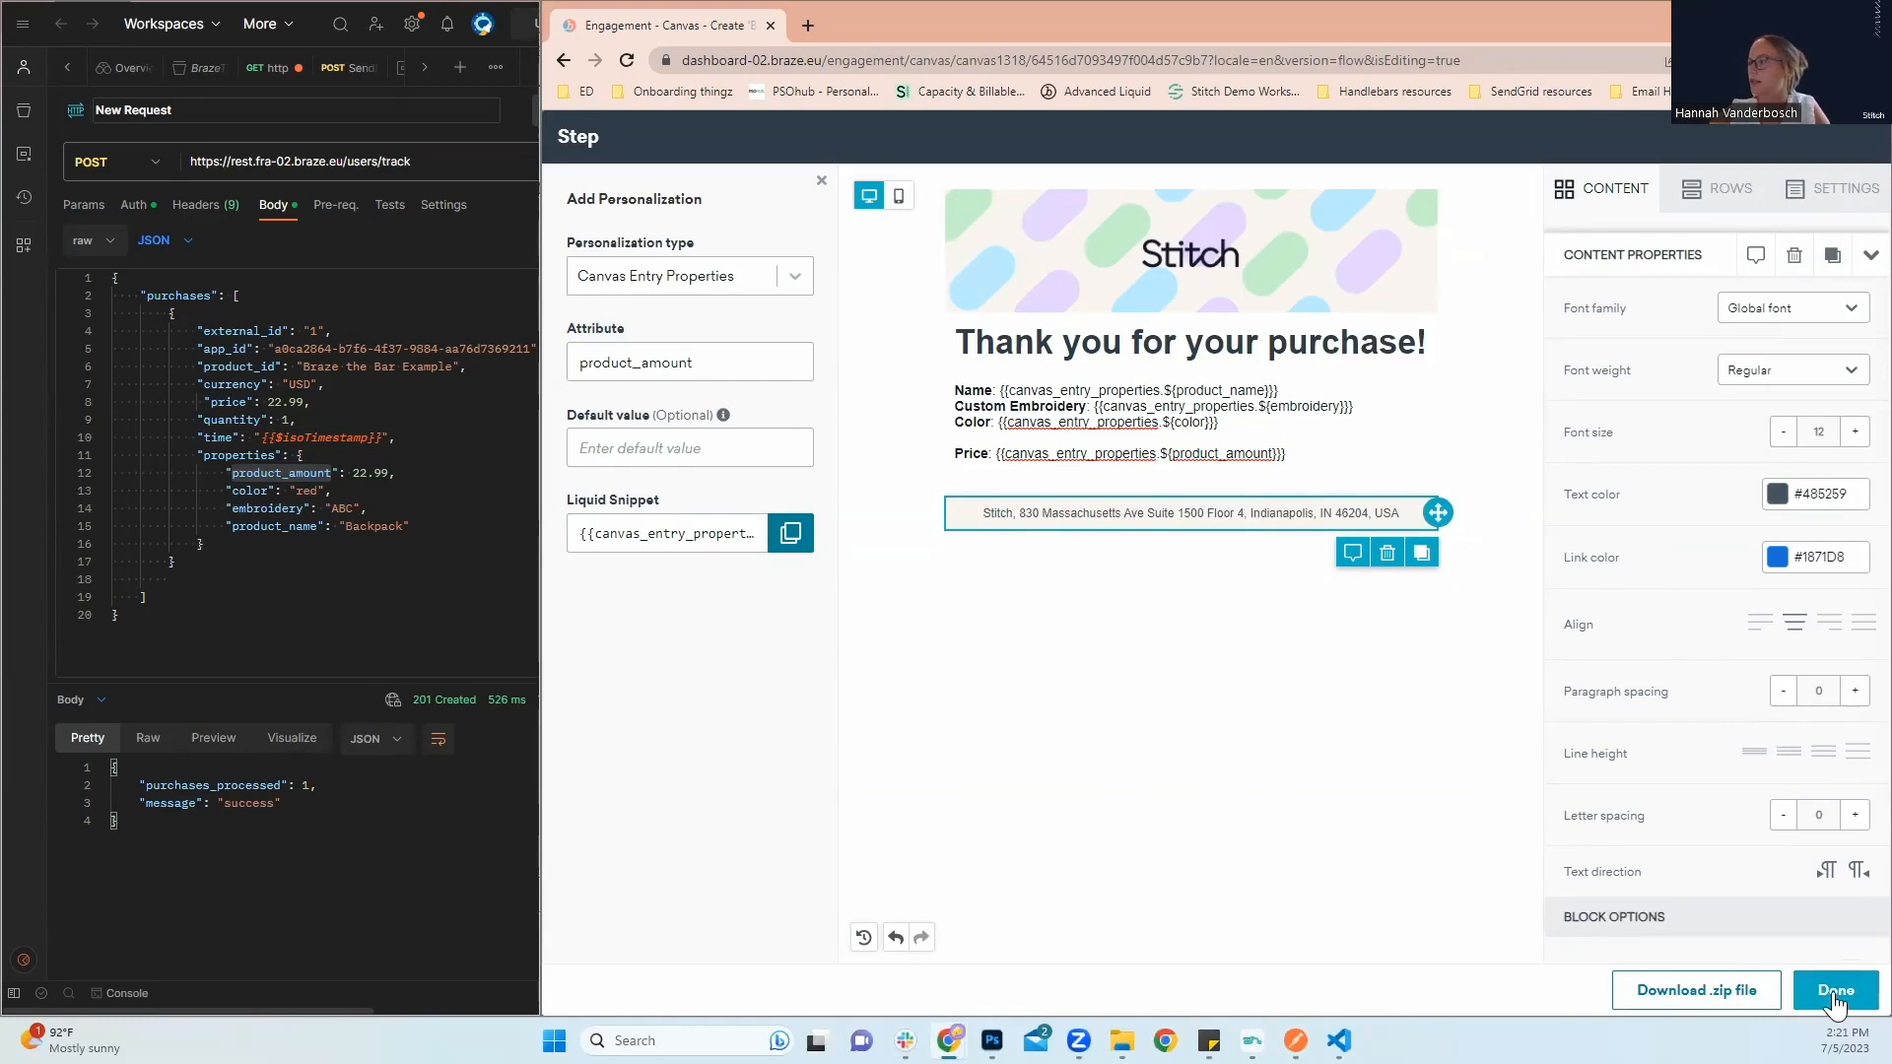
Enter 'Thank you for your purchase!' as the email subject in Sending Settings
click(1833, 989)
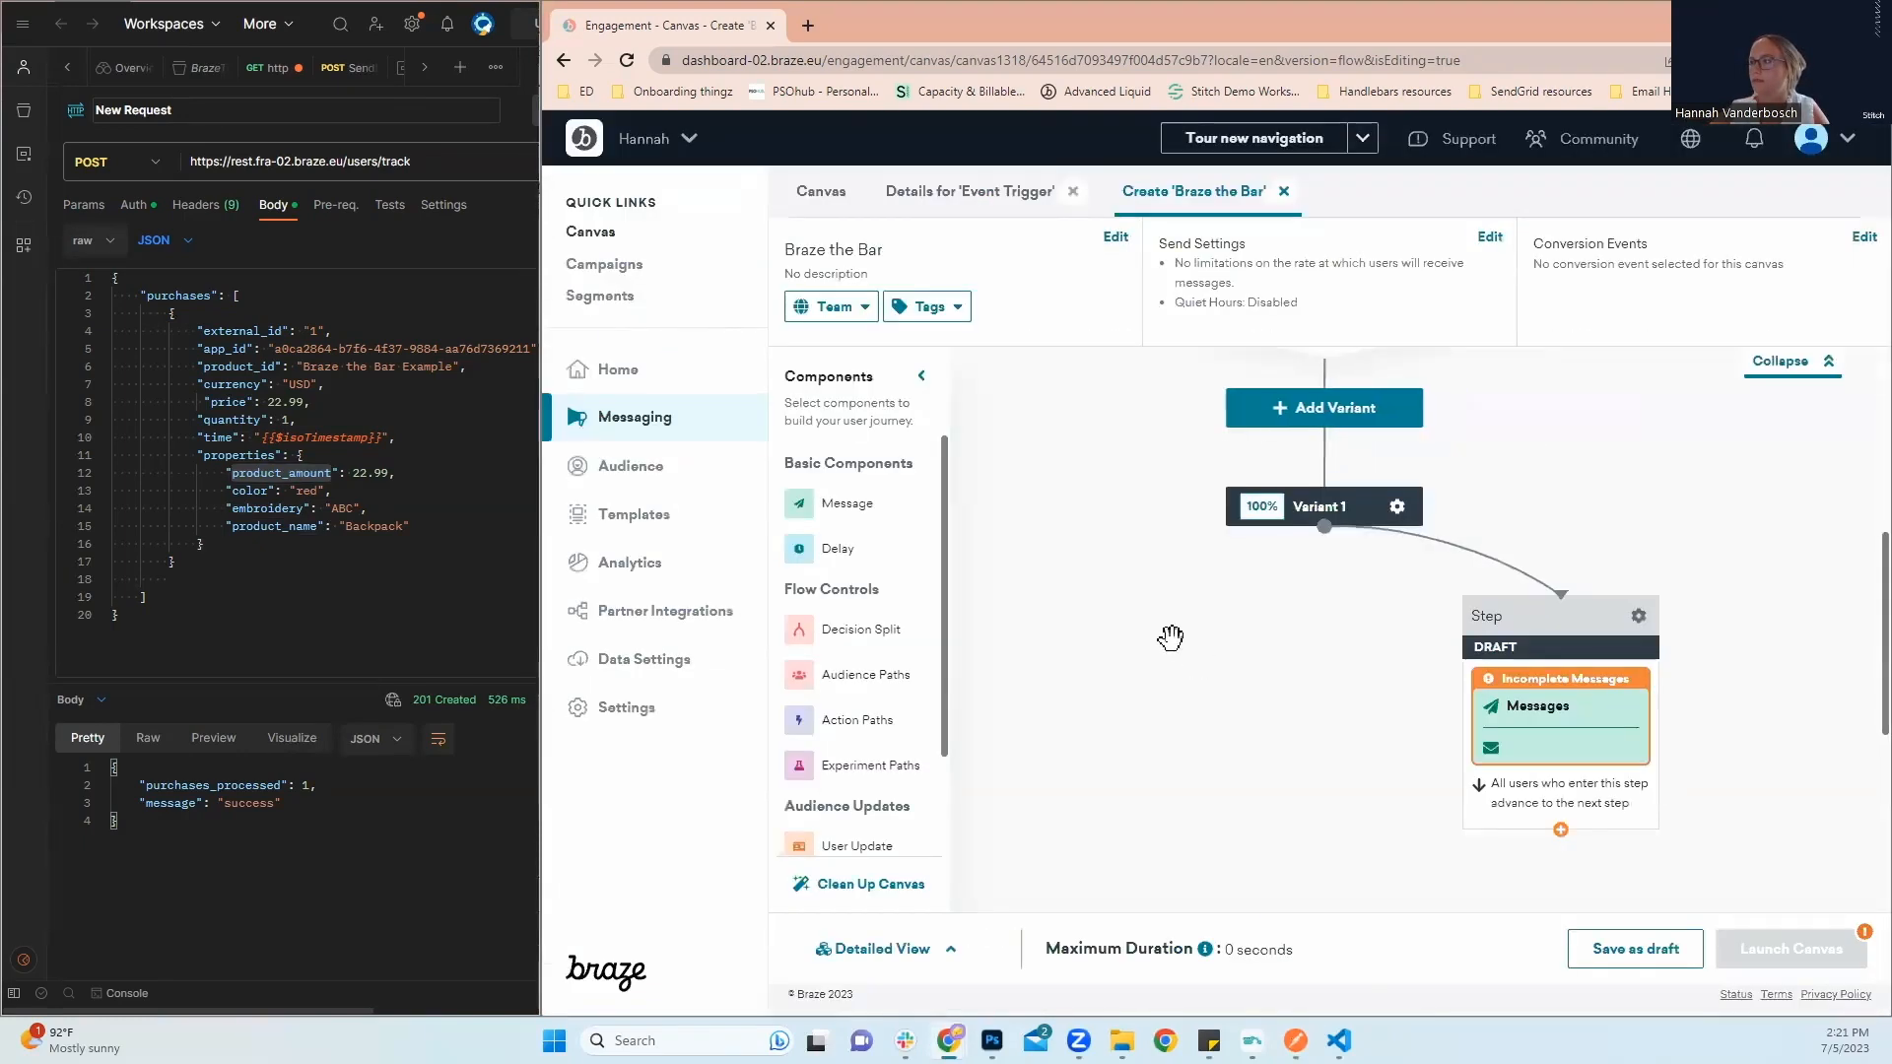
click(1559, 705)
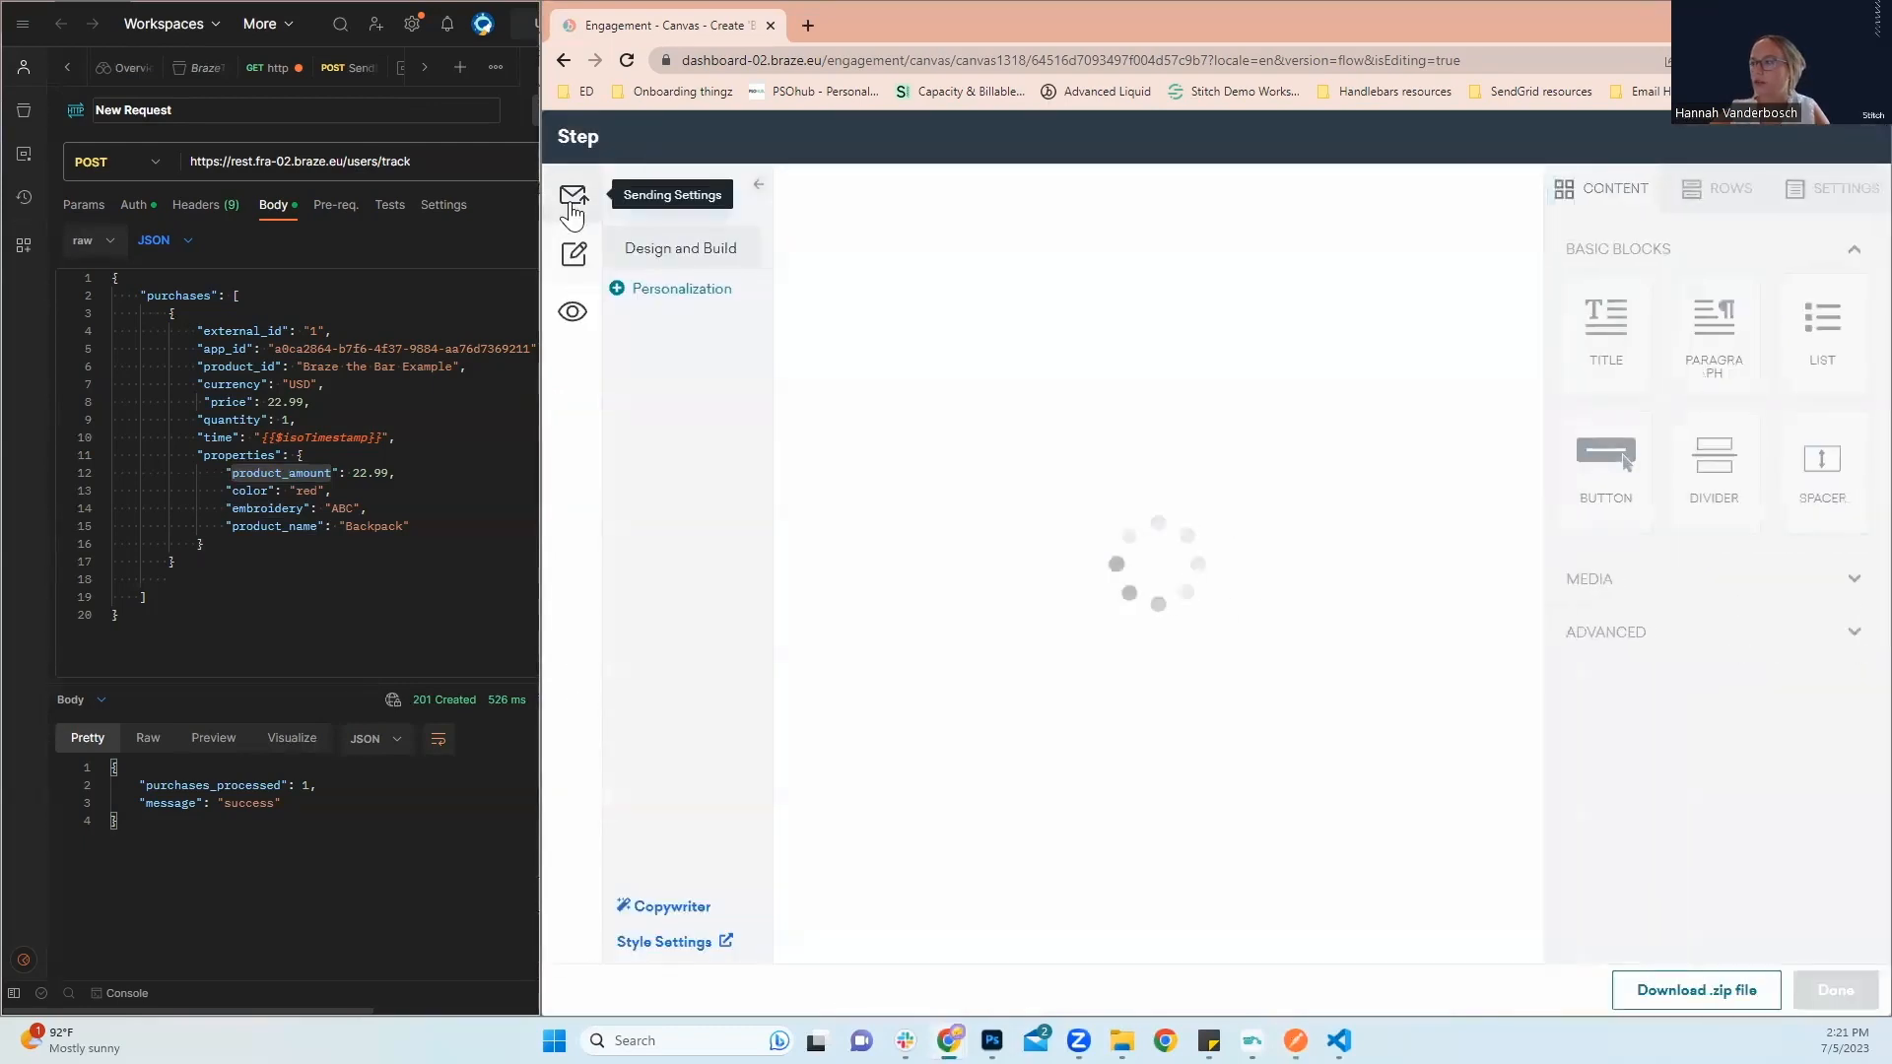
click(573, 195)
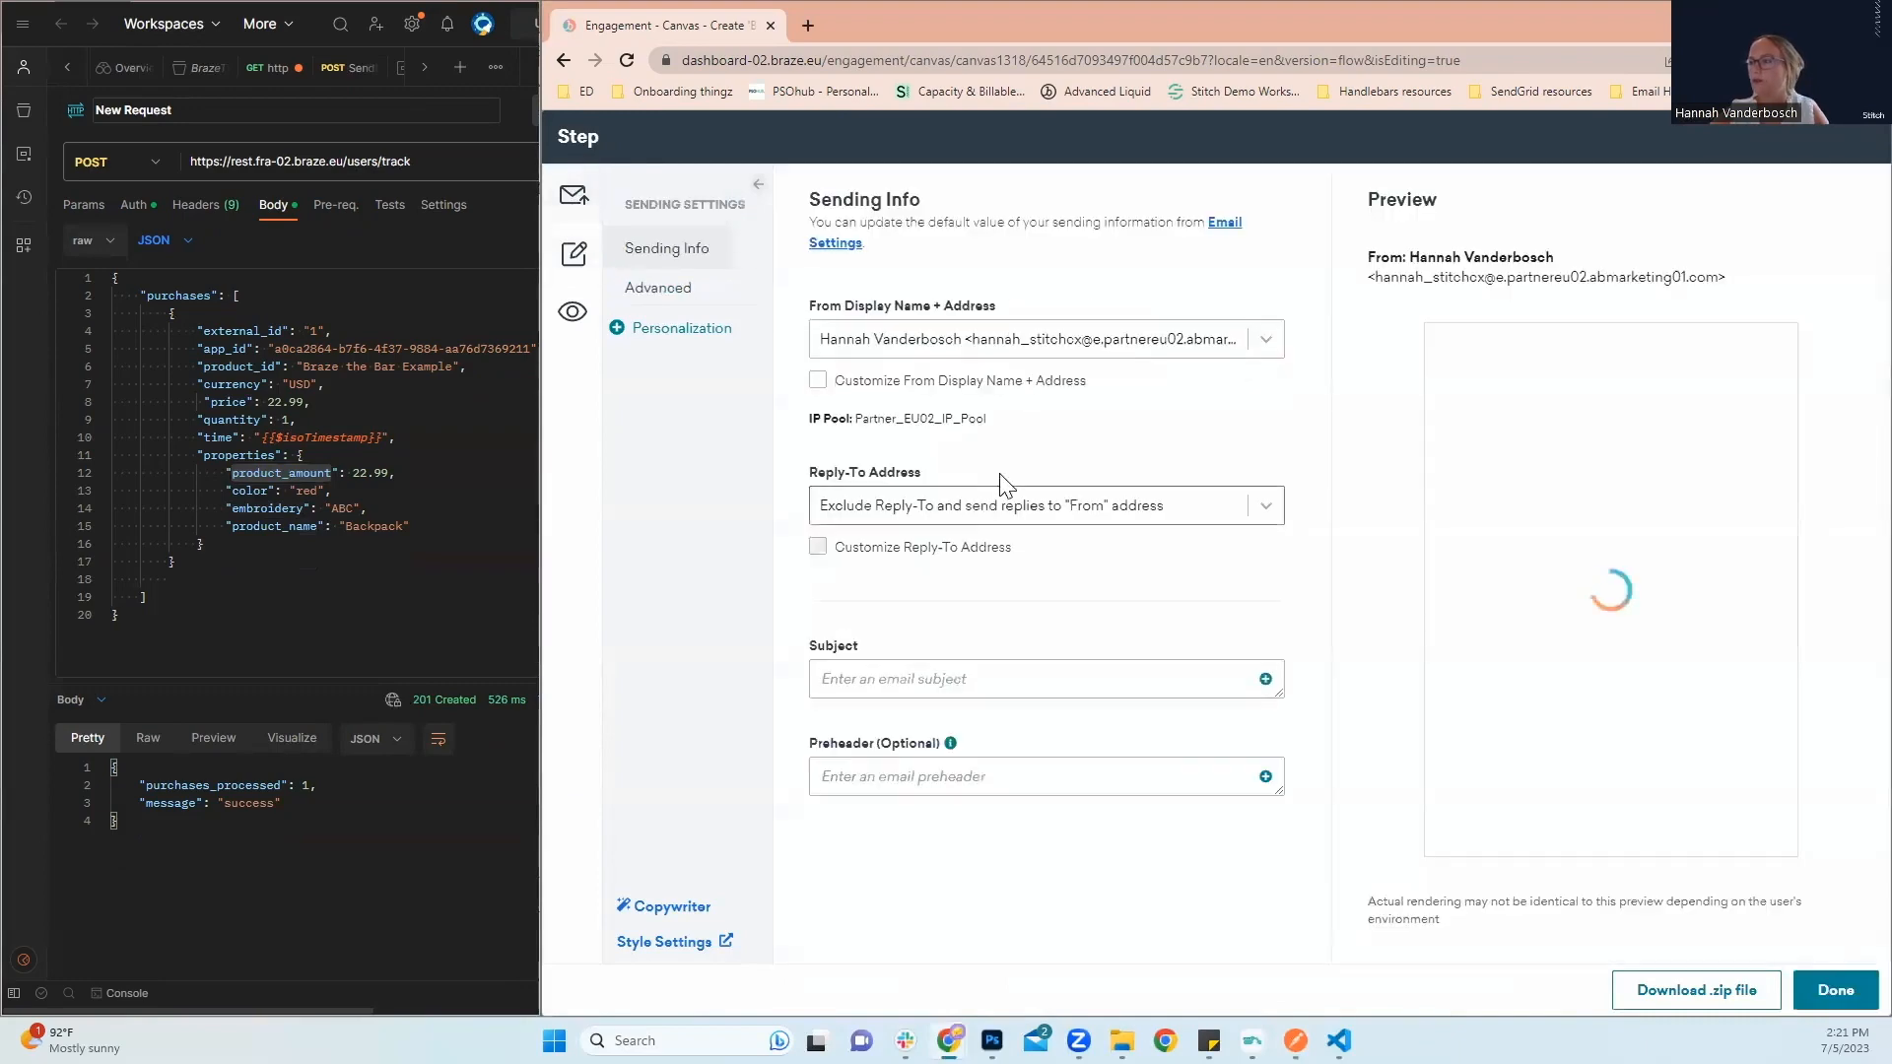
click(1037, 678)
text(Thank you)
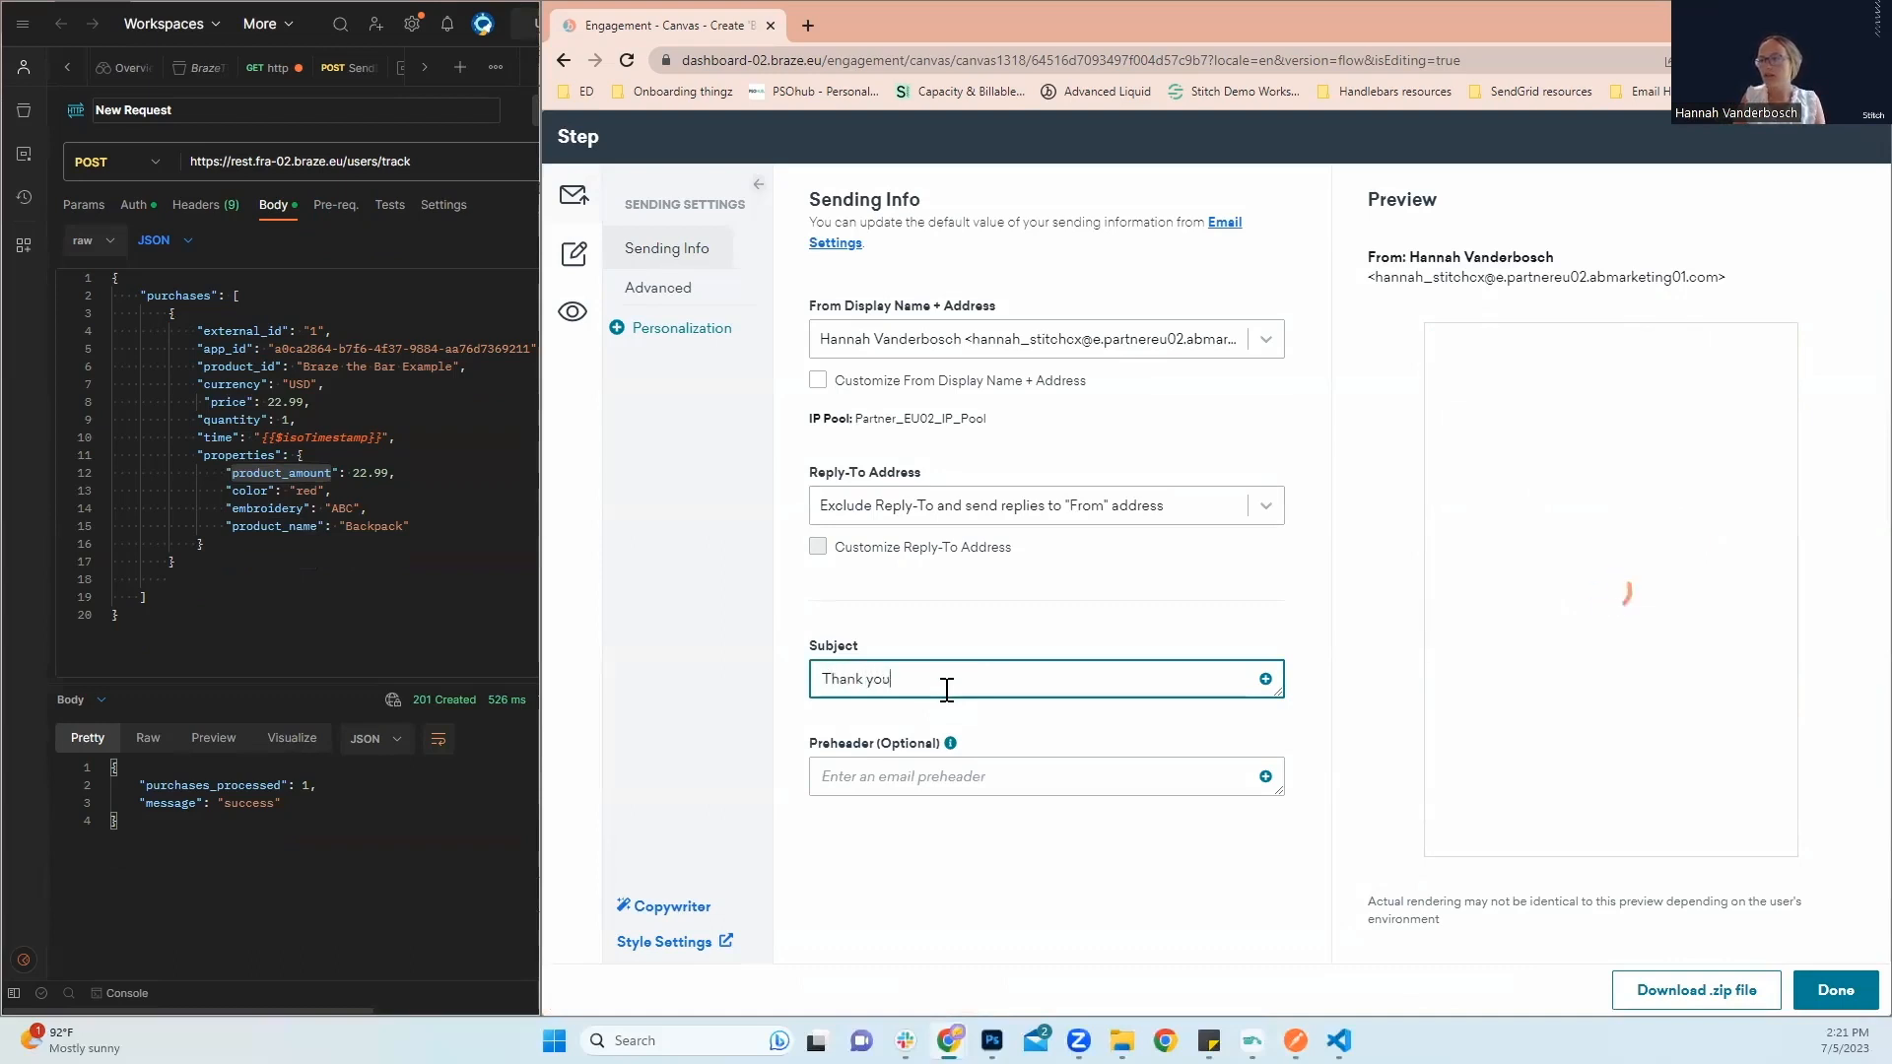
text(for your purchase!)
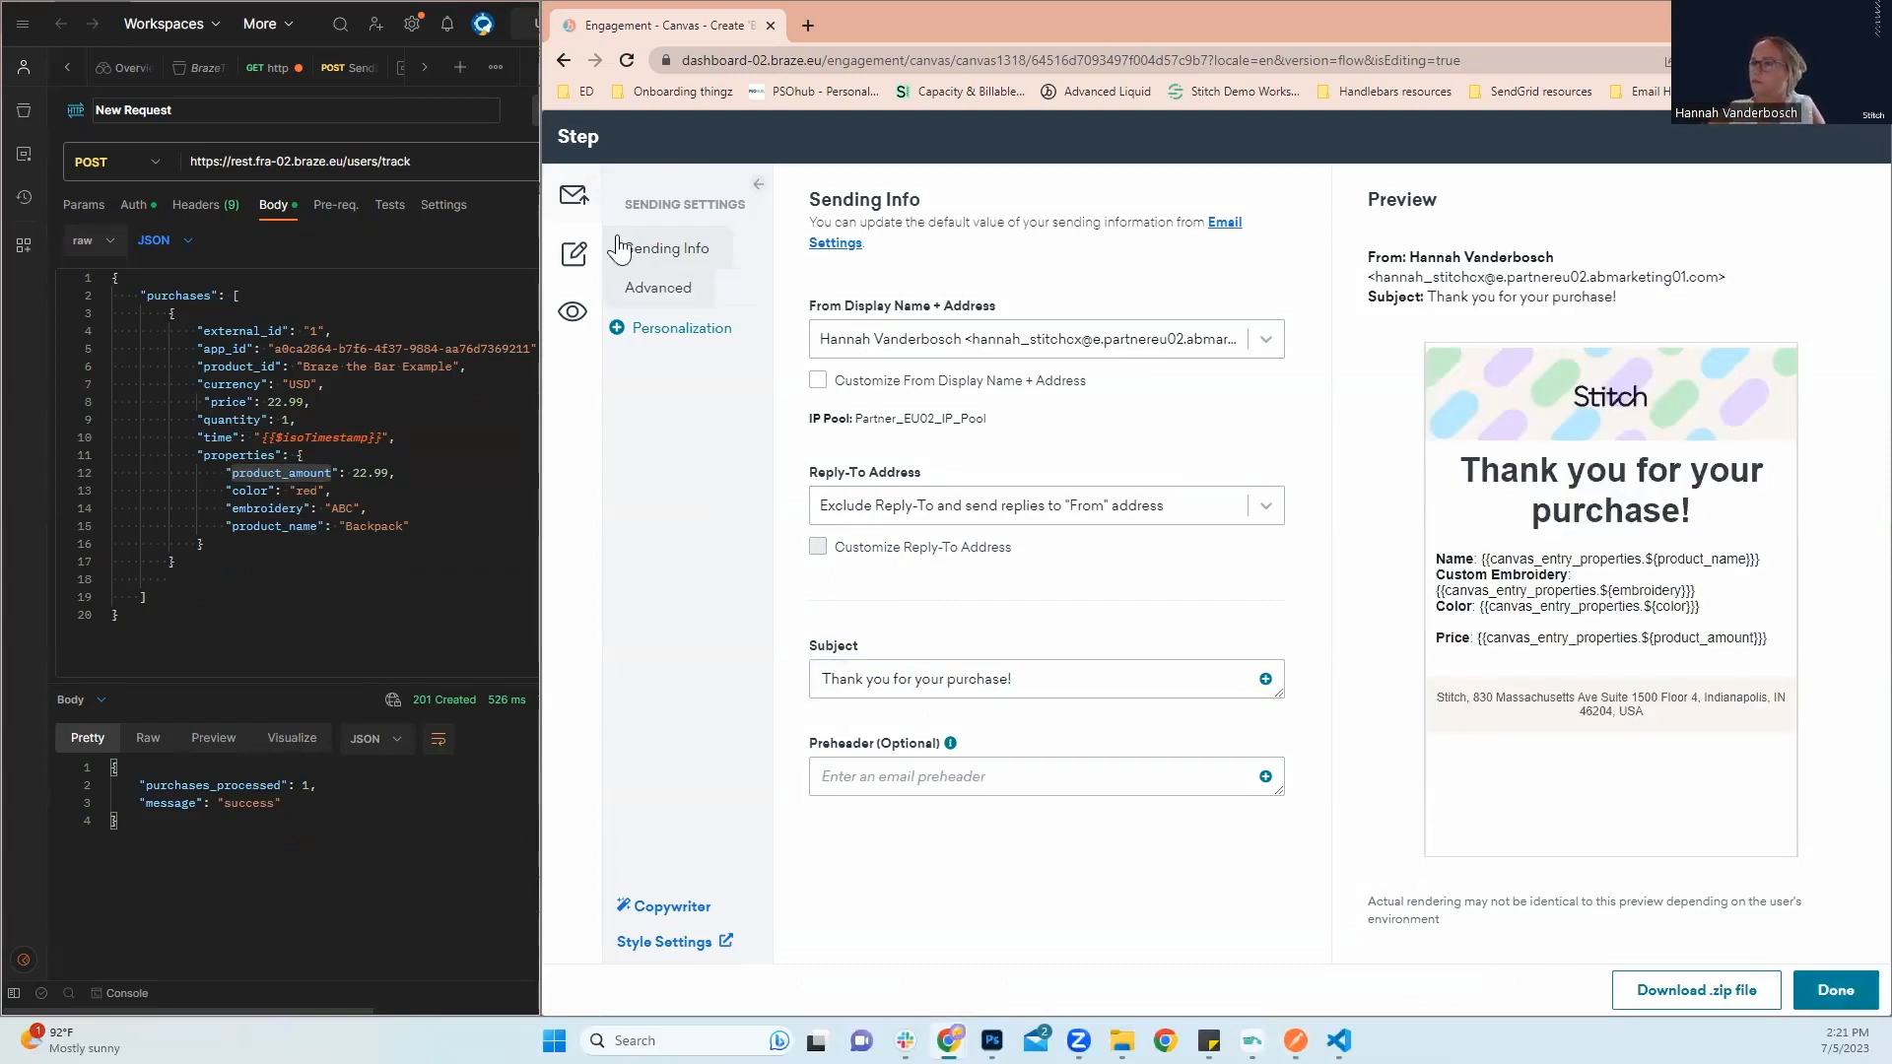
click(574, 253)
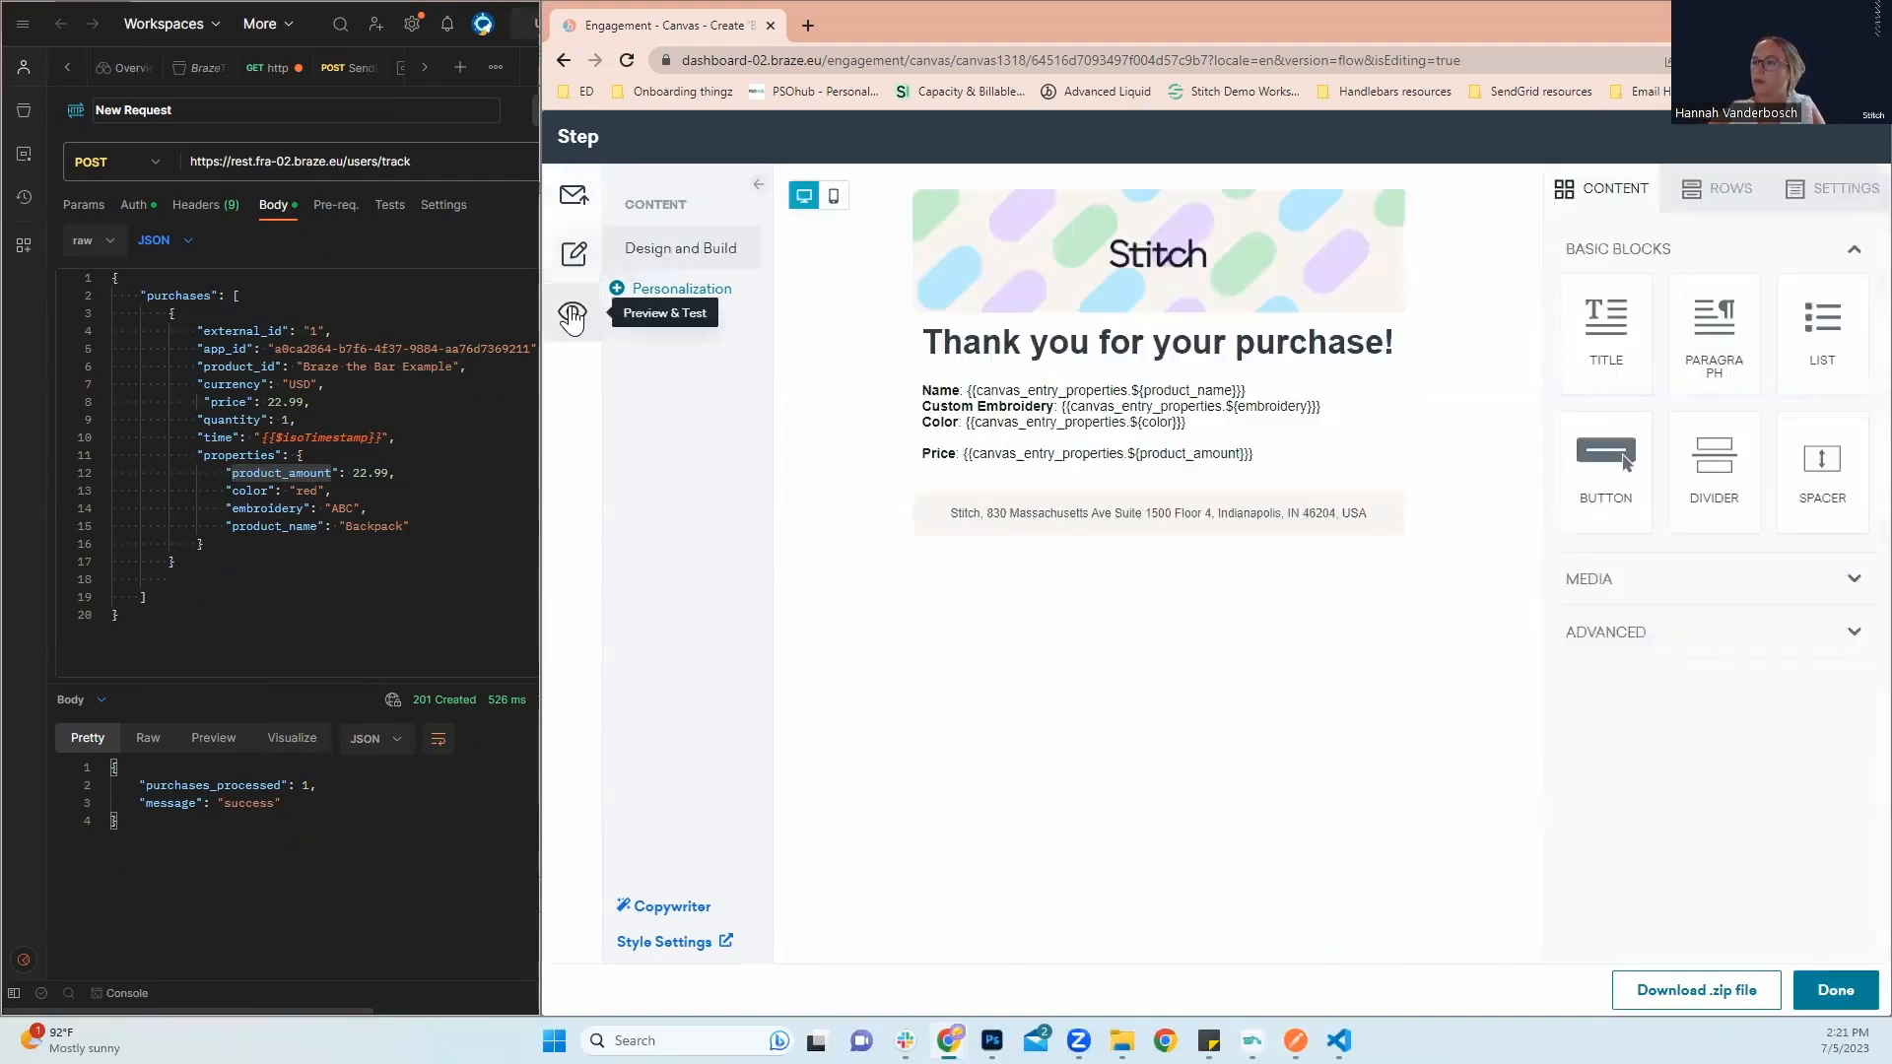
Preview the email, close the message setup and launch the 'Braze the Bar' Canvas
click(571, 317)
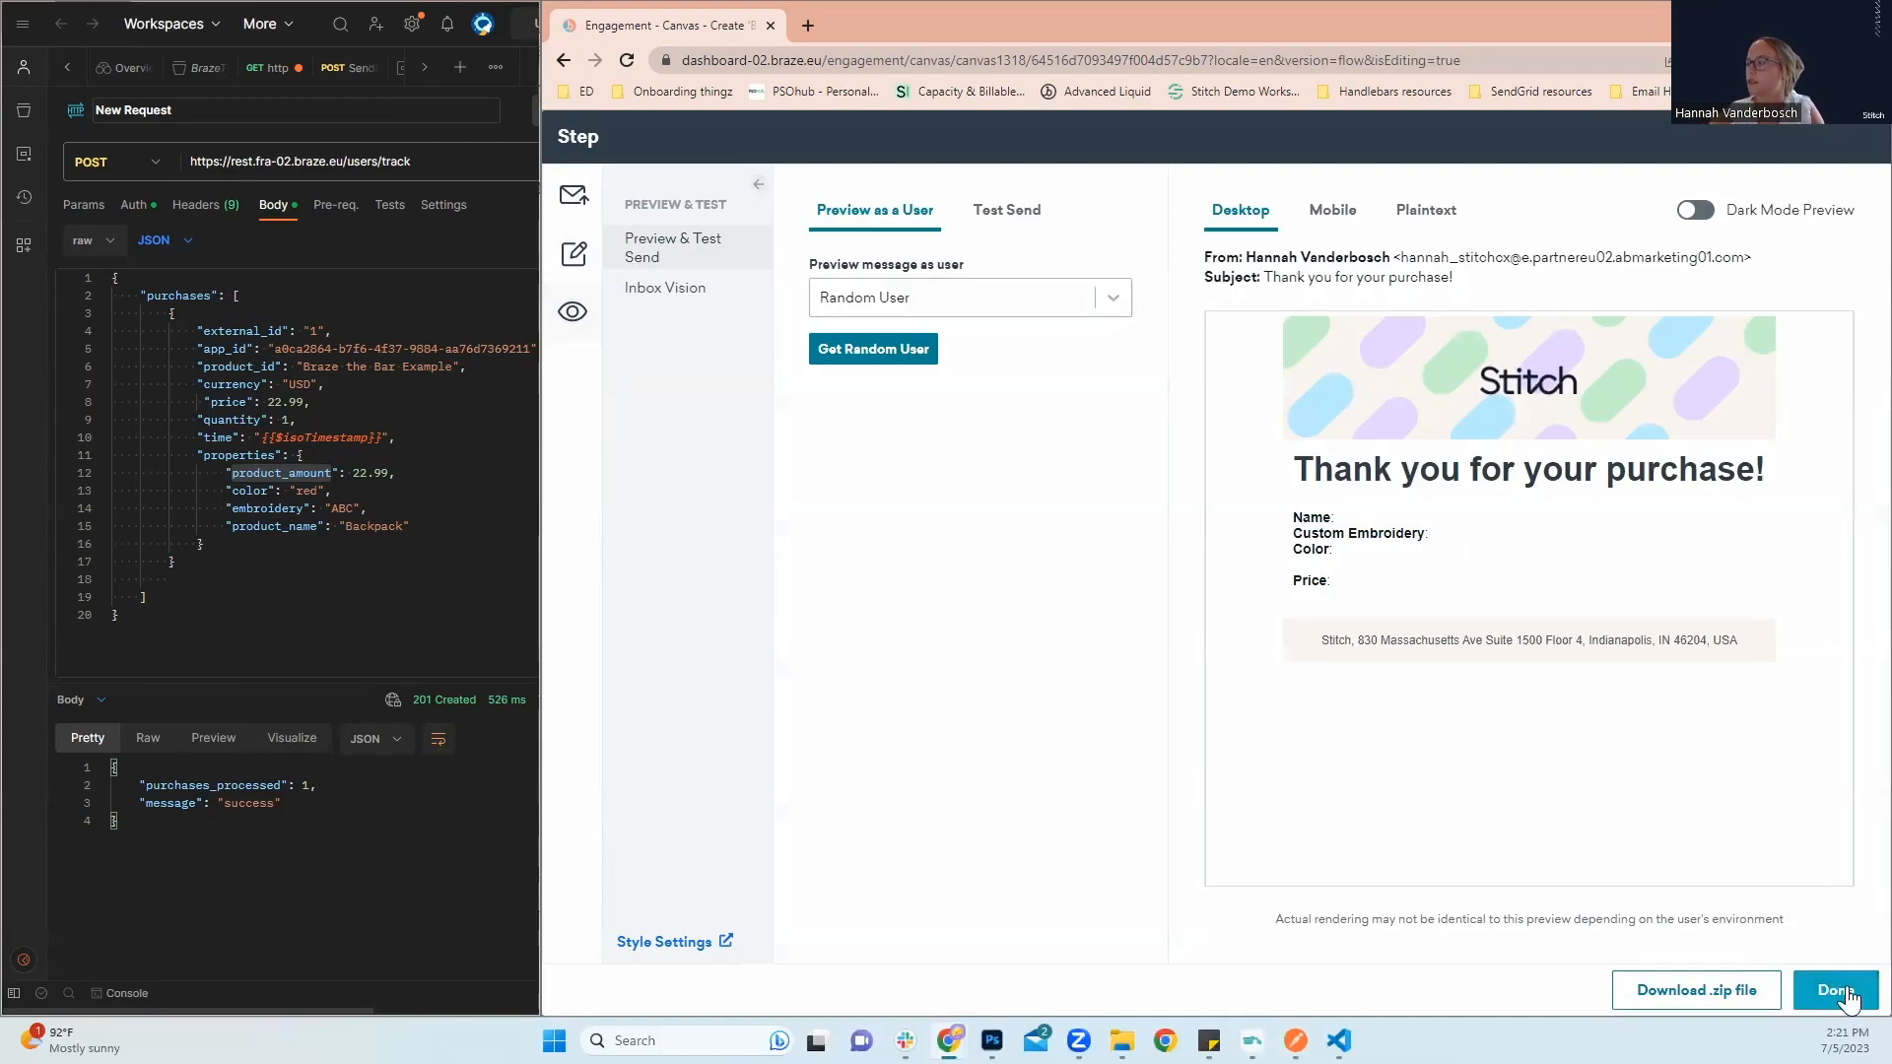
click(1834, 990)
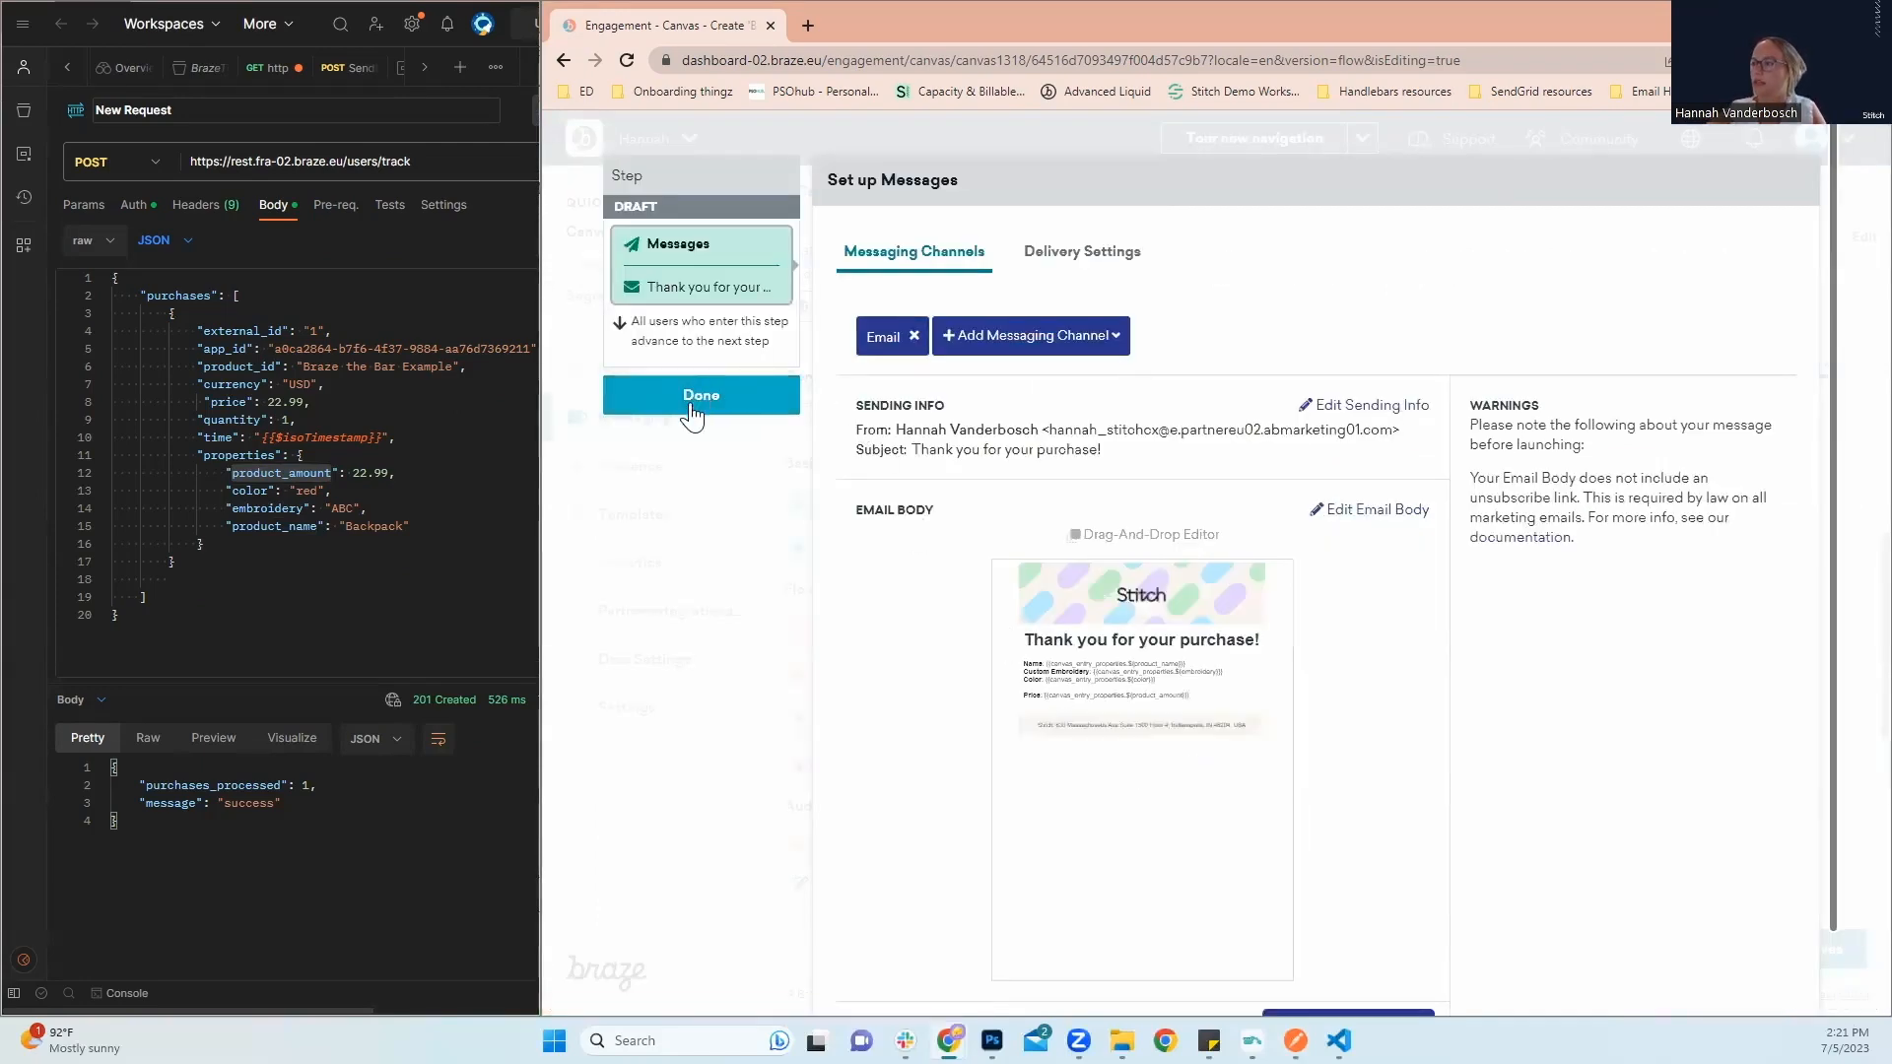
click(700, 394)
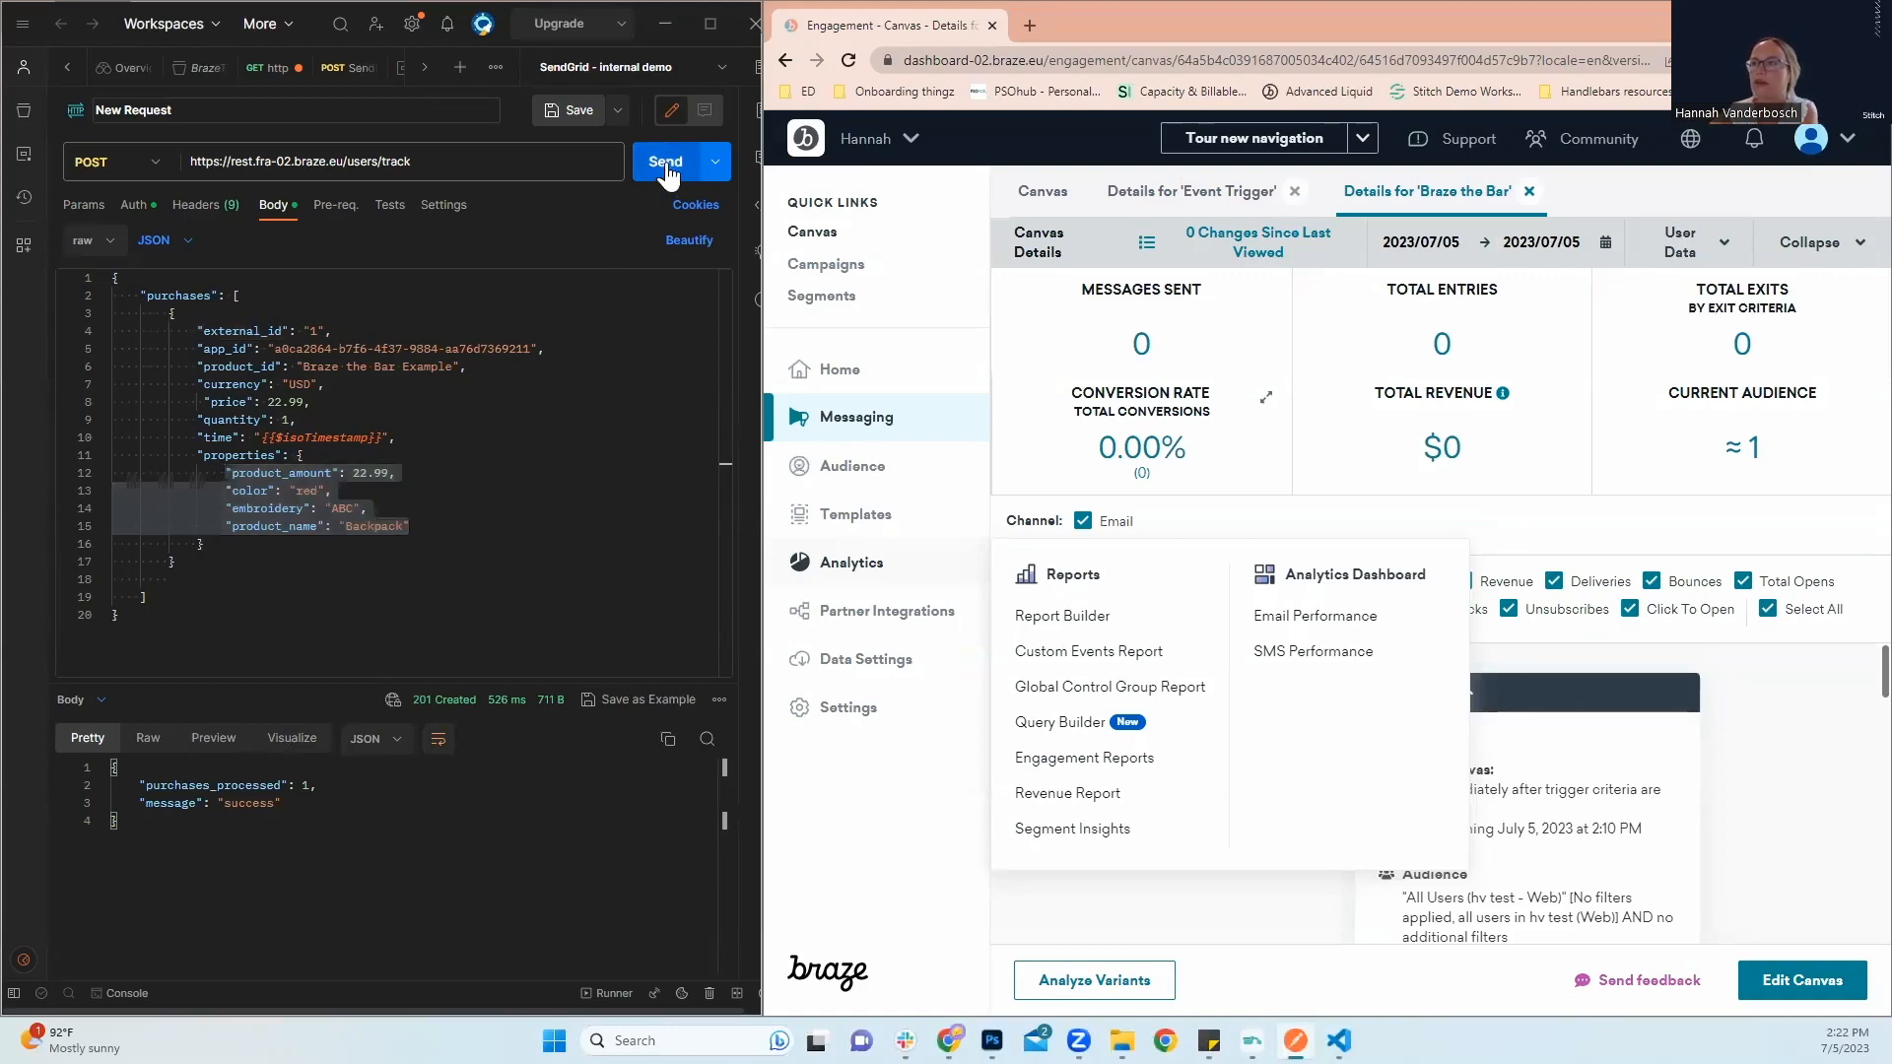
Send the backpack purchase POST /users/track request from Postman
click(663, 161)
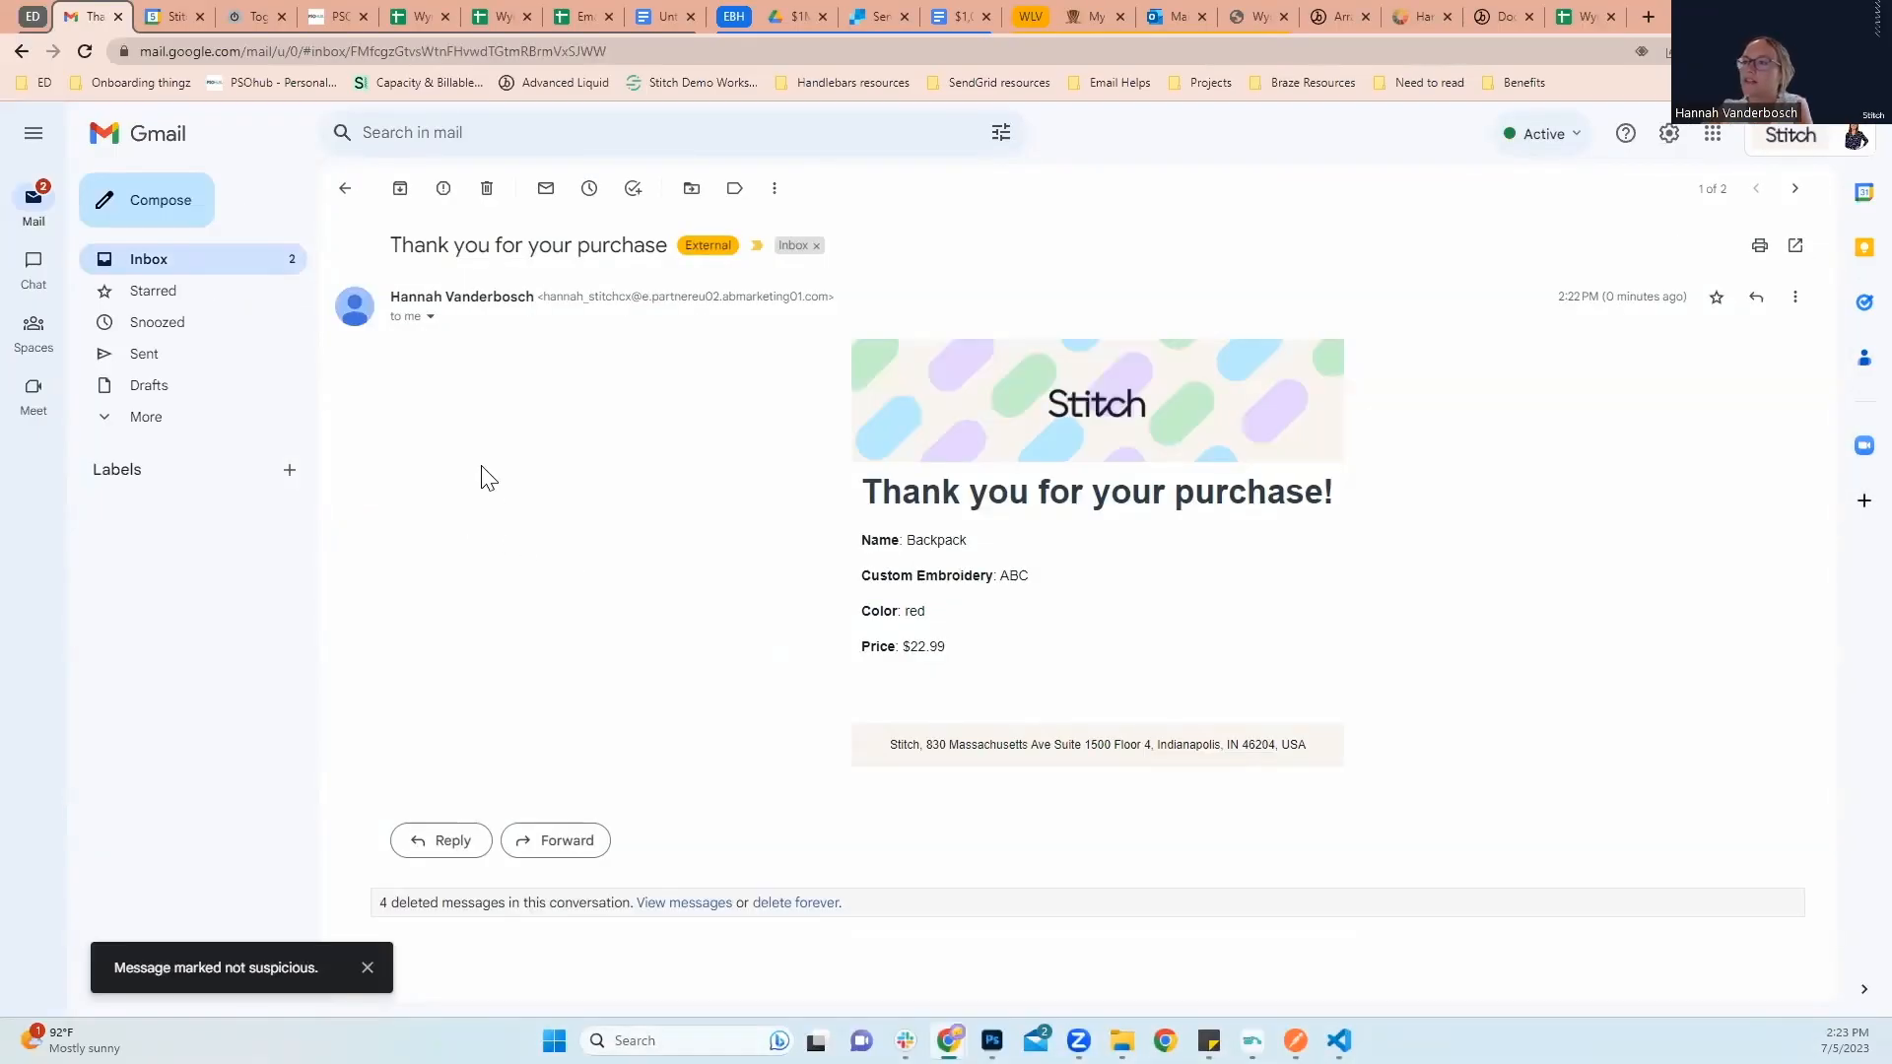
double_click(527, 245)
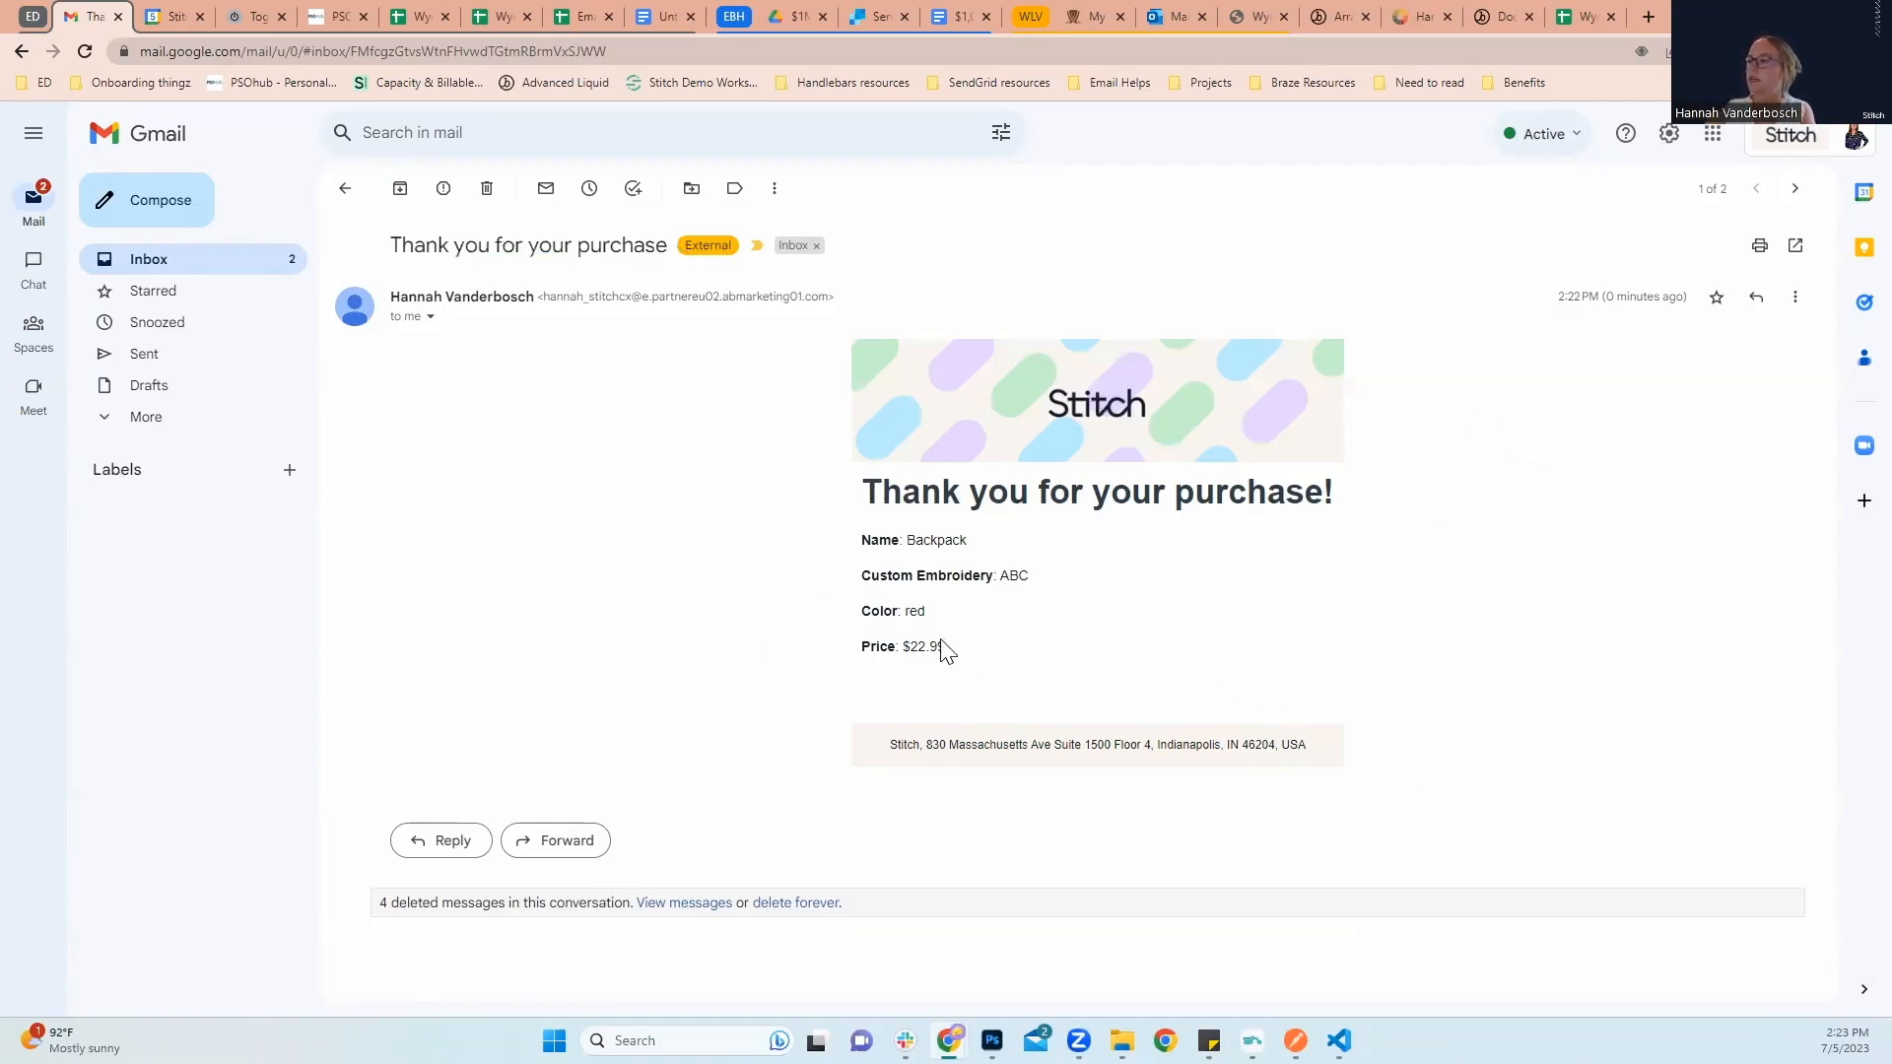
drag(861, 539, 944, 646)
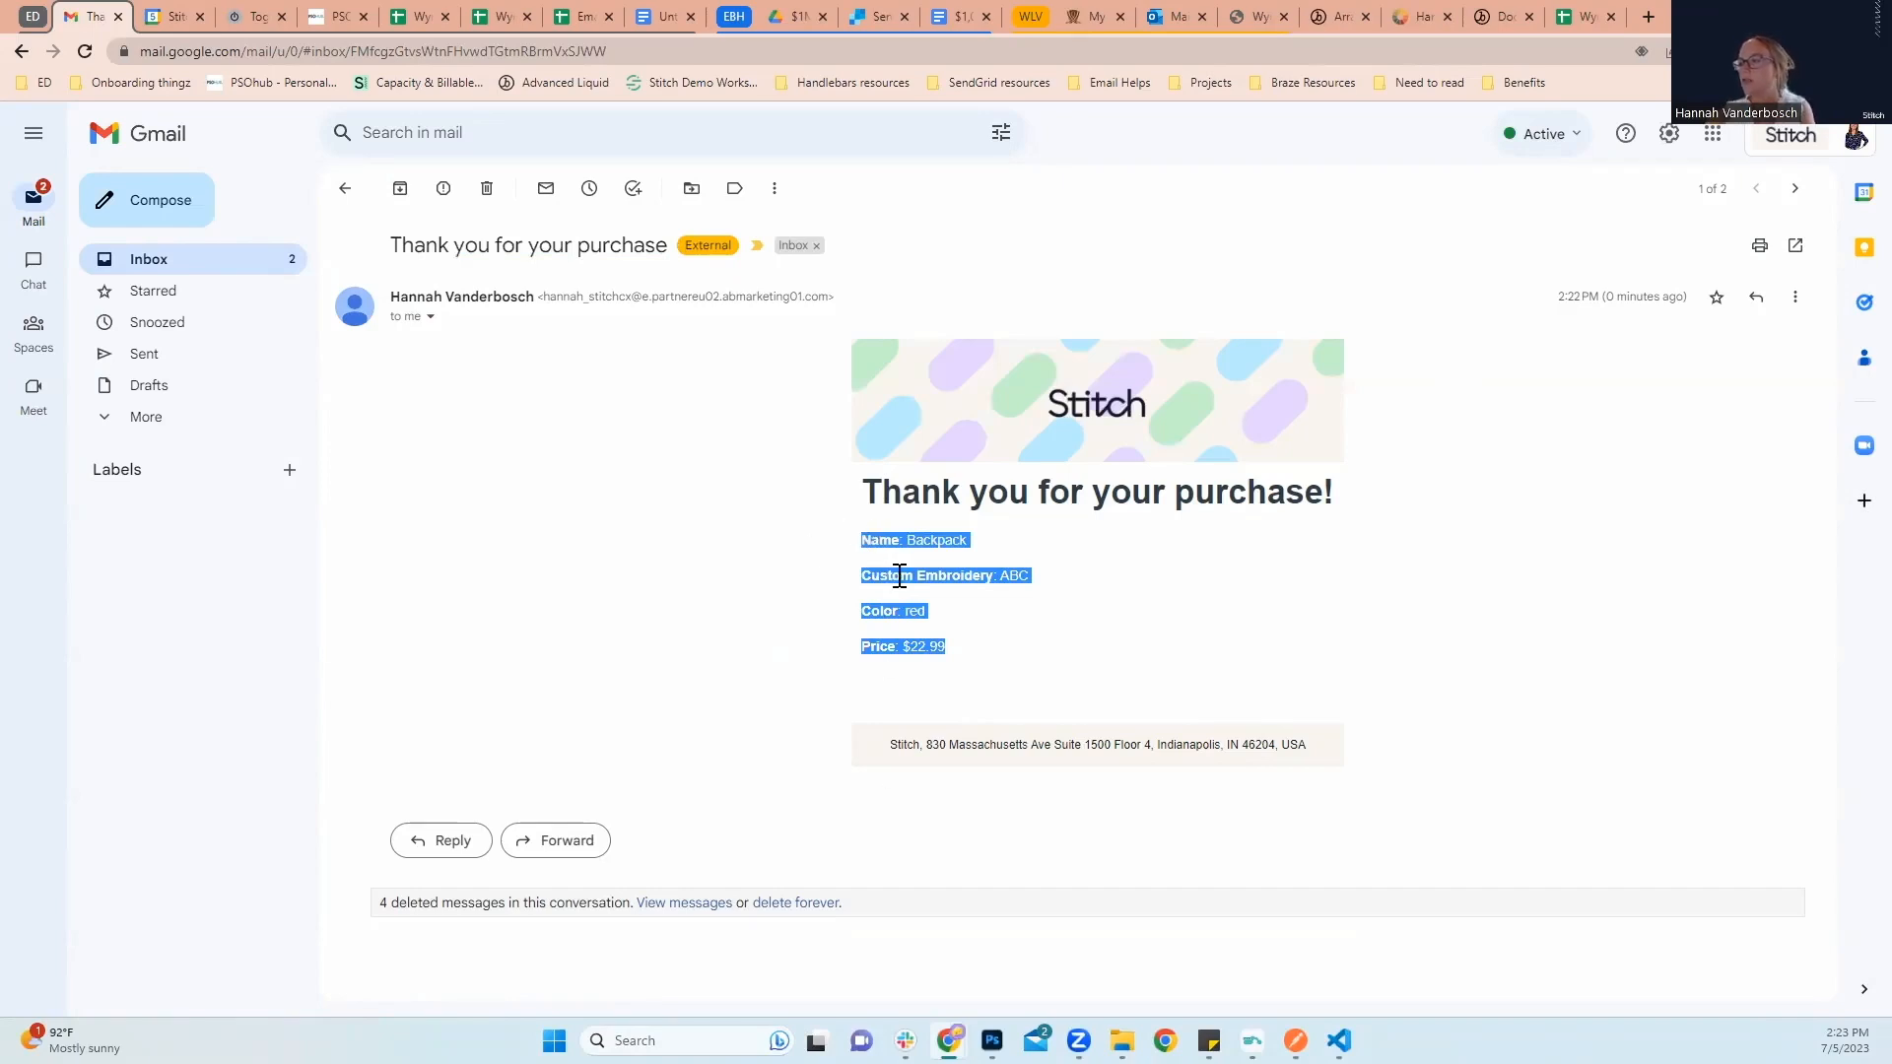